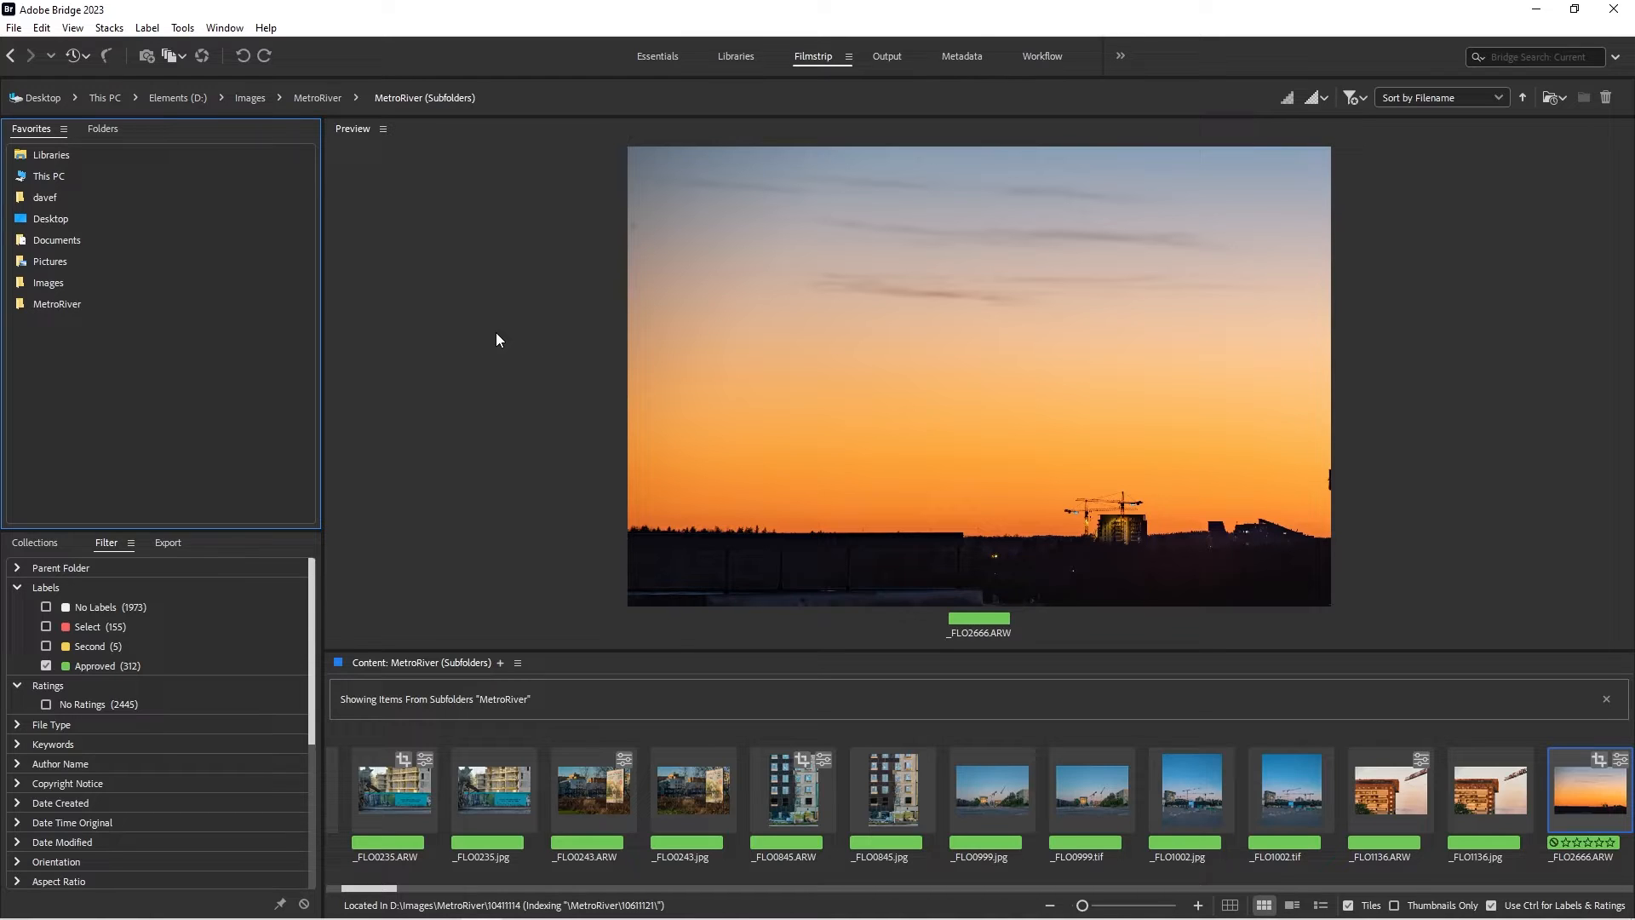
mouse_move(1300, 285)
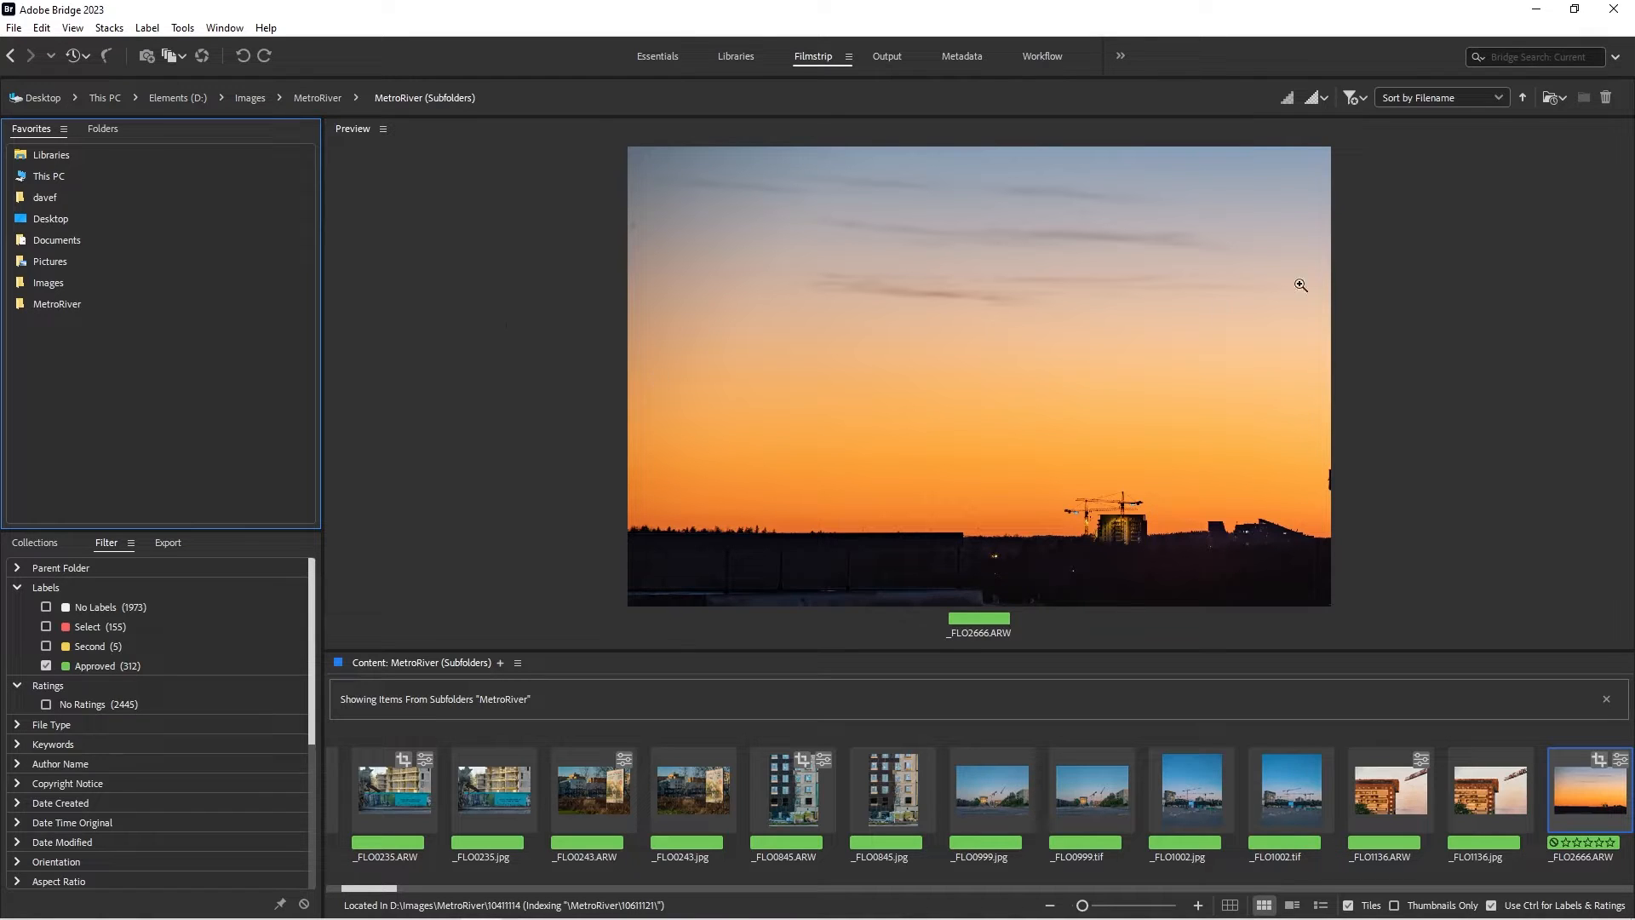
mouse_move(1107, 661)
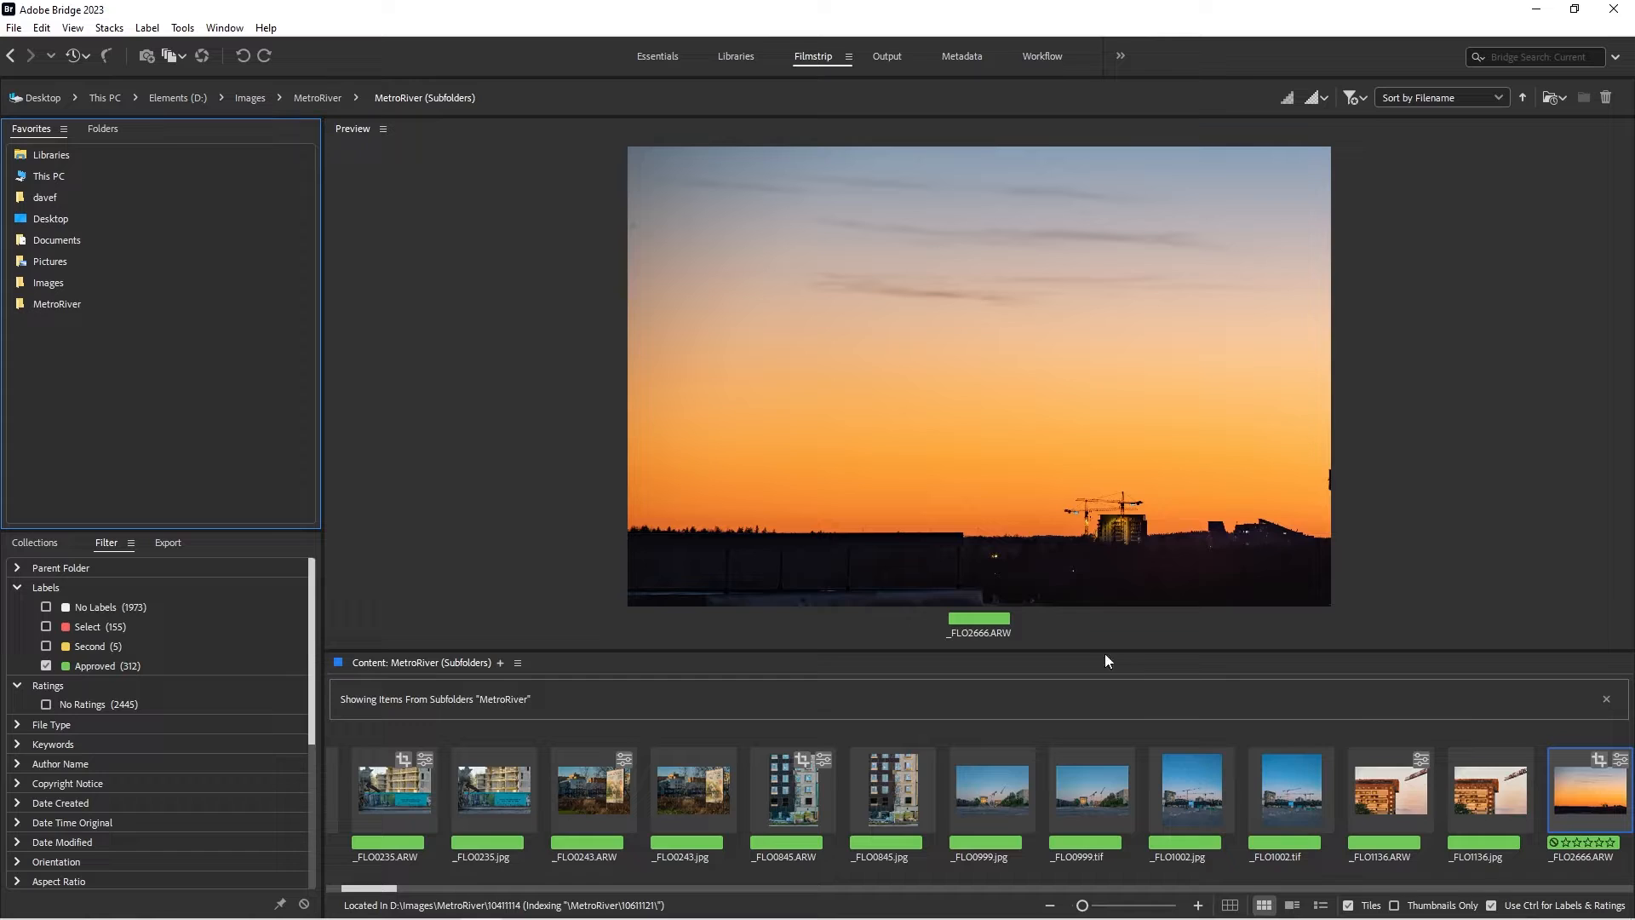
mouse_move(1339, 383)
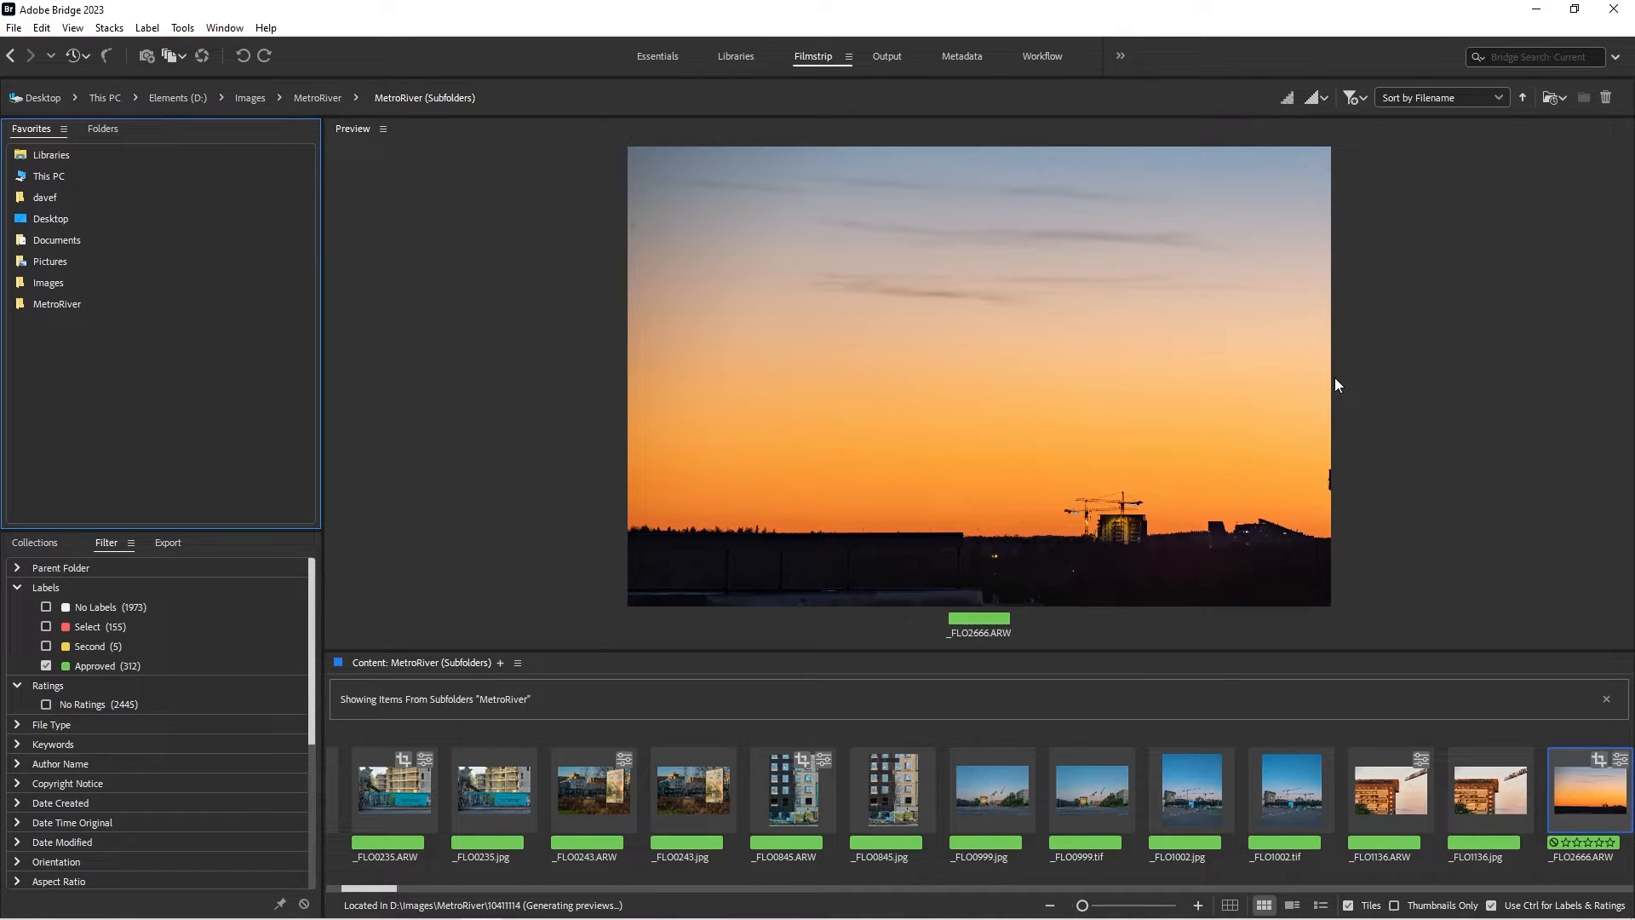
mouse_move(1121, 261)
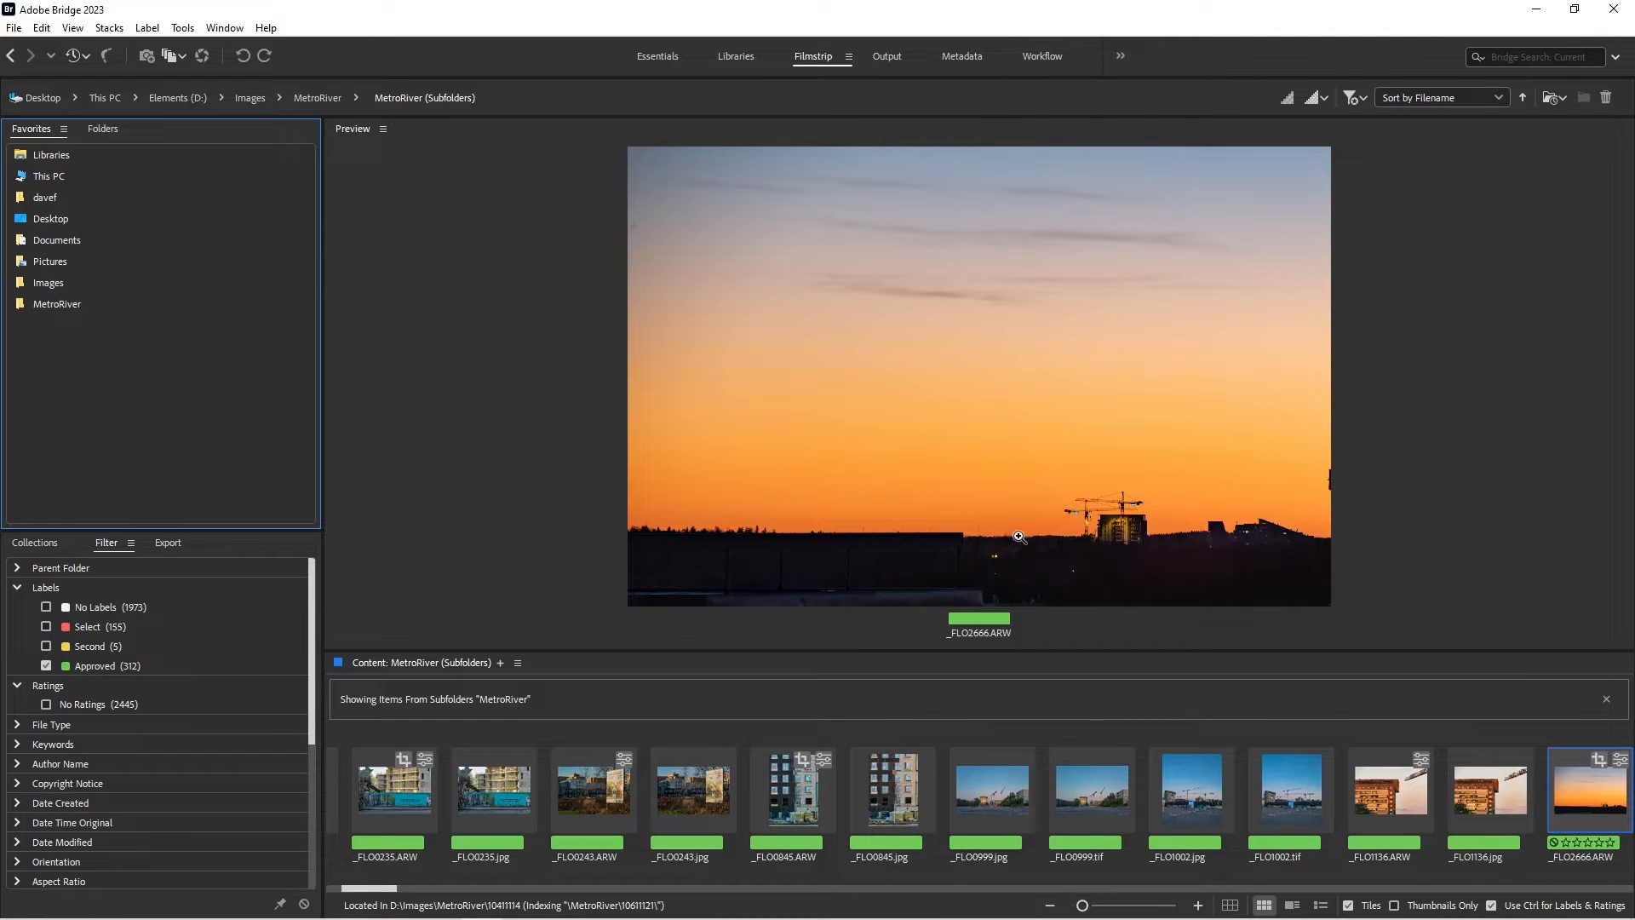
mouse_move(1006, 532)
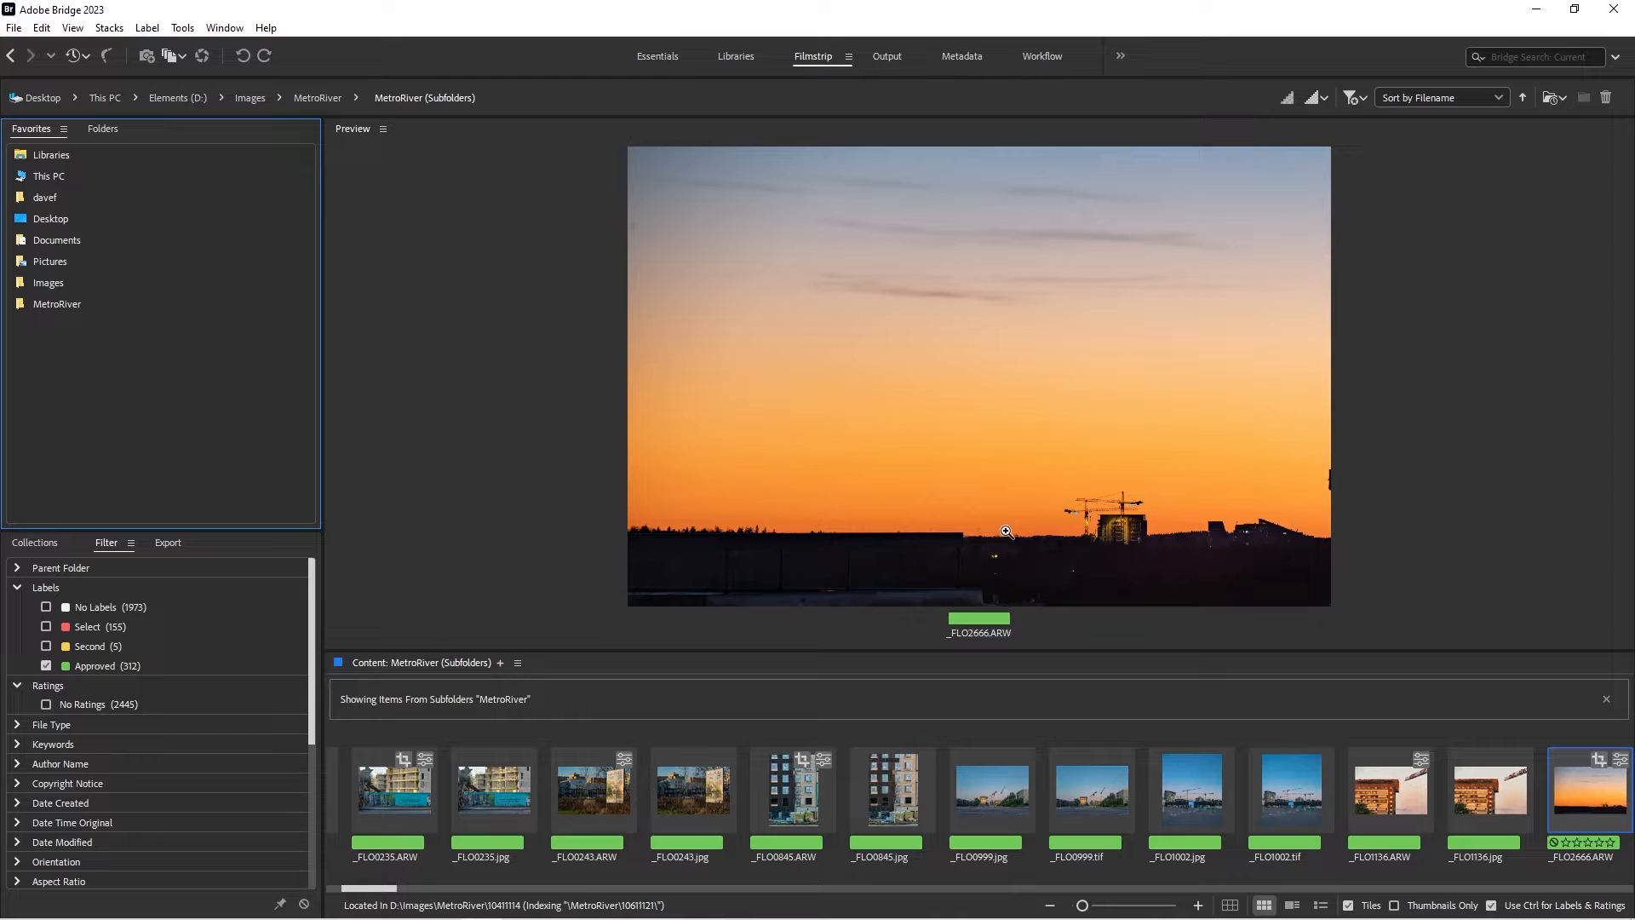
mouse_move(1138, 572)
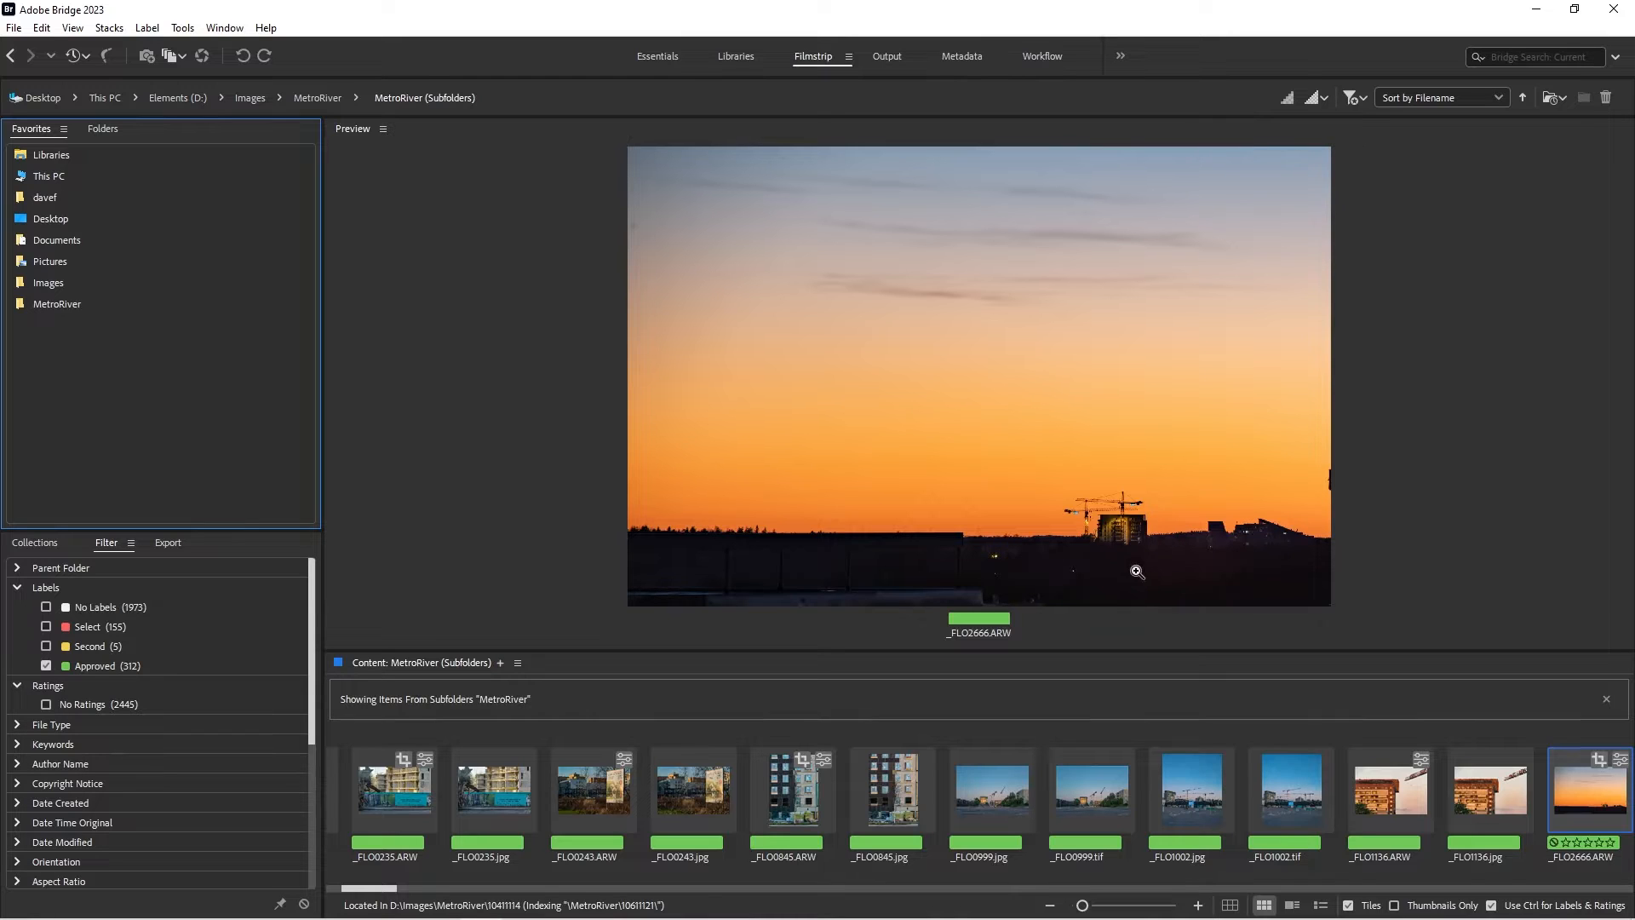
mouse_move(940, 317)
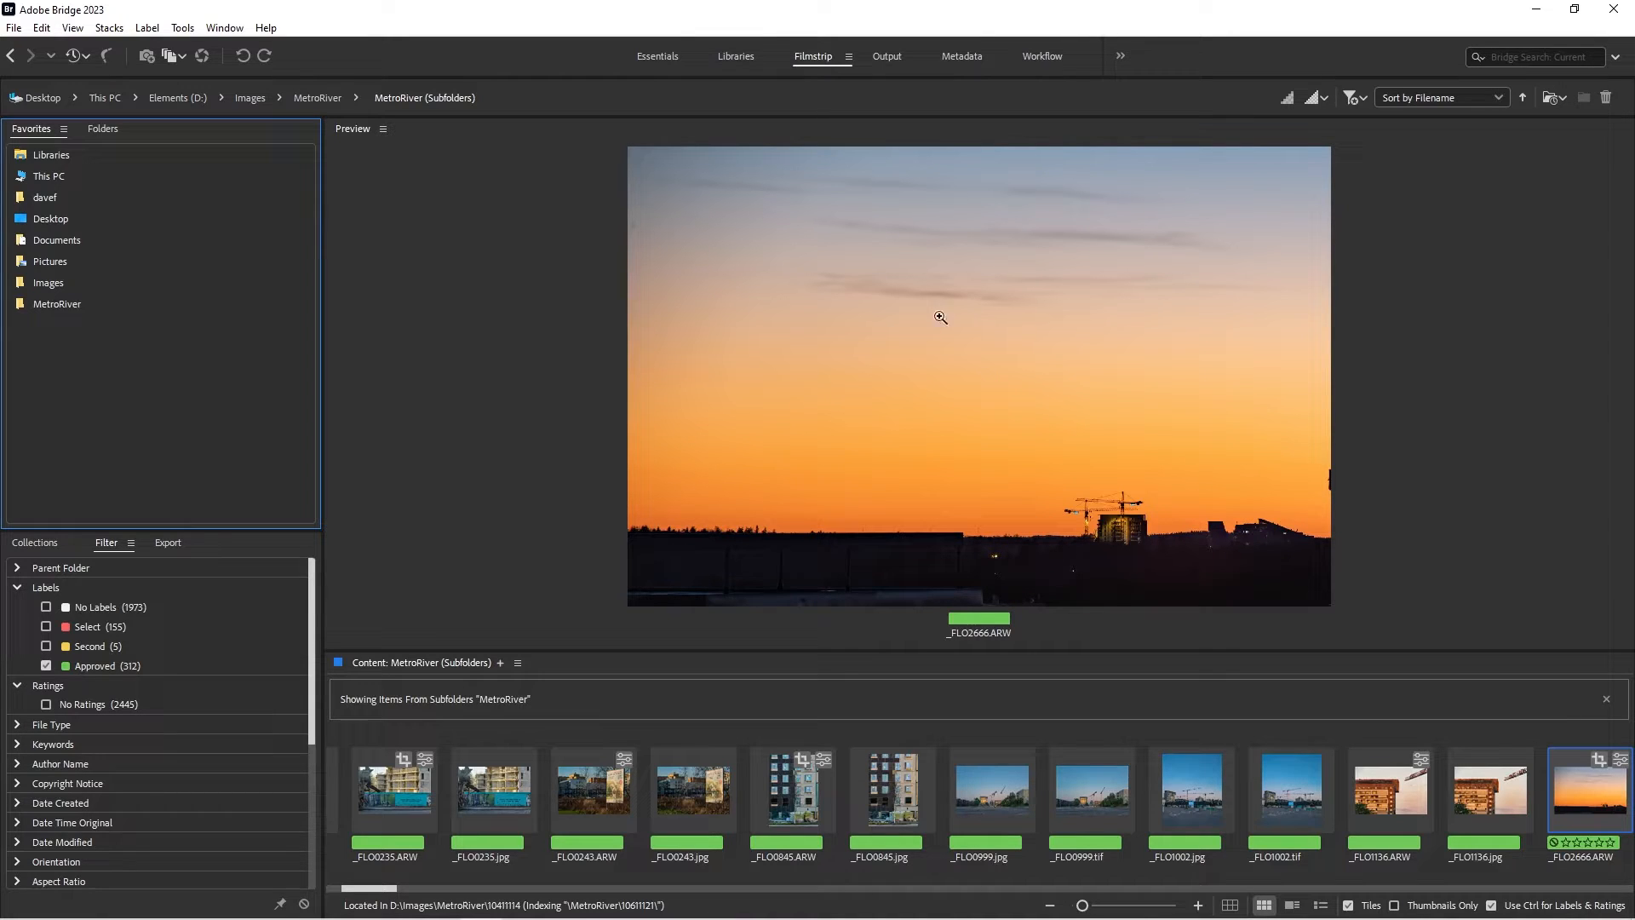
mouse_move(876, 467)
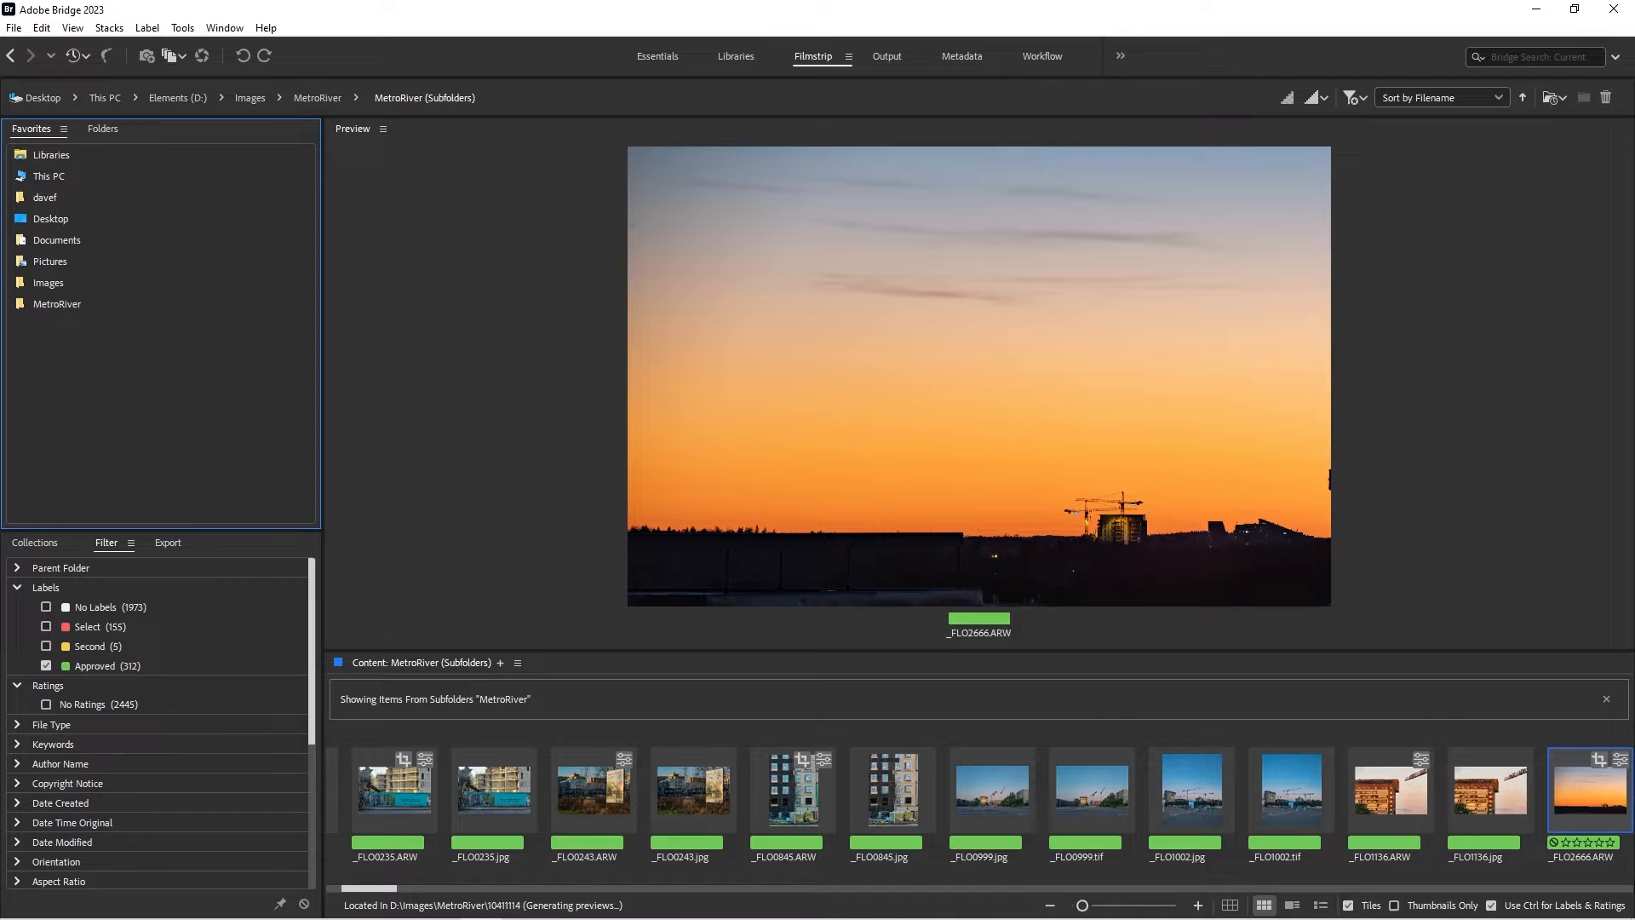
mouse_move(811, 342)
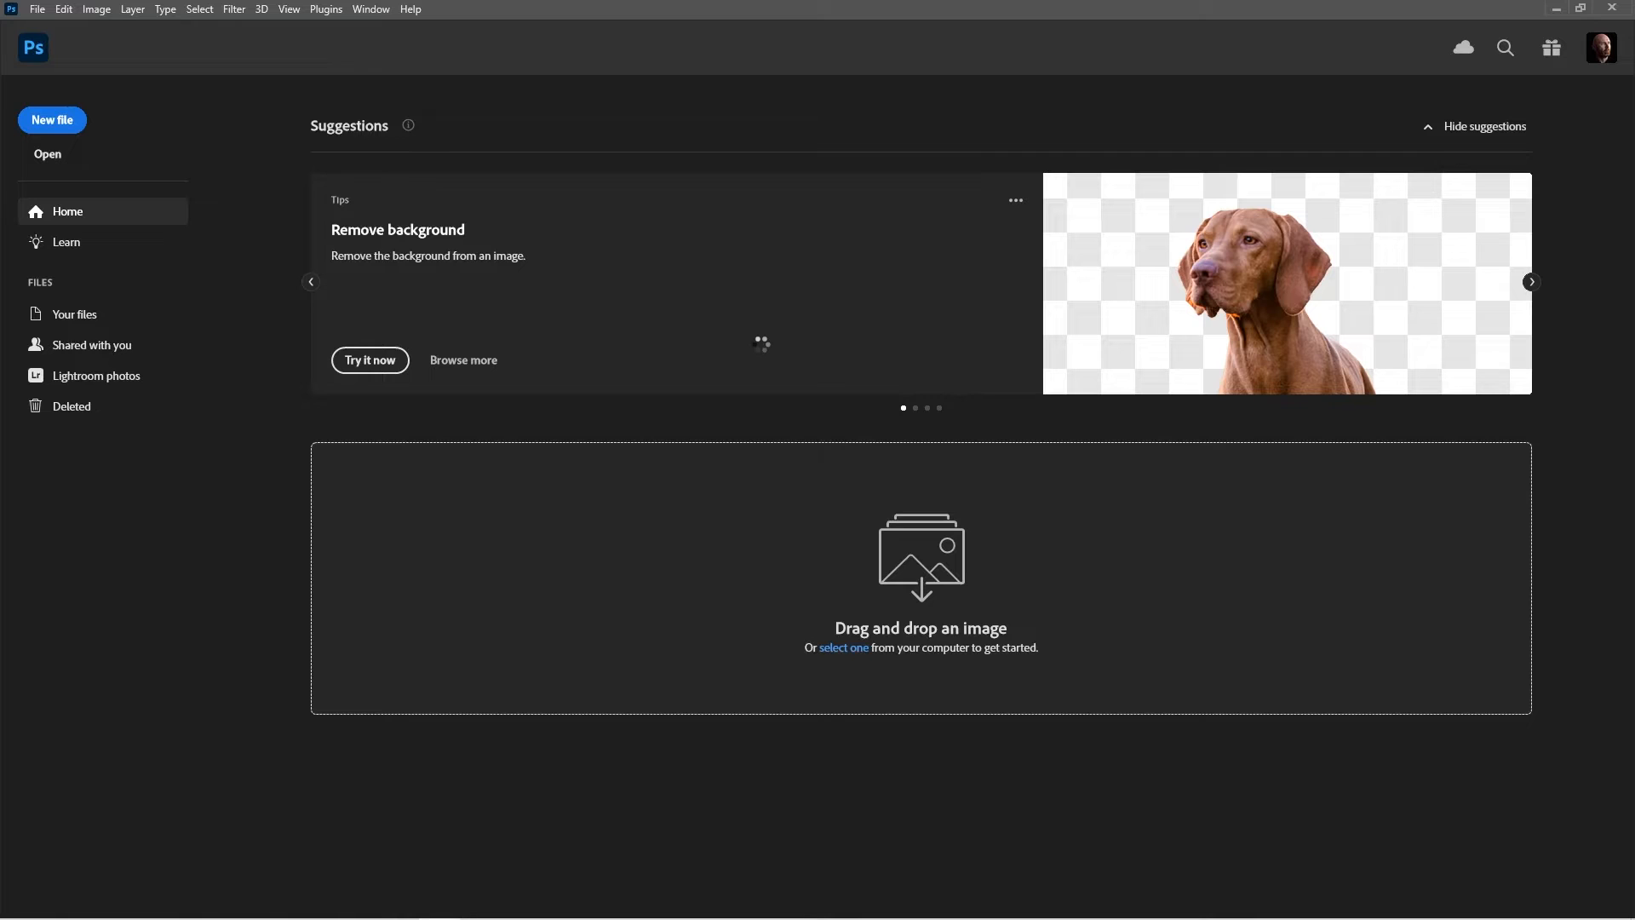
Step: Dismiss the Photoshop home screen prompt while the raw photo loads into Camera Raw
left_click(843, 647)
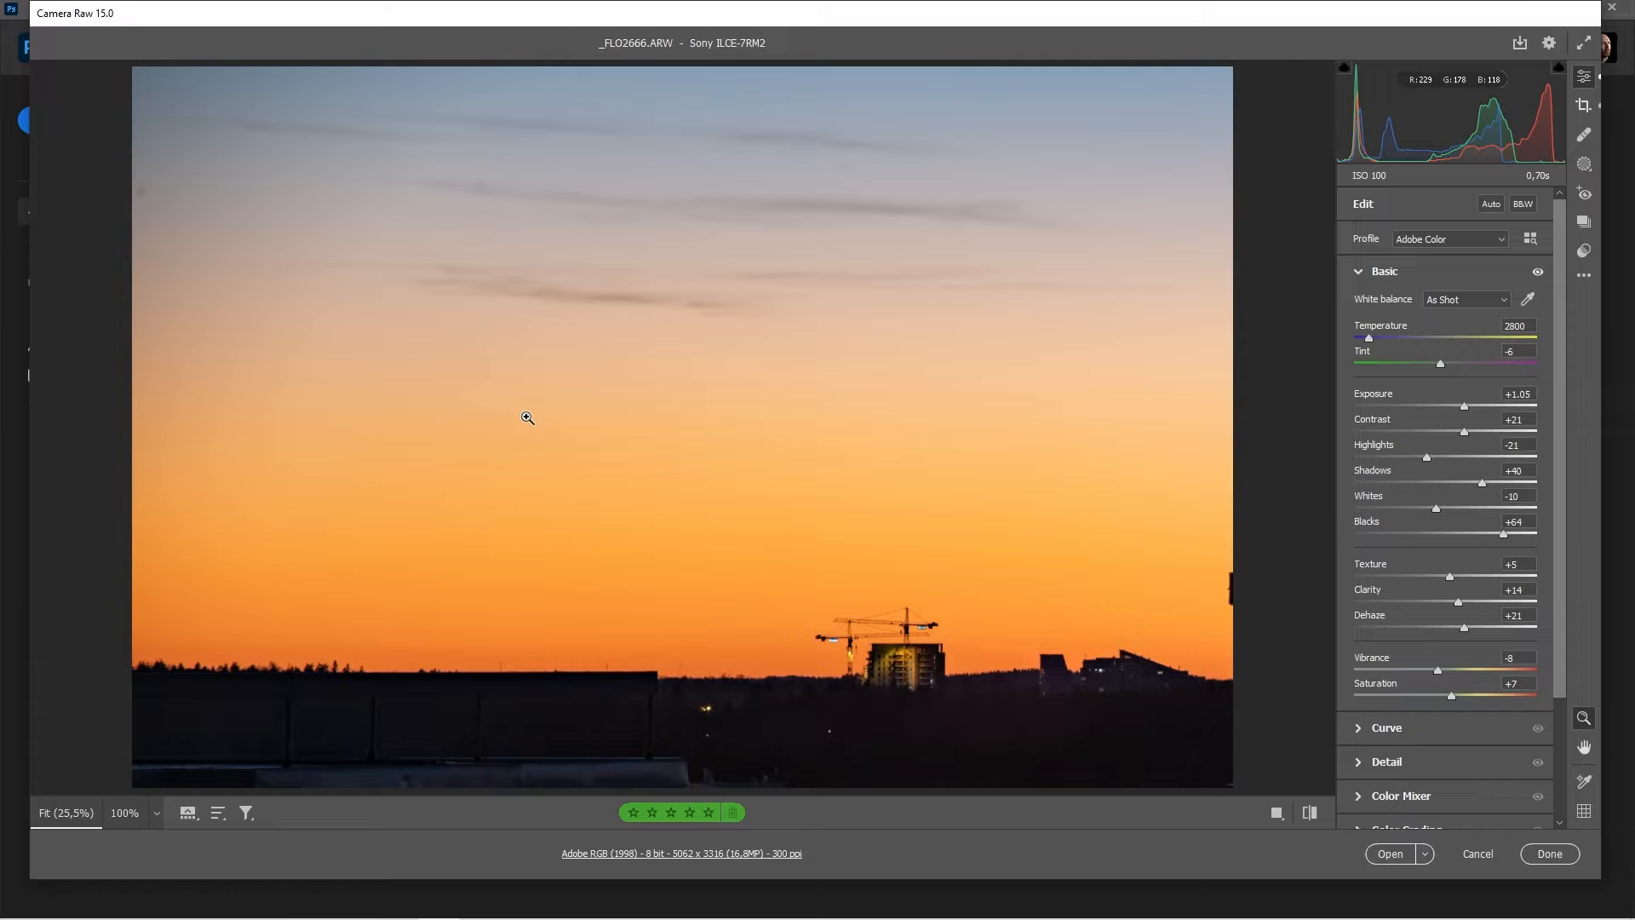
mouse_move(907, 362)
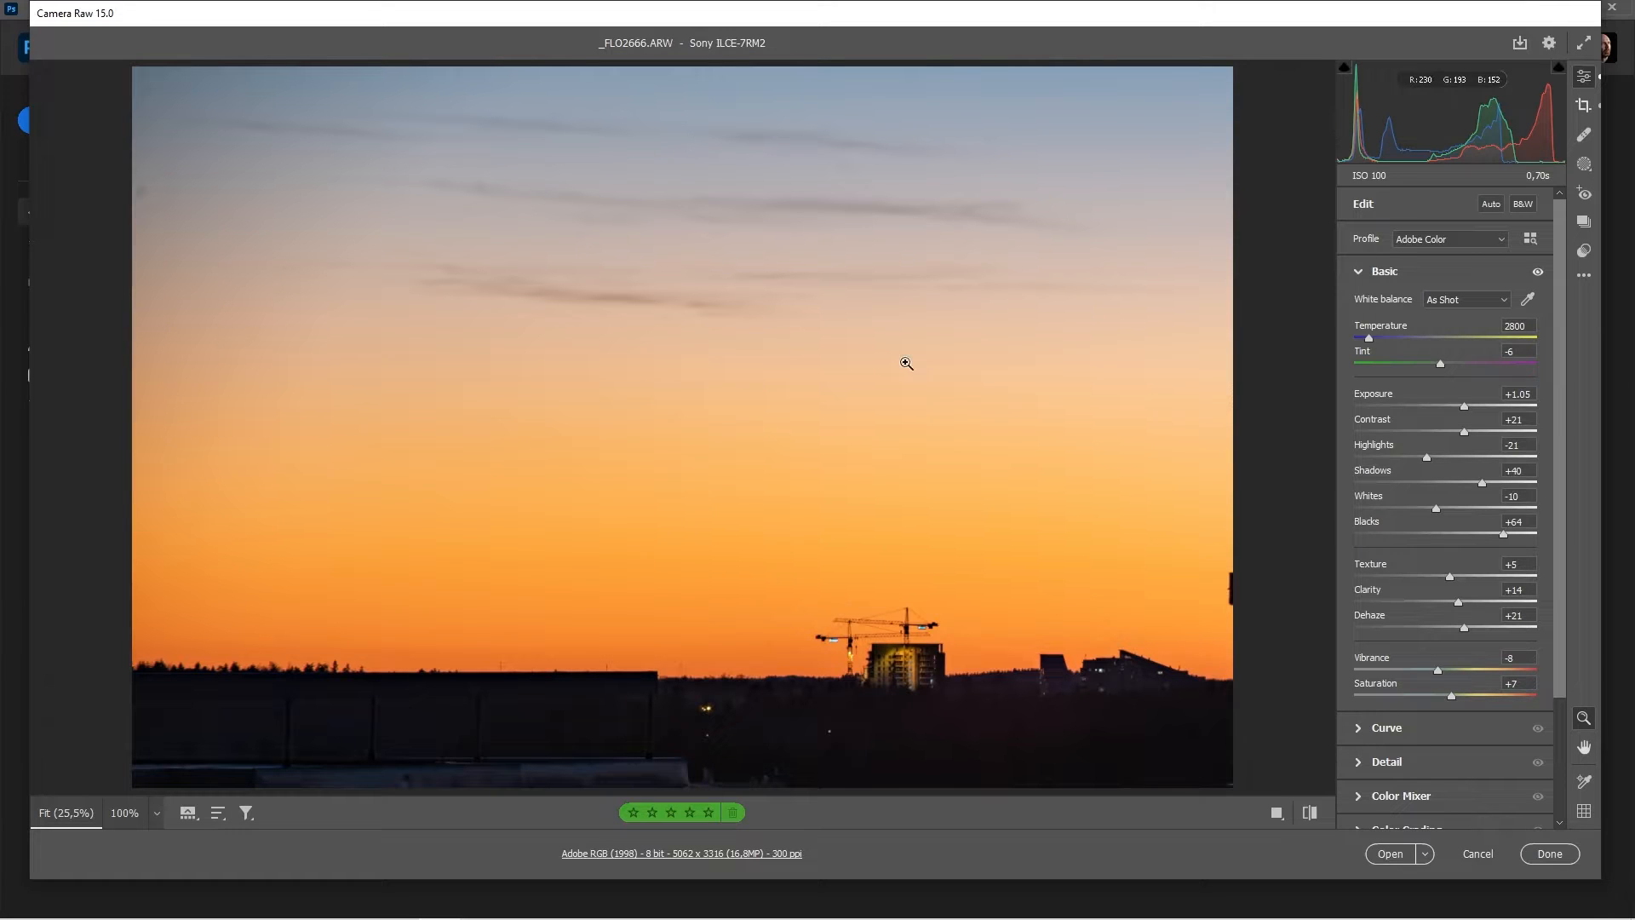
mouse_move(730, 850)
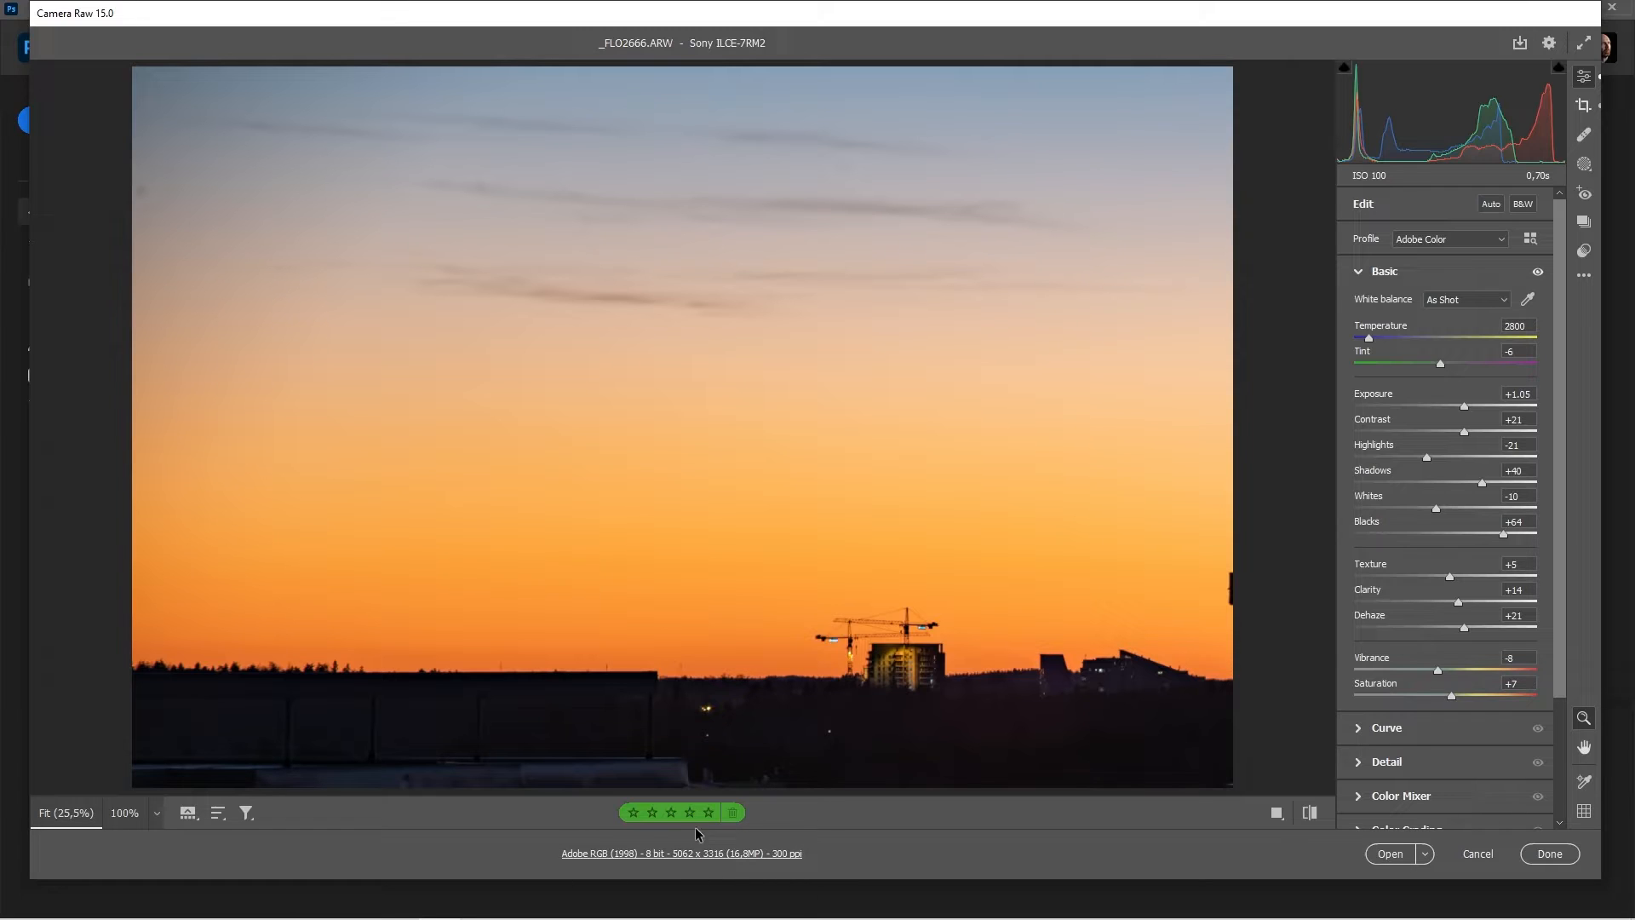
mouse_move(555, 865)
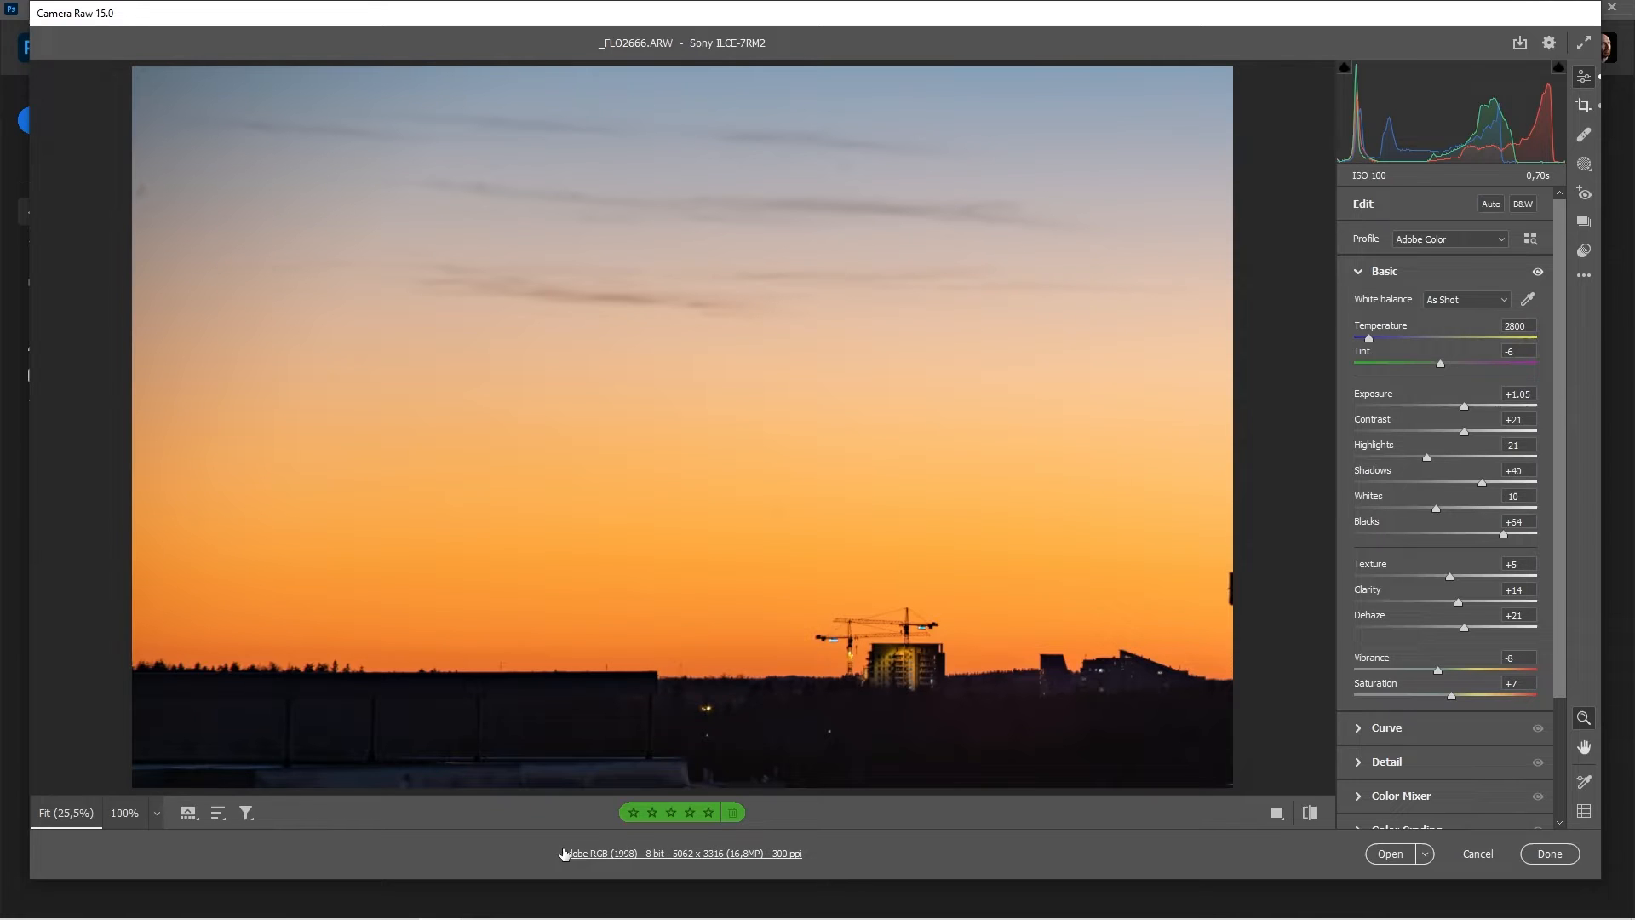
mouse_move(552, 857)
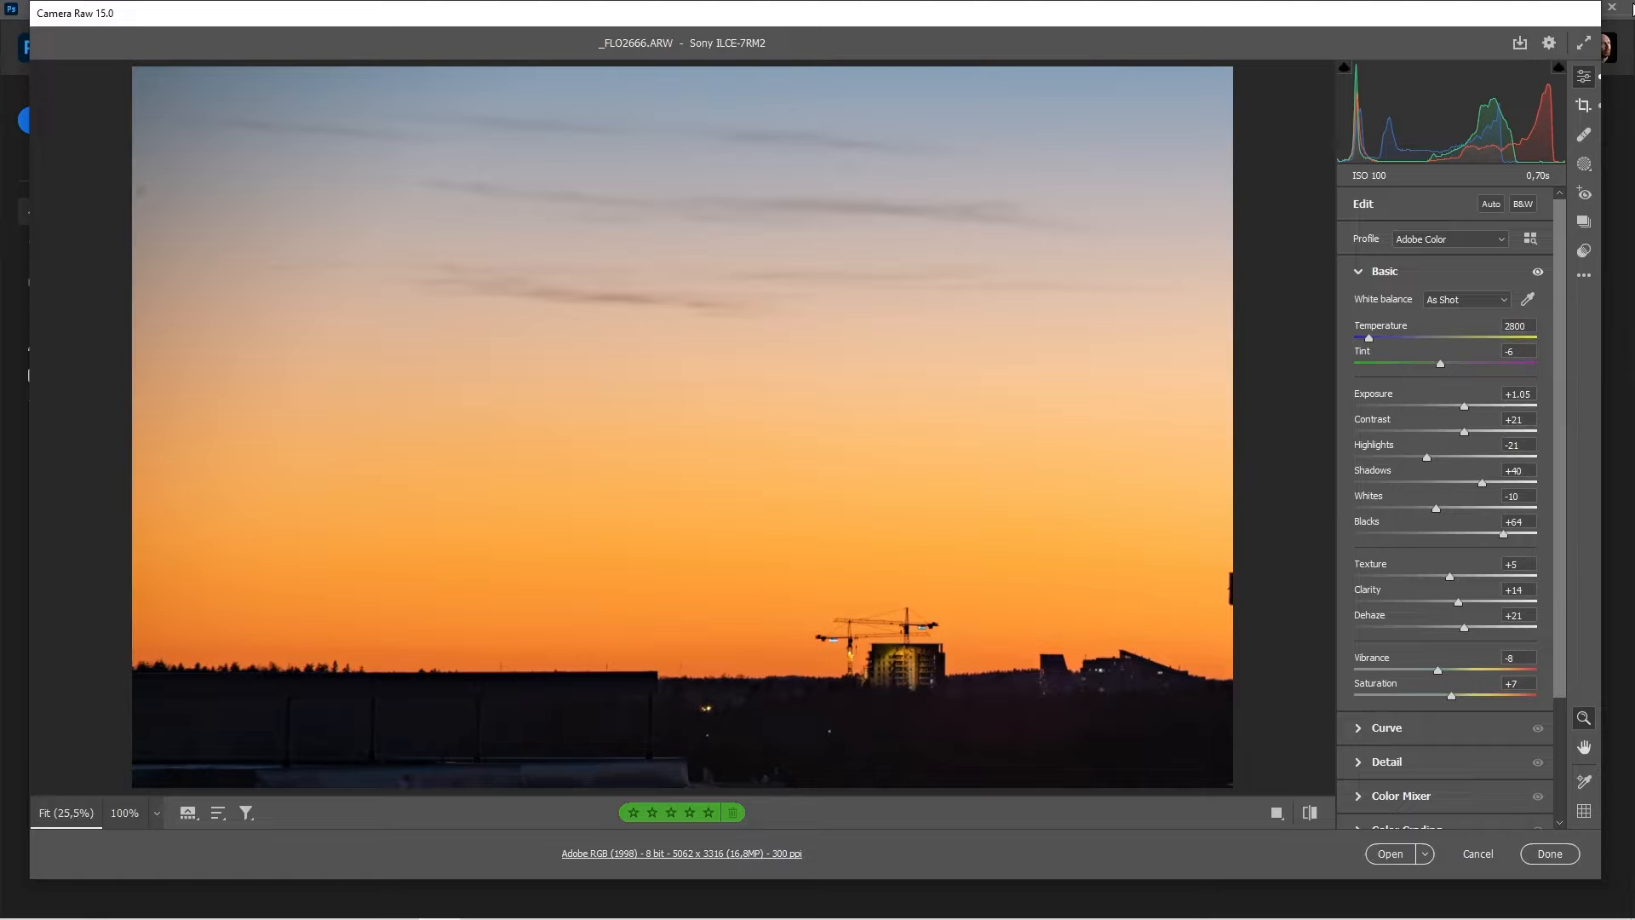
Step: Check the Crop tool briefly and return to the Edit Basic adjustments without cropping
left_click(1582, 104)
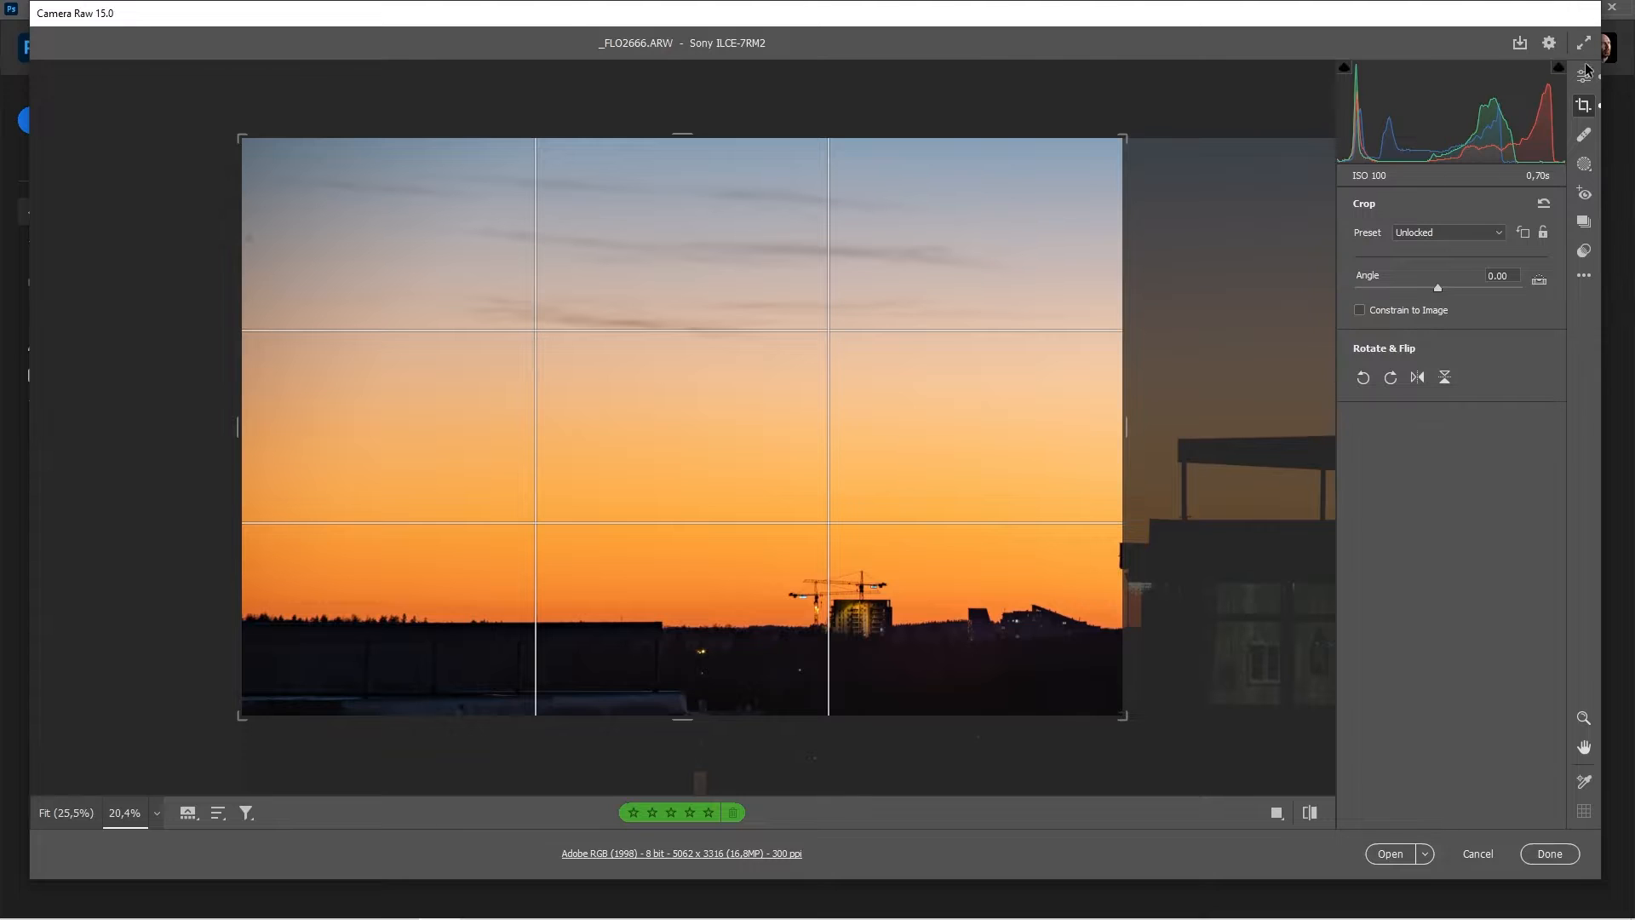
left_click(1584, 75)
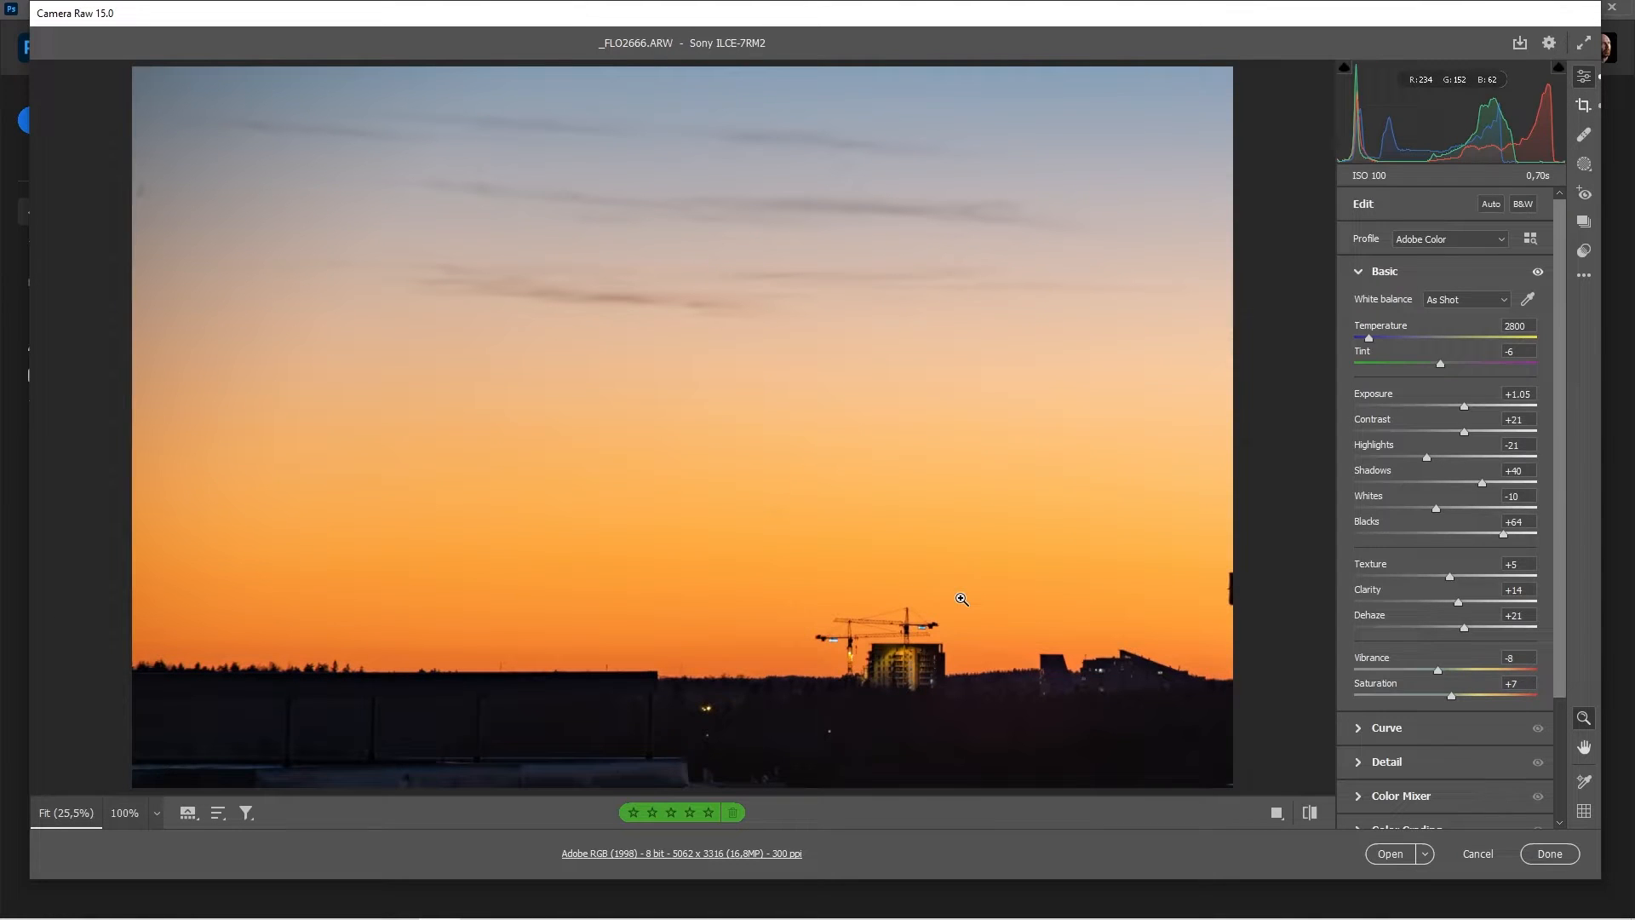
mouse_move(1438, 563)
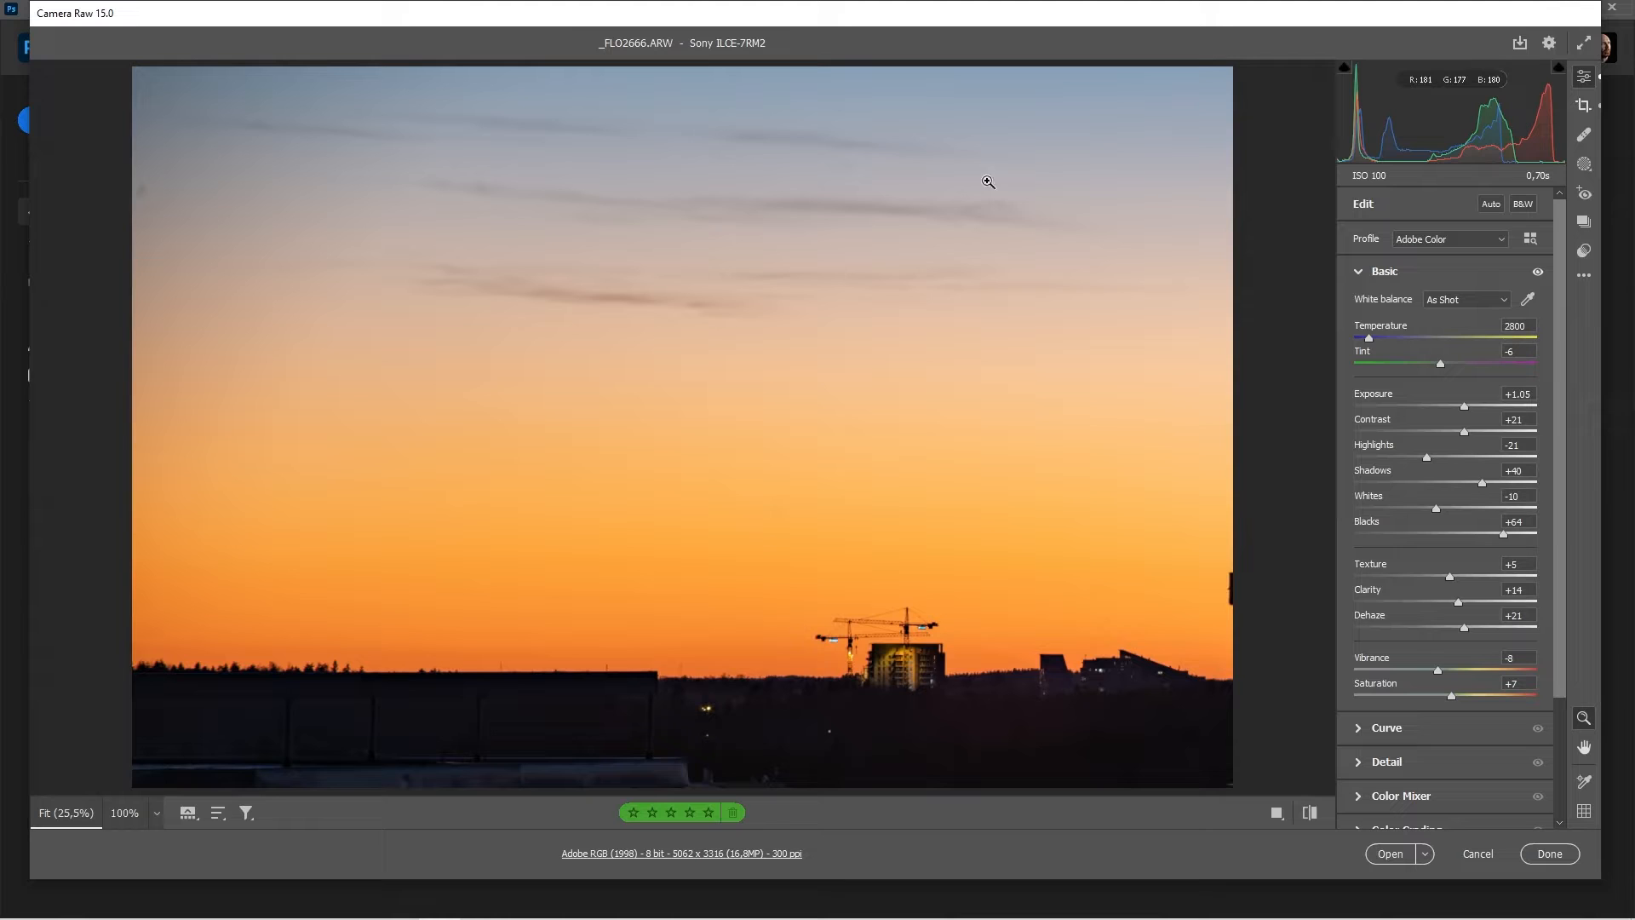
mouse_move(607, 266)
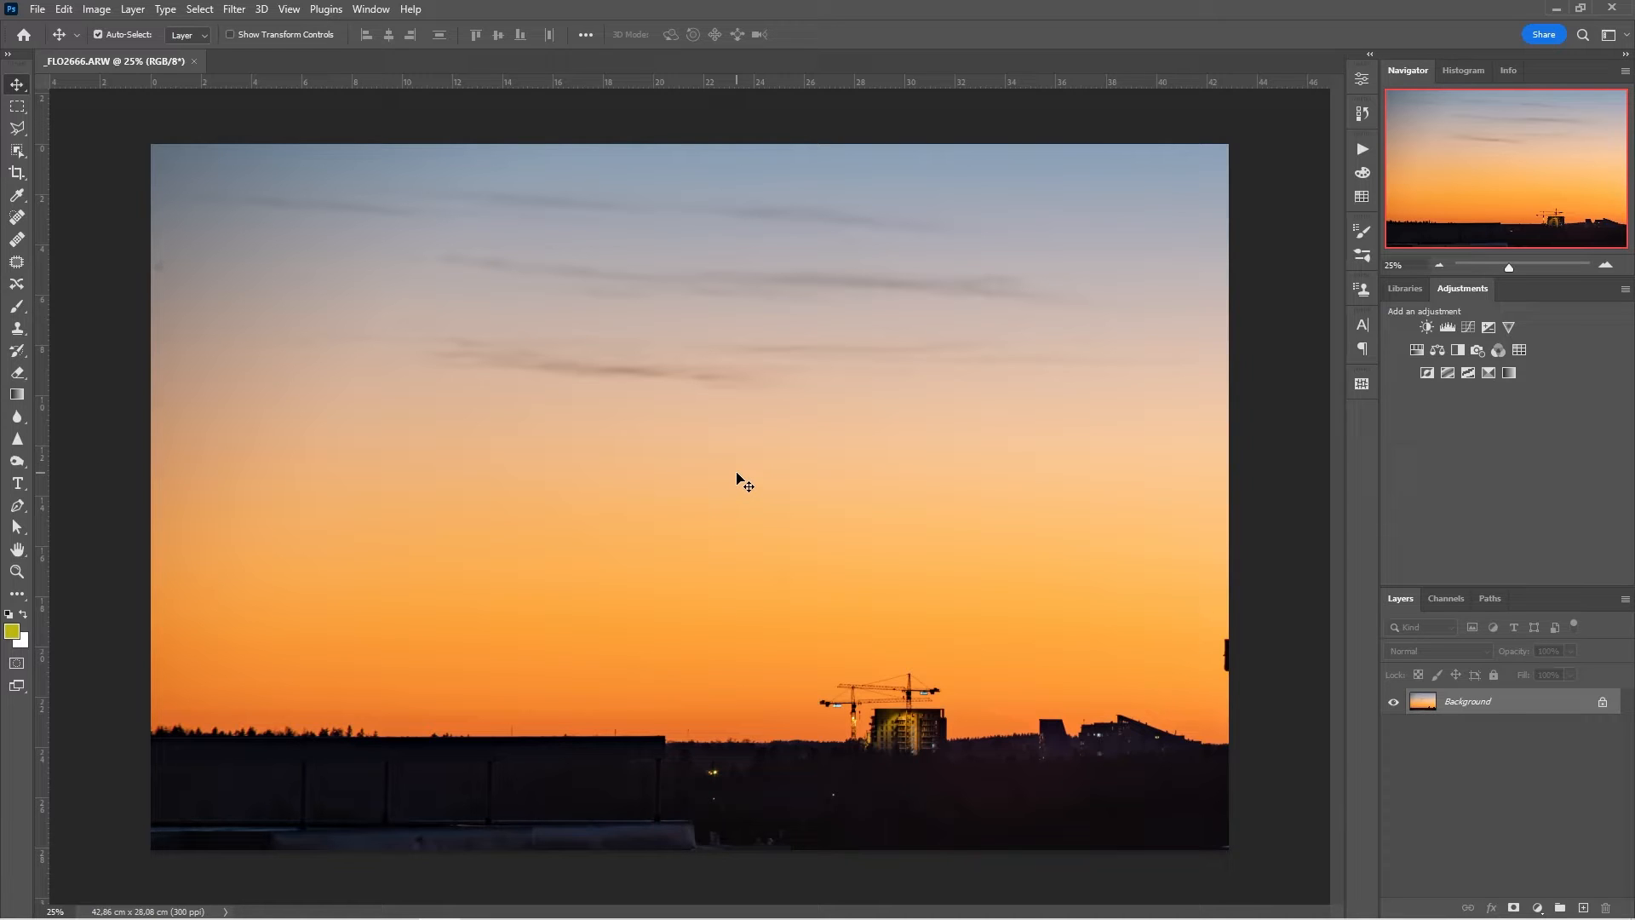
mouse_move(744, 491)
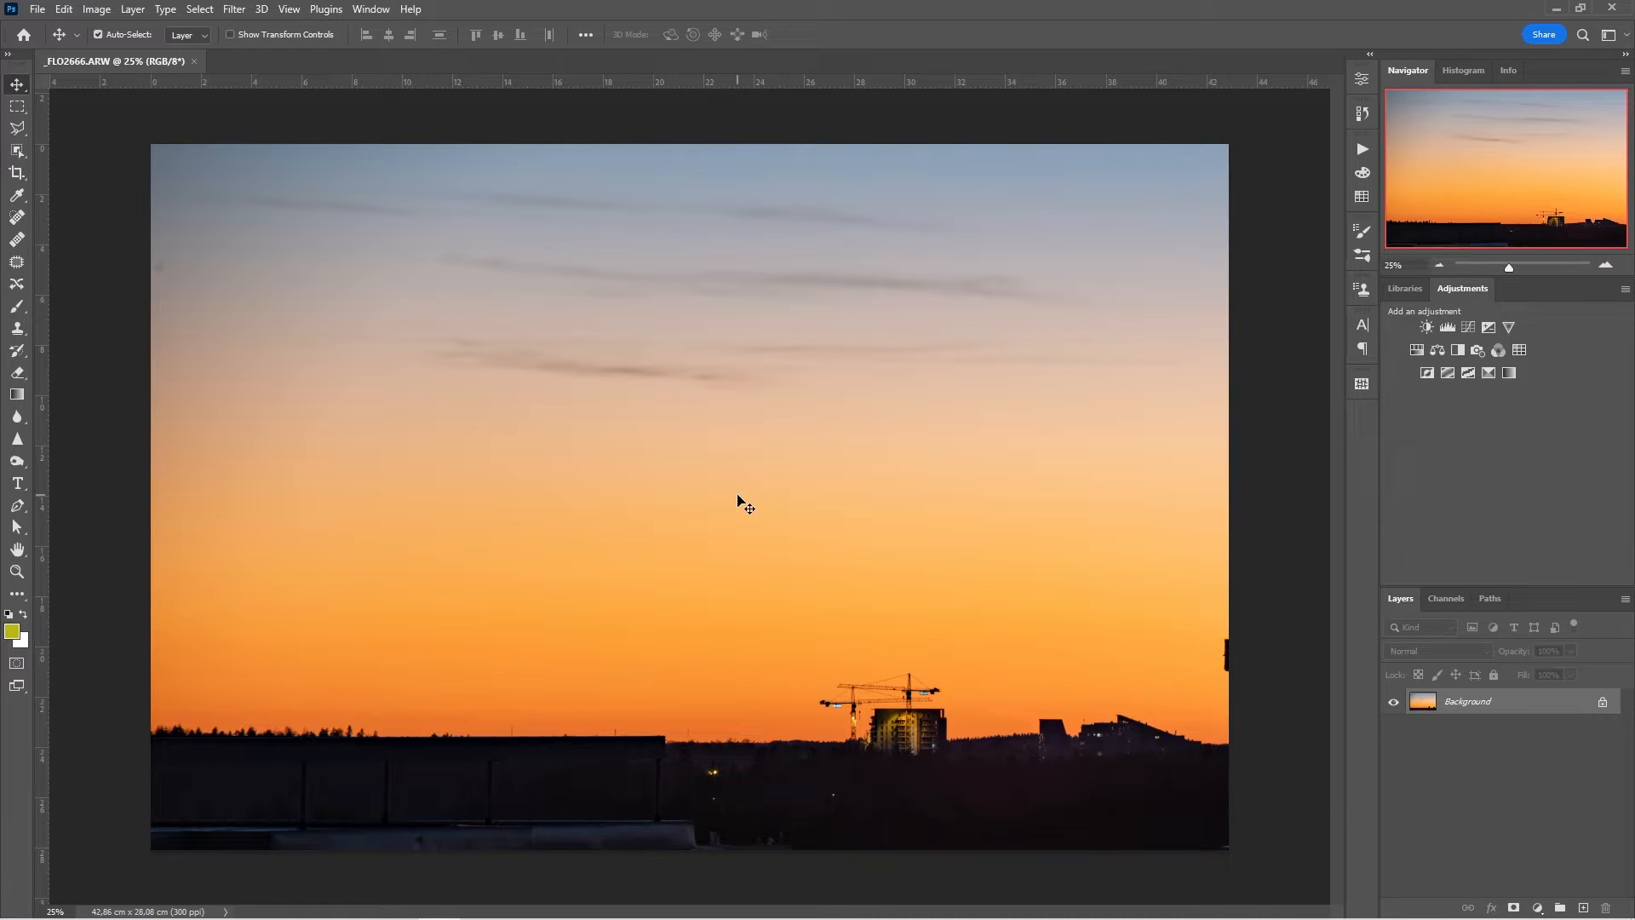
mouse_move(754, 486)
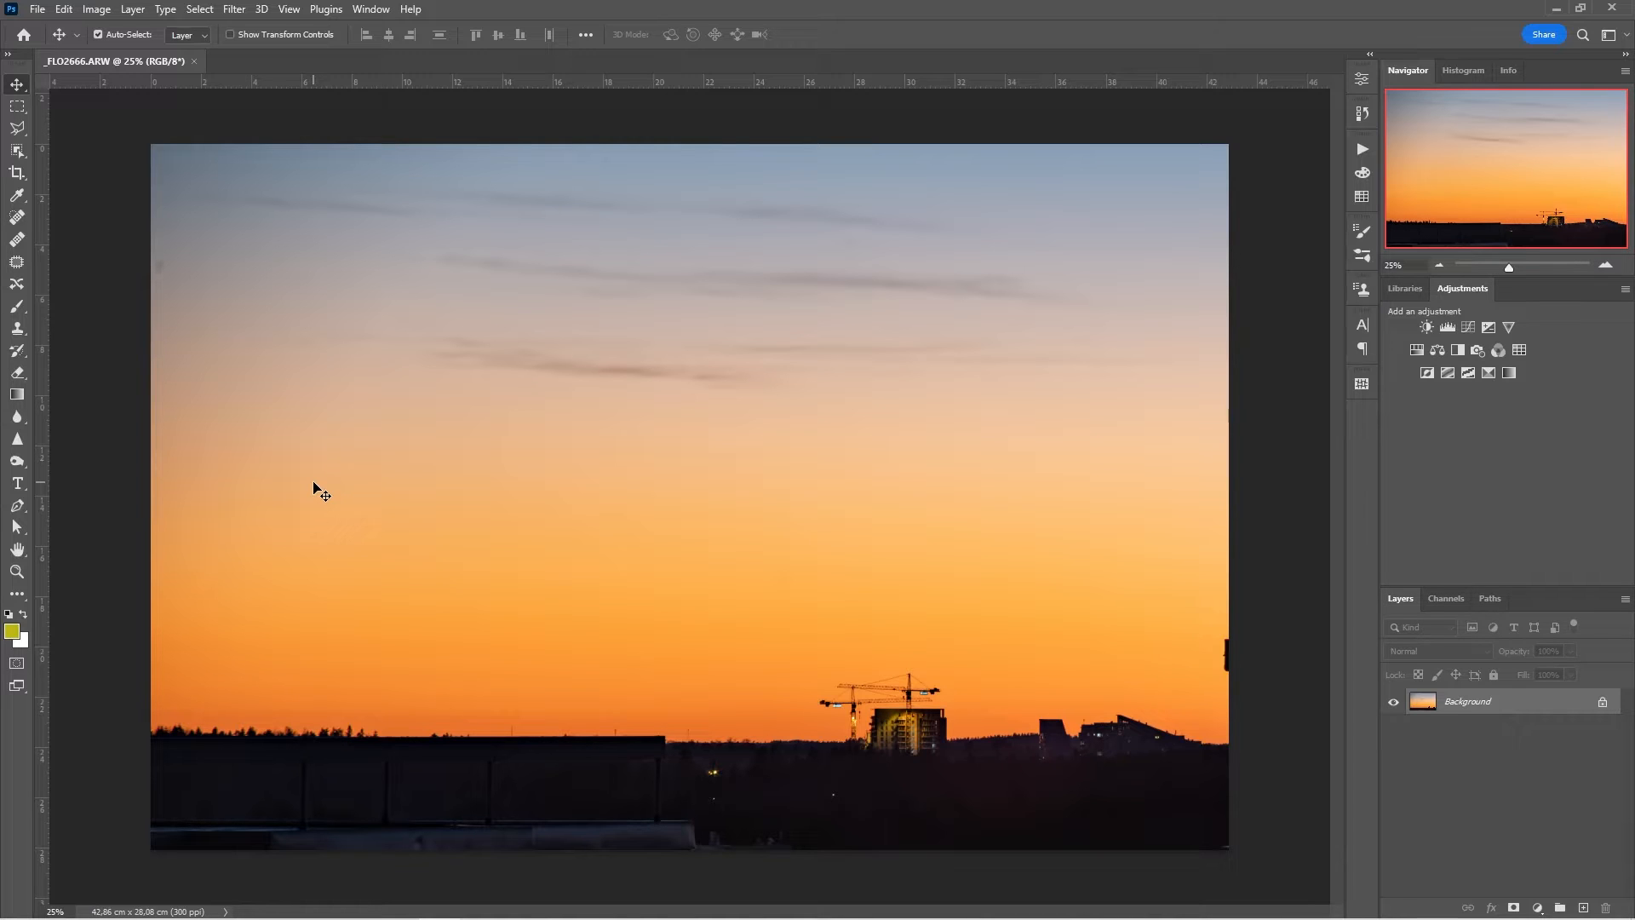
mouse_move(1113, 371)
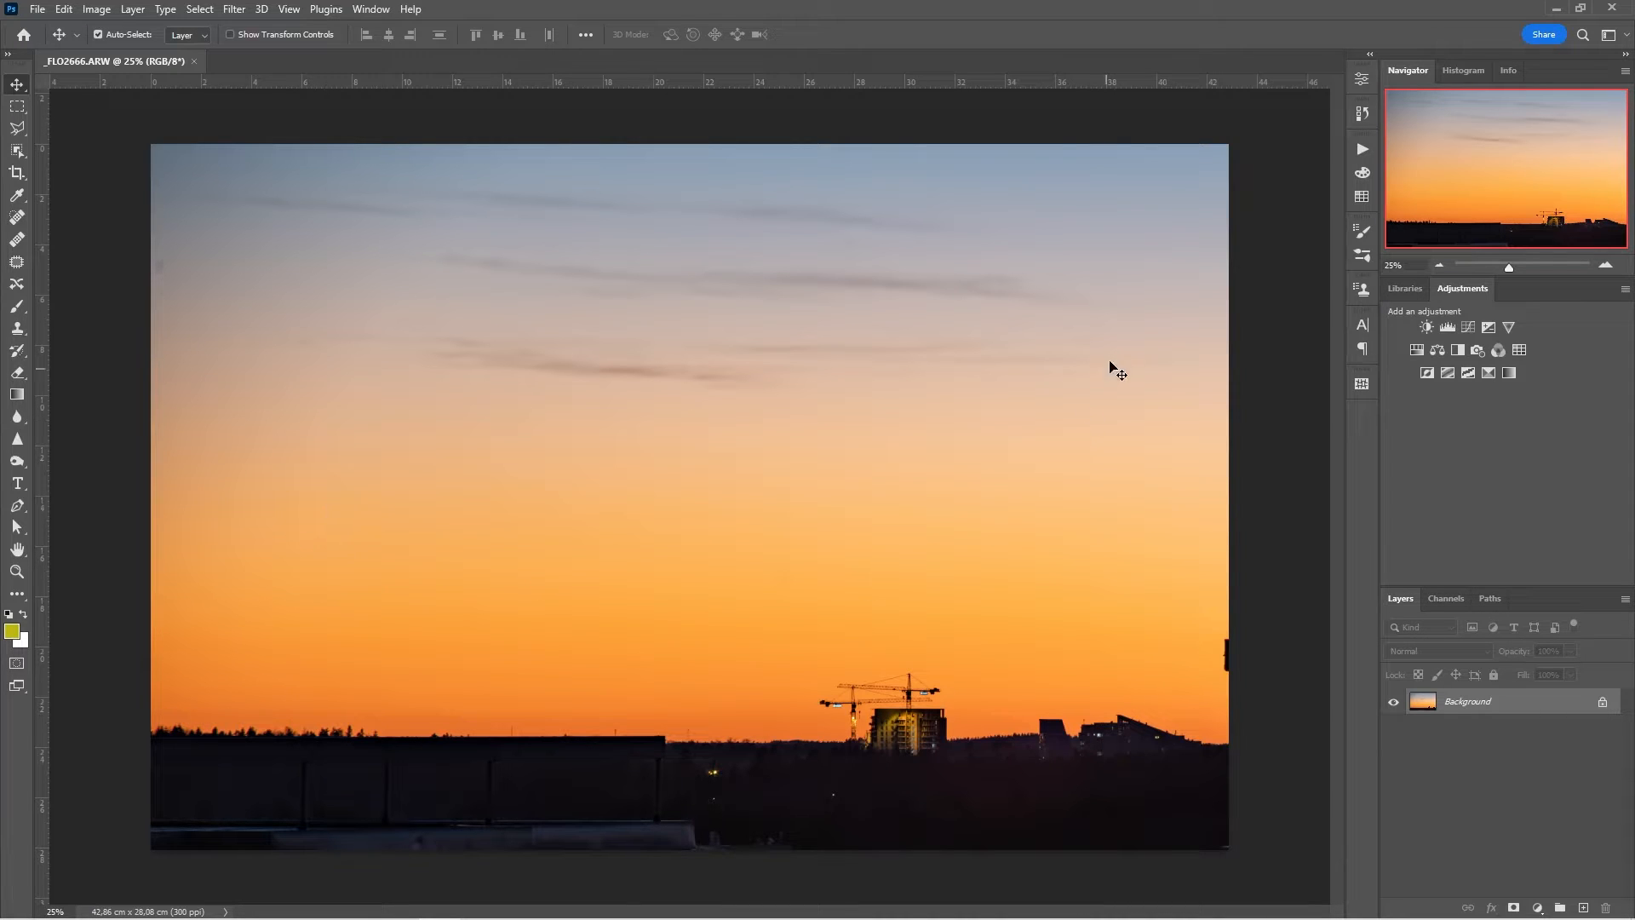
mouse_move(175, 871)
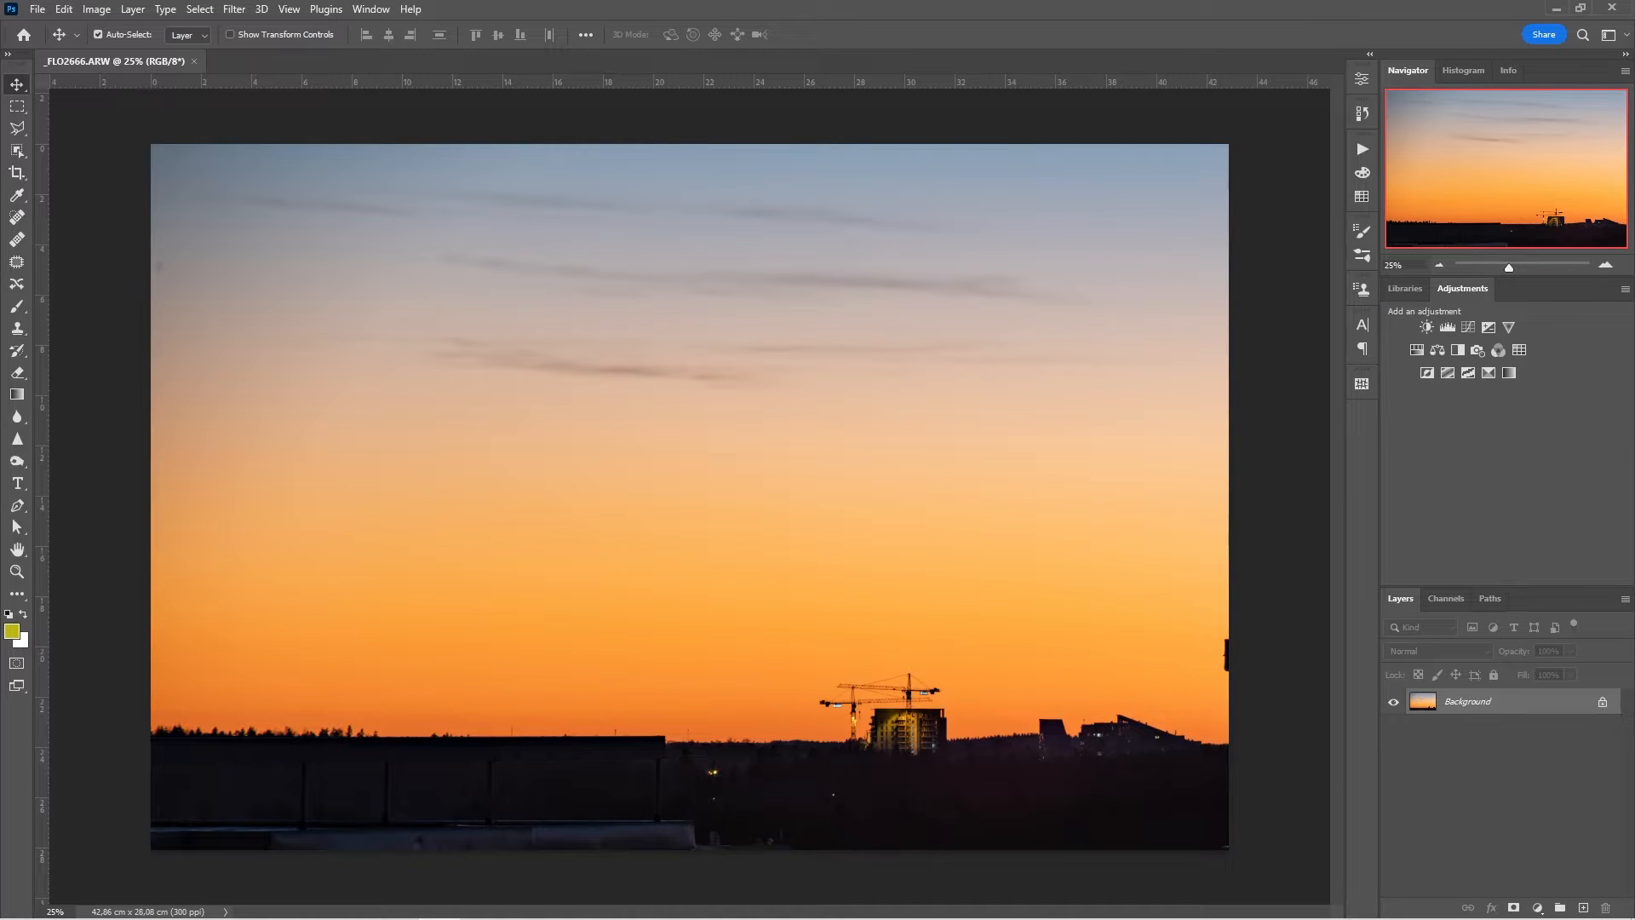
mouse_move(1112, 325)
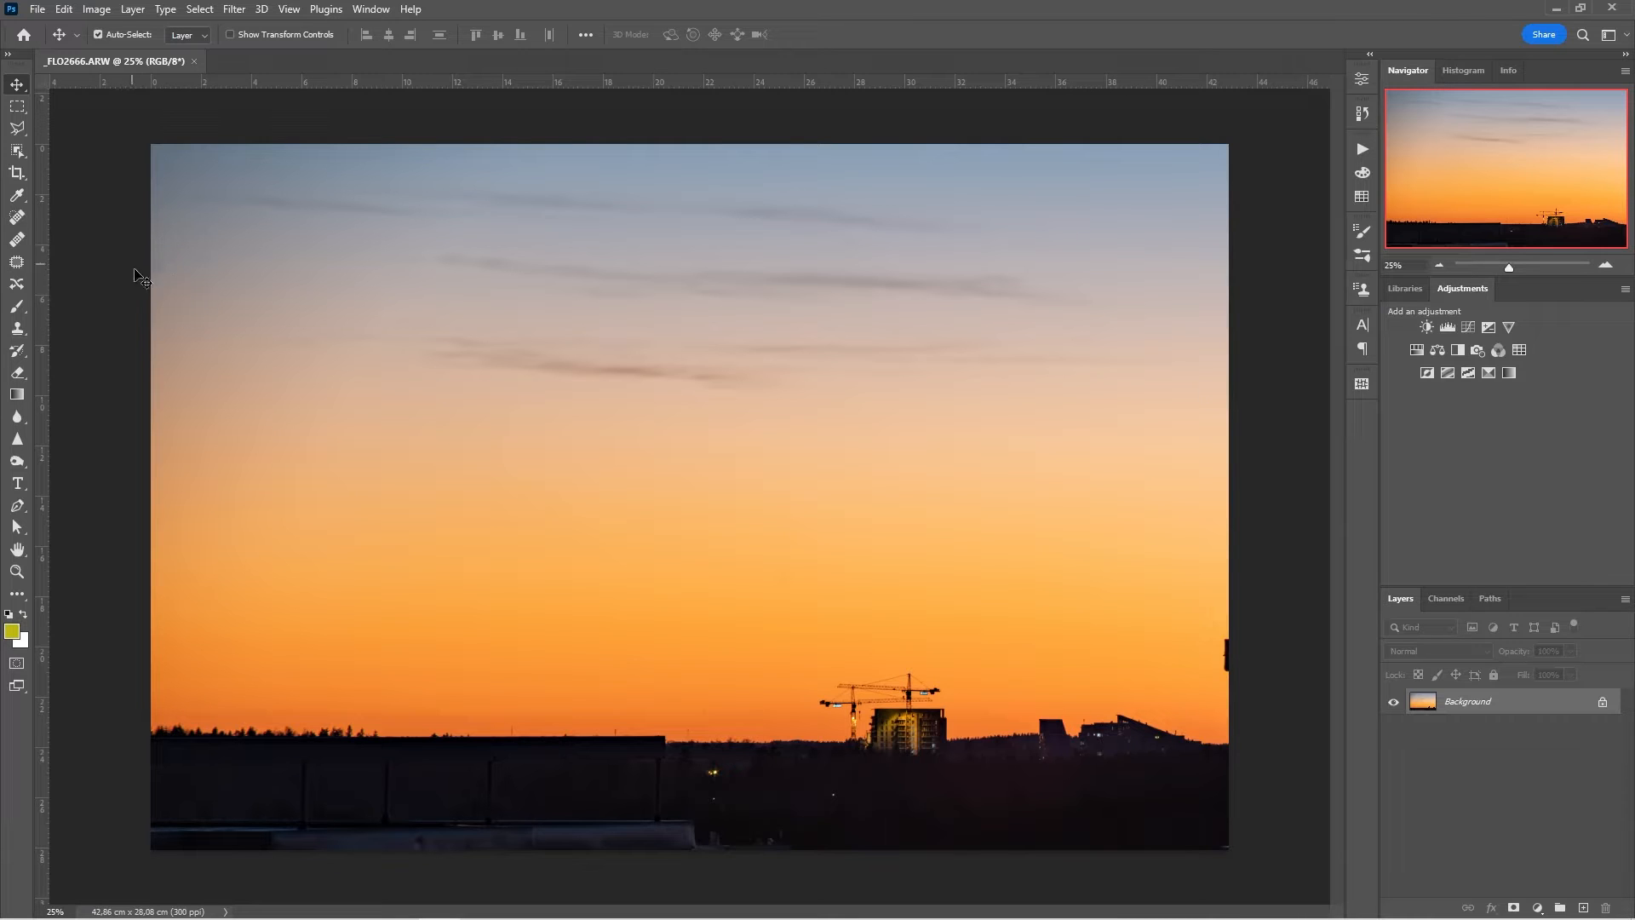
mouse_move(830, 489)
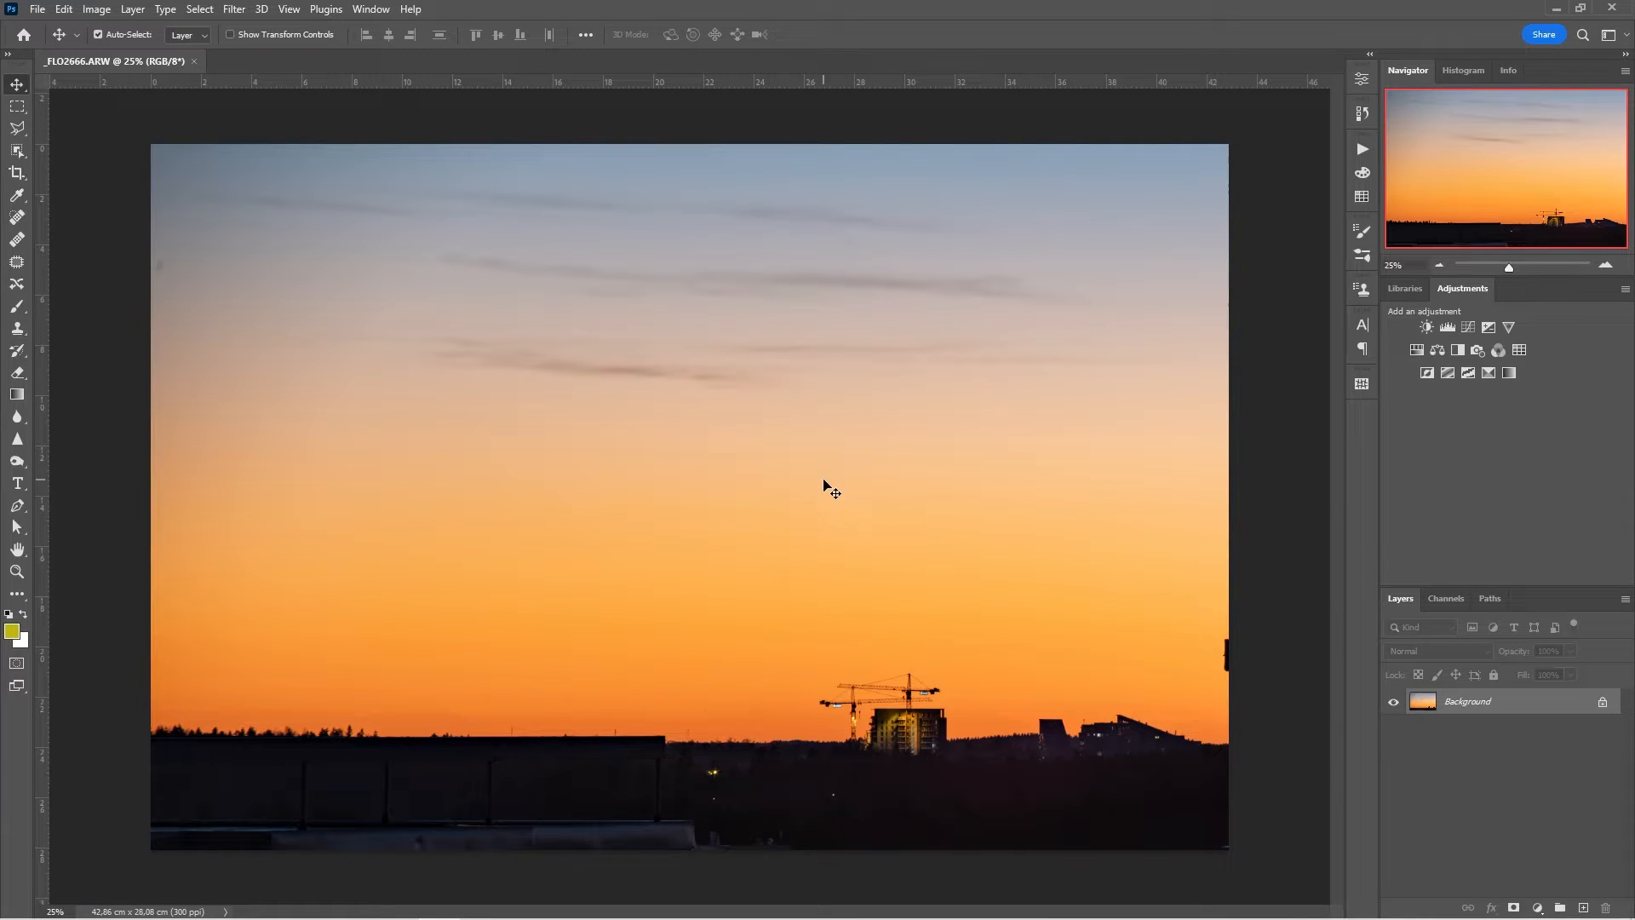
mouse_move(169, 294)
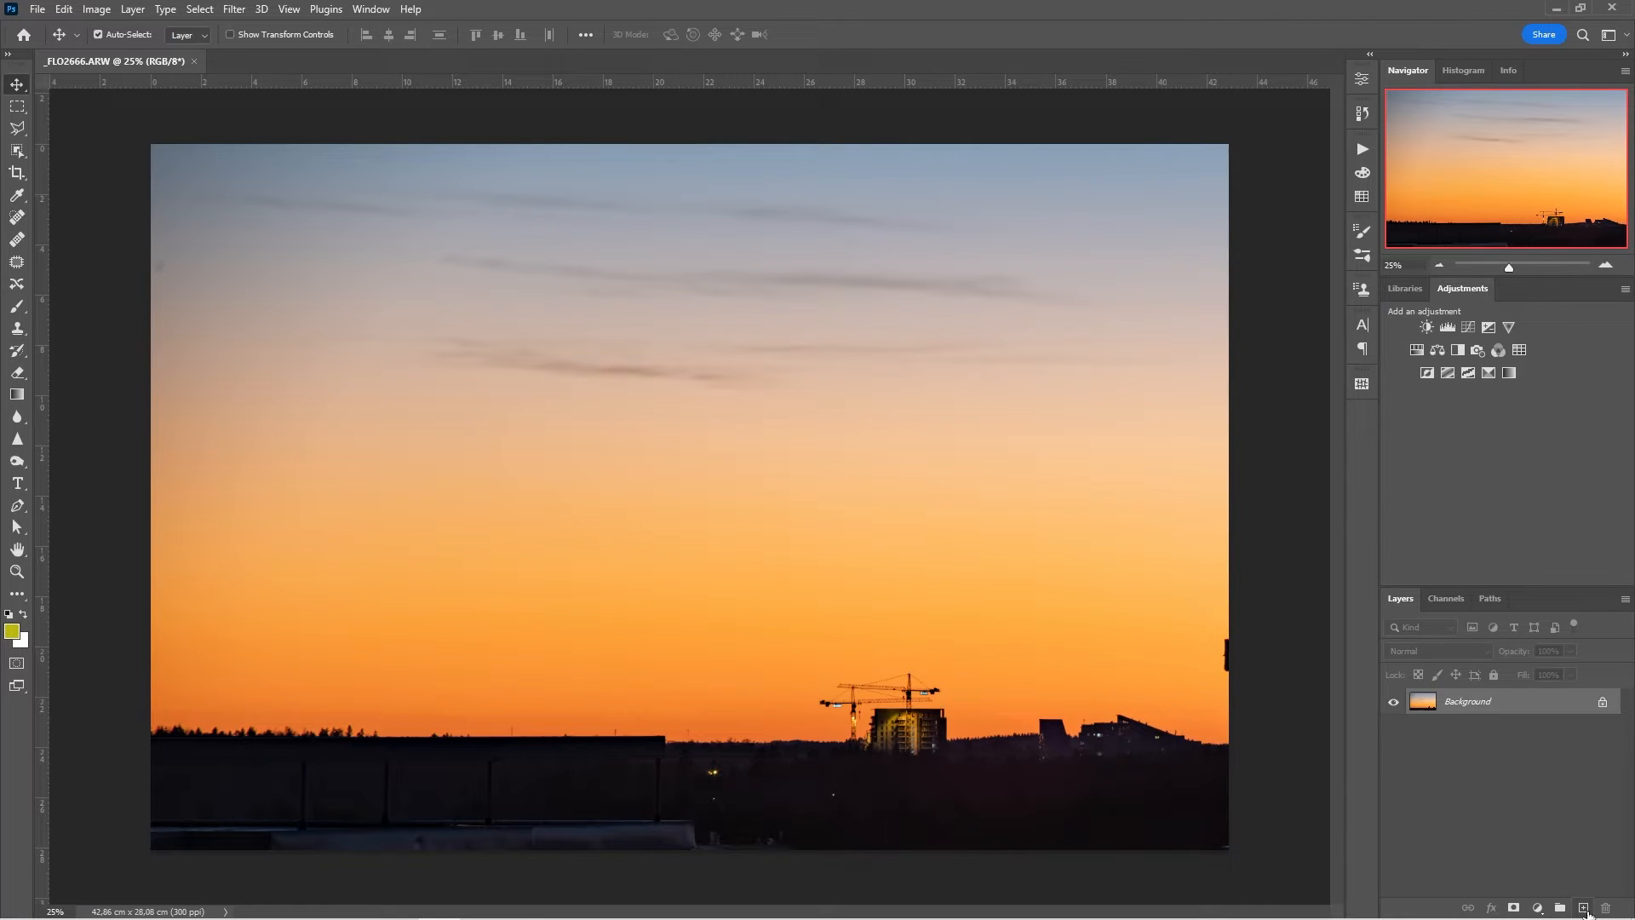
Step: Add a blank Layer 1 and set the Spot Healing Brush to Sample All Layers
left_click(1562, 906)
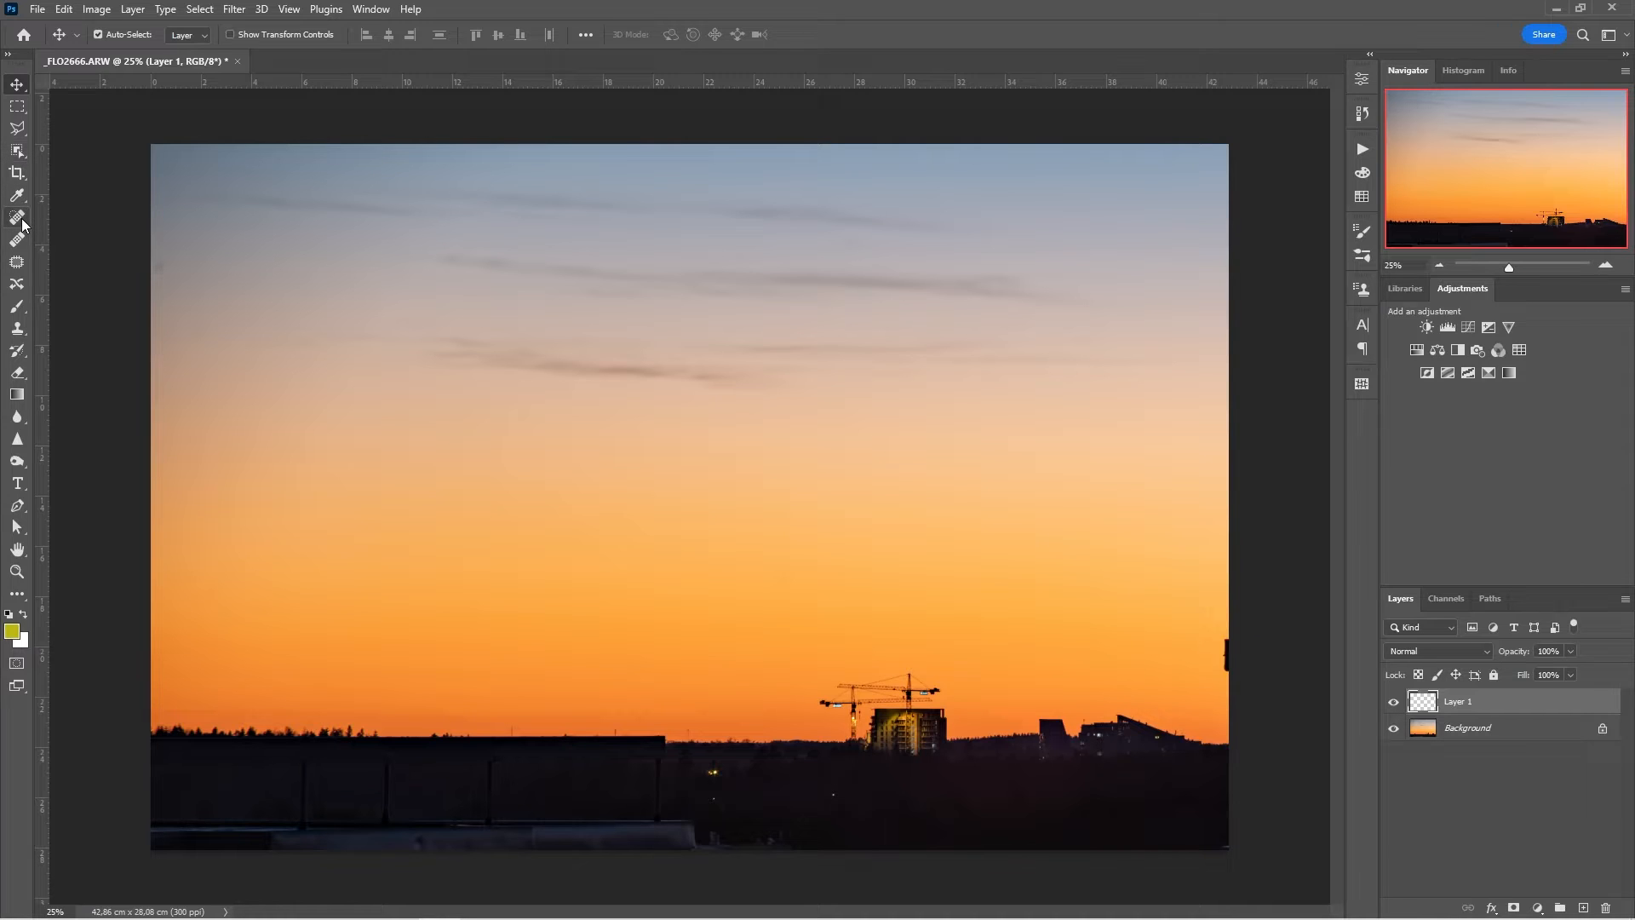
left_click(17, 220)
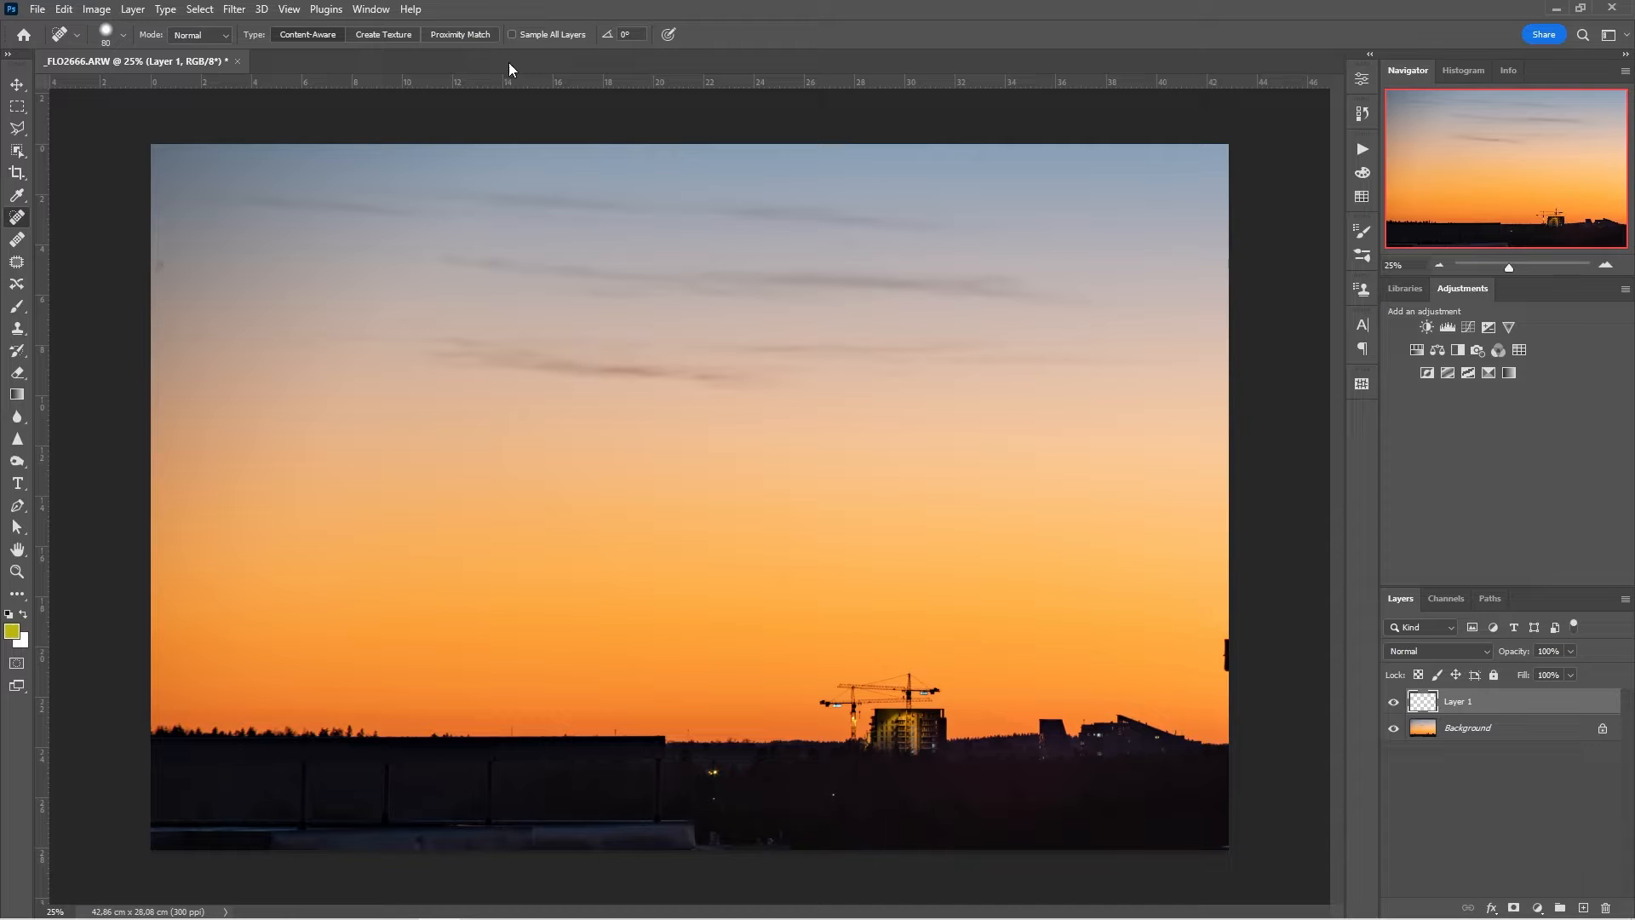
left_click(513, 34)
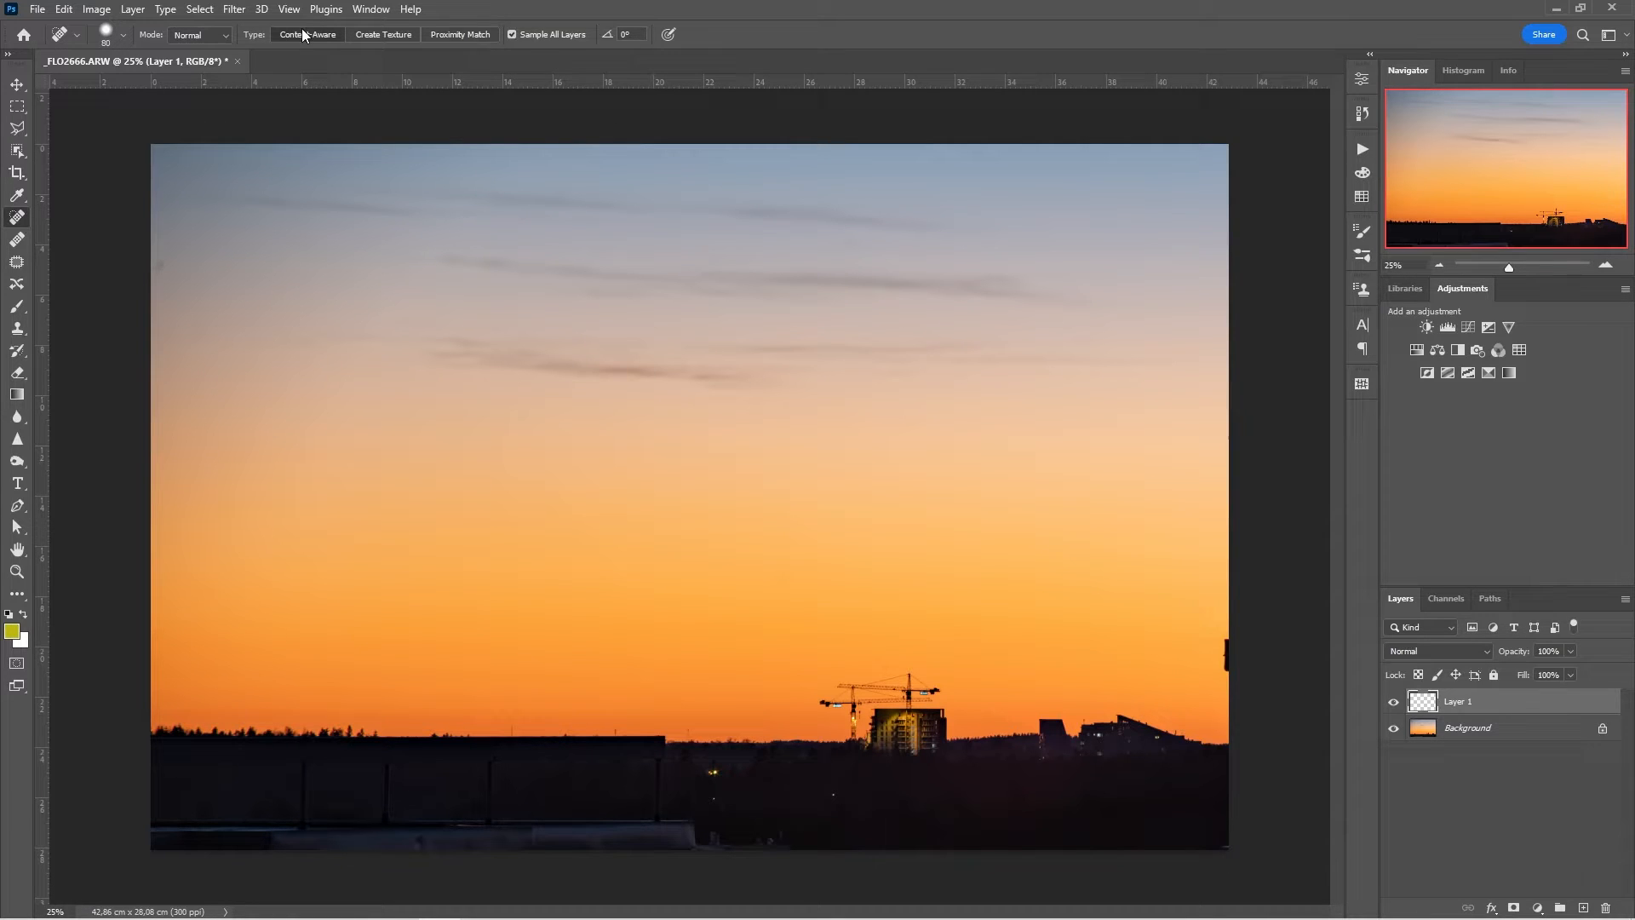
mouse_move(160, 323)
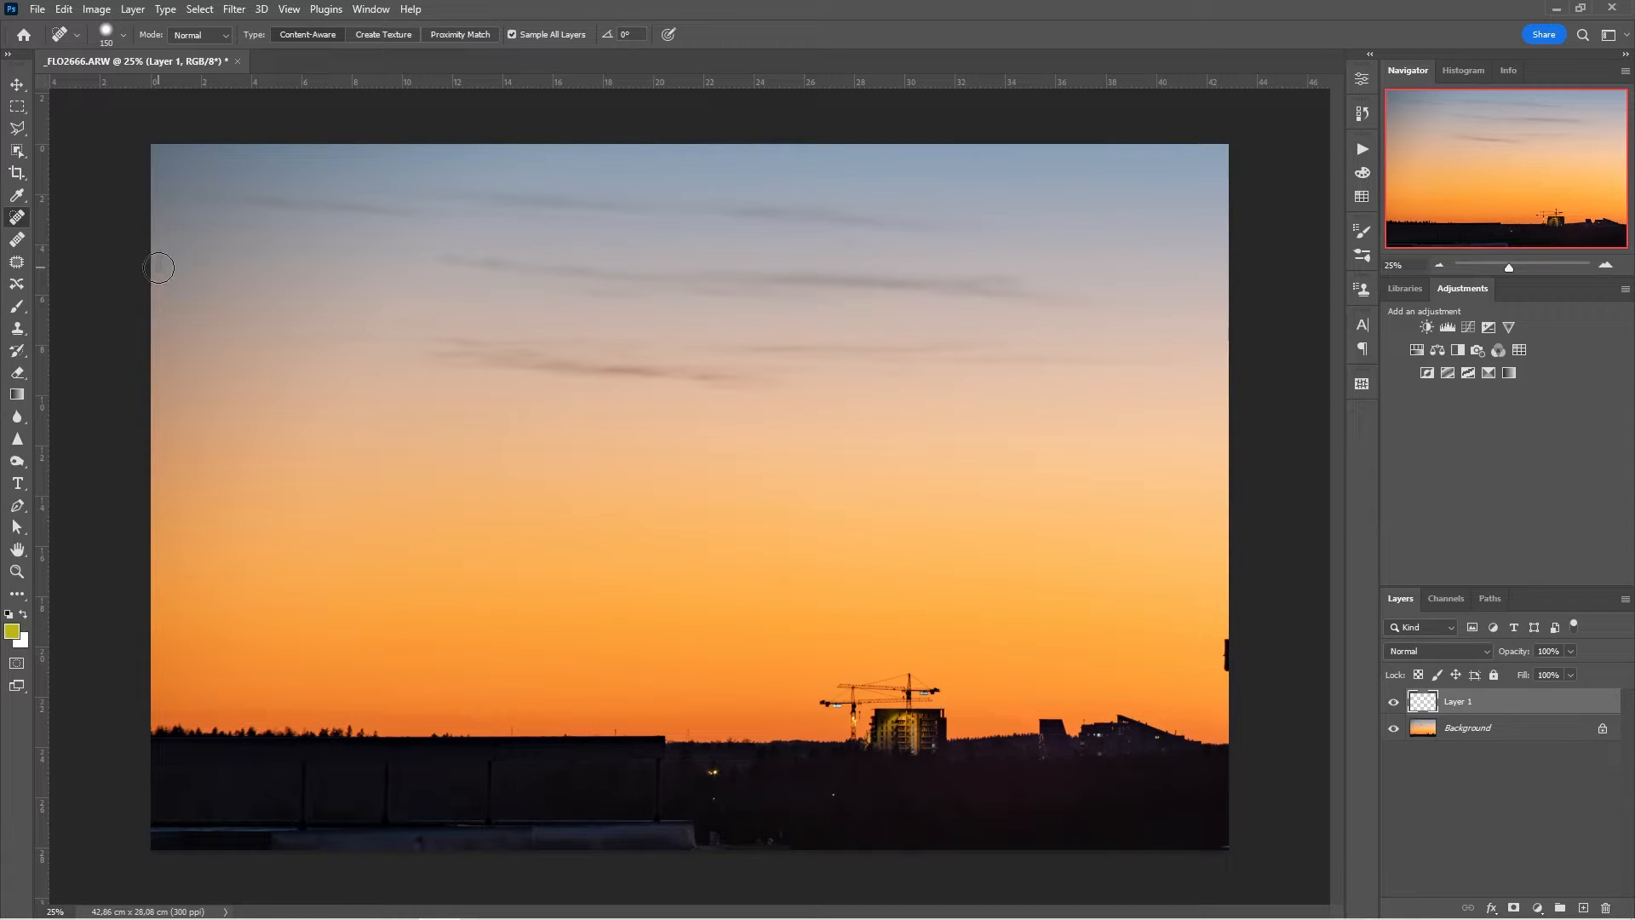
mouse_move(310, 380)
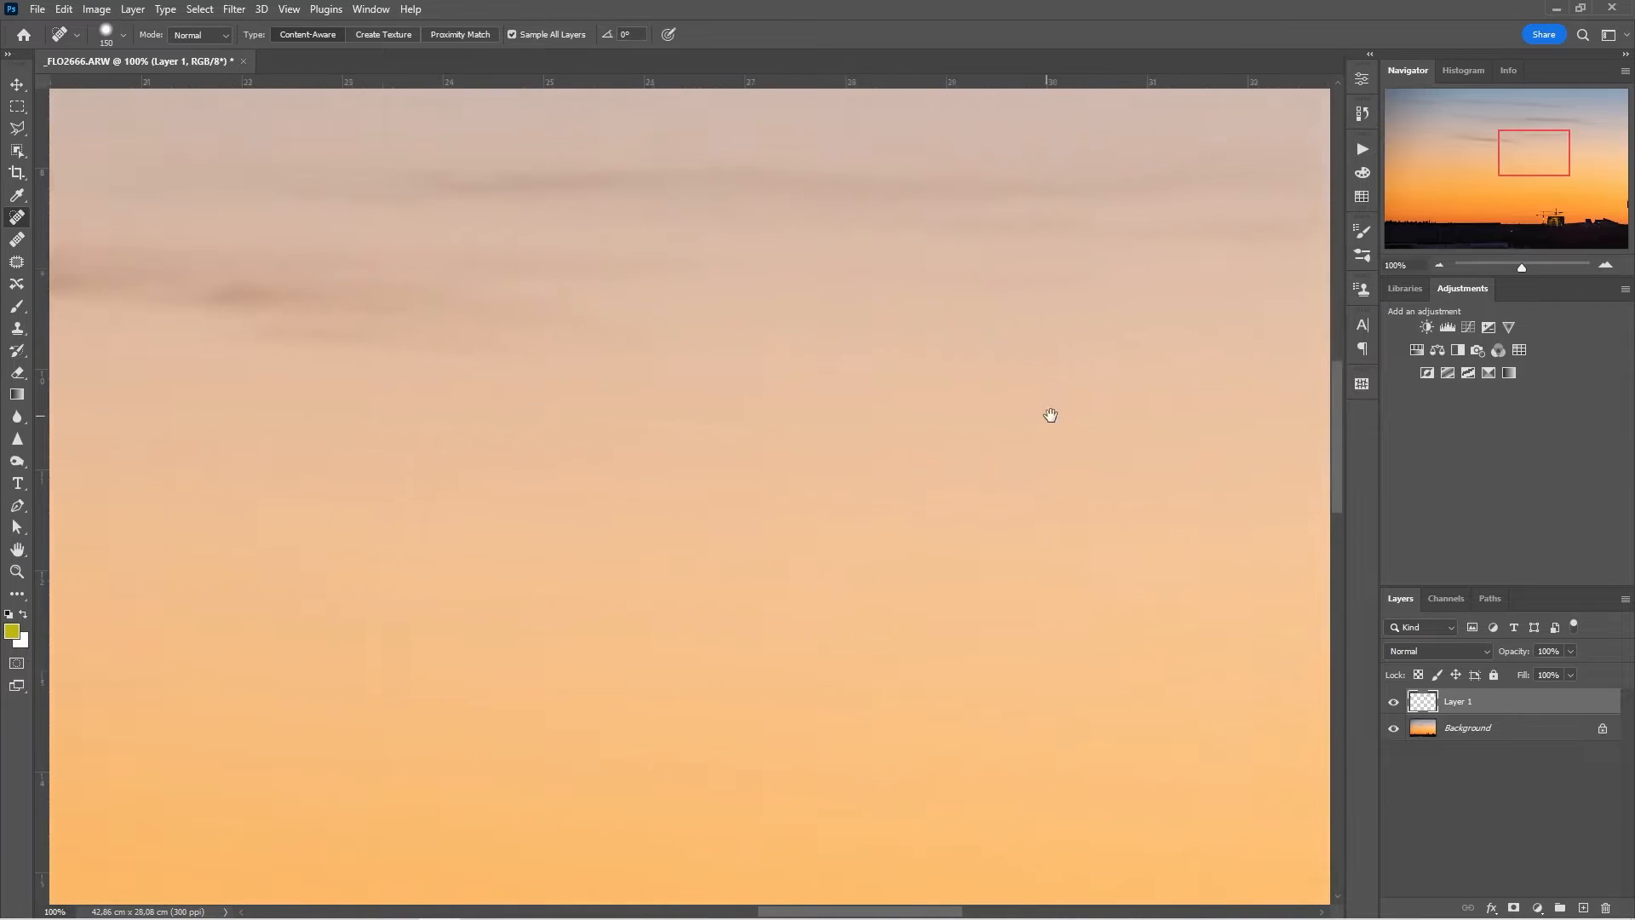
Step: Inspect the sky at 100% across the image, then show the photo's colour histogram
left_click_drag(1051, 416, 668, 347)
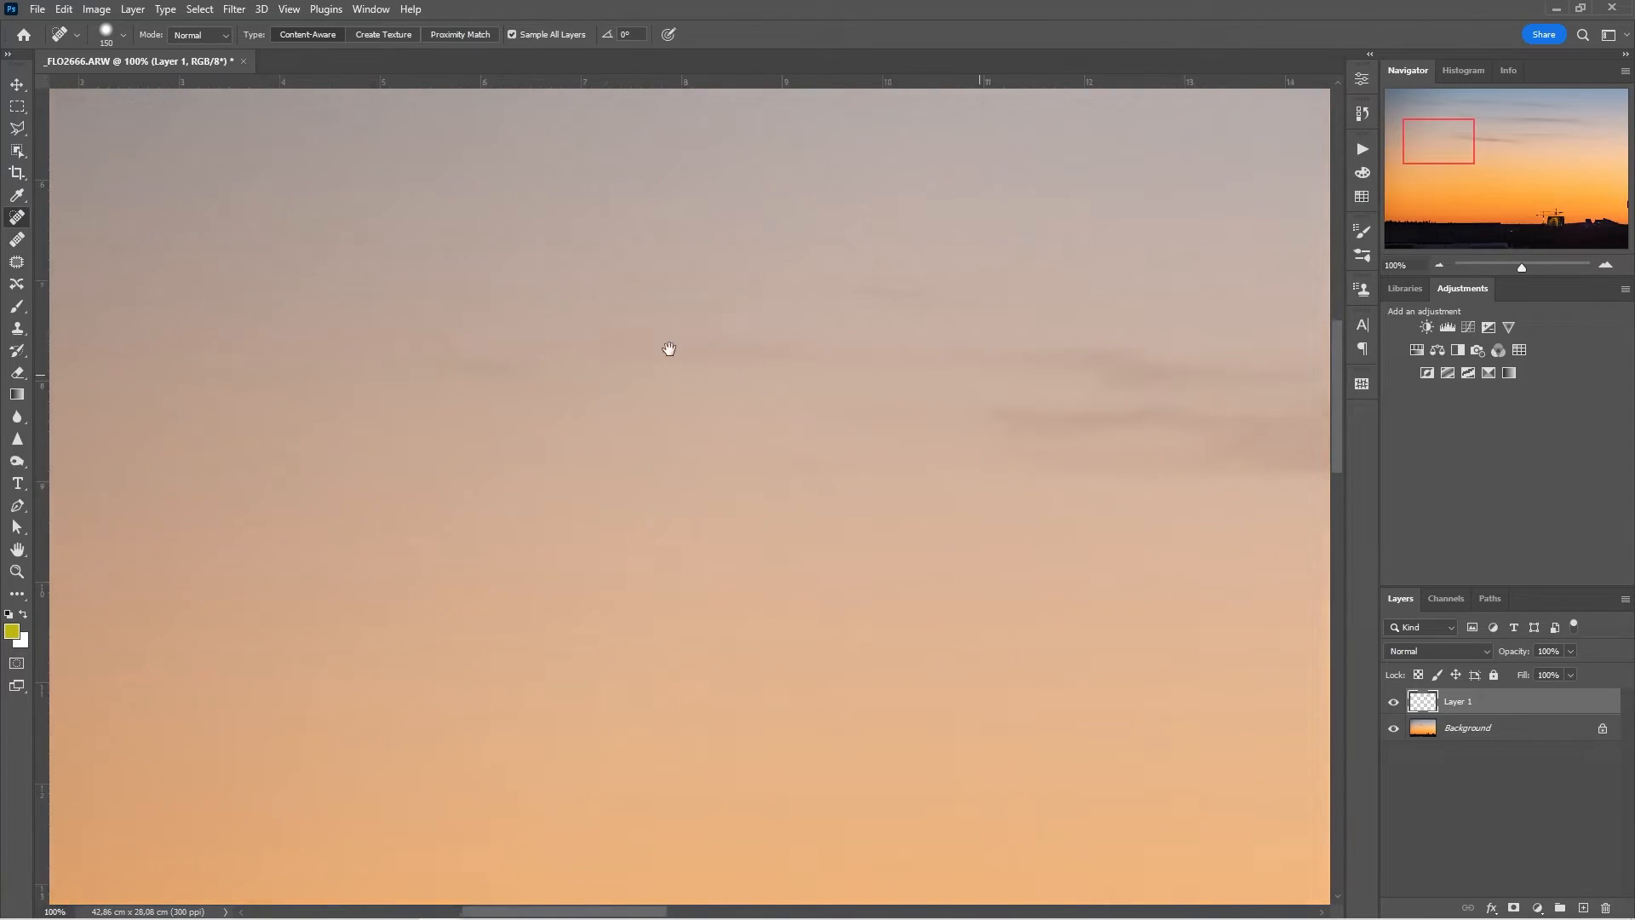
left_click_drag(668, 347, 756, 470)
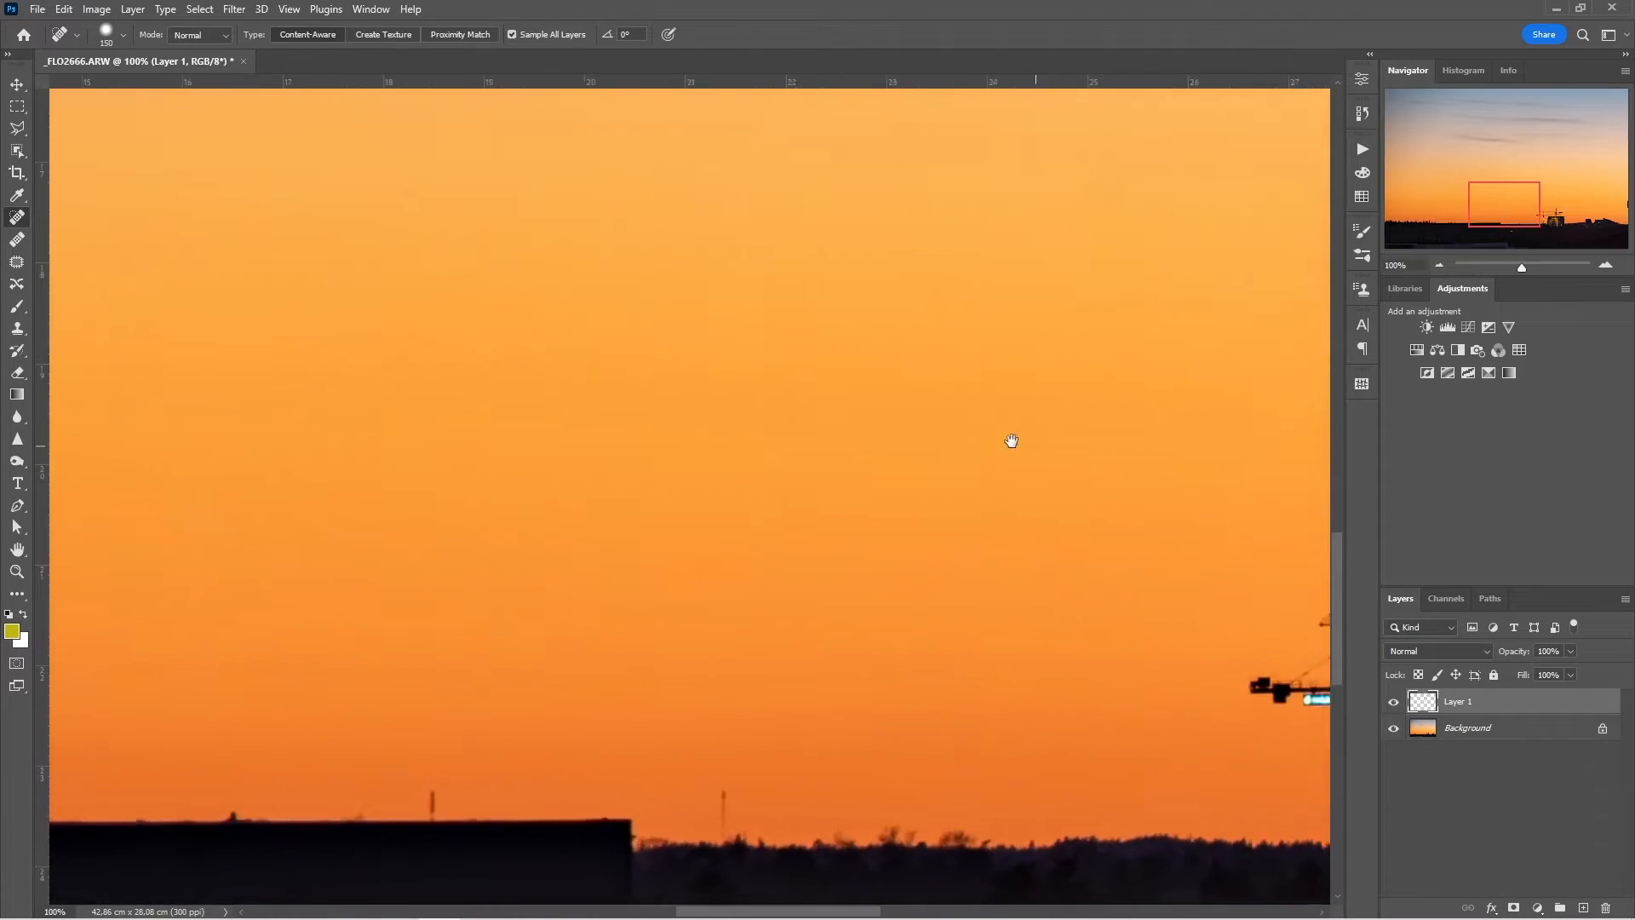
left_click_drag(1012, 440, 991, 472)
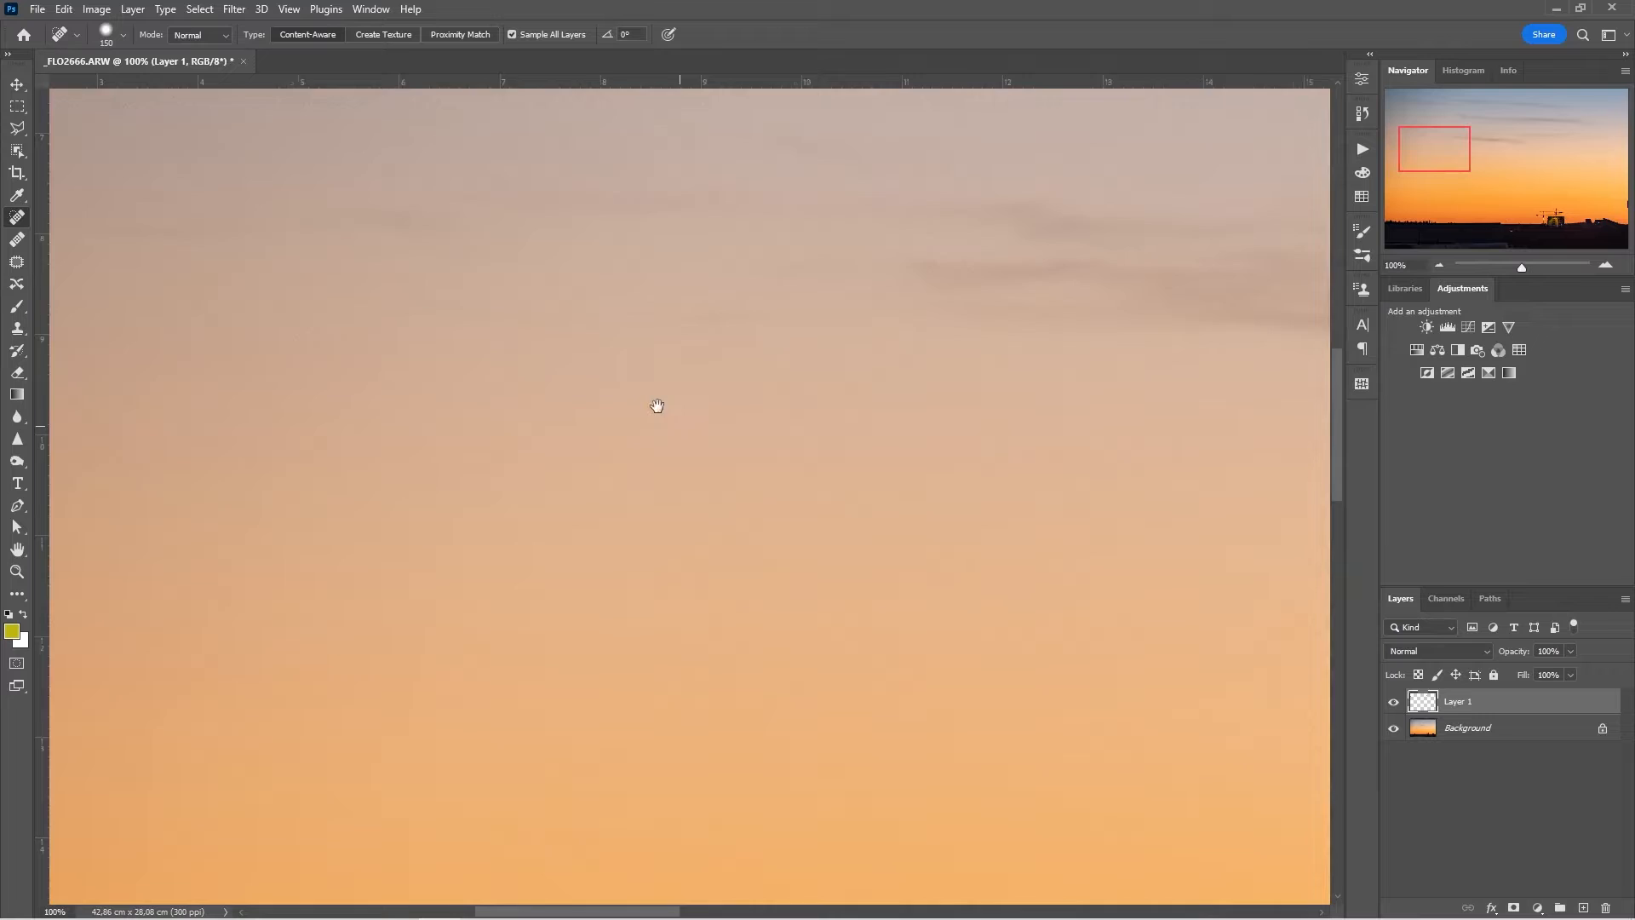
left_click_drag(658, 405, 138, 359)
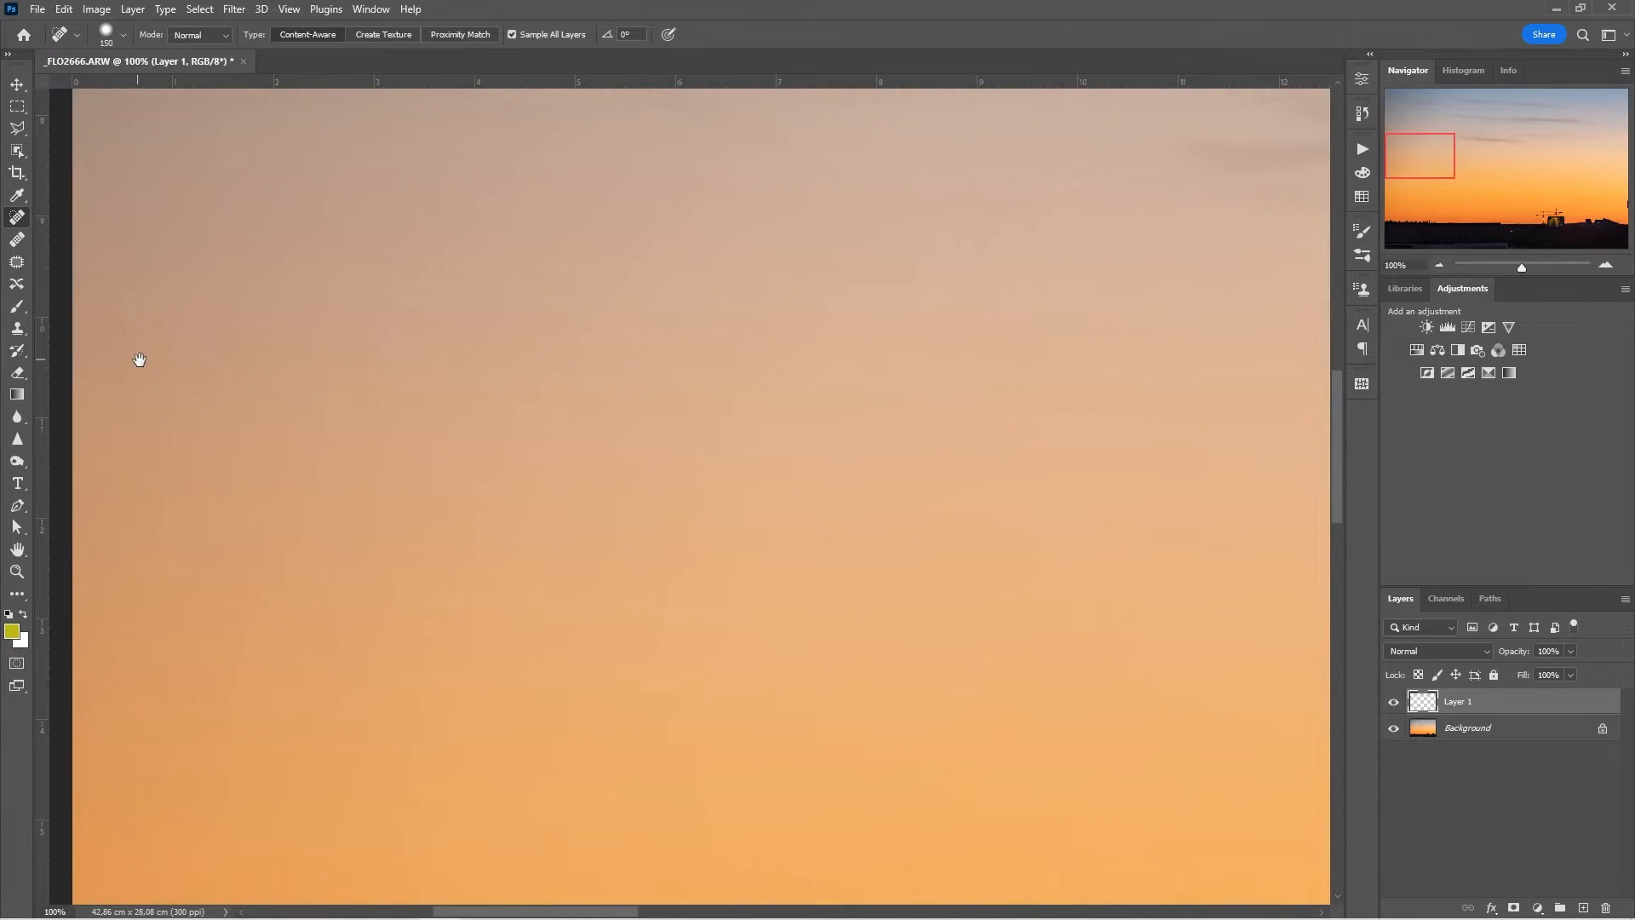
mouse_move(752, 344)
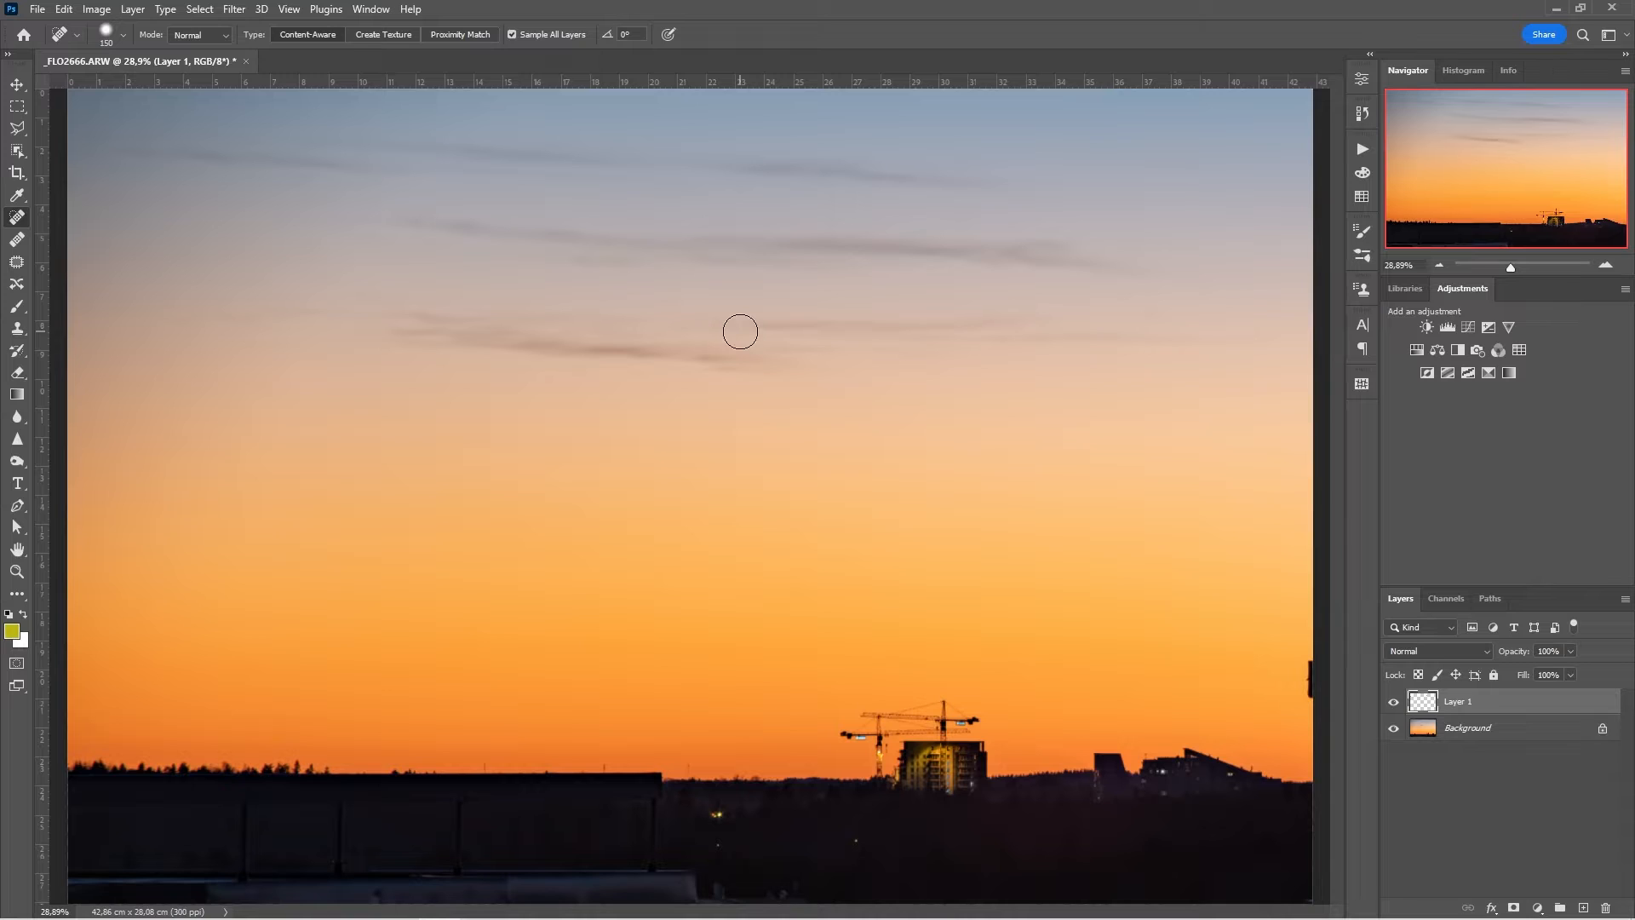
mouse_move(700, 363)
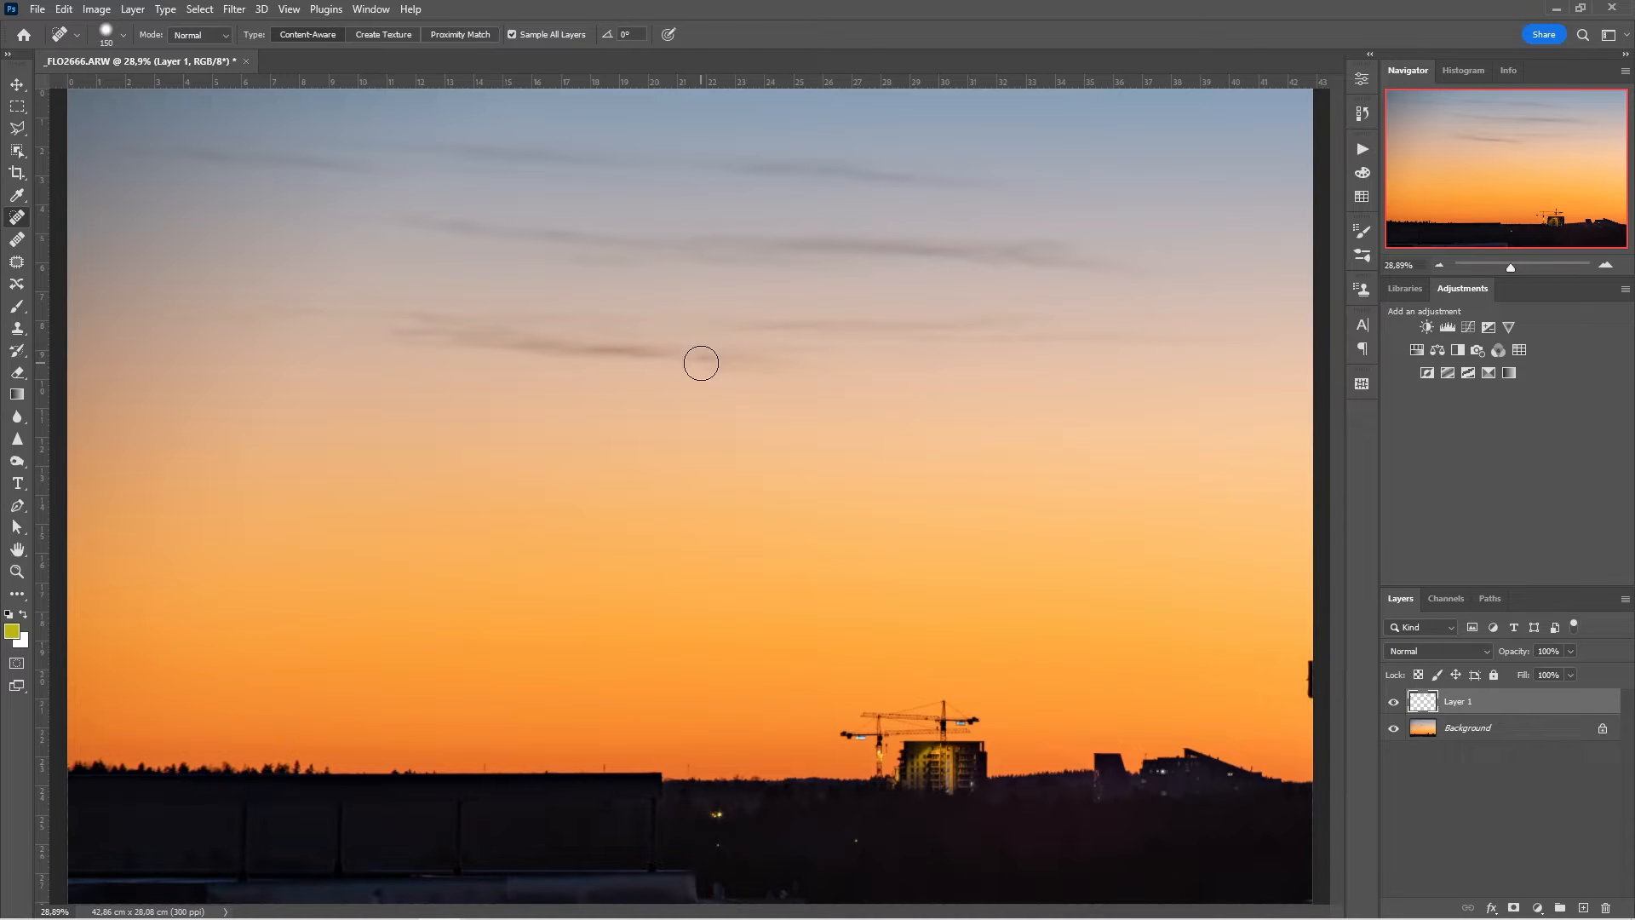
mouse_move(792, 439)
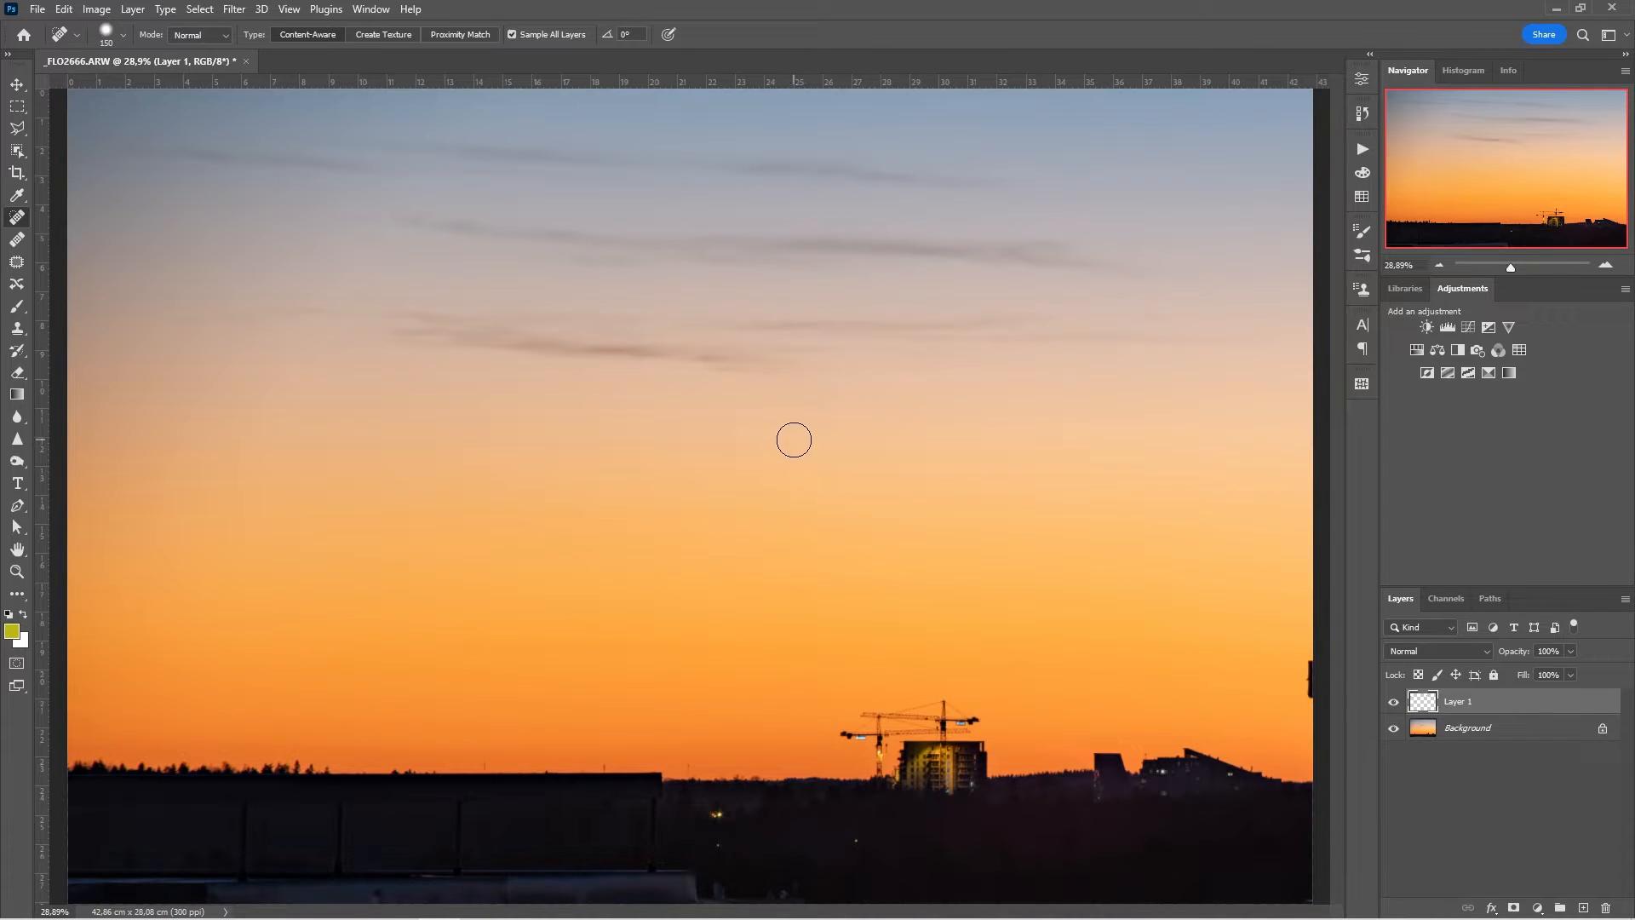
left_click(1461, 70)
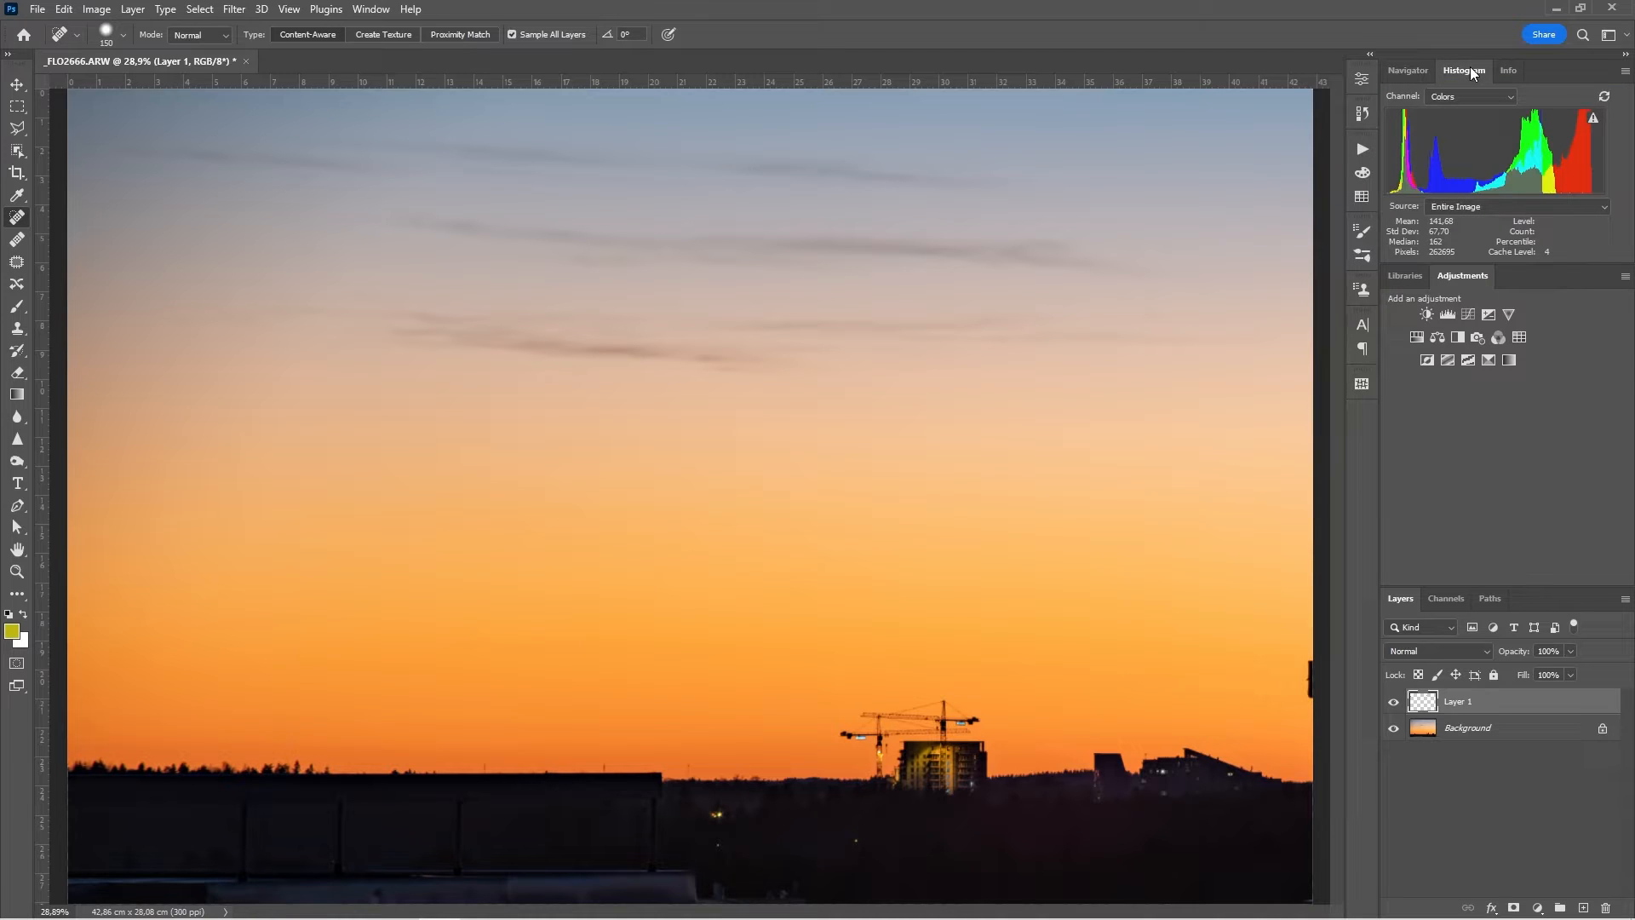
Step: Switch the Histogram channel from Colors to combined RGB and bring up Image Adjustments
left_click(1511, 96)
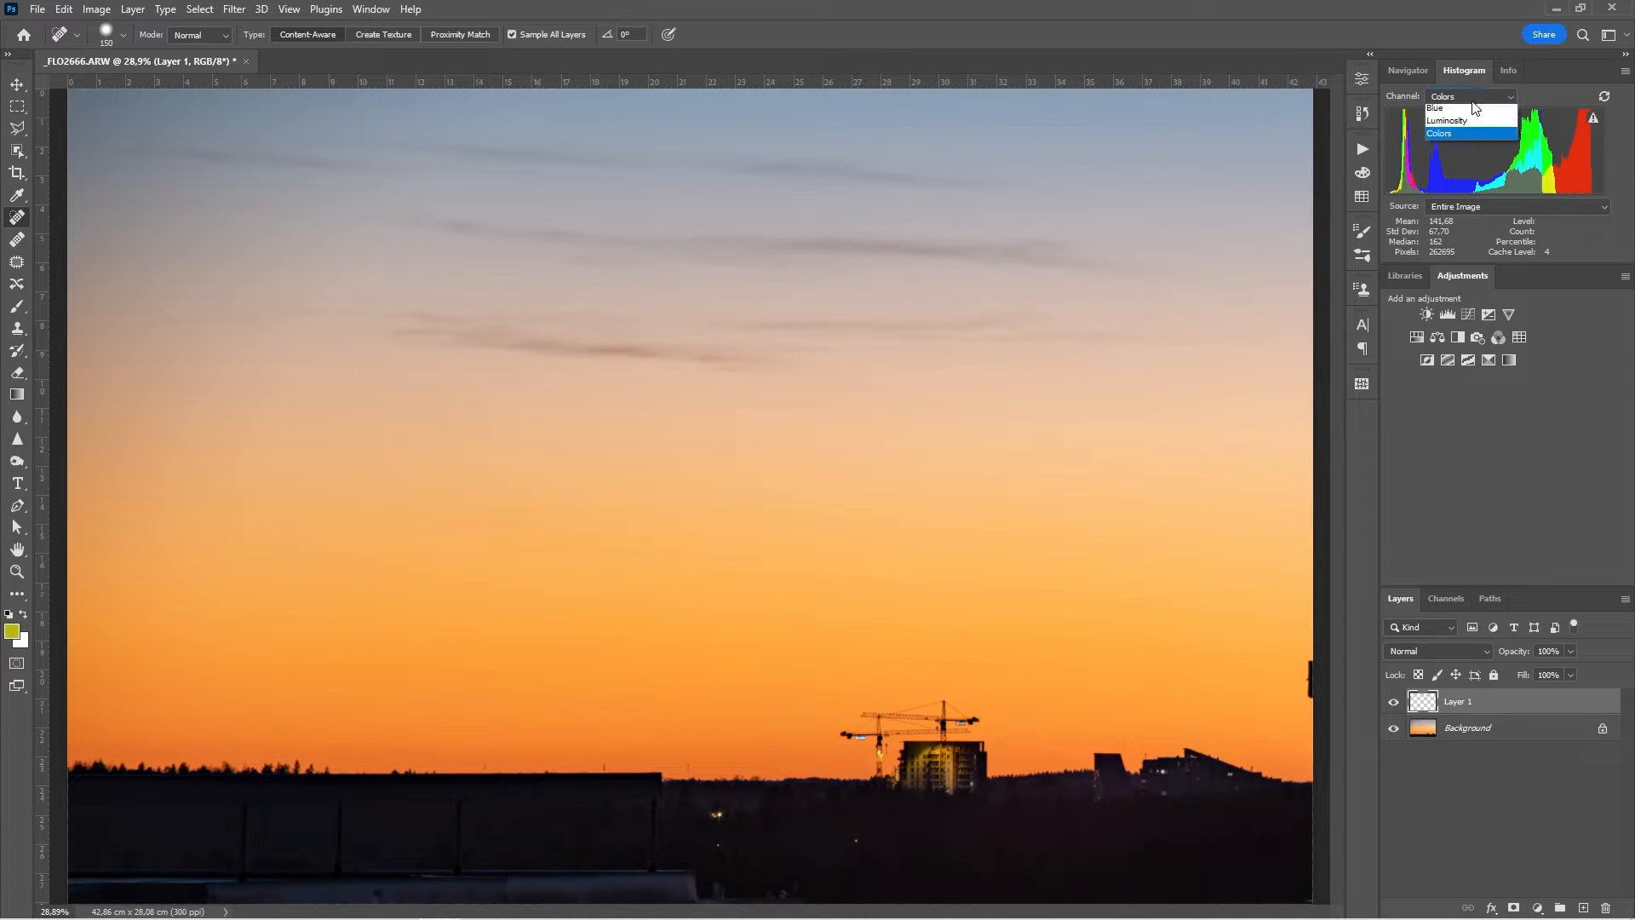
left_click(1436, 107)
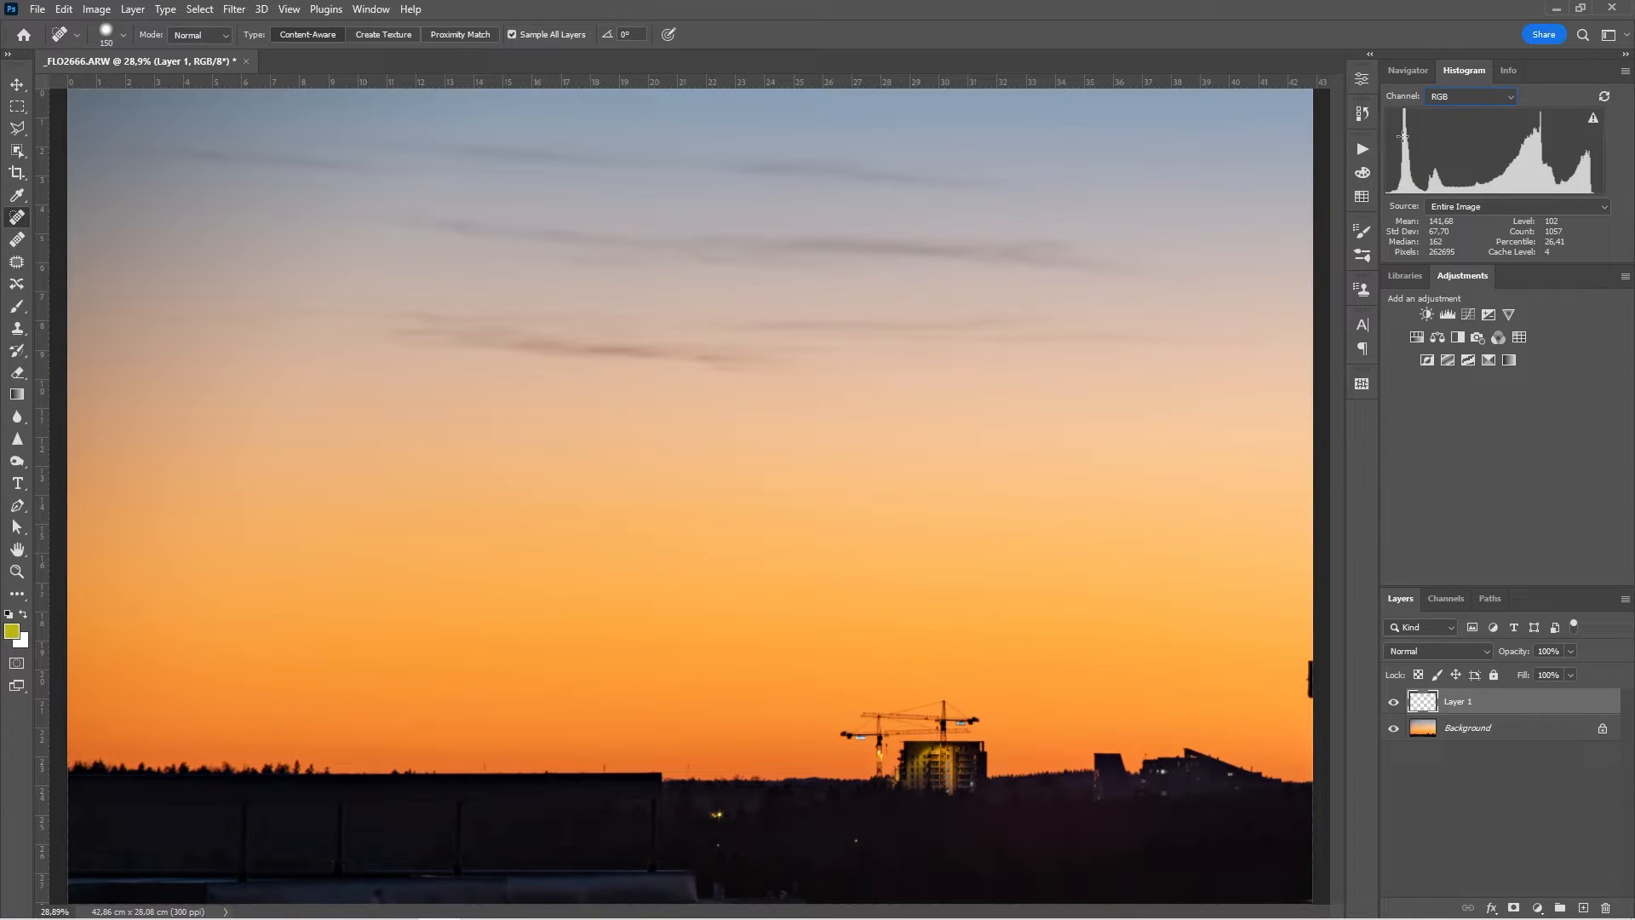
mouse_move(1413, 99)
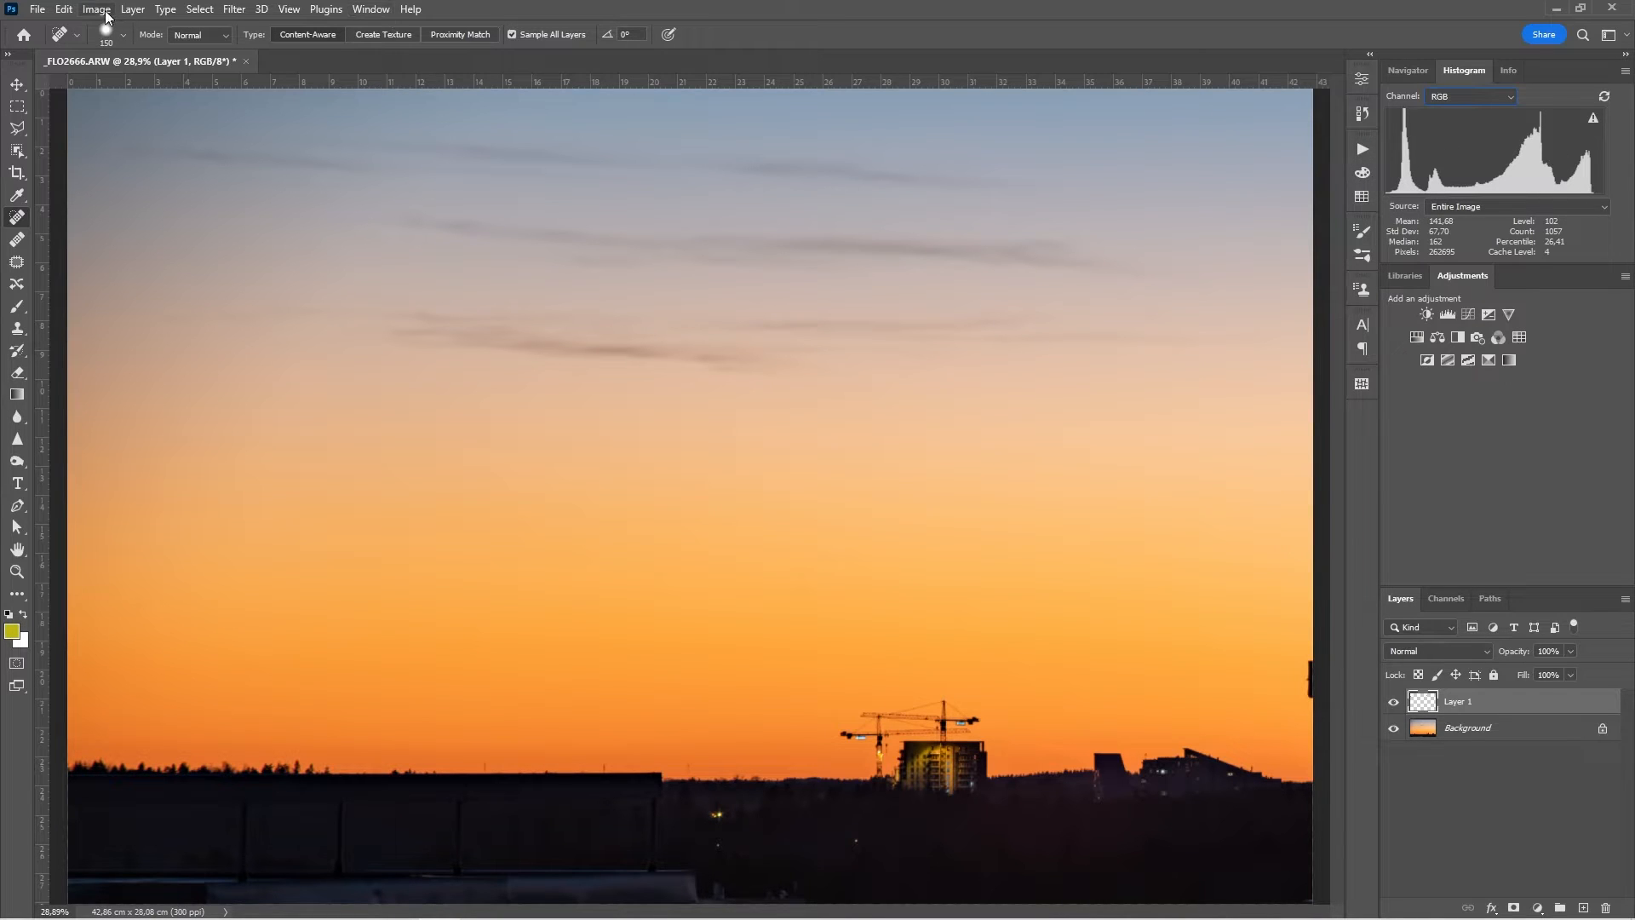
left_click(95, 9)
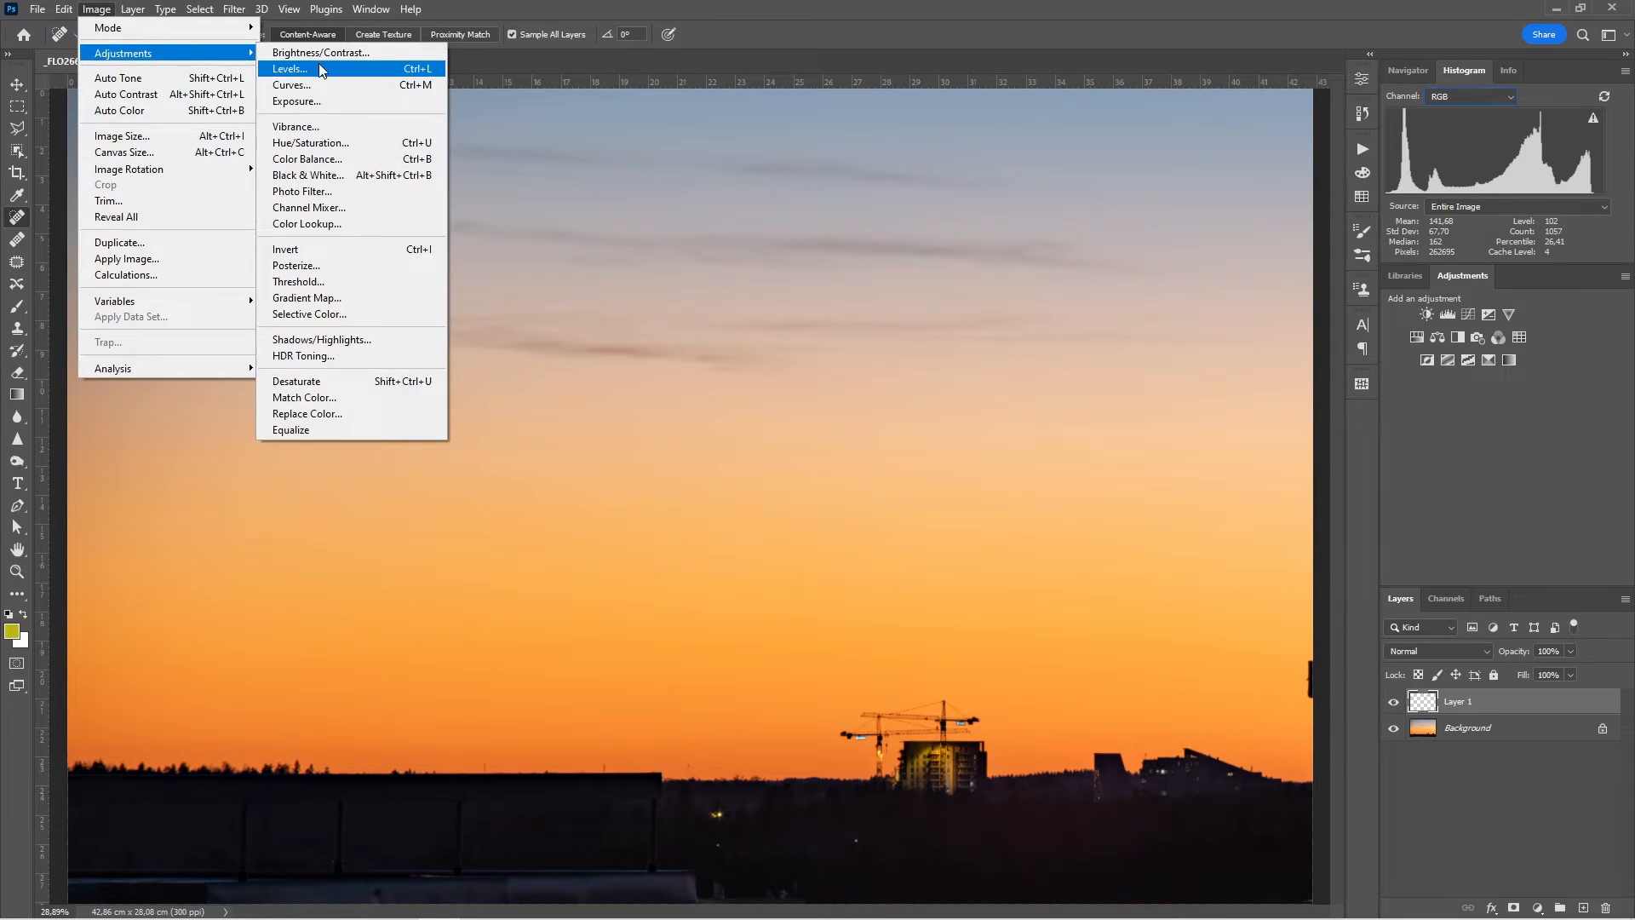
left_click(290, 68)
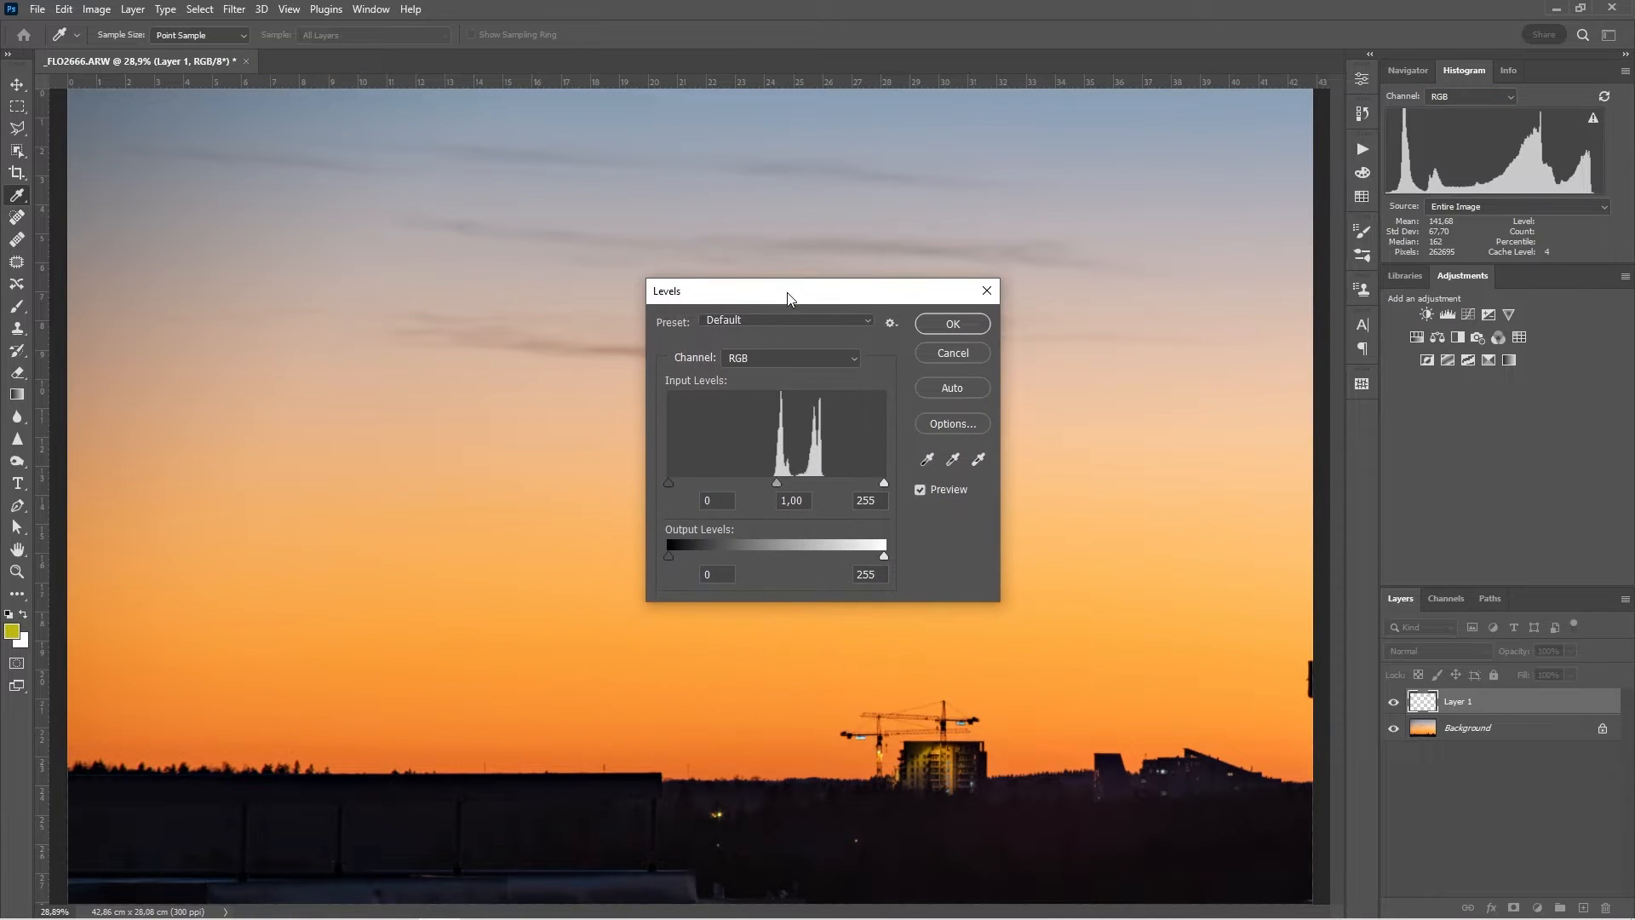
mouse_move(709, 552)
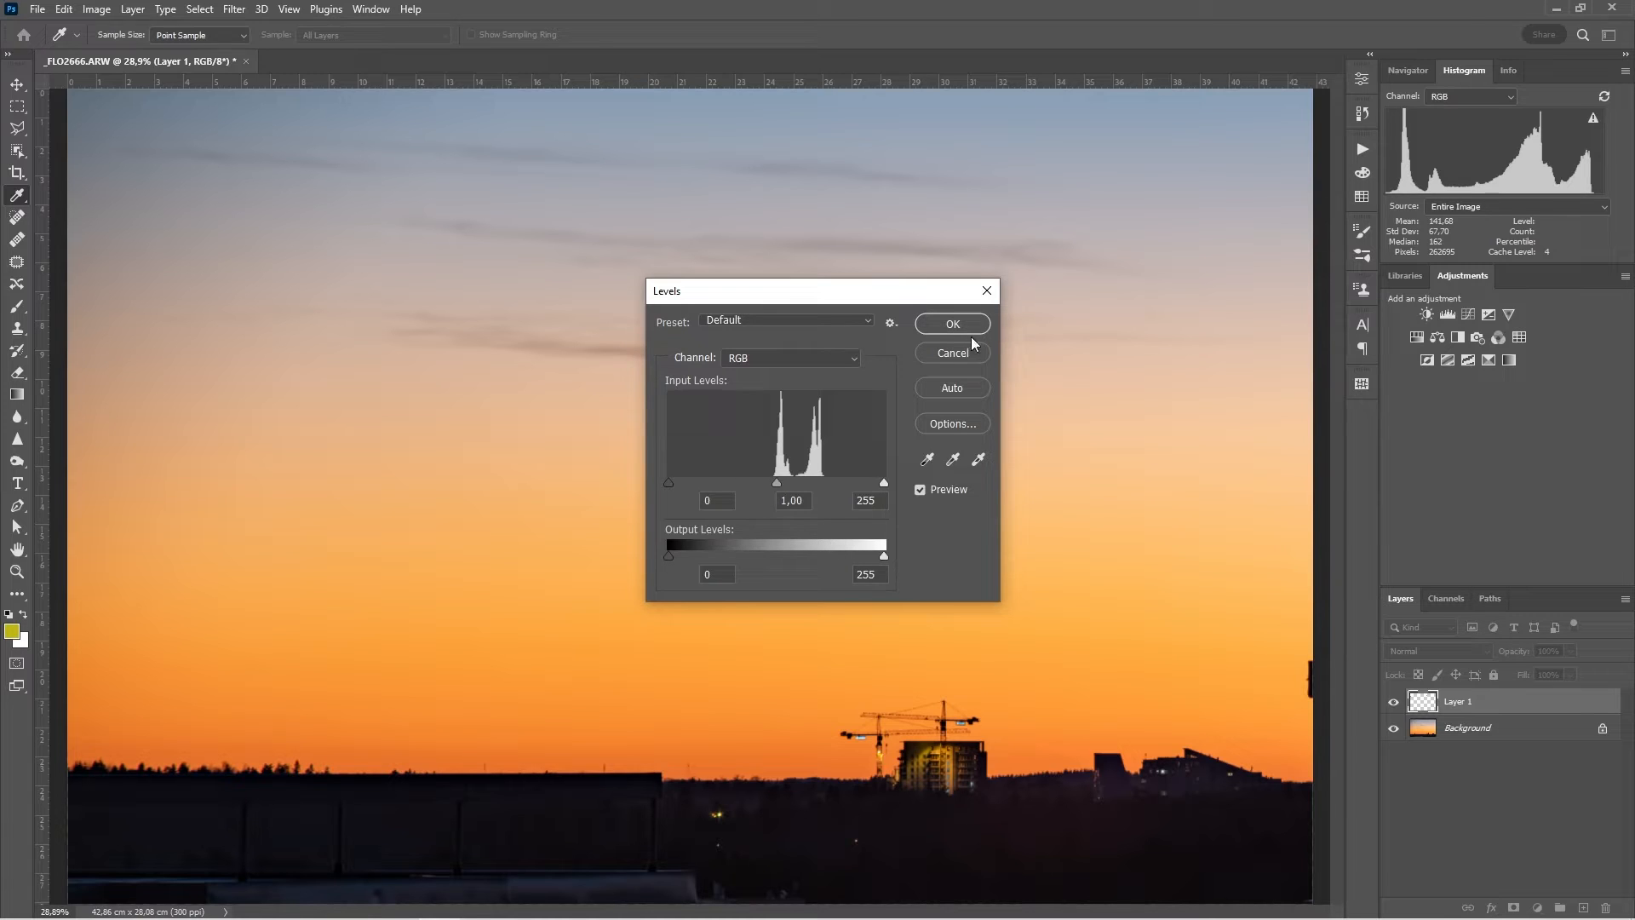
left_click(951, 324)
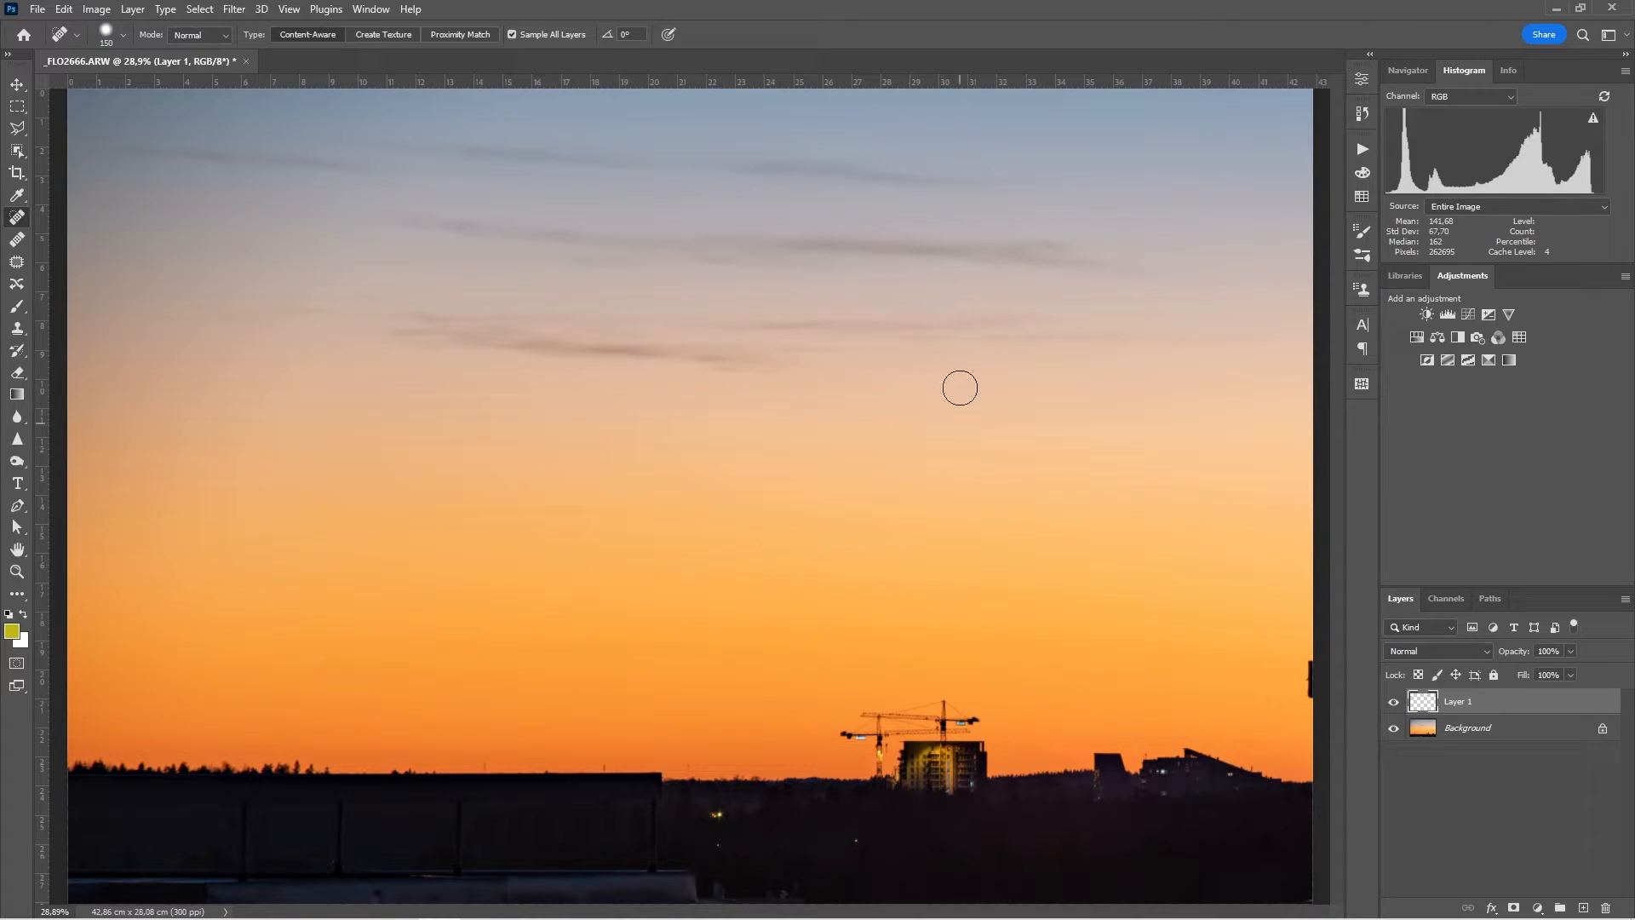
mouse_move(458, 419)
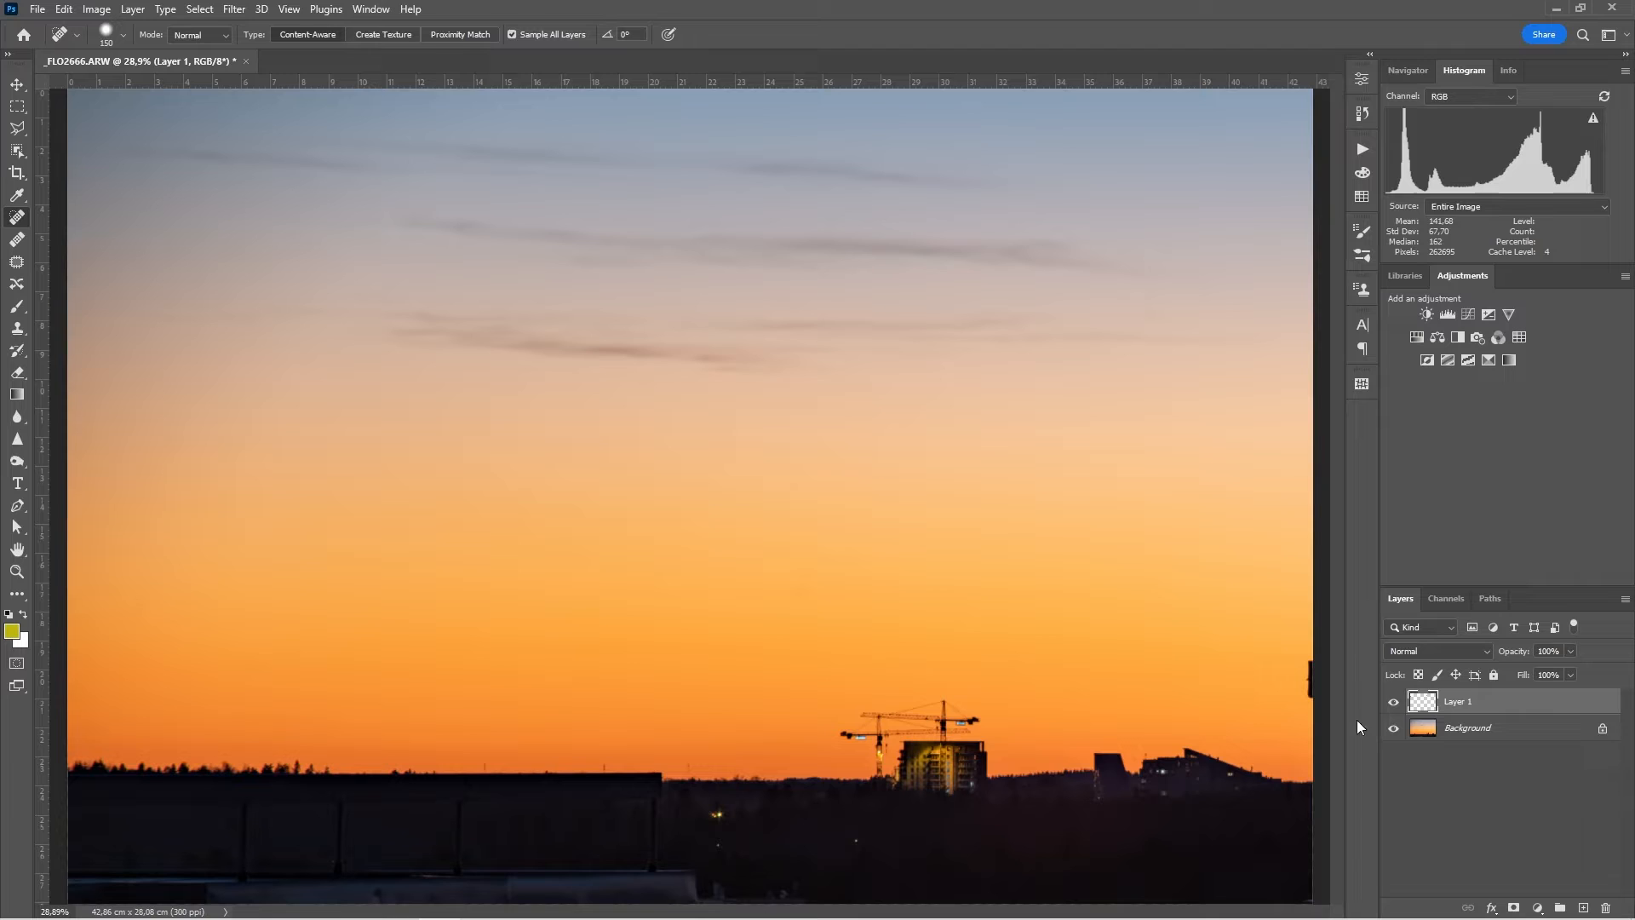
Step: Flatten the image so only the Background layer remains
left_click(133, 10)
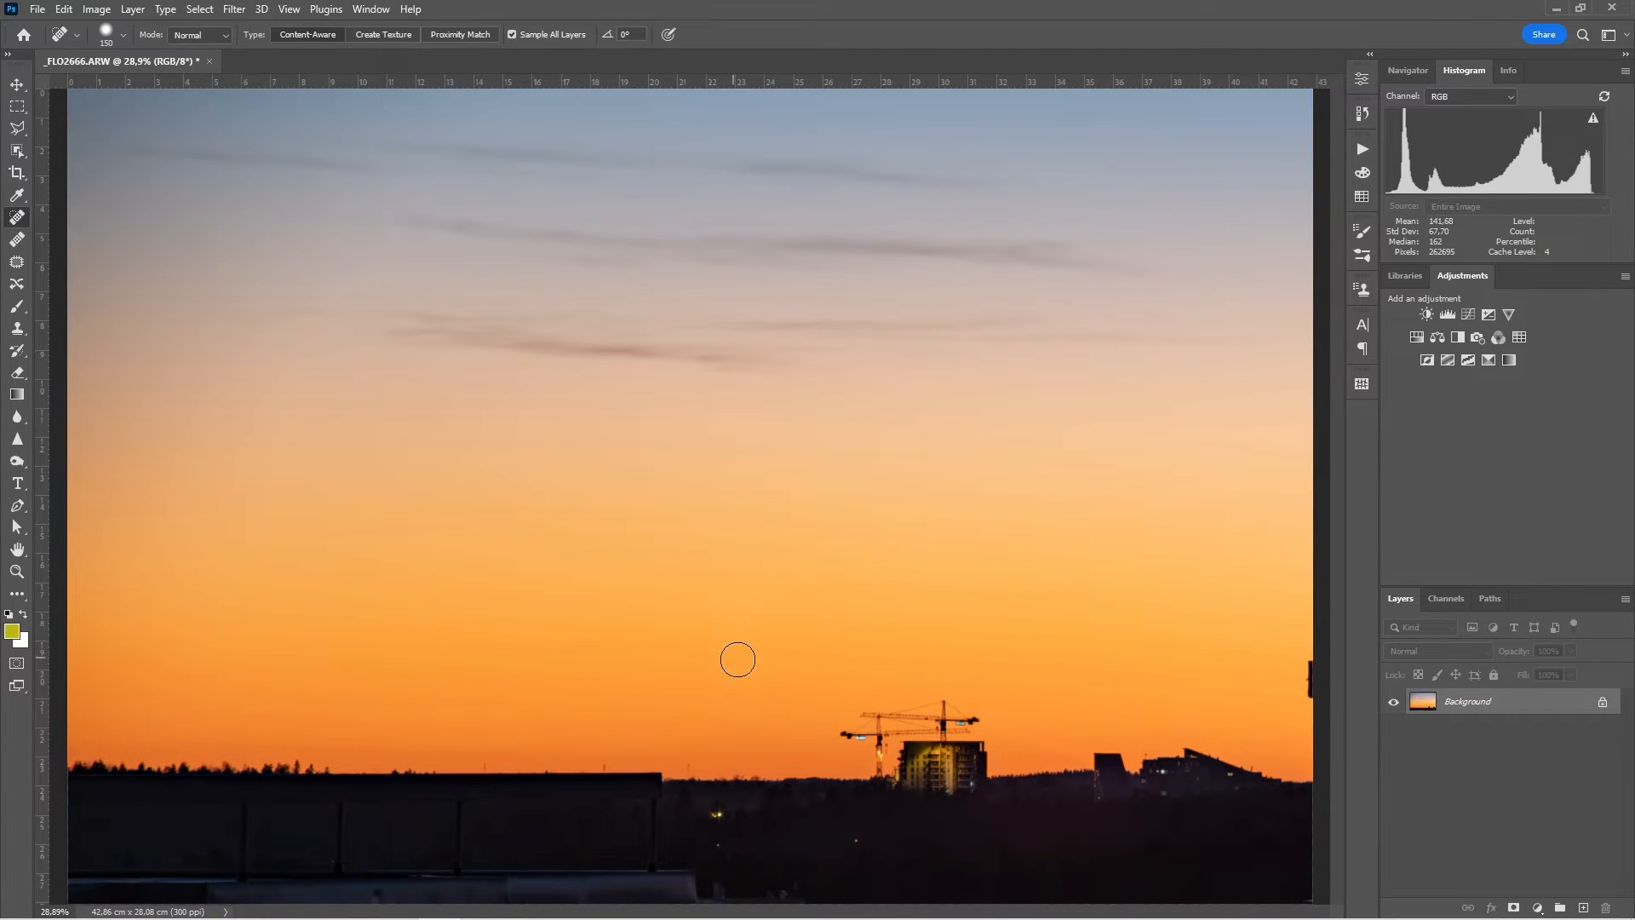
mouse_move(717, 606)
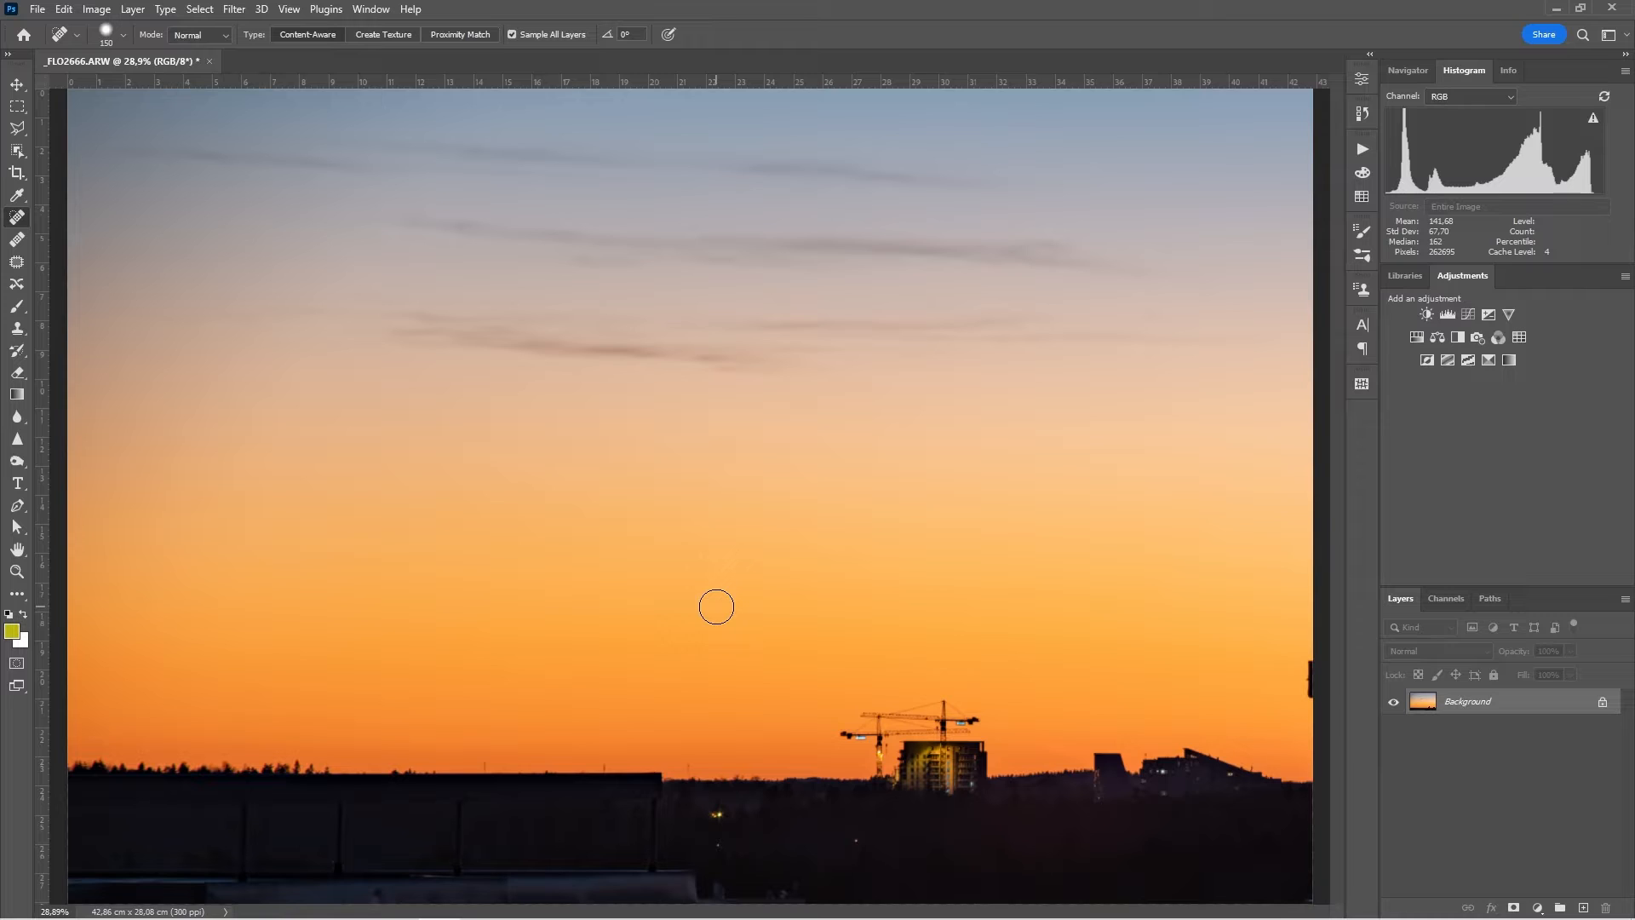
left_click(96, 10)
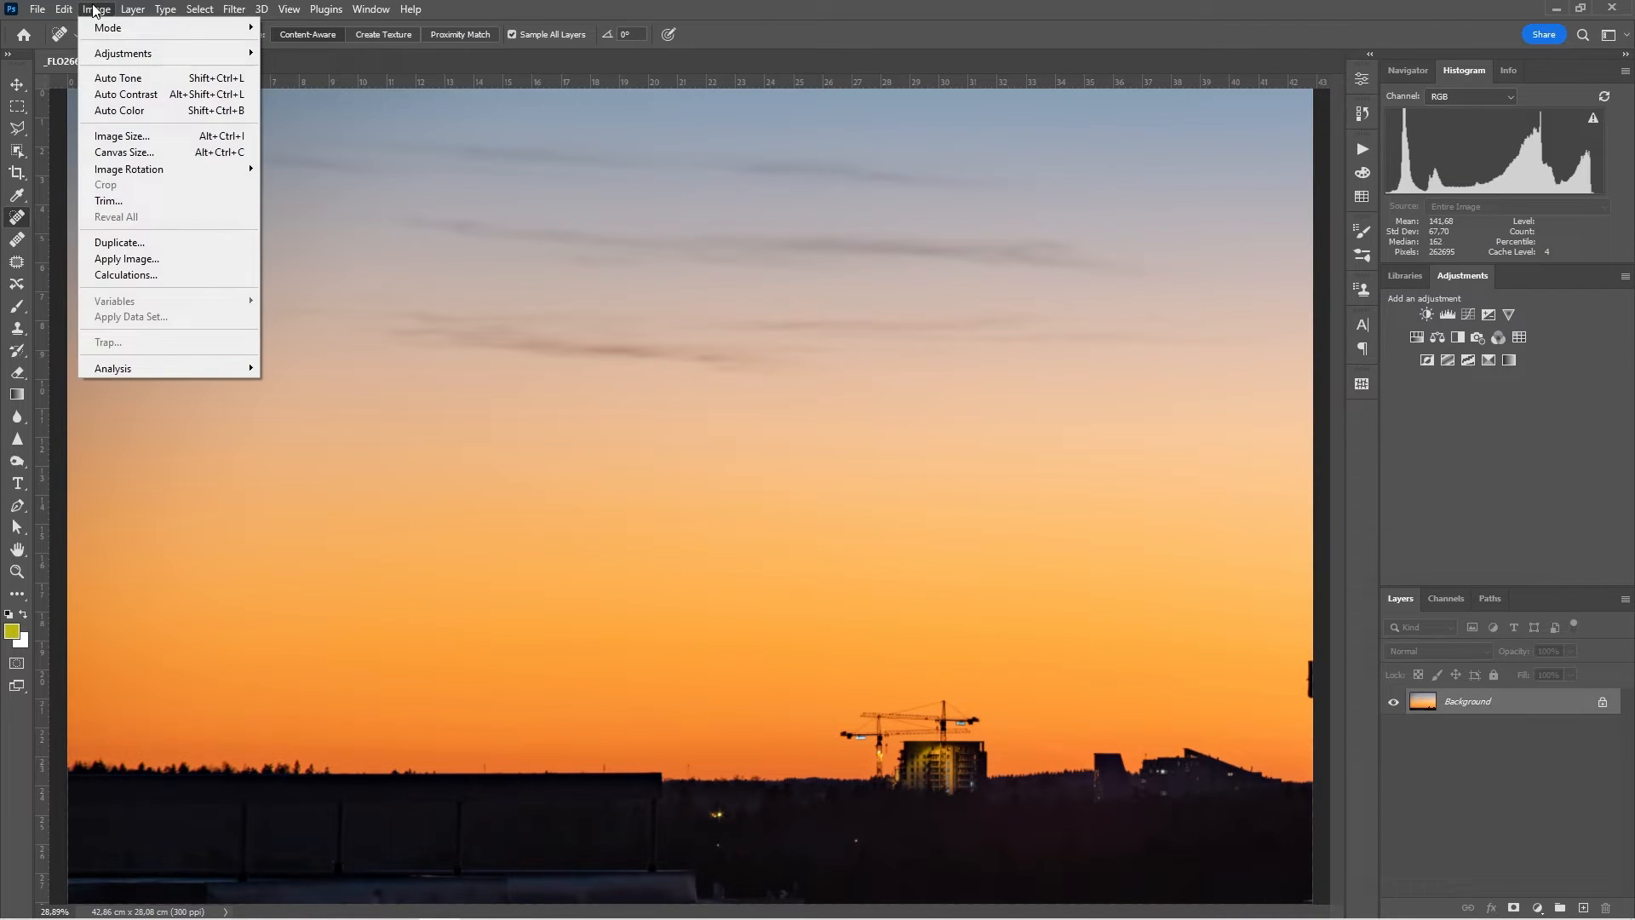
mouse_move(107, 29)
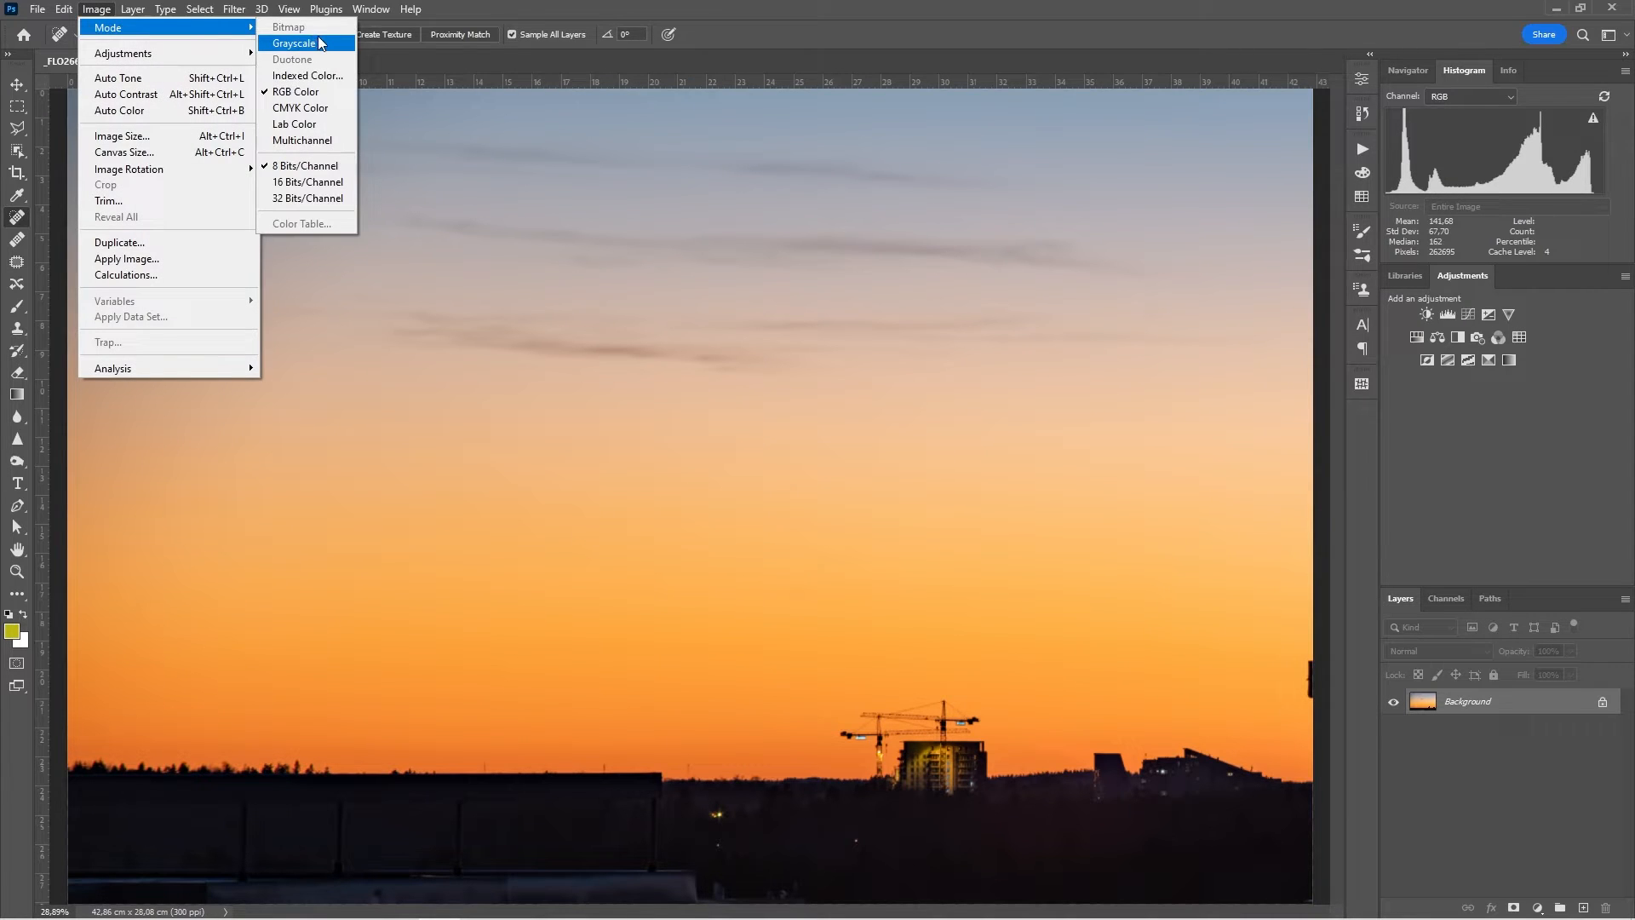
mouse_move(320, 174)
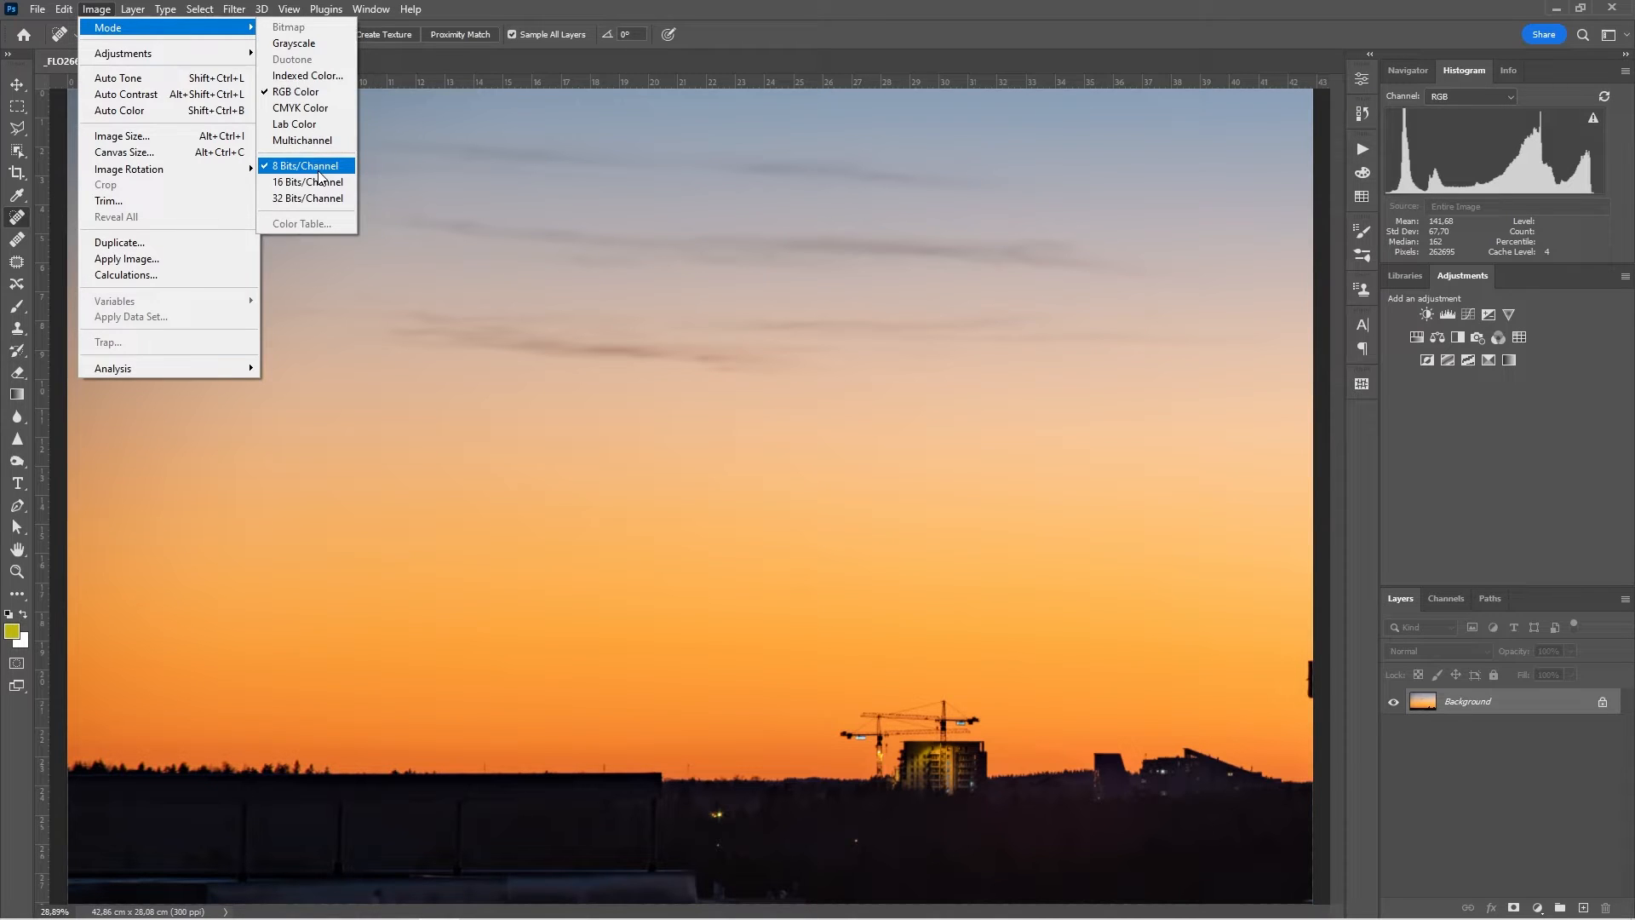
mouse_move(307, 182)
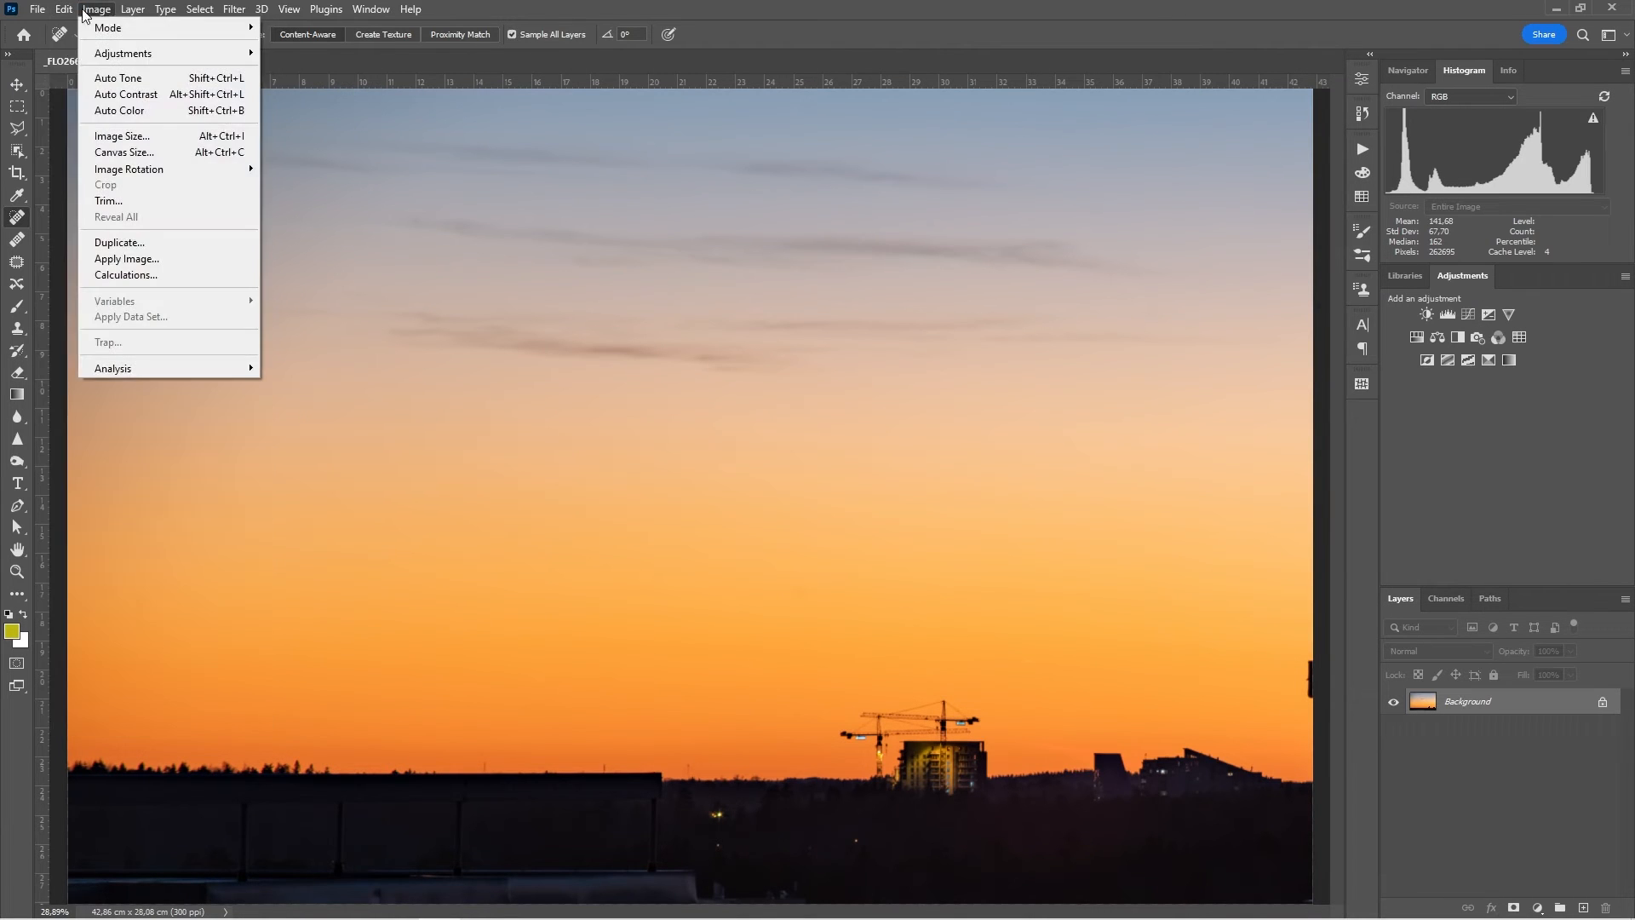
left_click(411, 9)
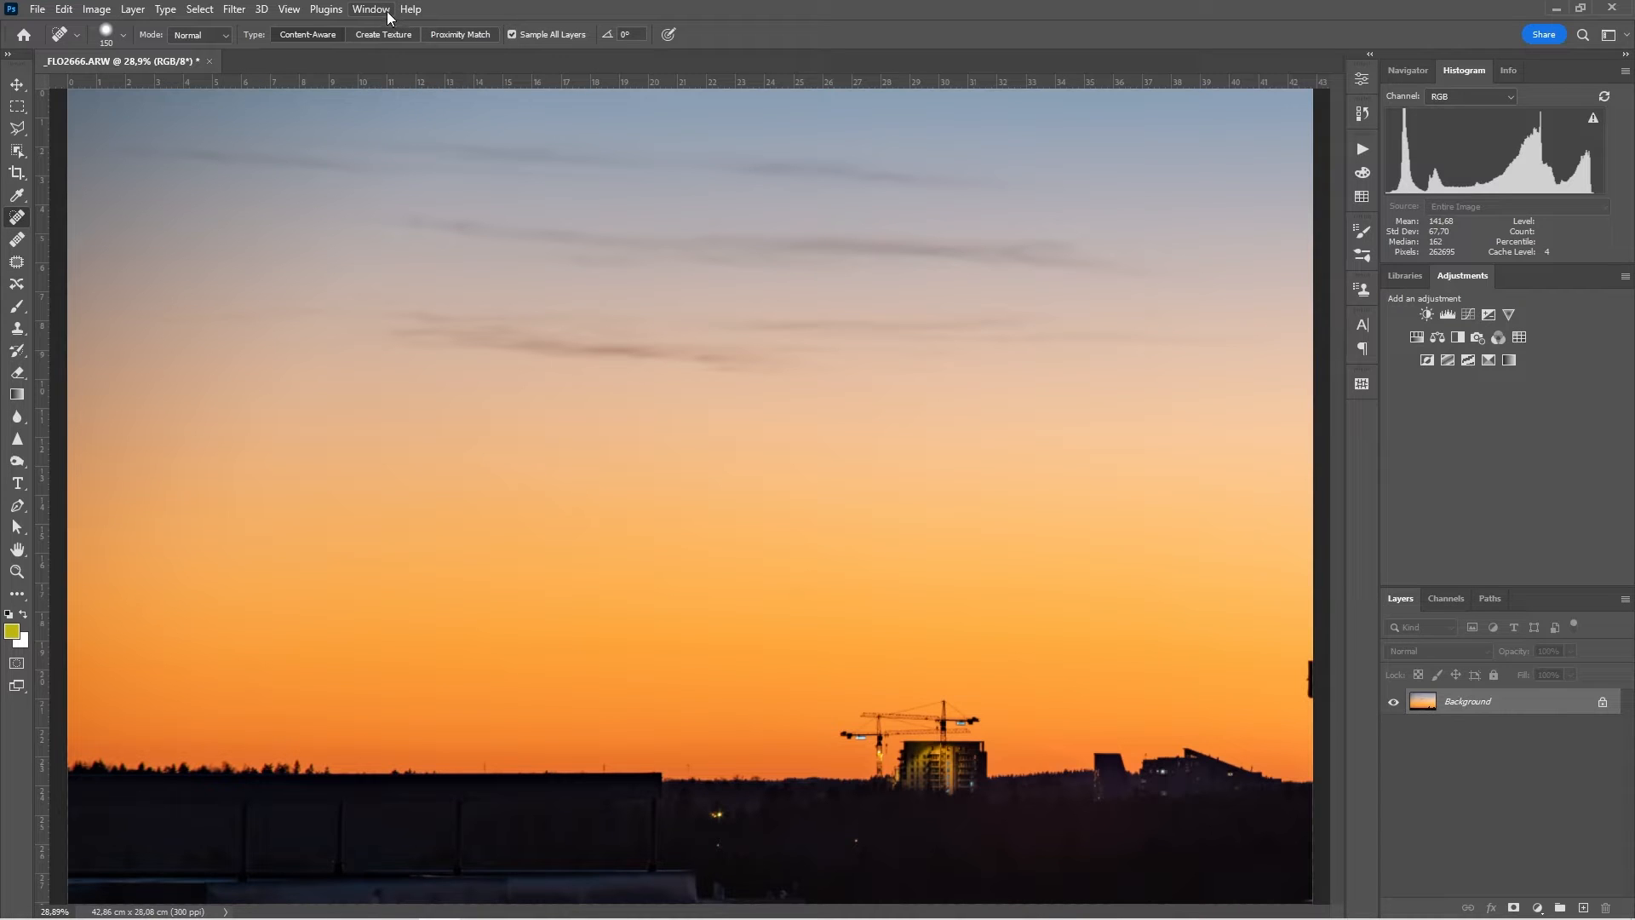
mouse_move(373, 20)
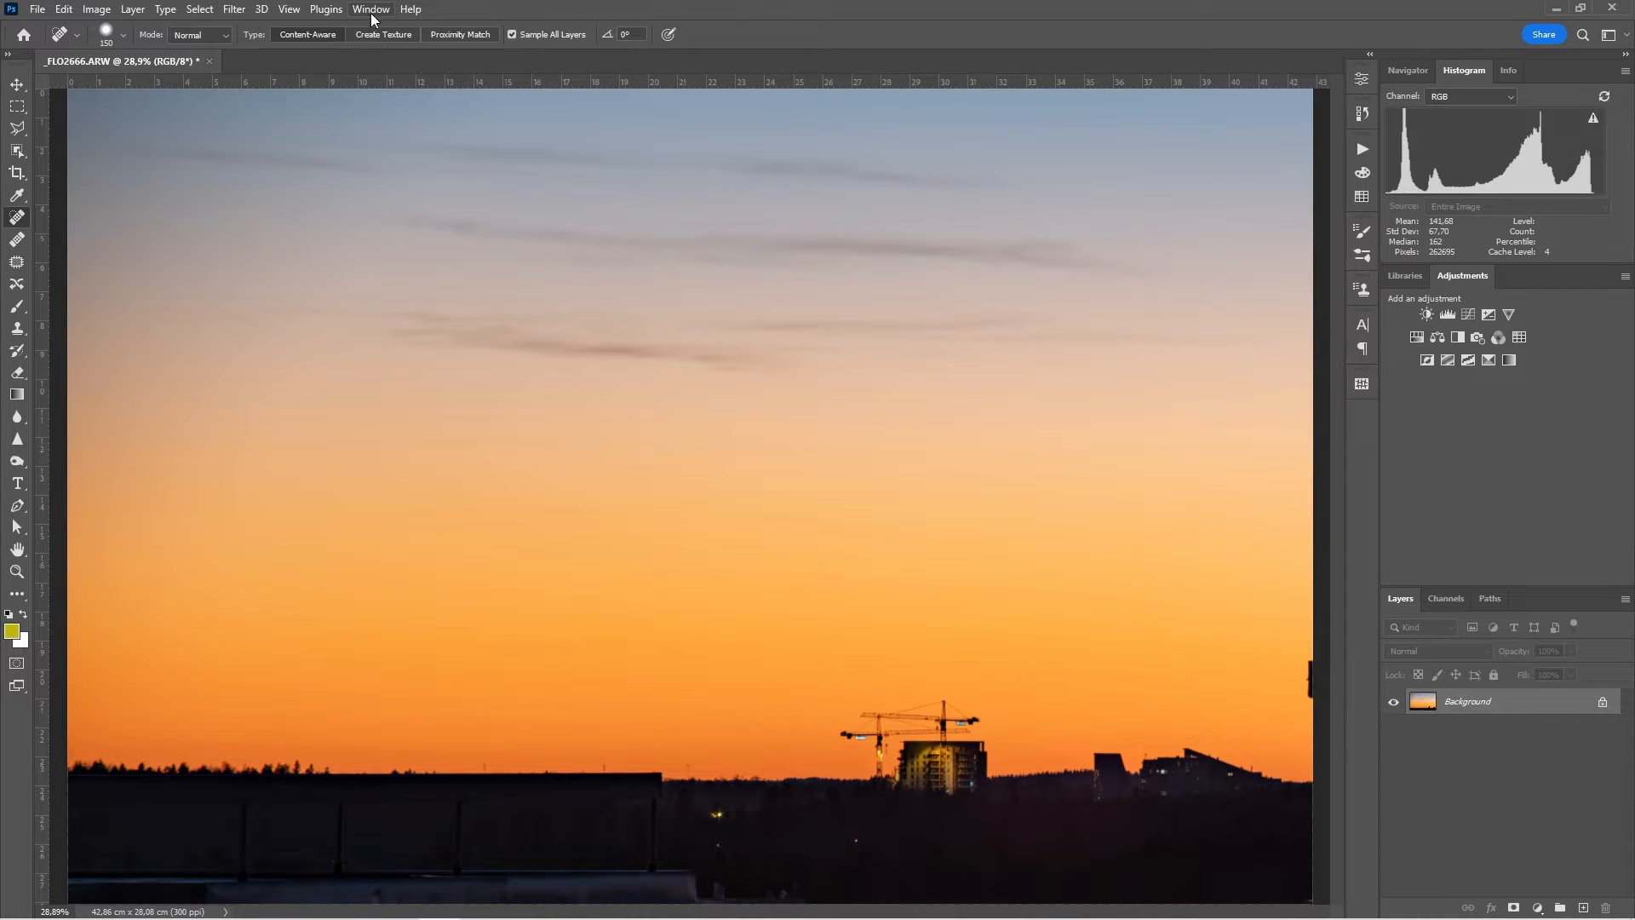
Step: Review View Proof Setup with Working CMYK selected as the soft-proof space
left_click(289, 8)
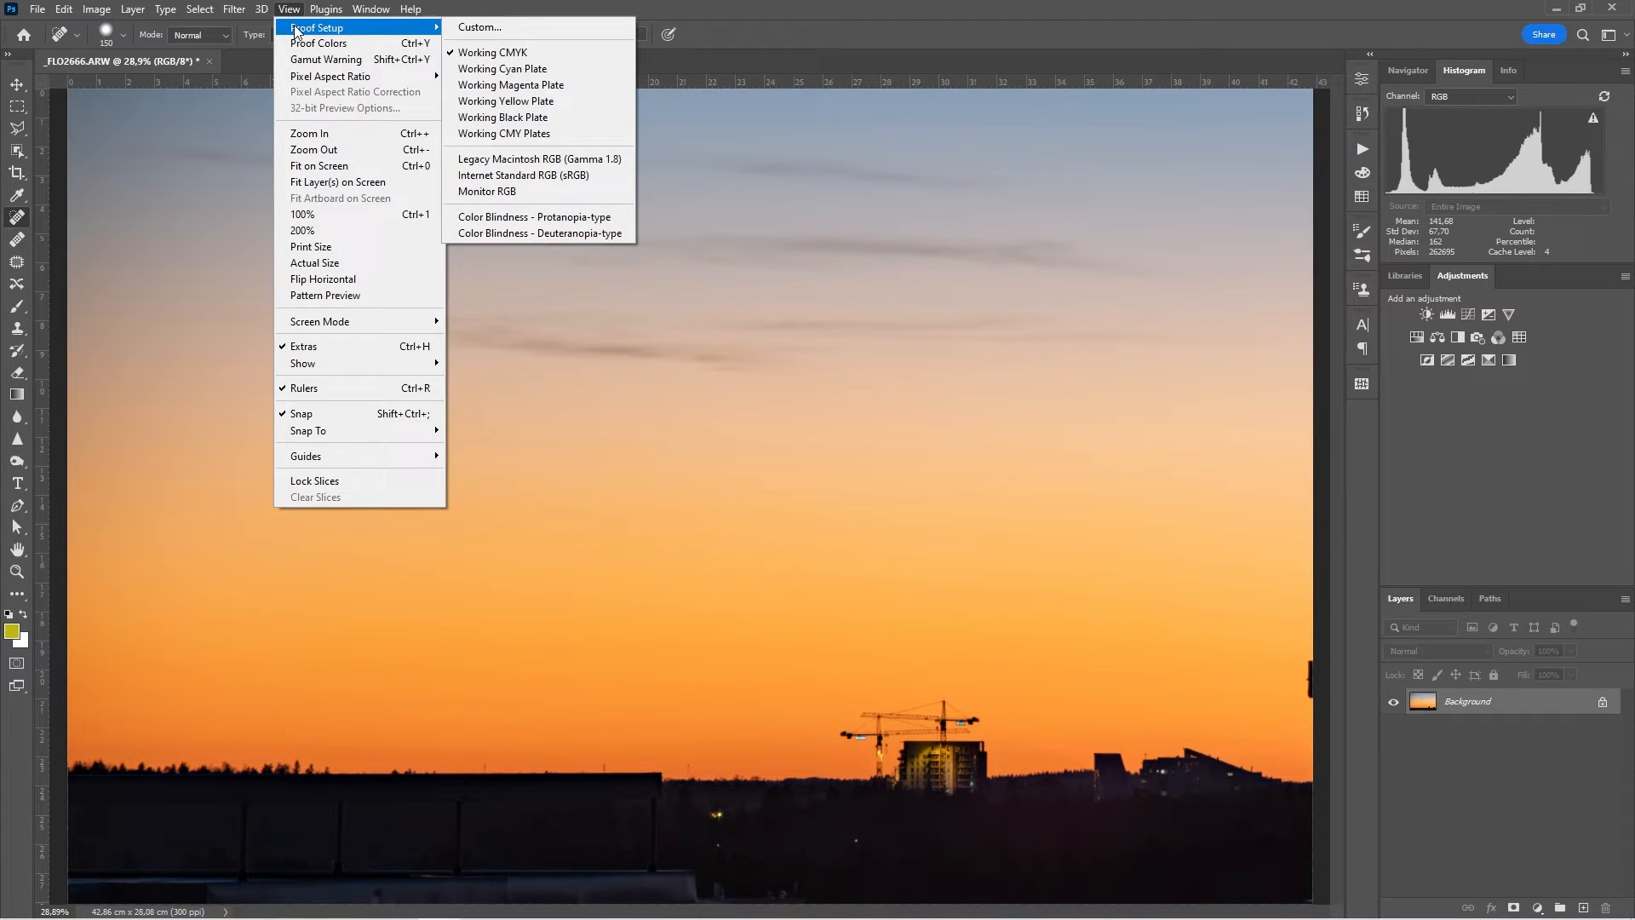
mouse_move(492, 53)
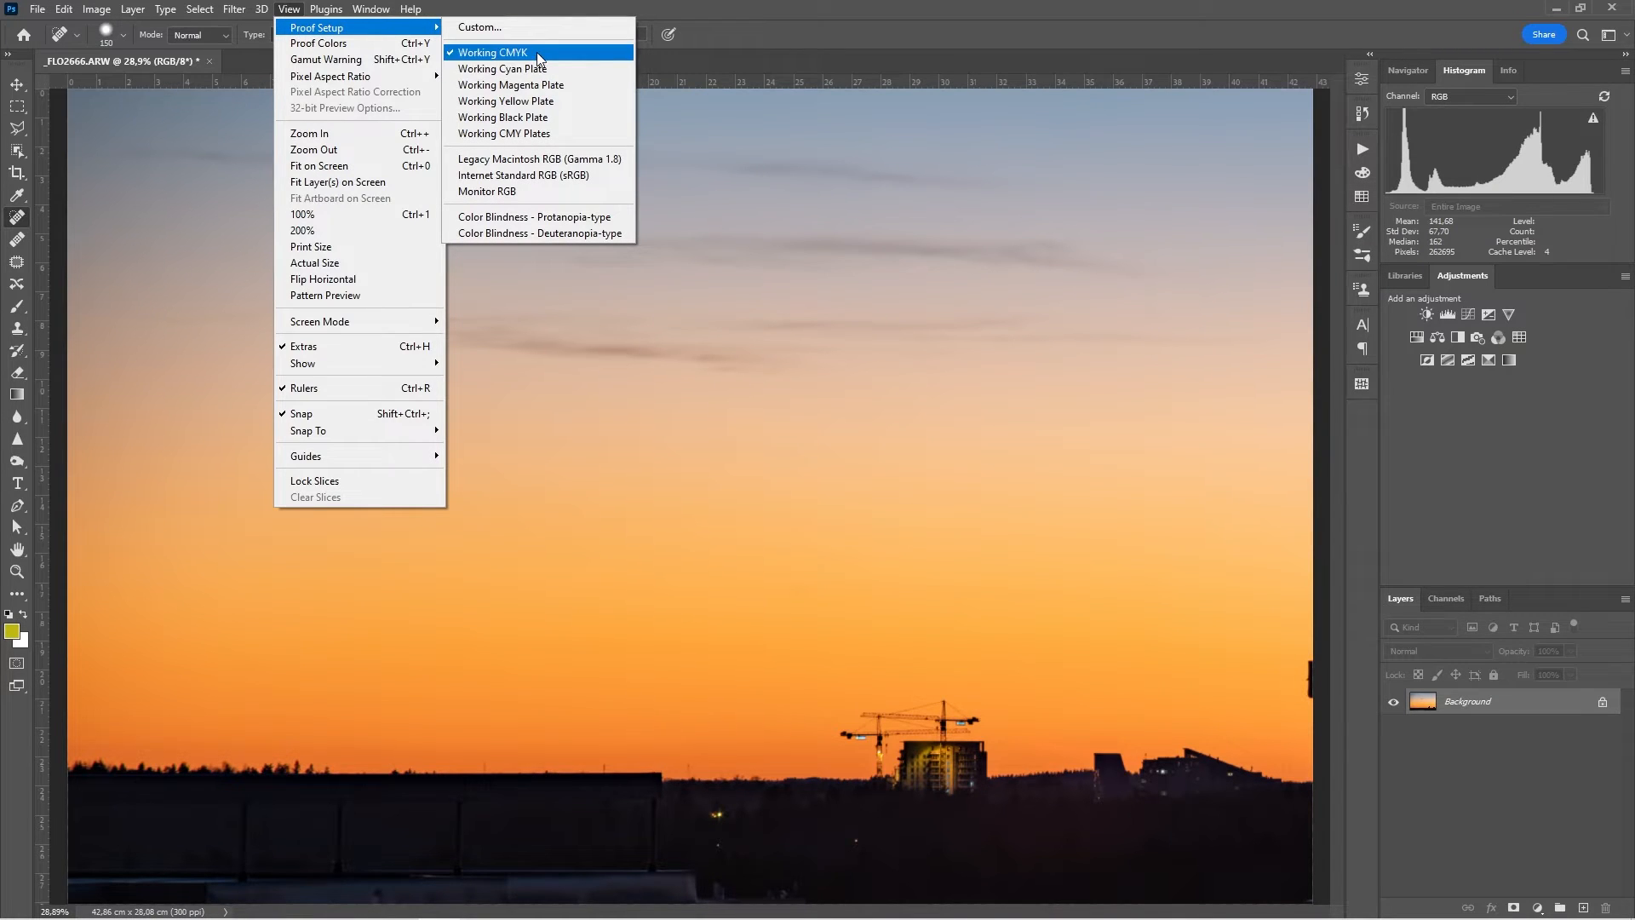
mouse_move(504, 53)
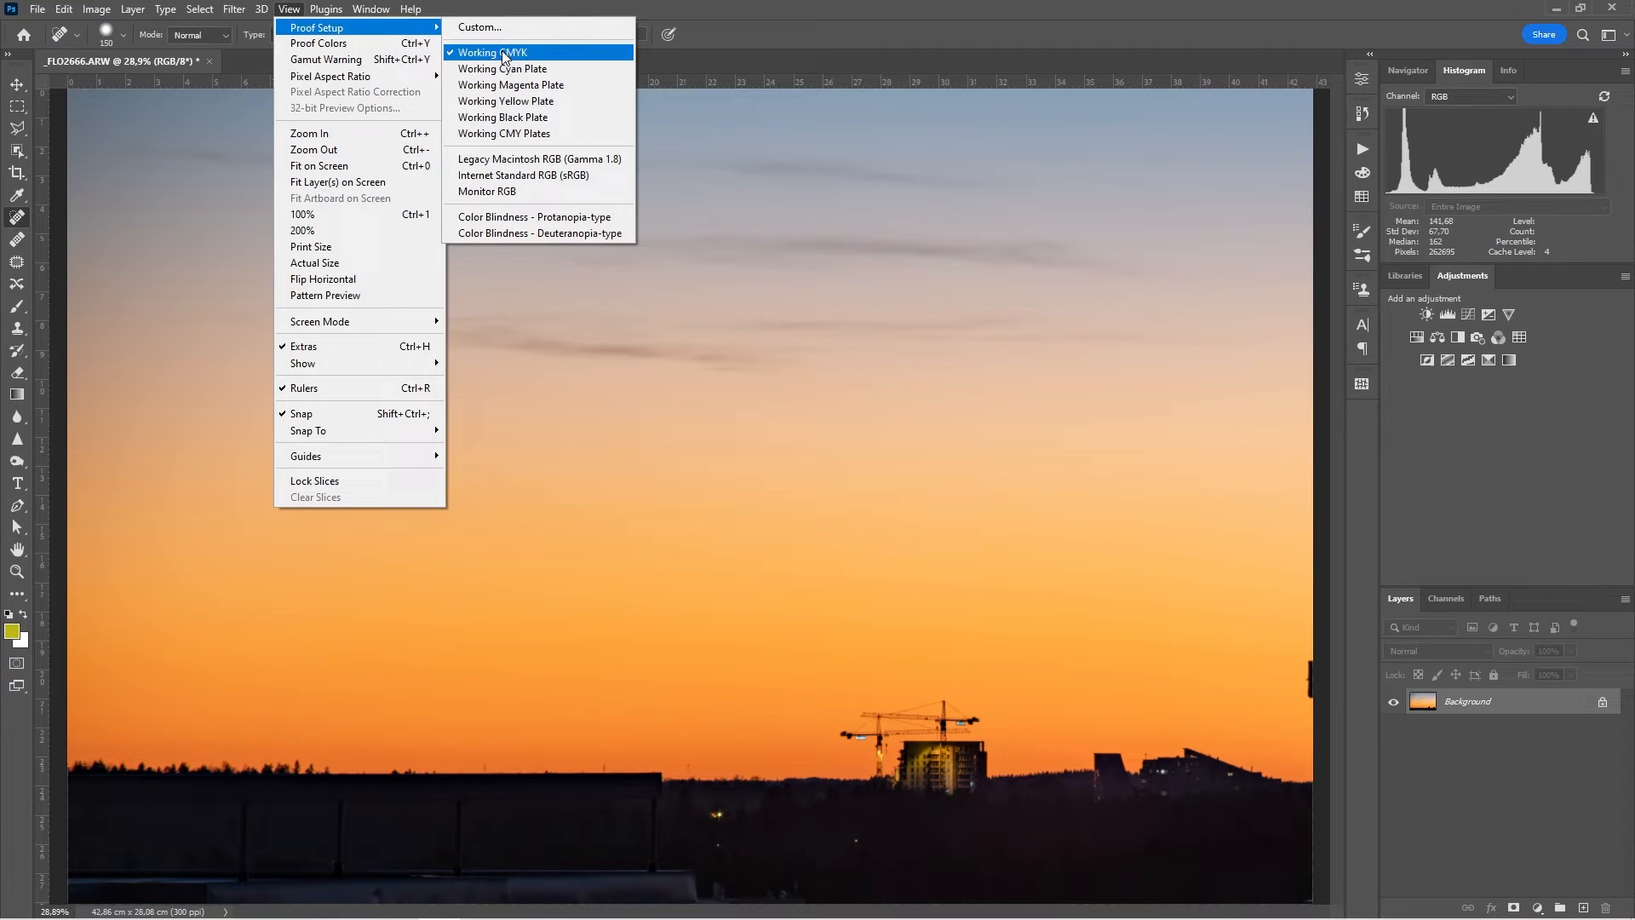
mouse_move(530, 56)
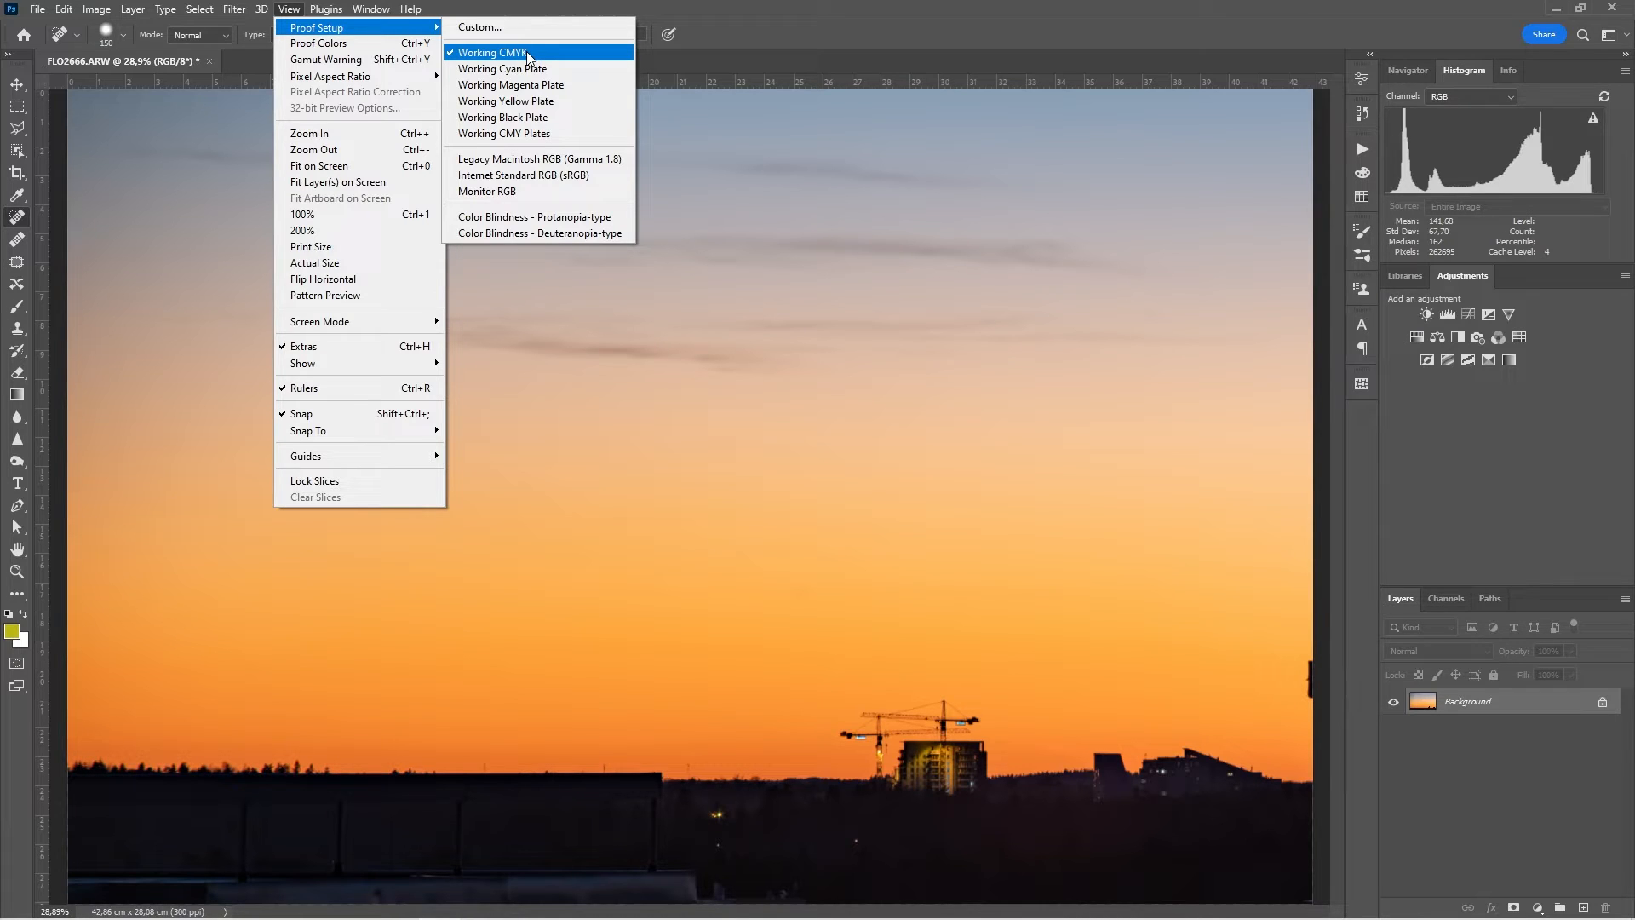
mouse_move(543, 54)
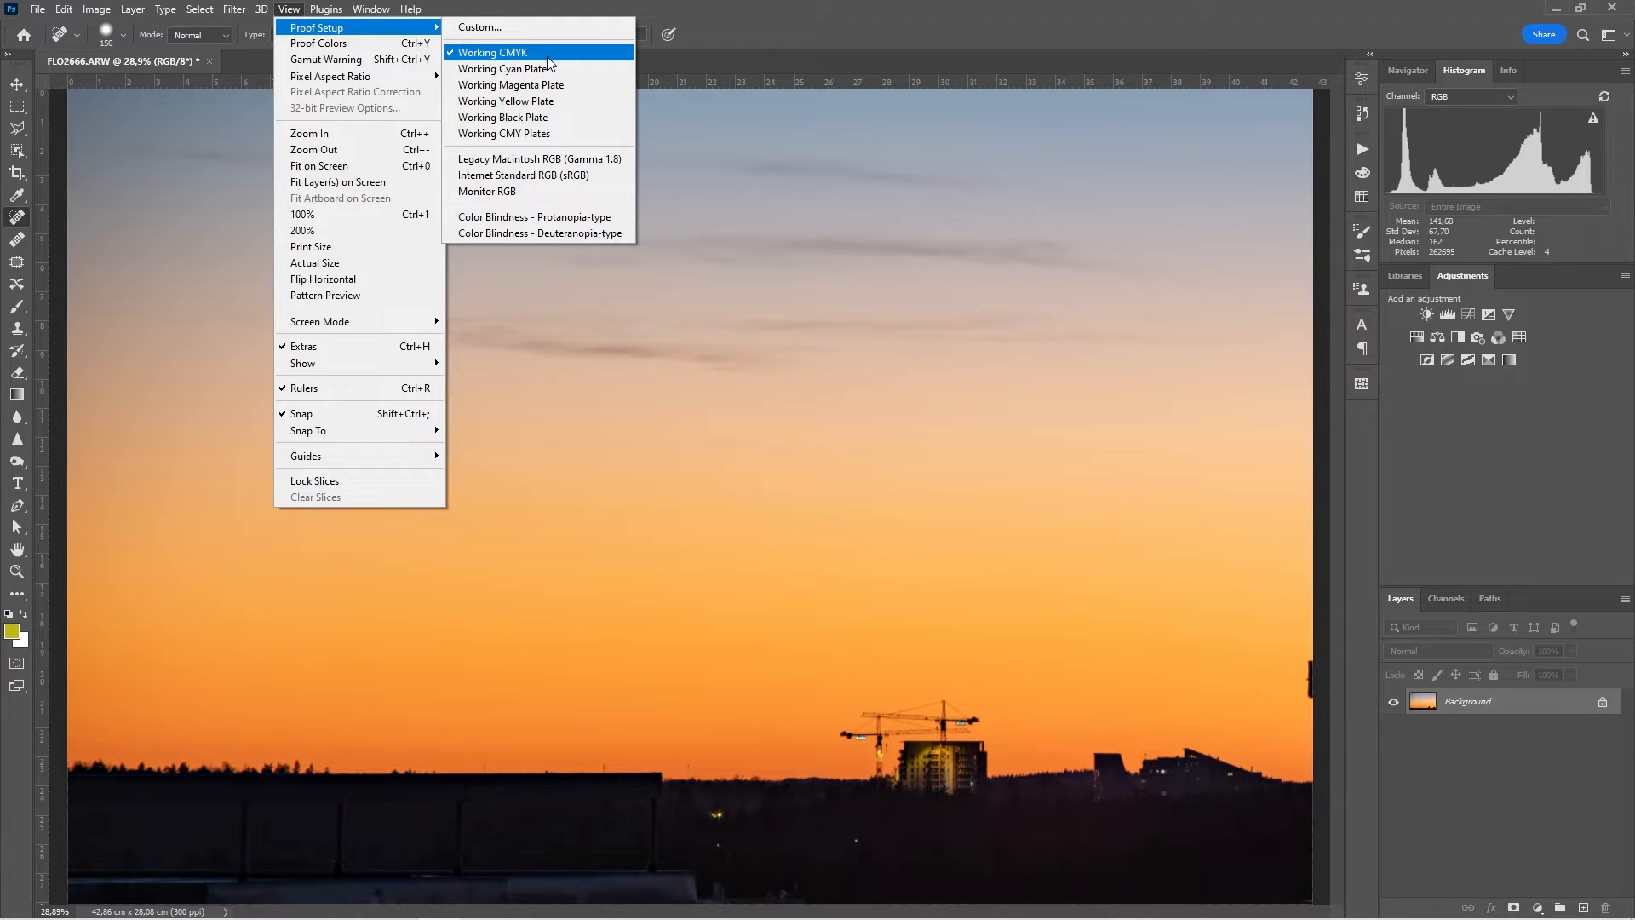
mouse_move(506, 68)
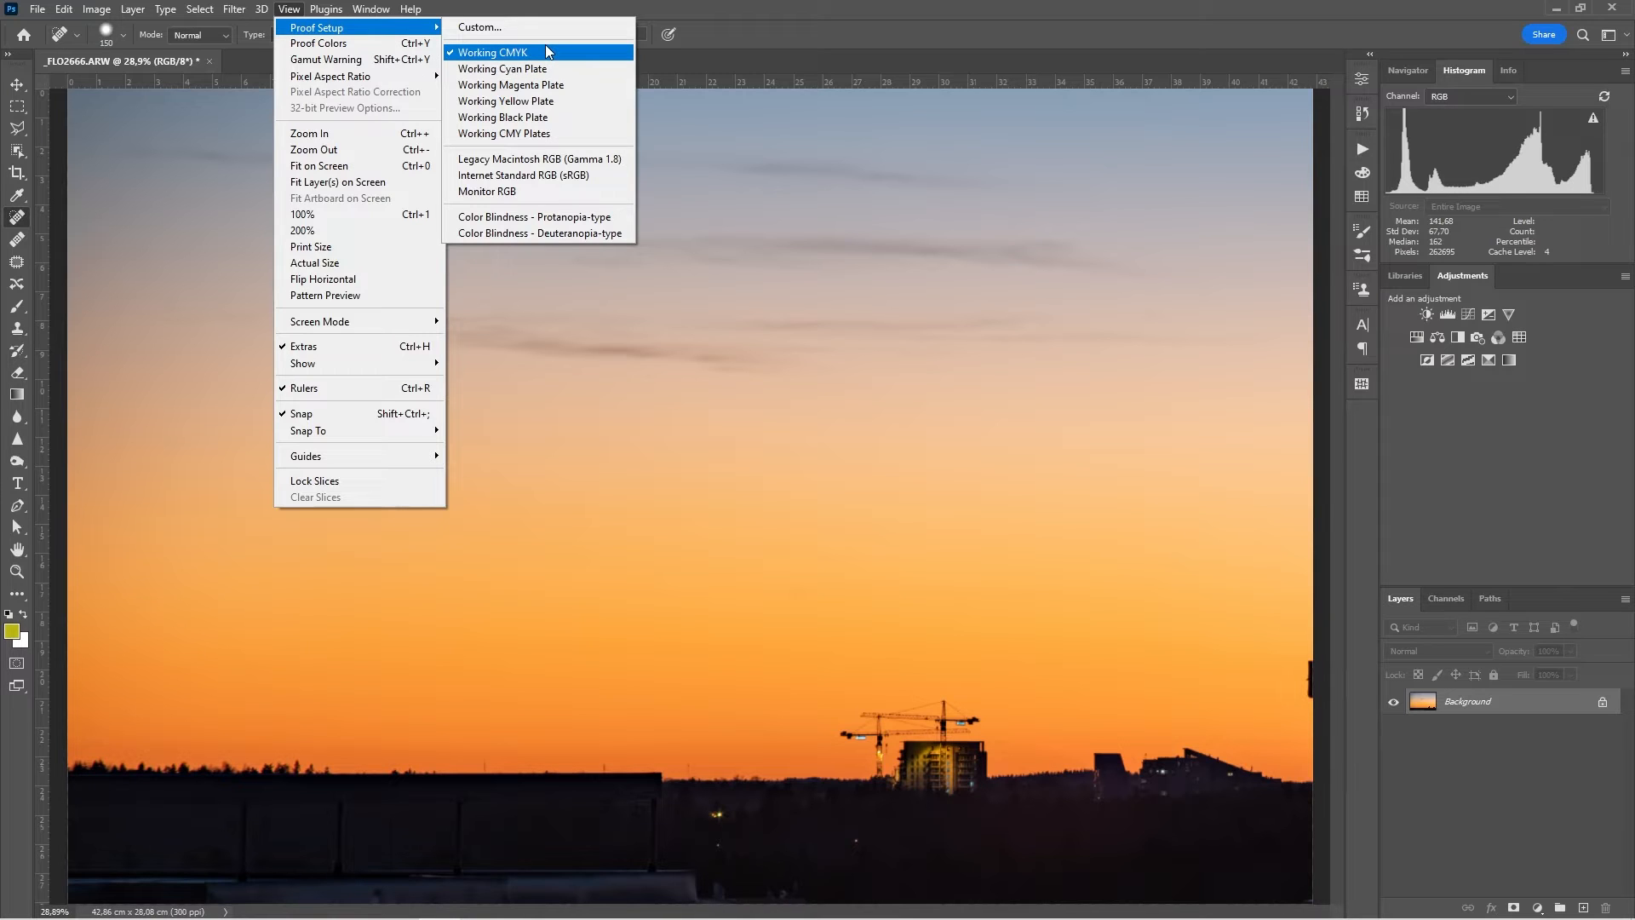
mouse_move(508, 66)
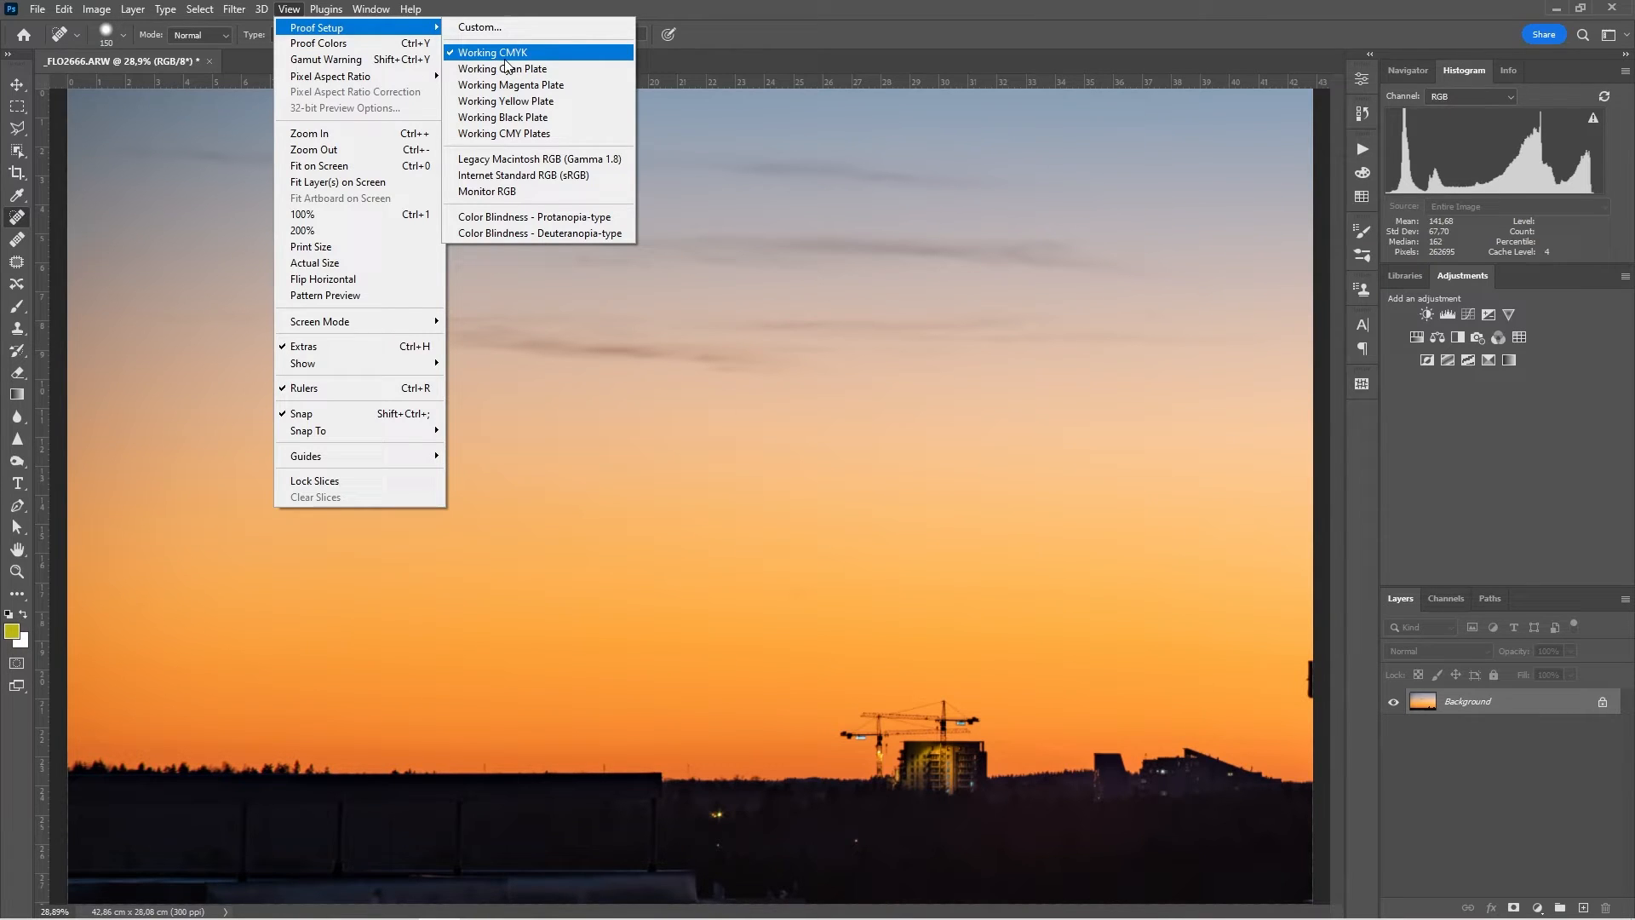
mouse_move(507, 55)
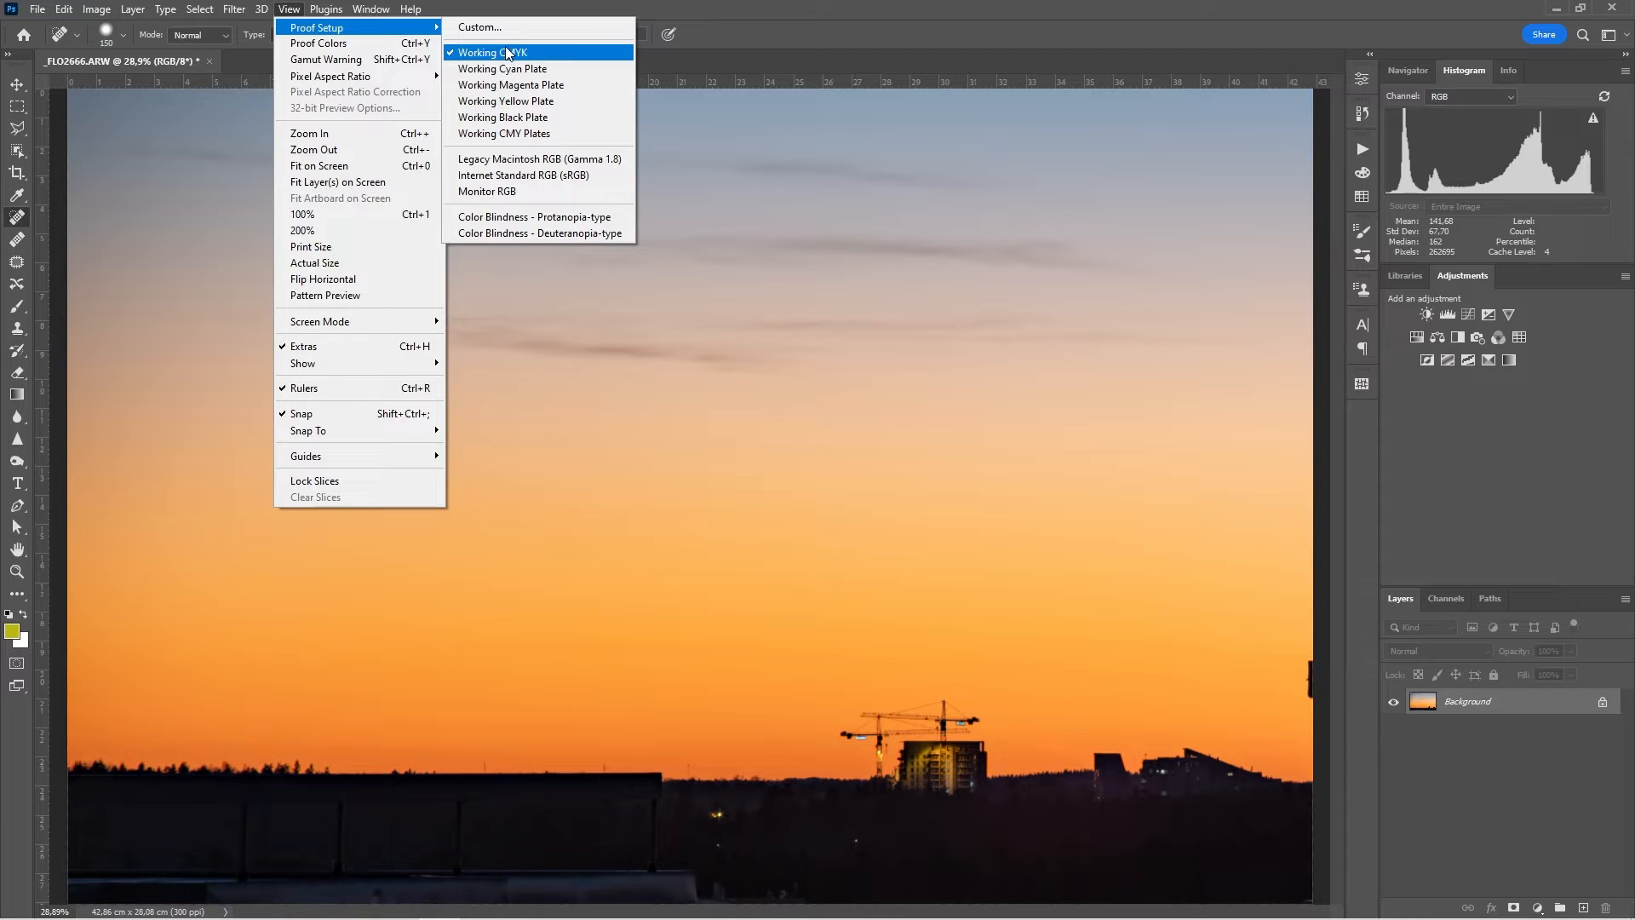
left_click(63, 8)
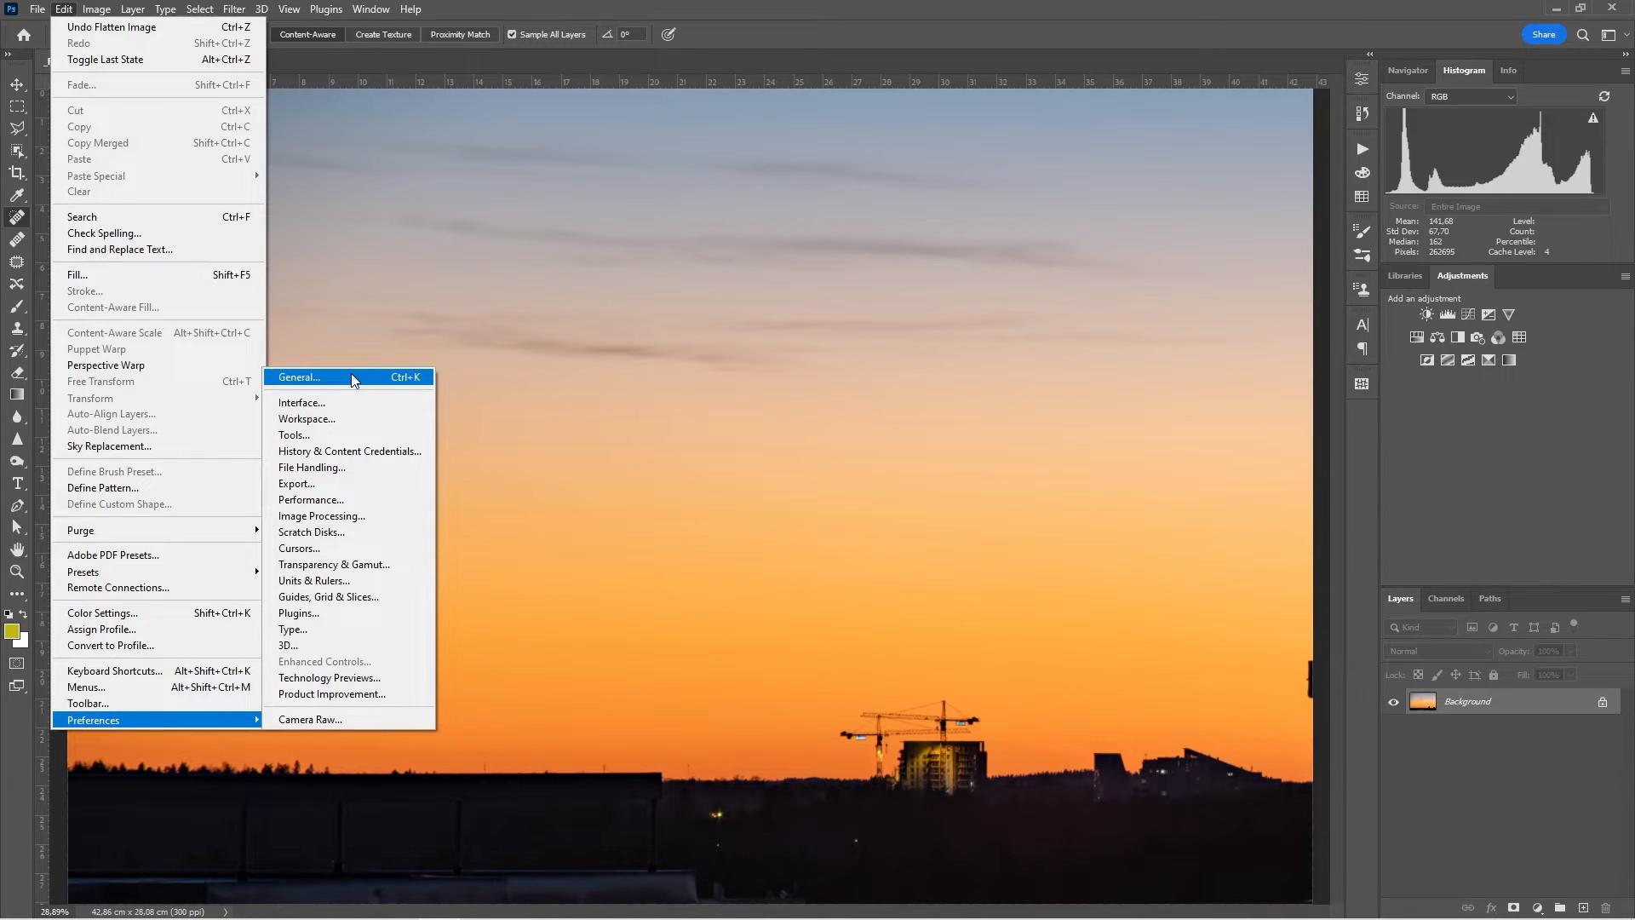
mouse_move(101, 613)
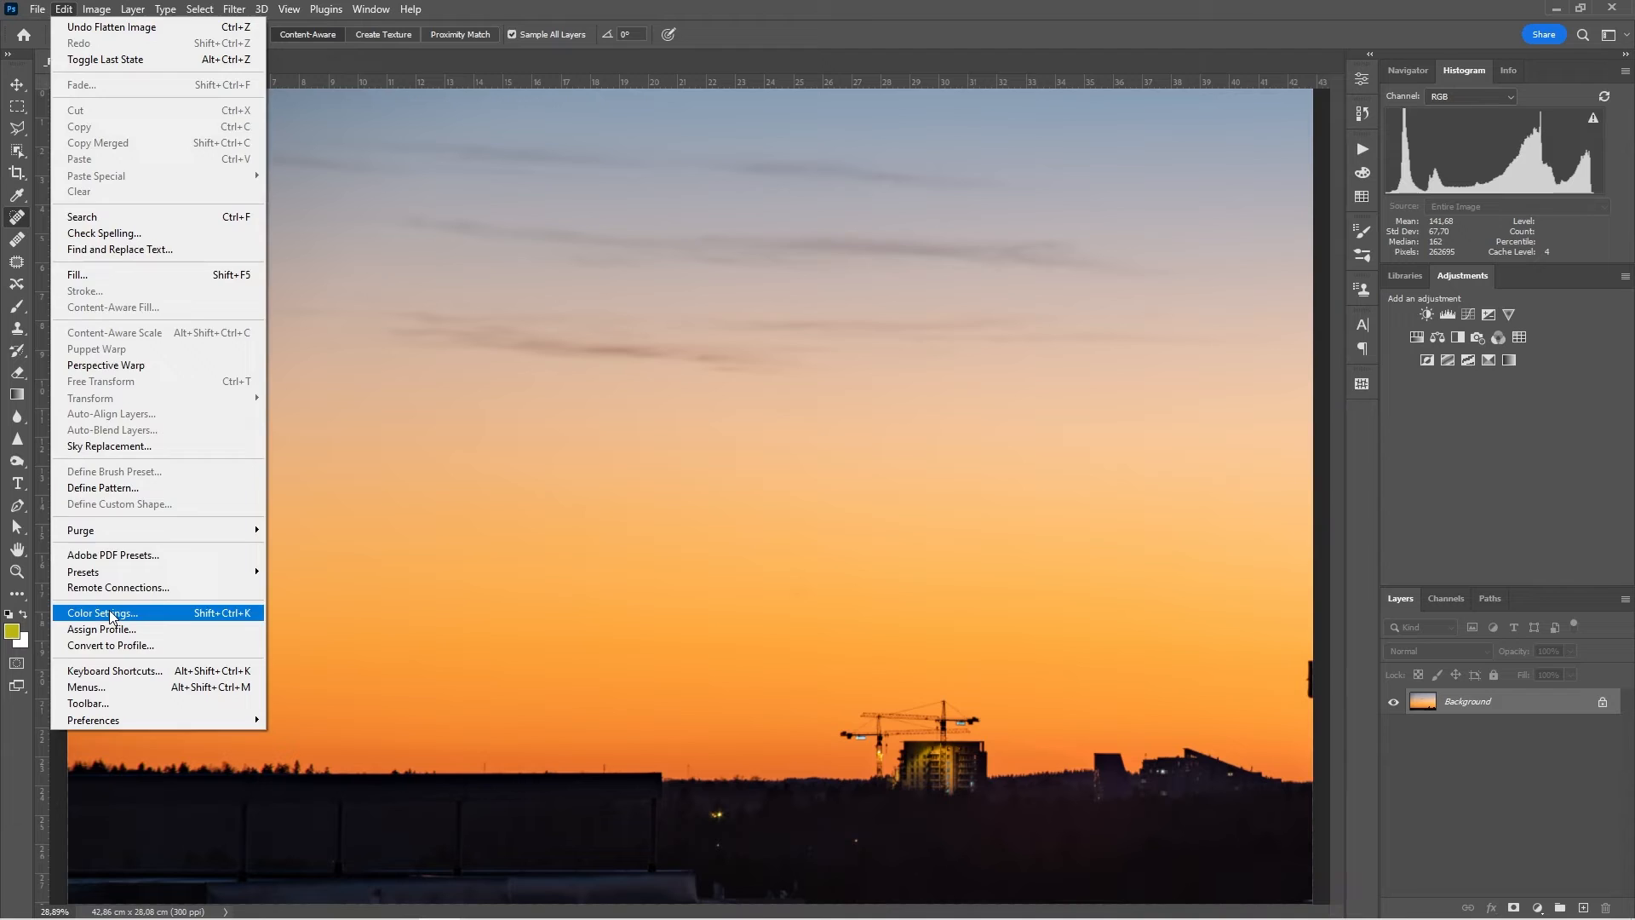
Step: Bring up Color Settings showing North America General Purpose 2 with U.S. Web Coated (SWOP) v2
left_click(100, 611)
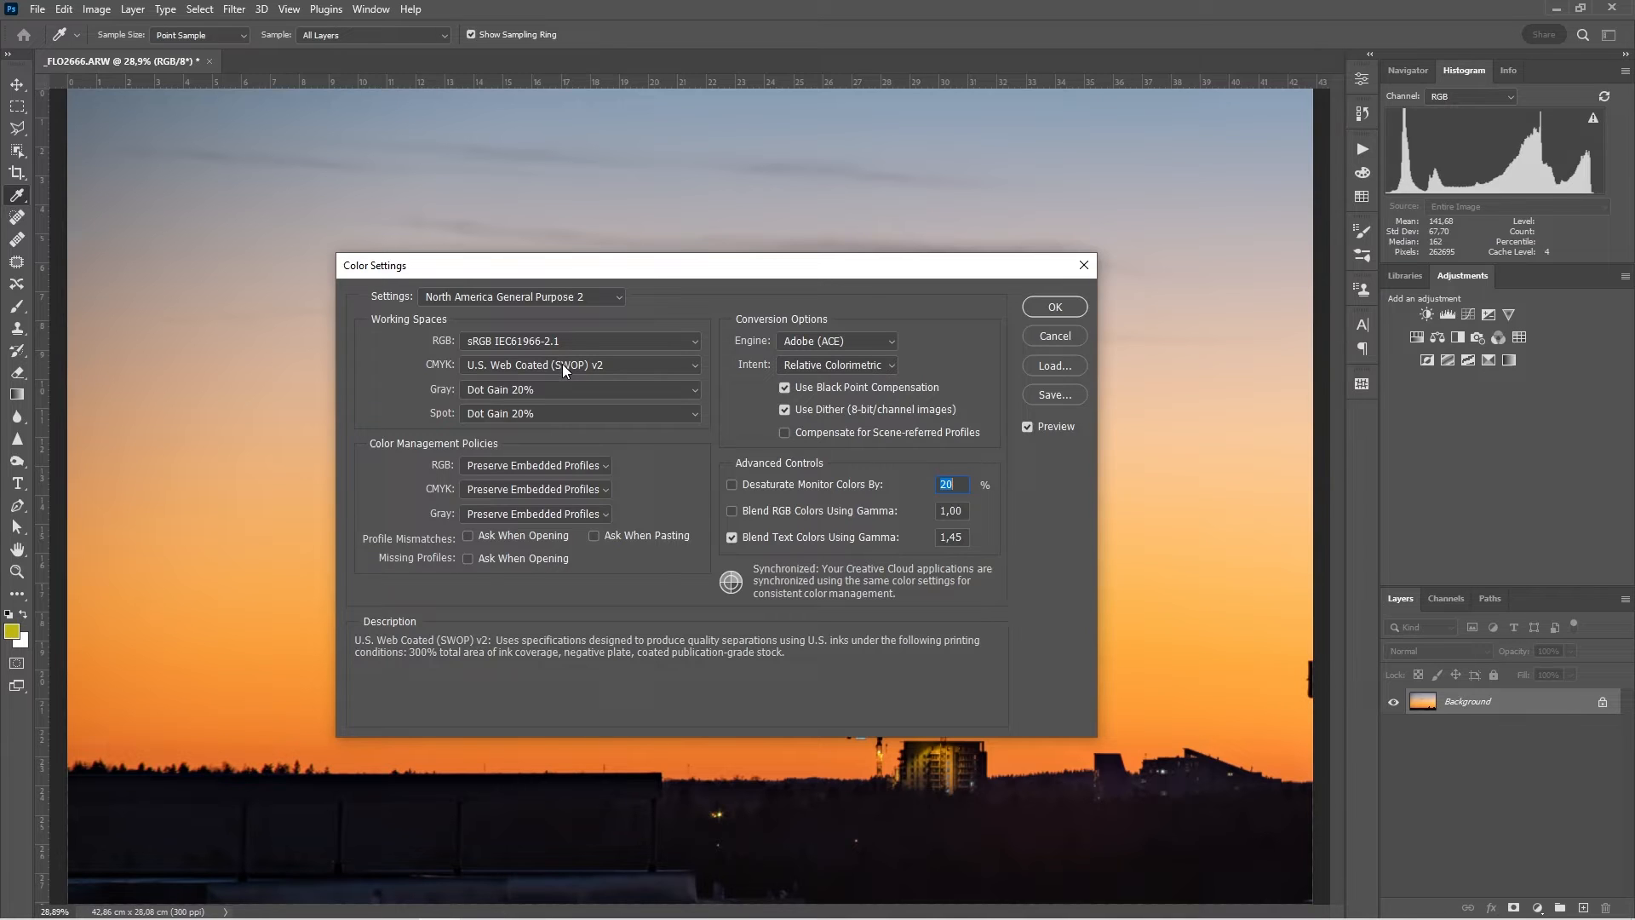
Step: Set working spaces to Coated FOGRA39 CMYK and Adobe RGB (1998) and apply the colour settings
left_click(580, 365)
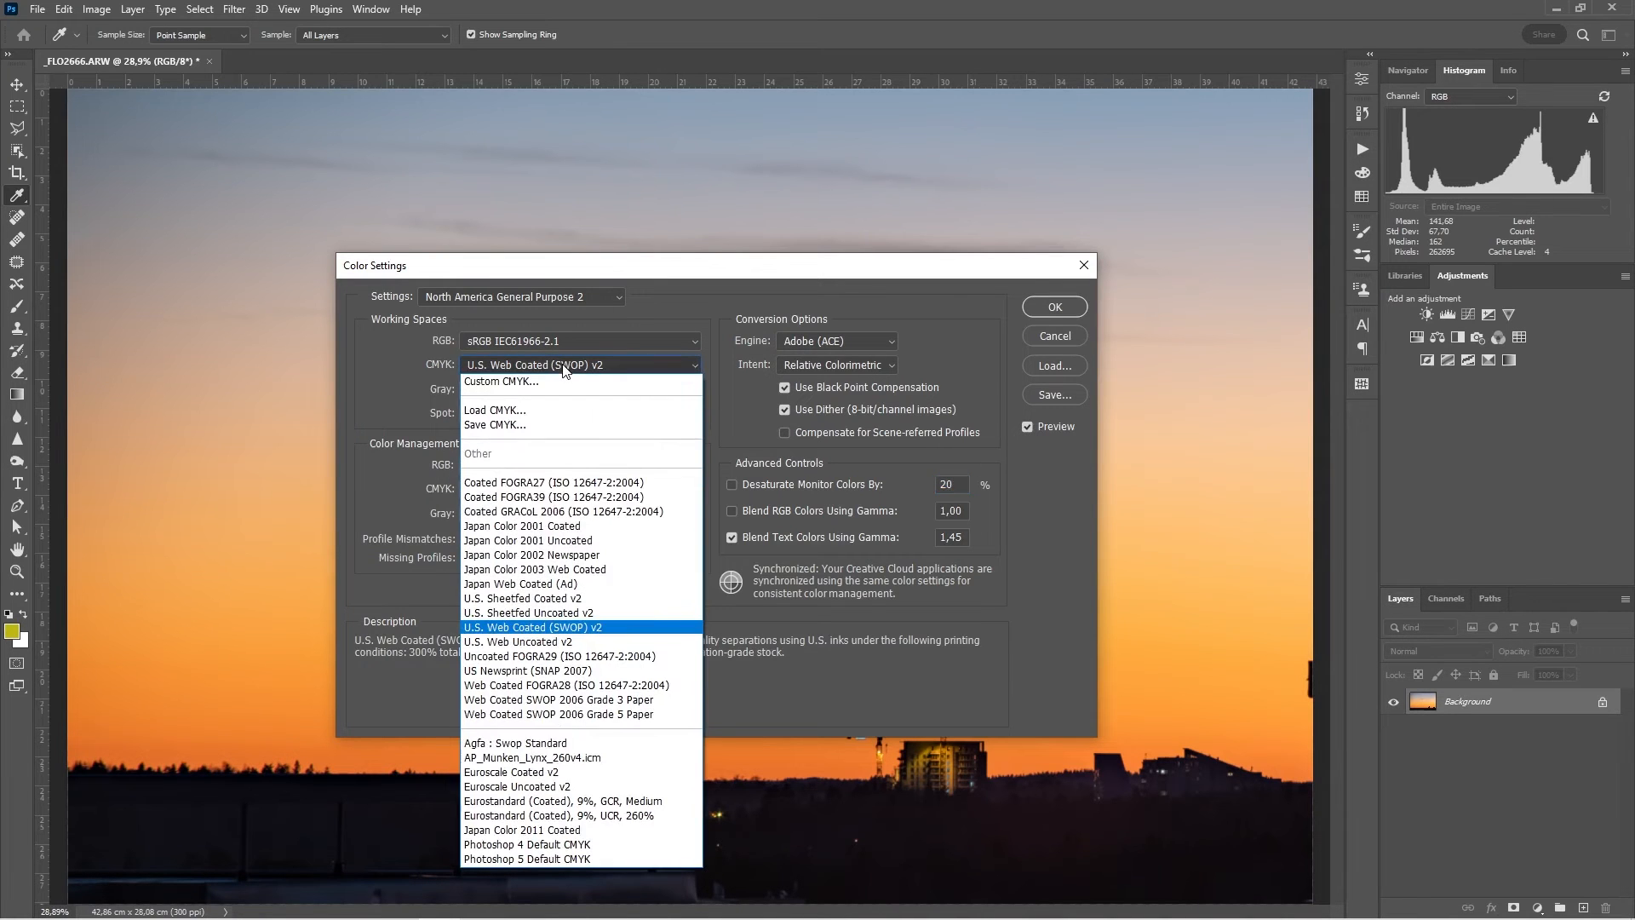
mouse_move(580, 410)
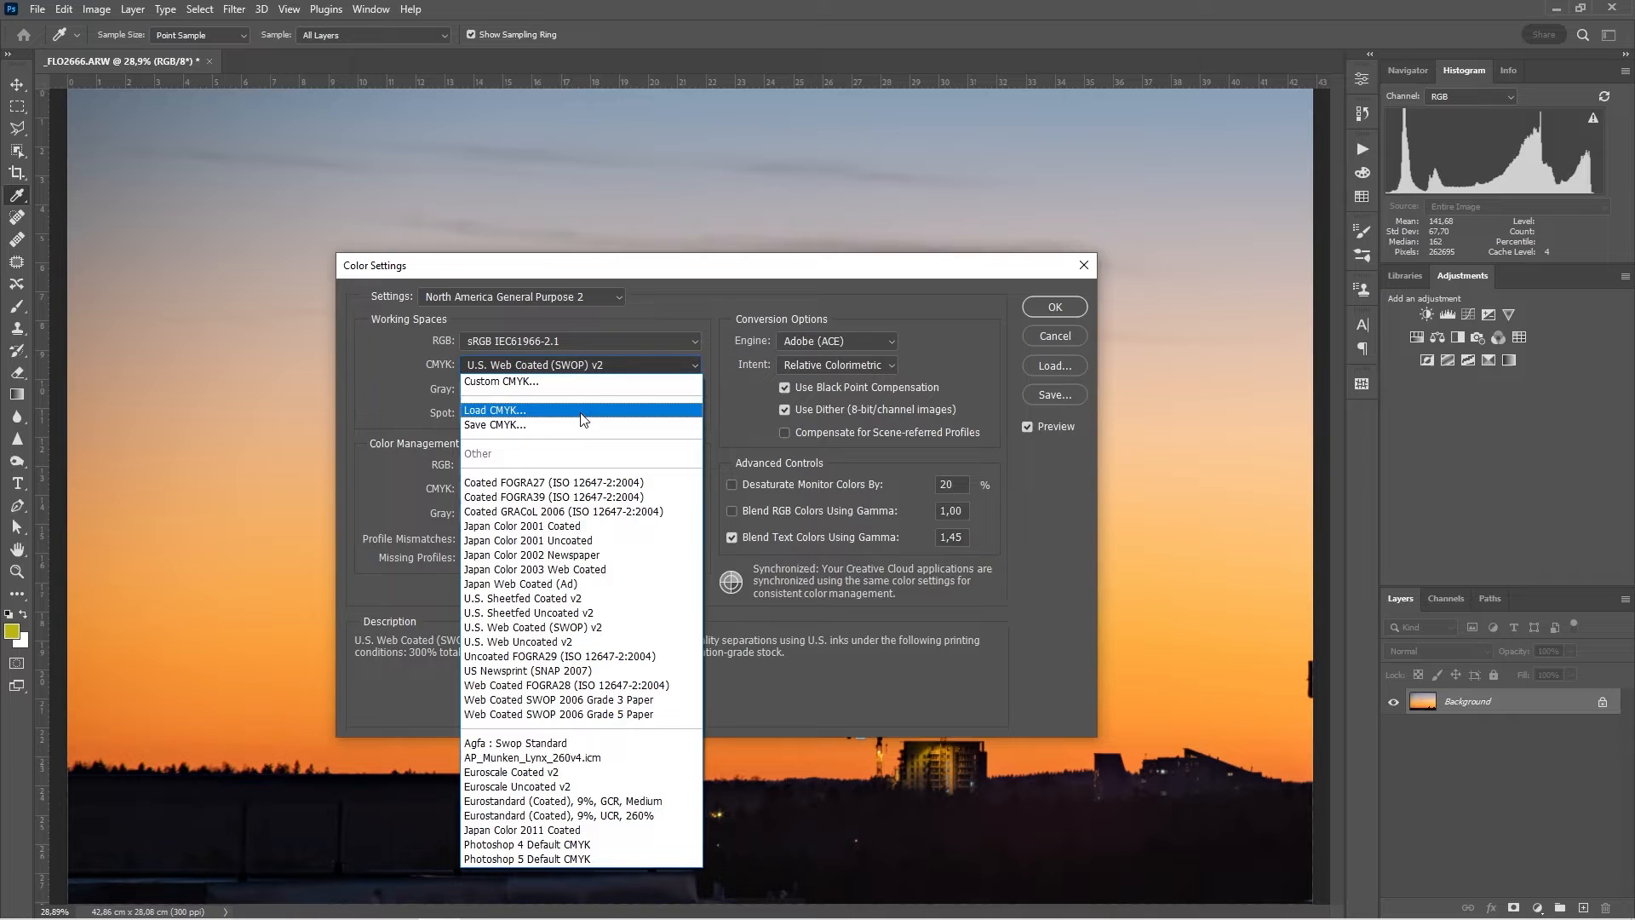
mouse_move(564, 496)
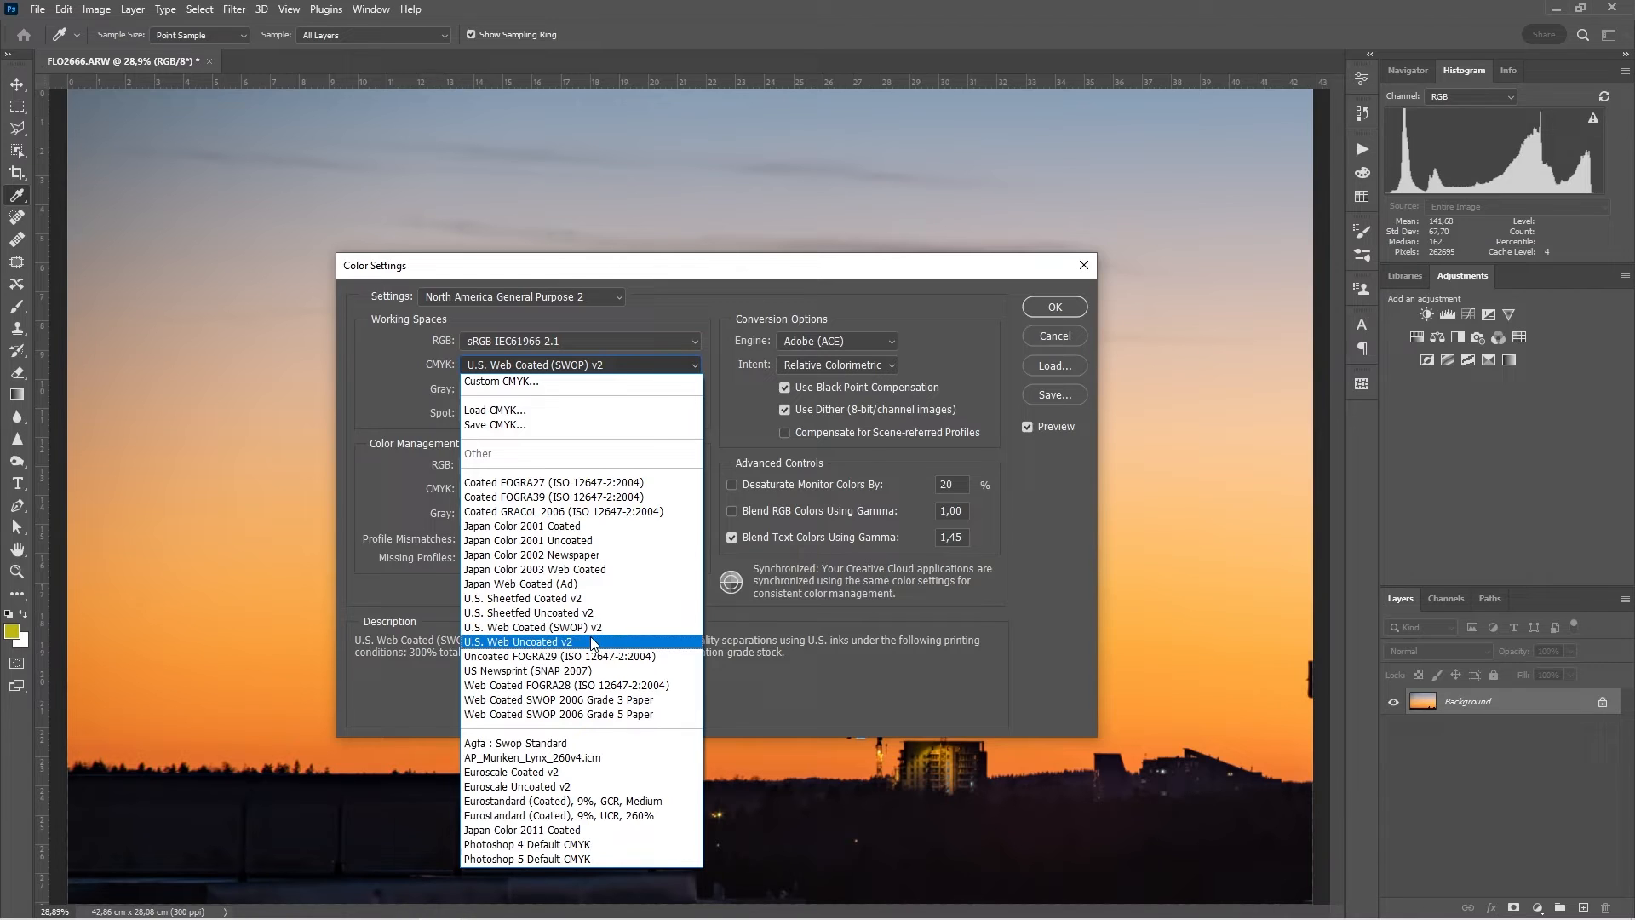
mouse_move(581, 627)
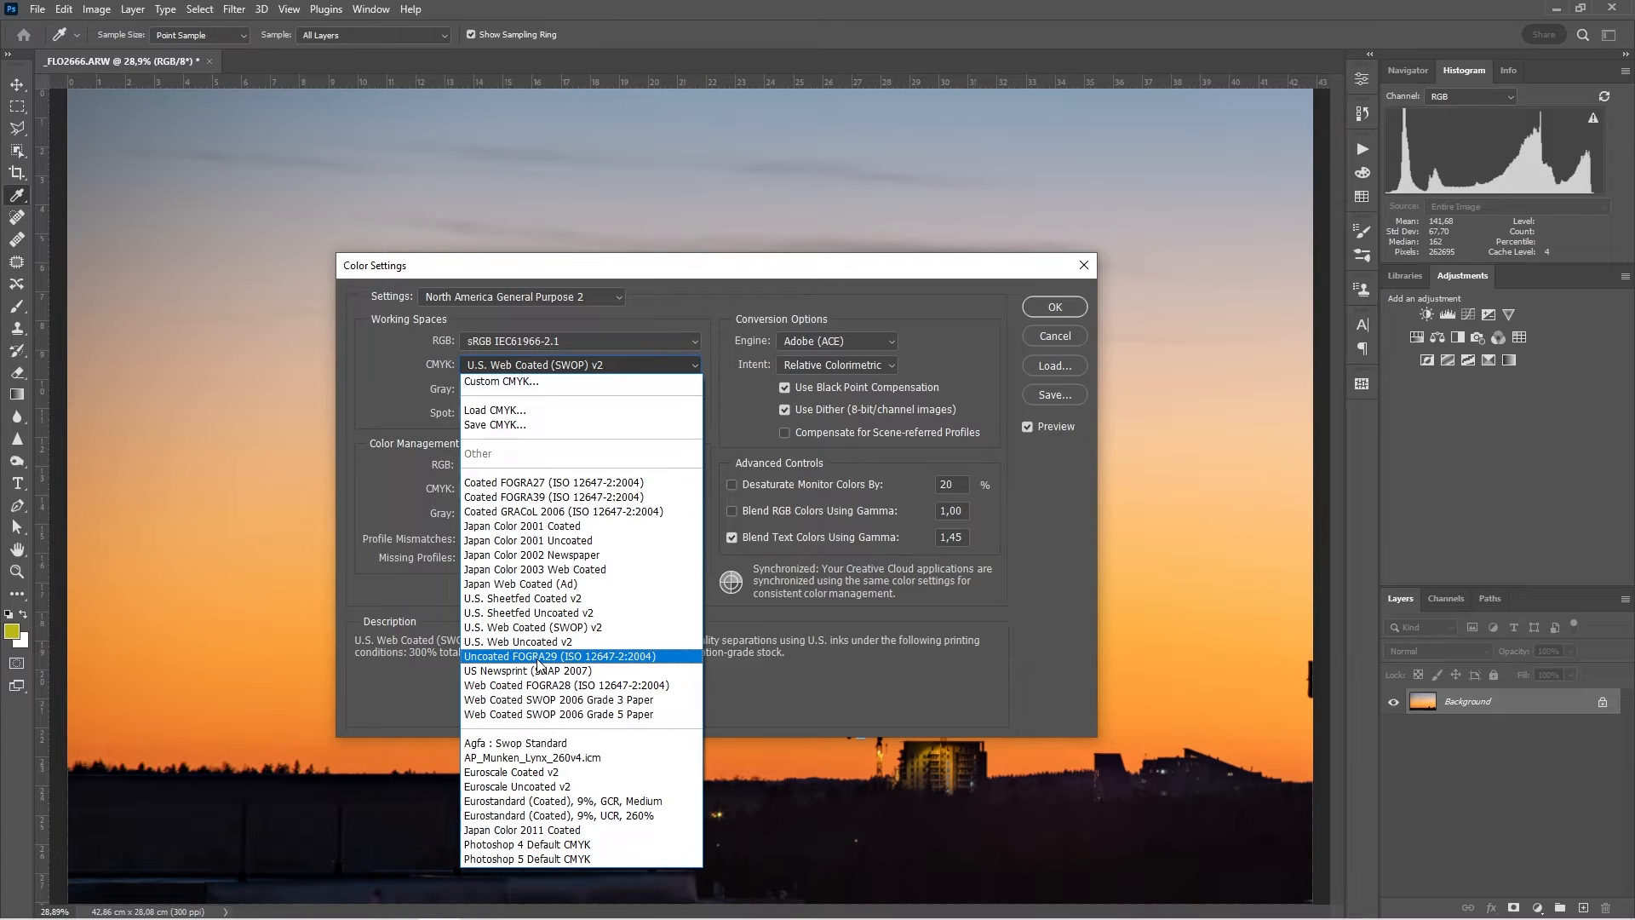
mouse_move(581, 511)
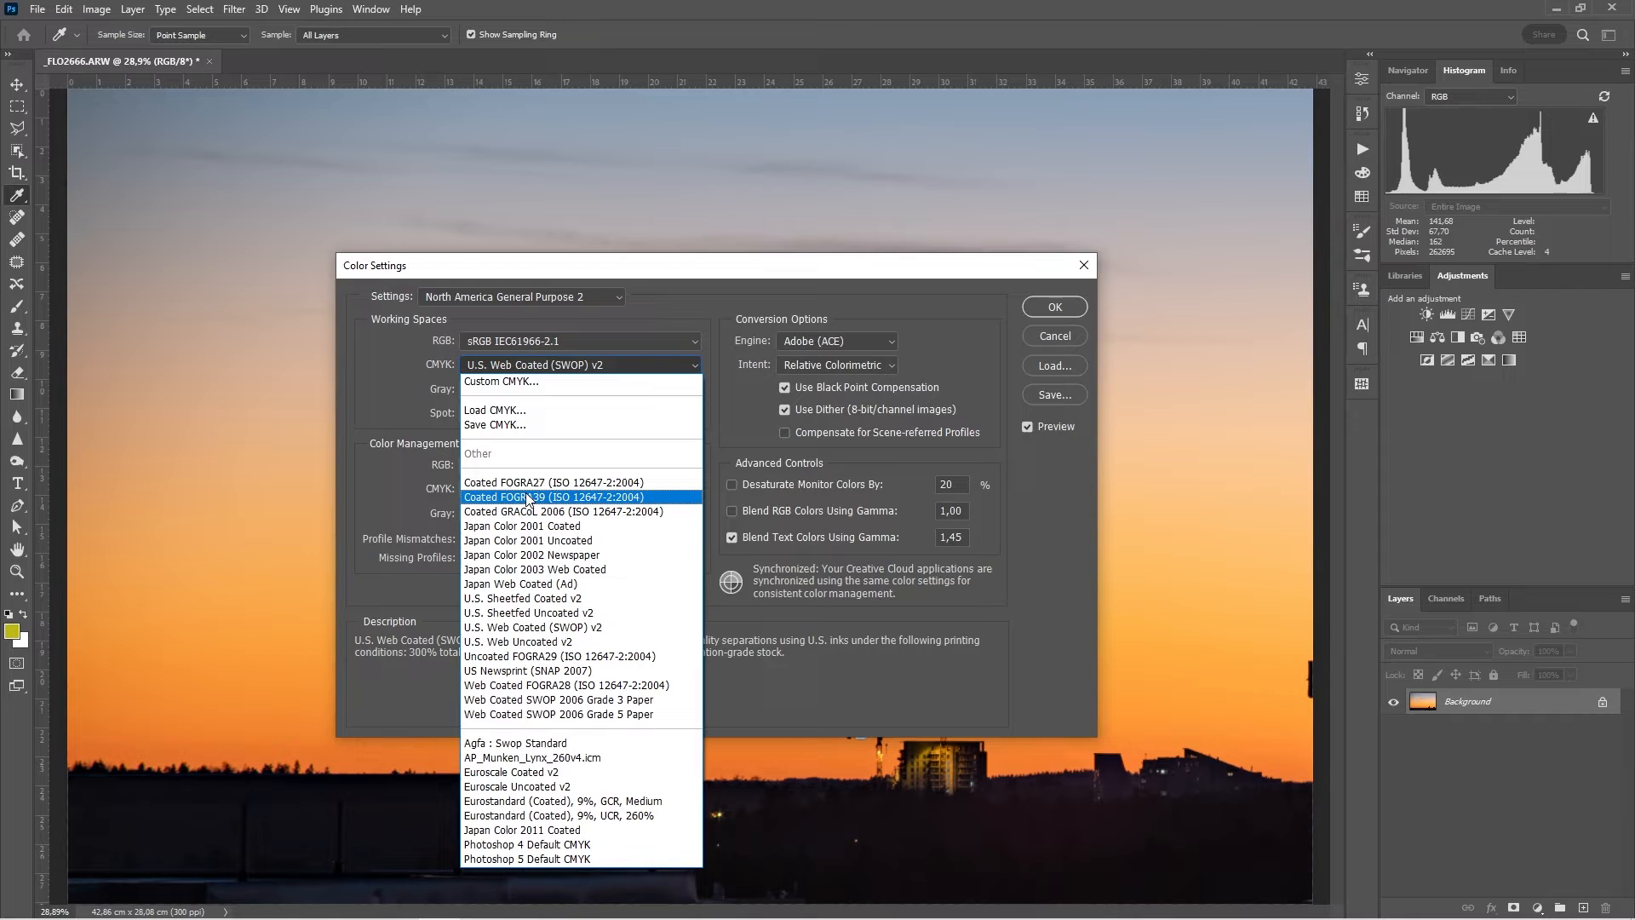
left_click(552, 496)
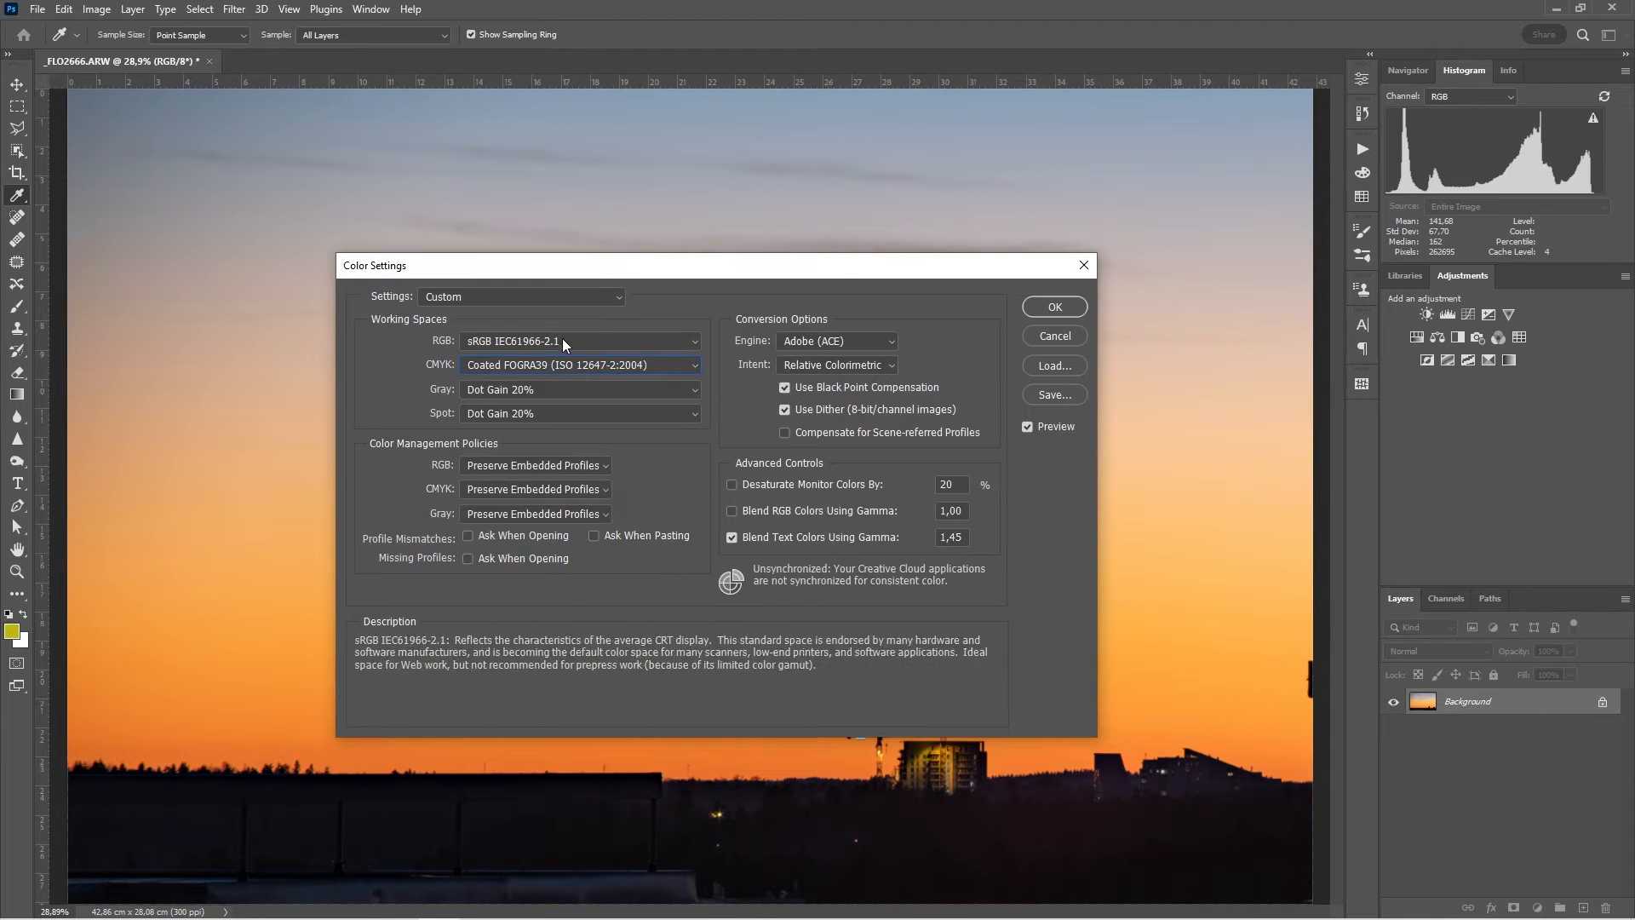
left_click(579, 341)
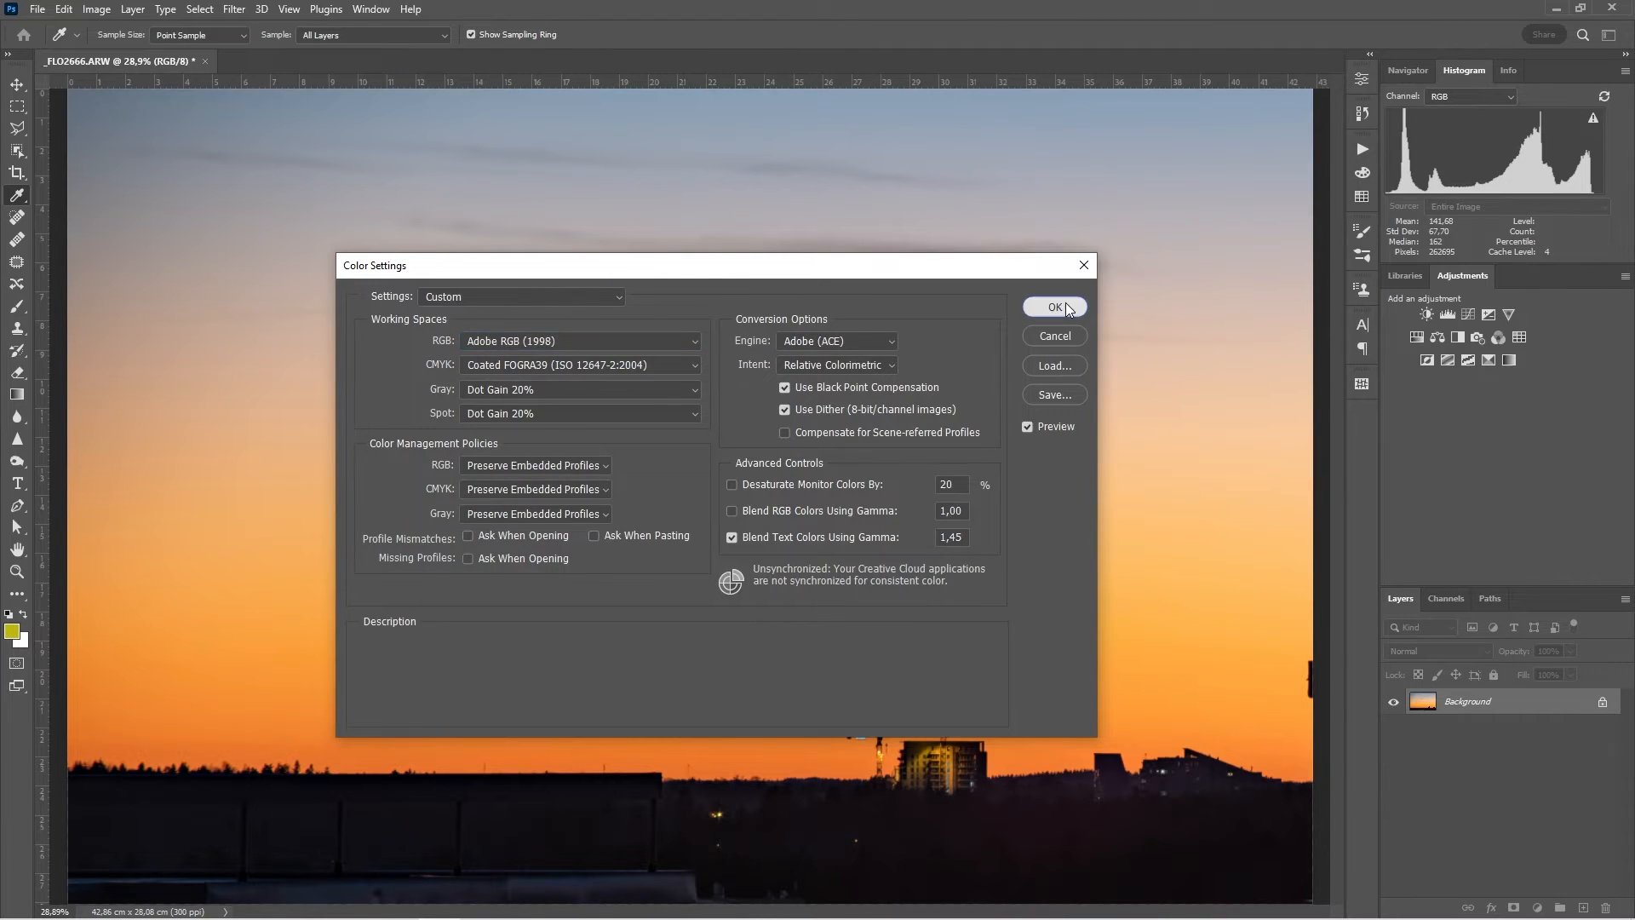
left_click(1052, 306)
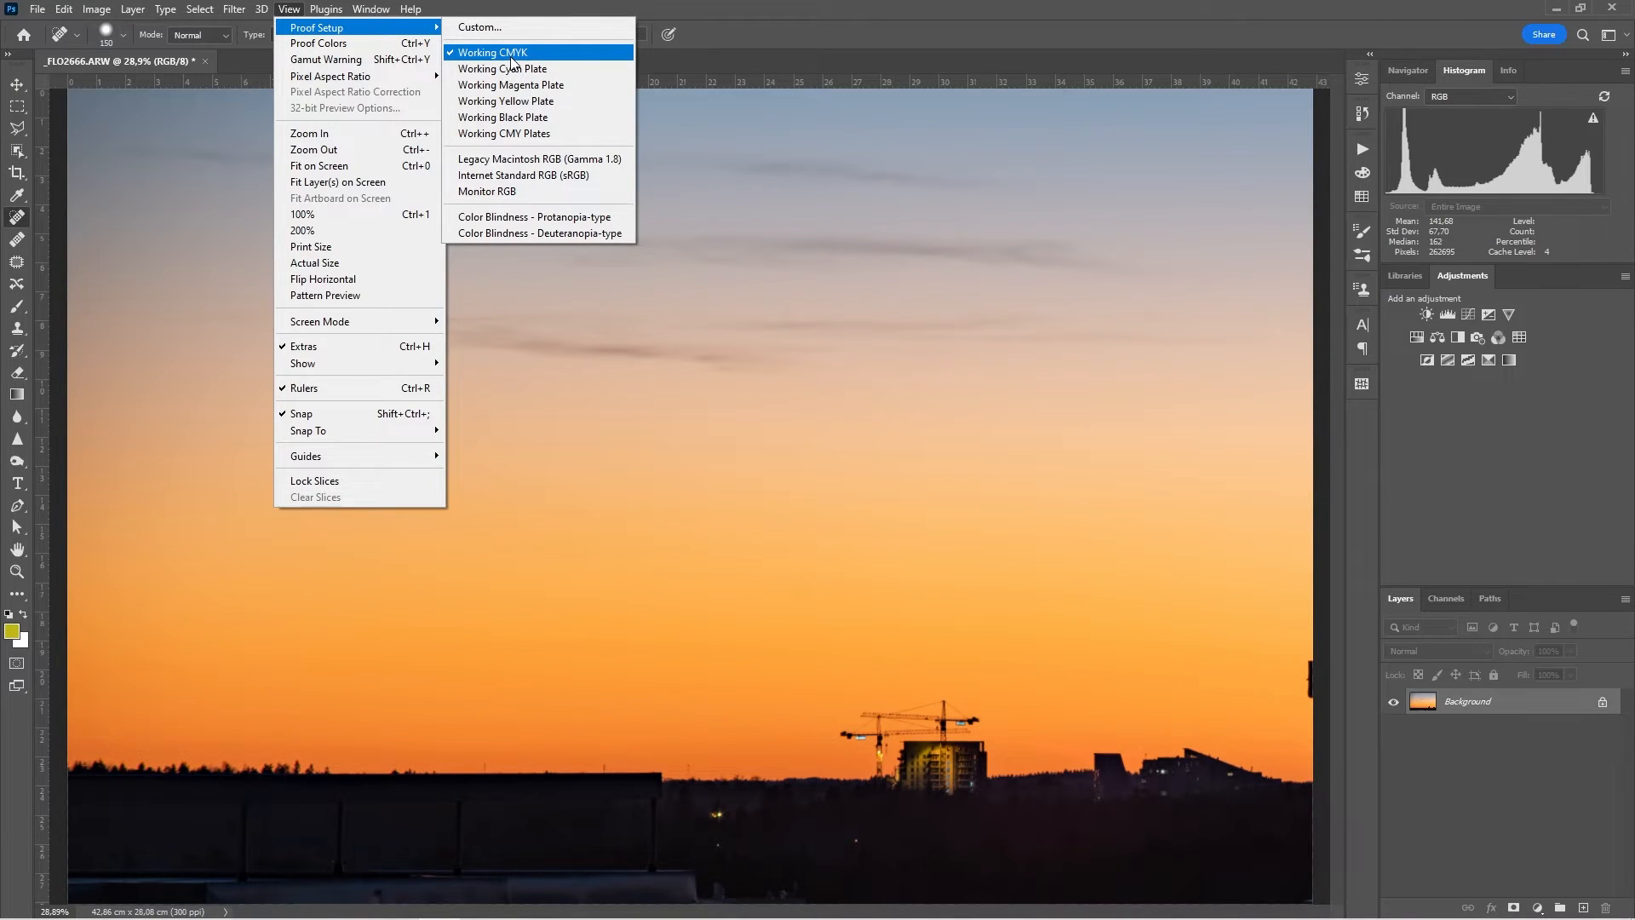
mouse_move(318, 43)
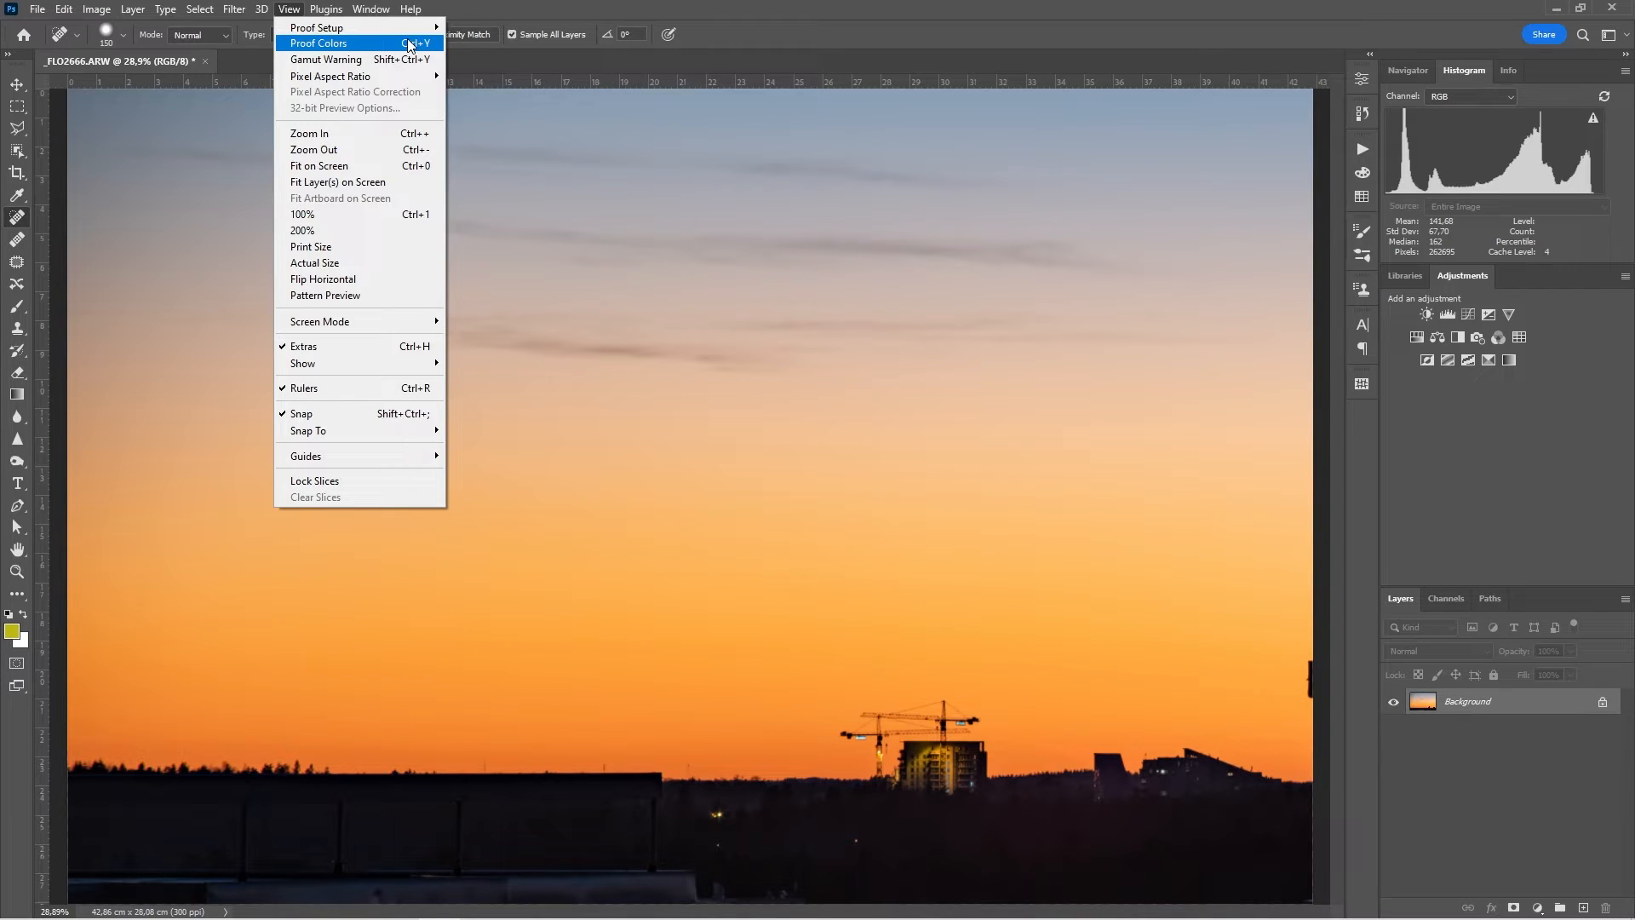
left_click(318, 42)
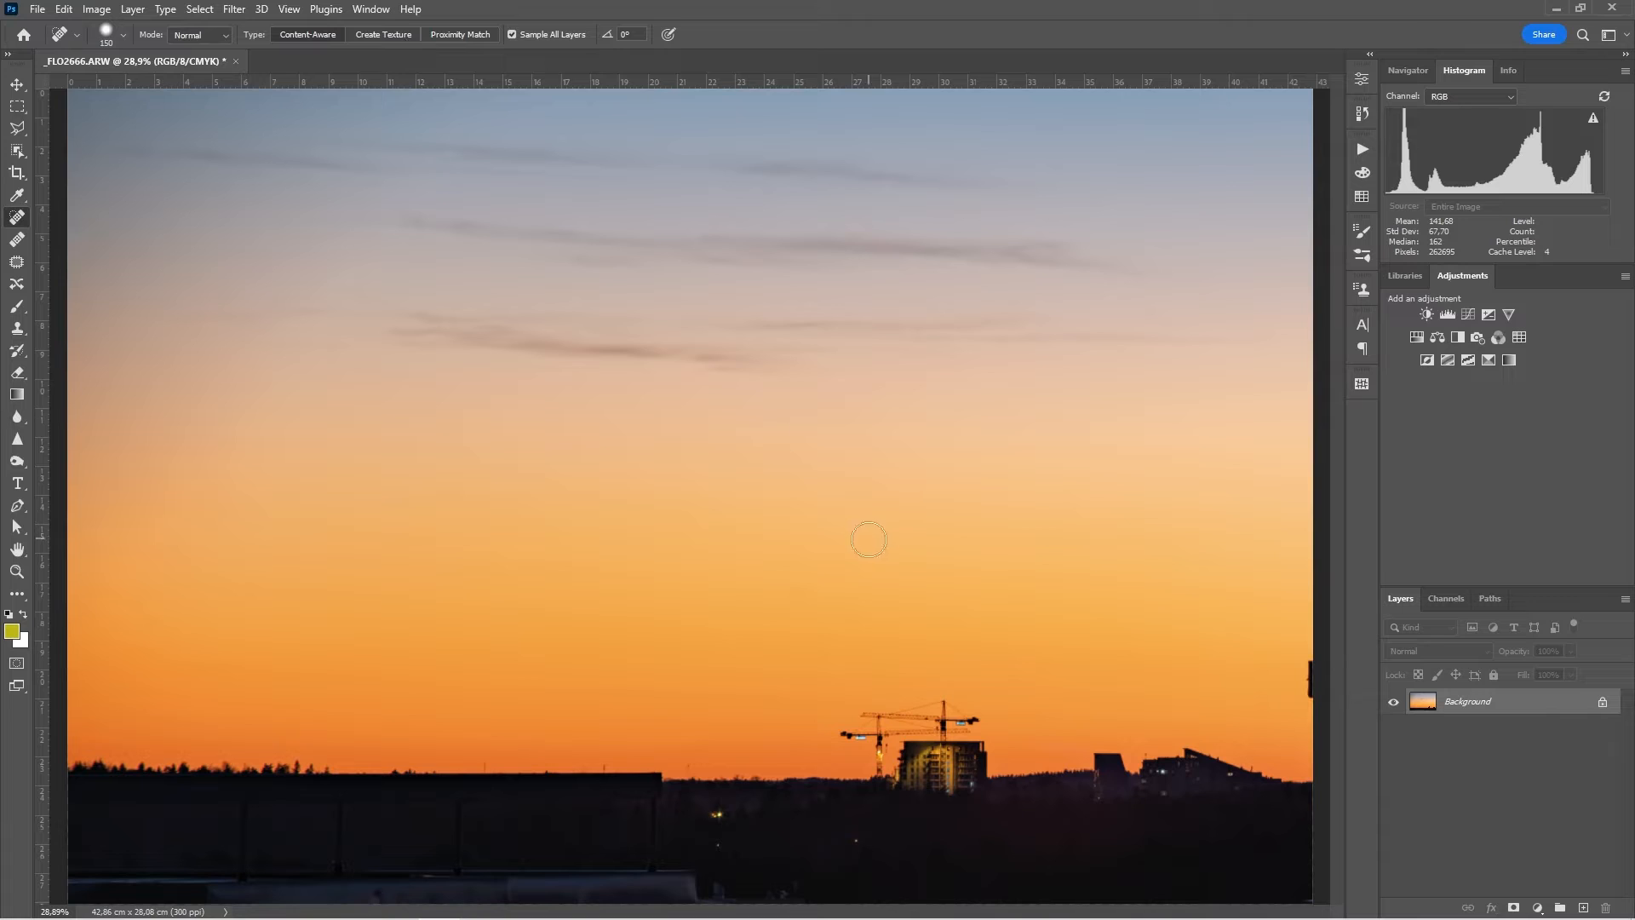
mouse_move(823, 587)
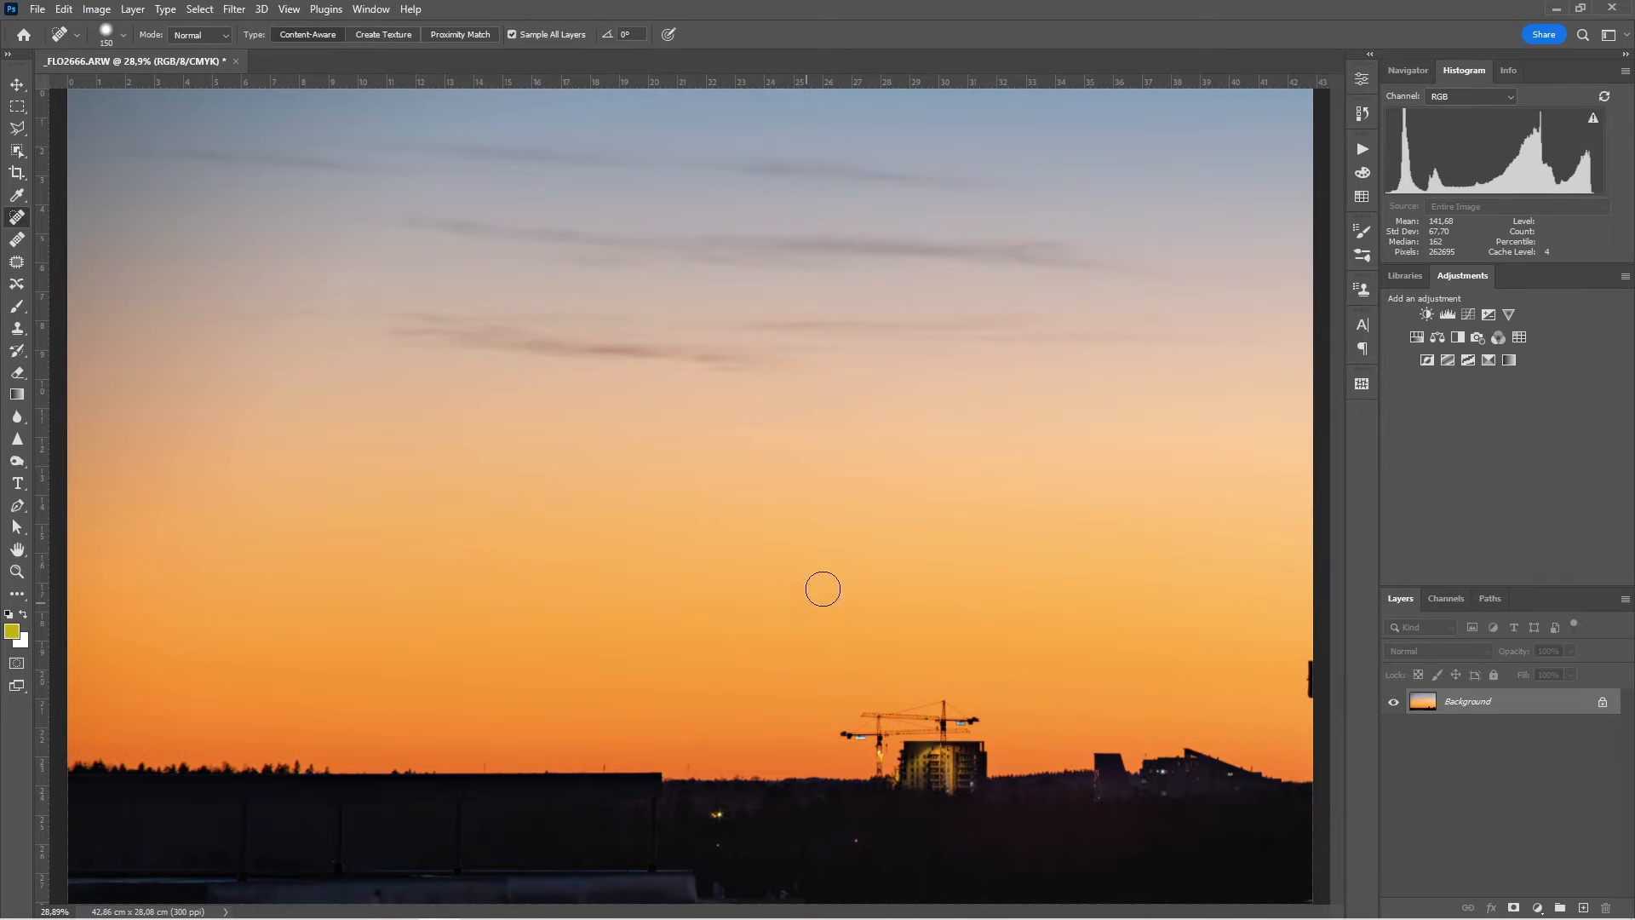
mouse_move(908, 634)
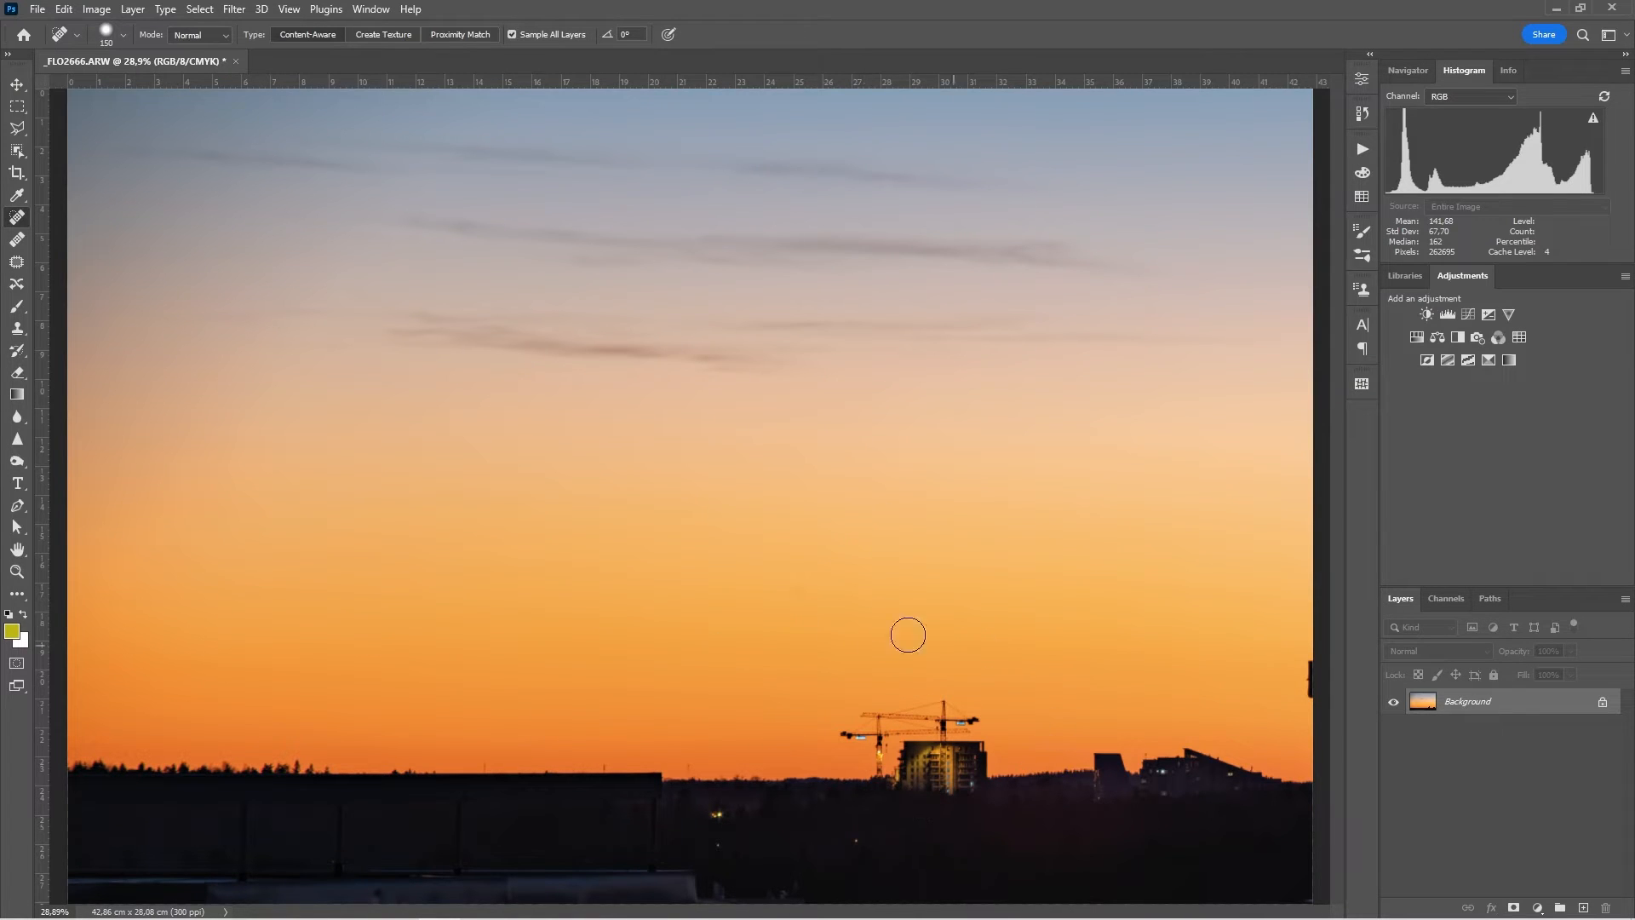
mouse_move(1039, 729)
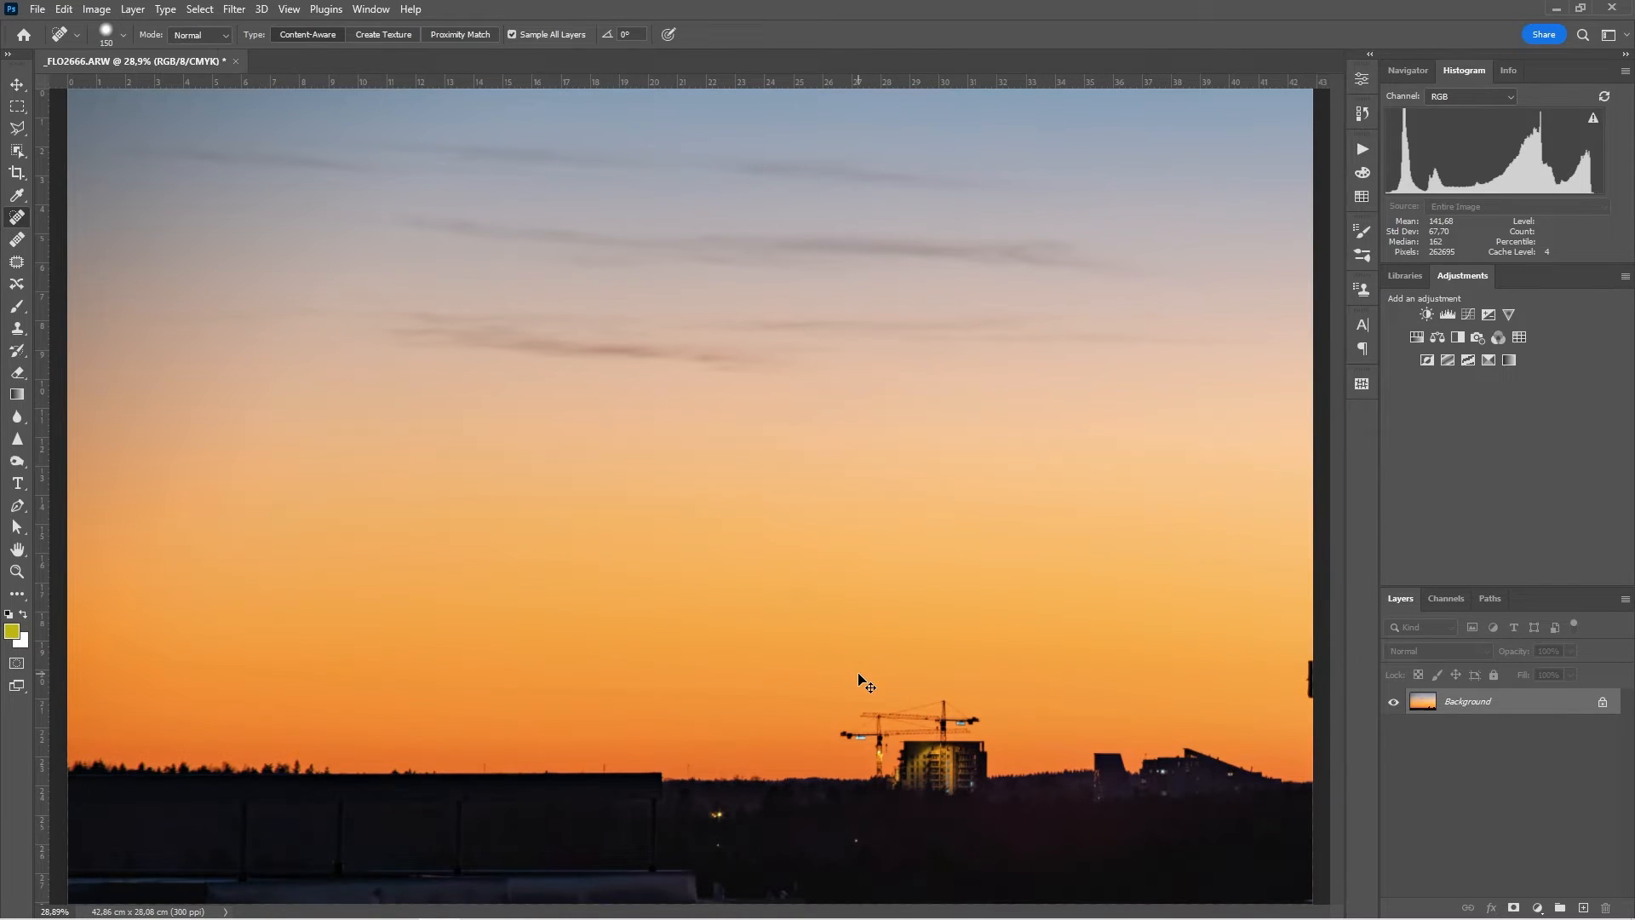
mouse_move(779, 601)
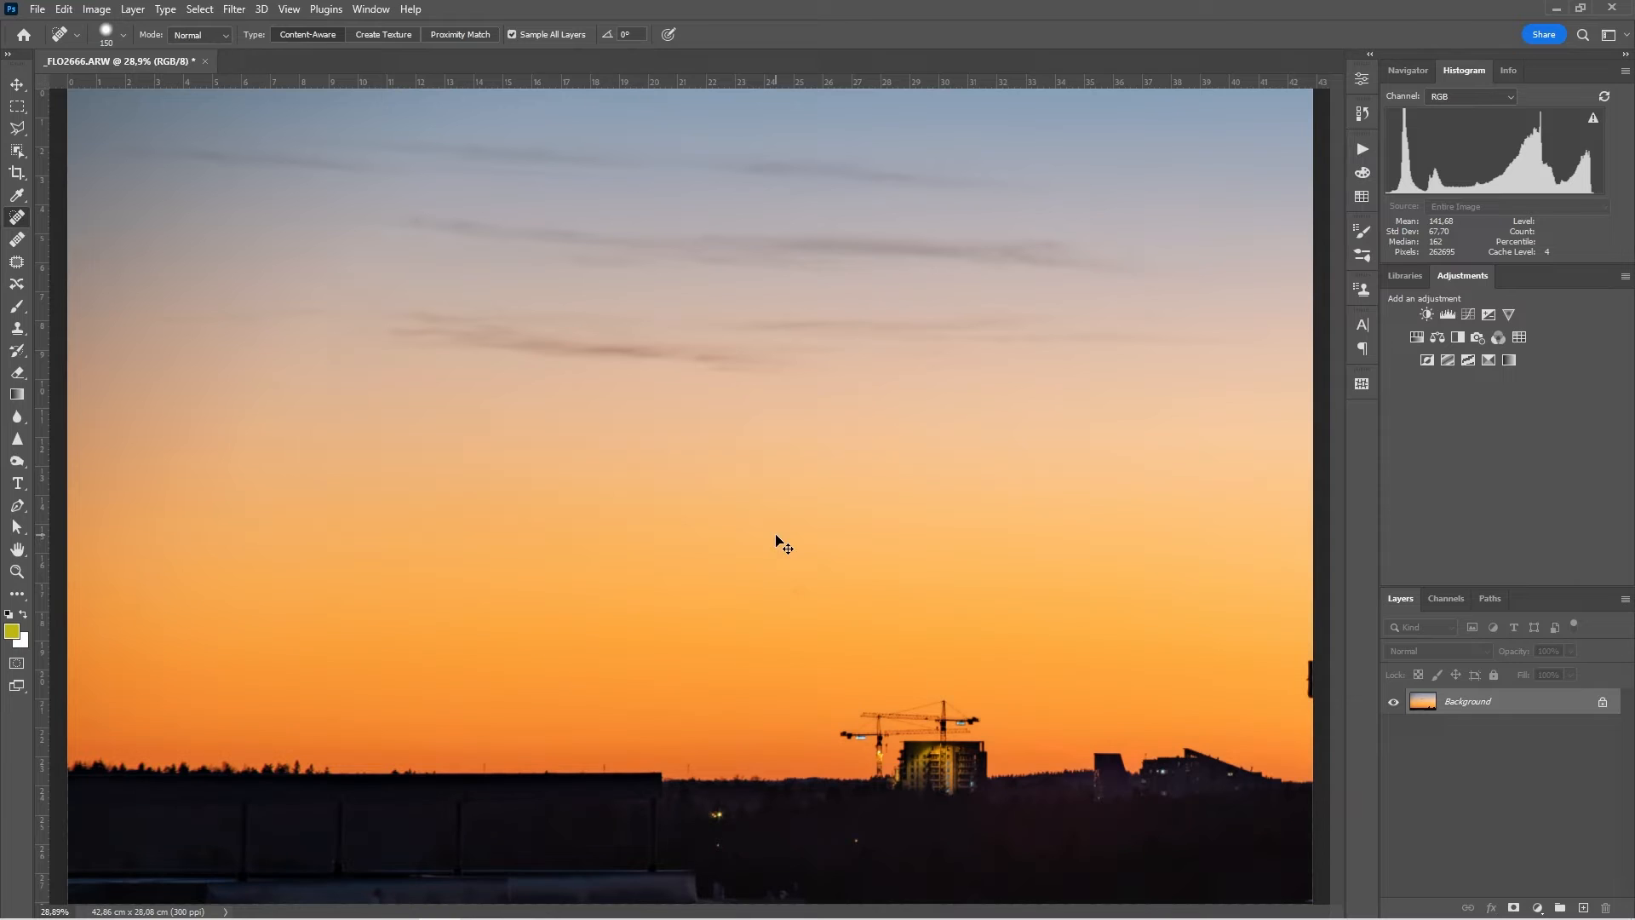
mouse_move(169, 387)
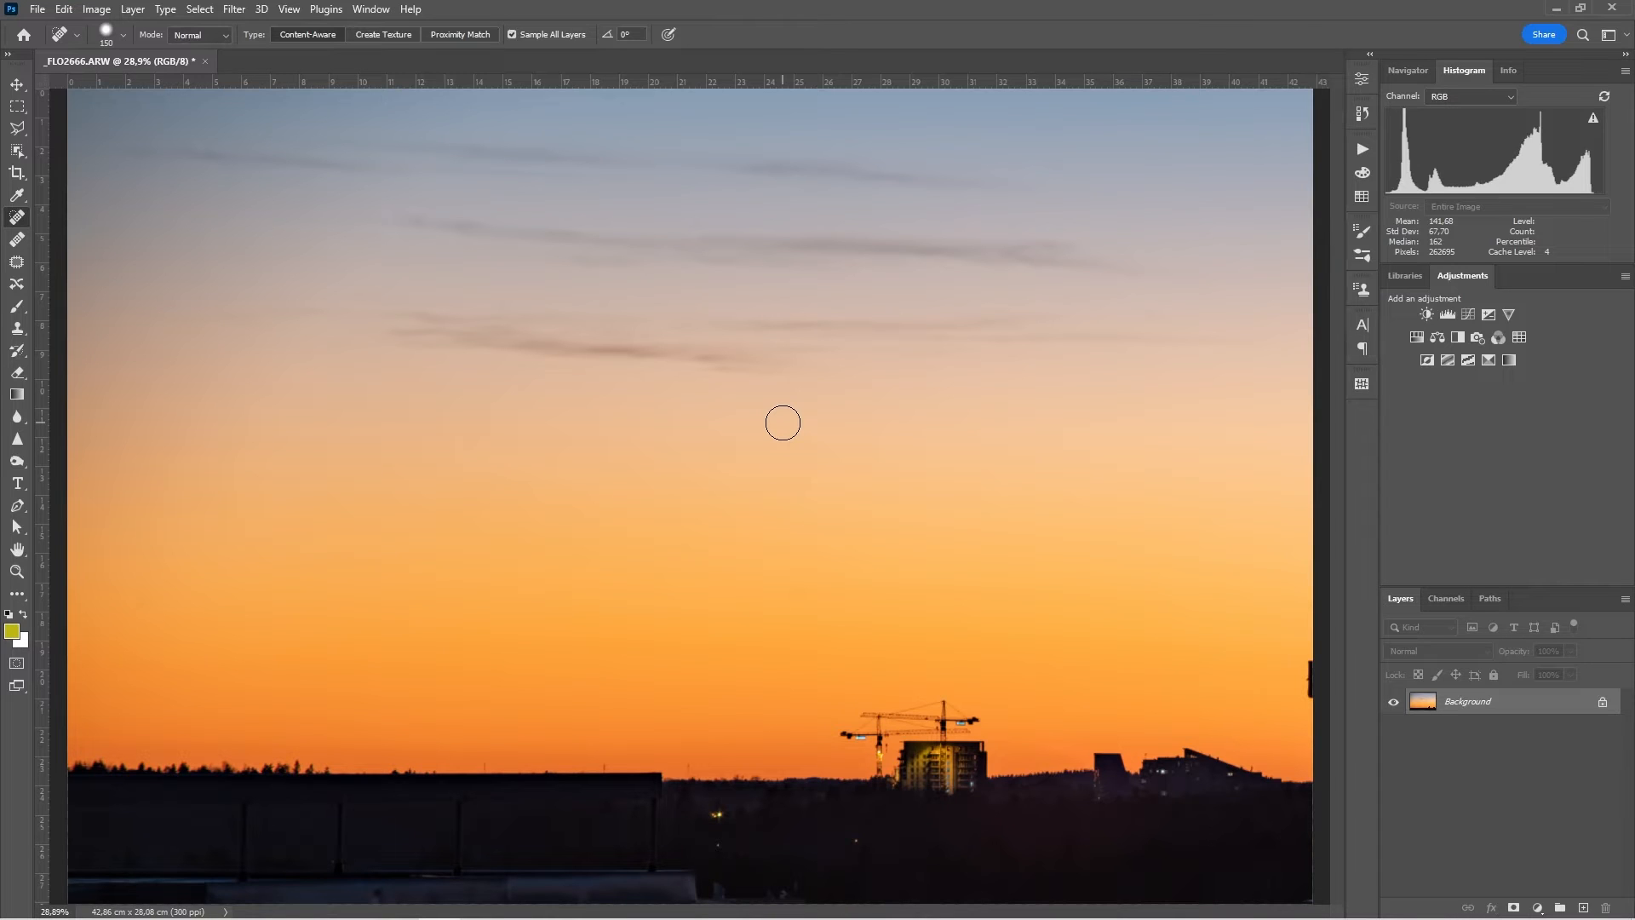
mouse_move(915, 443)
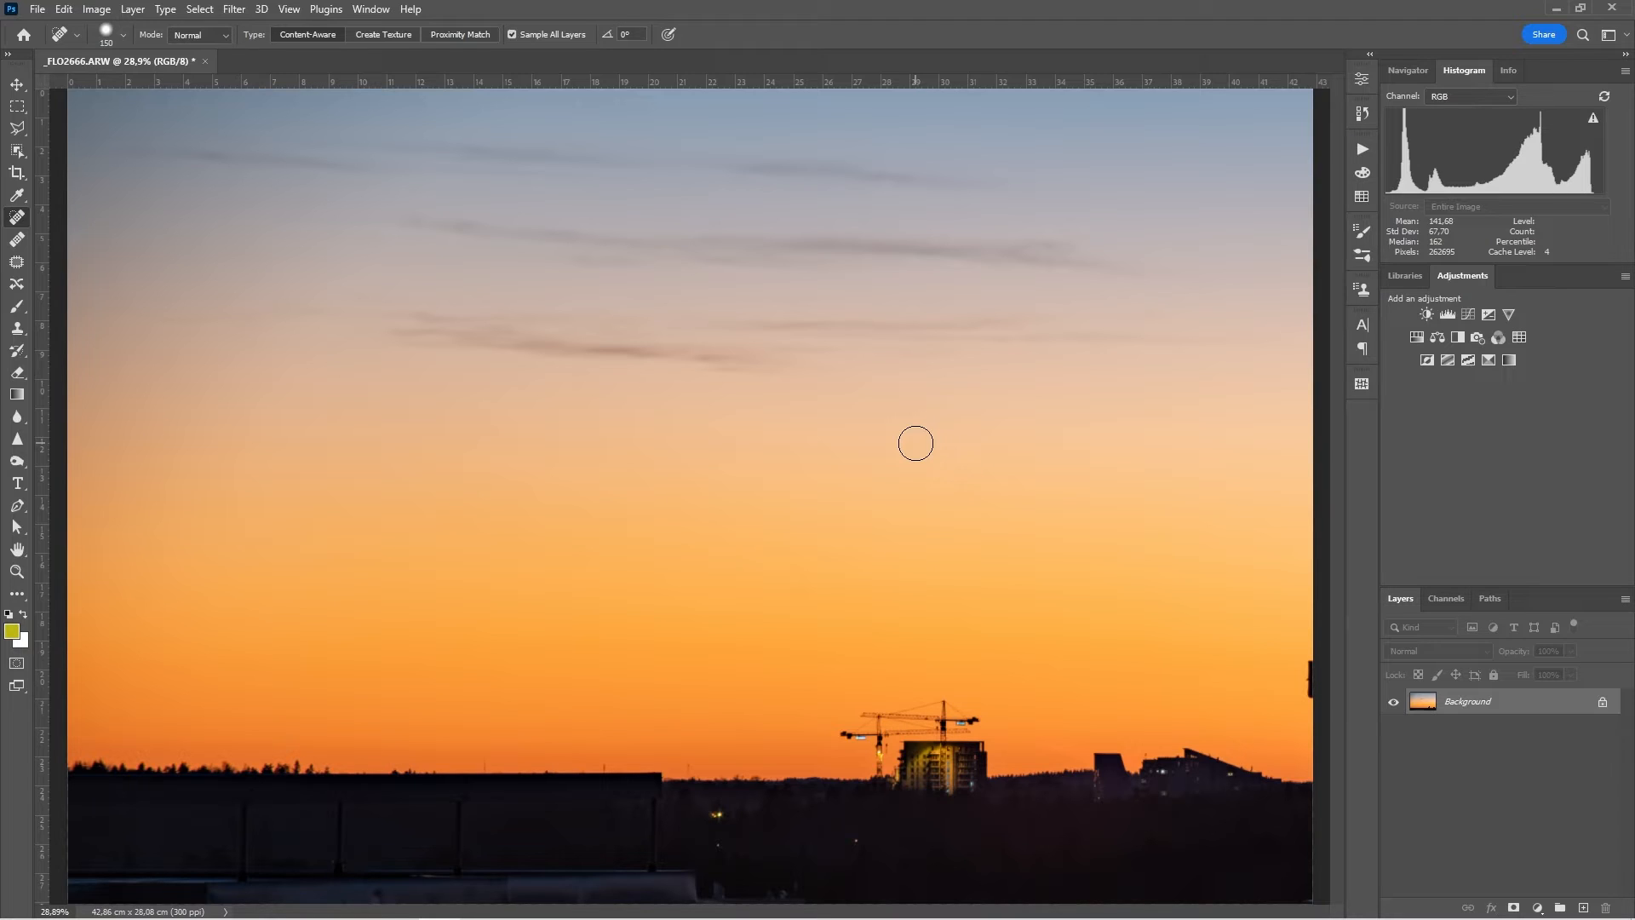
mouse_move(835, 456)
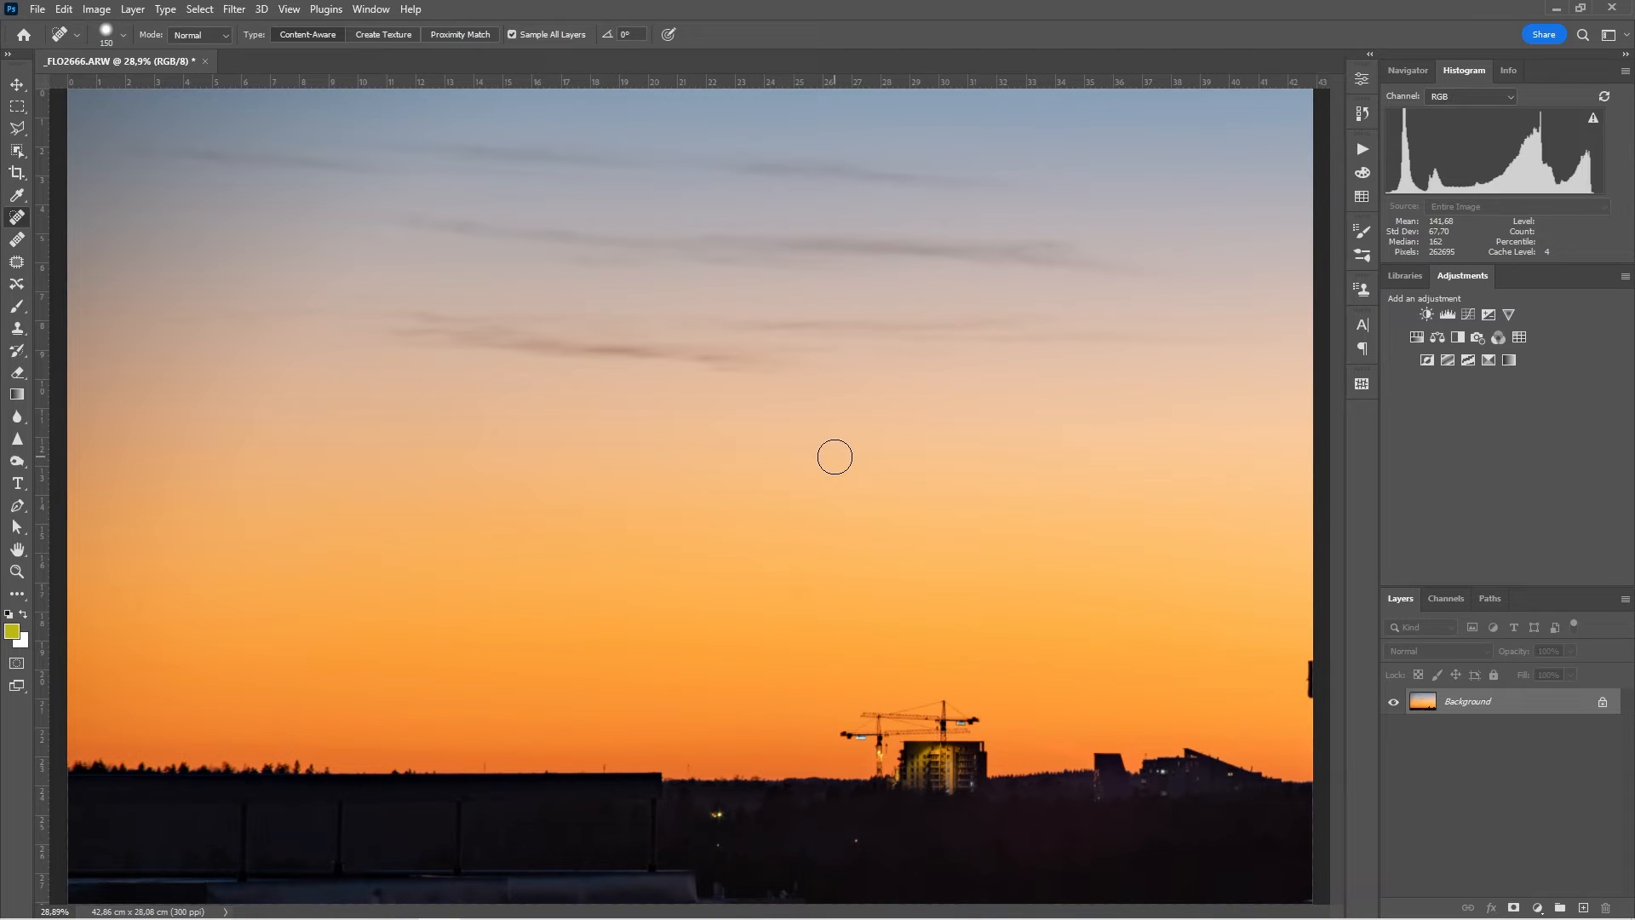
mouse_move(805, 603)
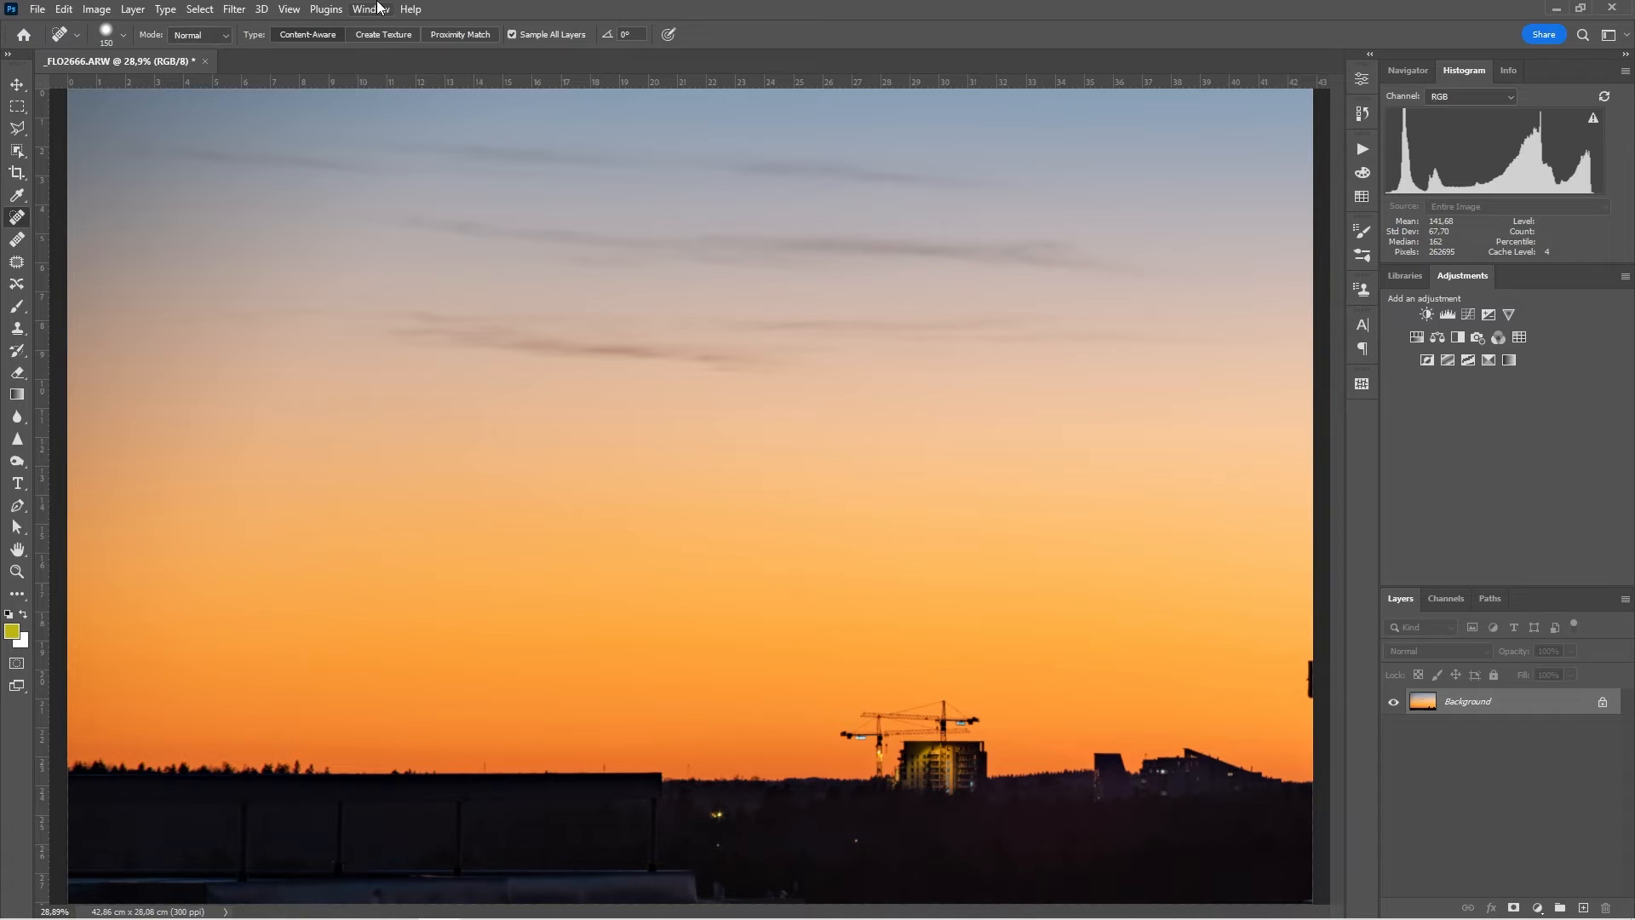
Step: Browse the Window and Plugins menus and close them without choosing anything
left_click(366, 8)
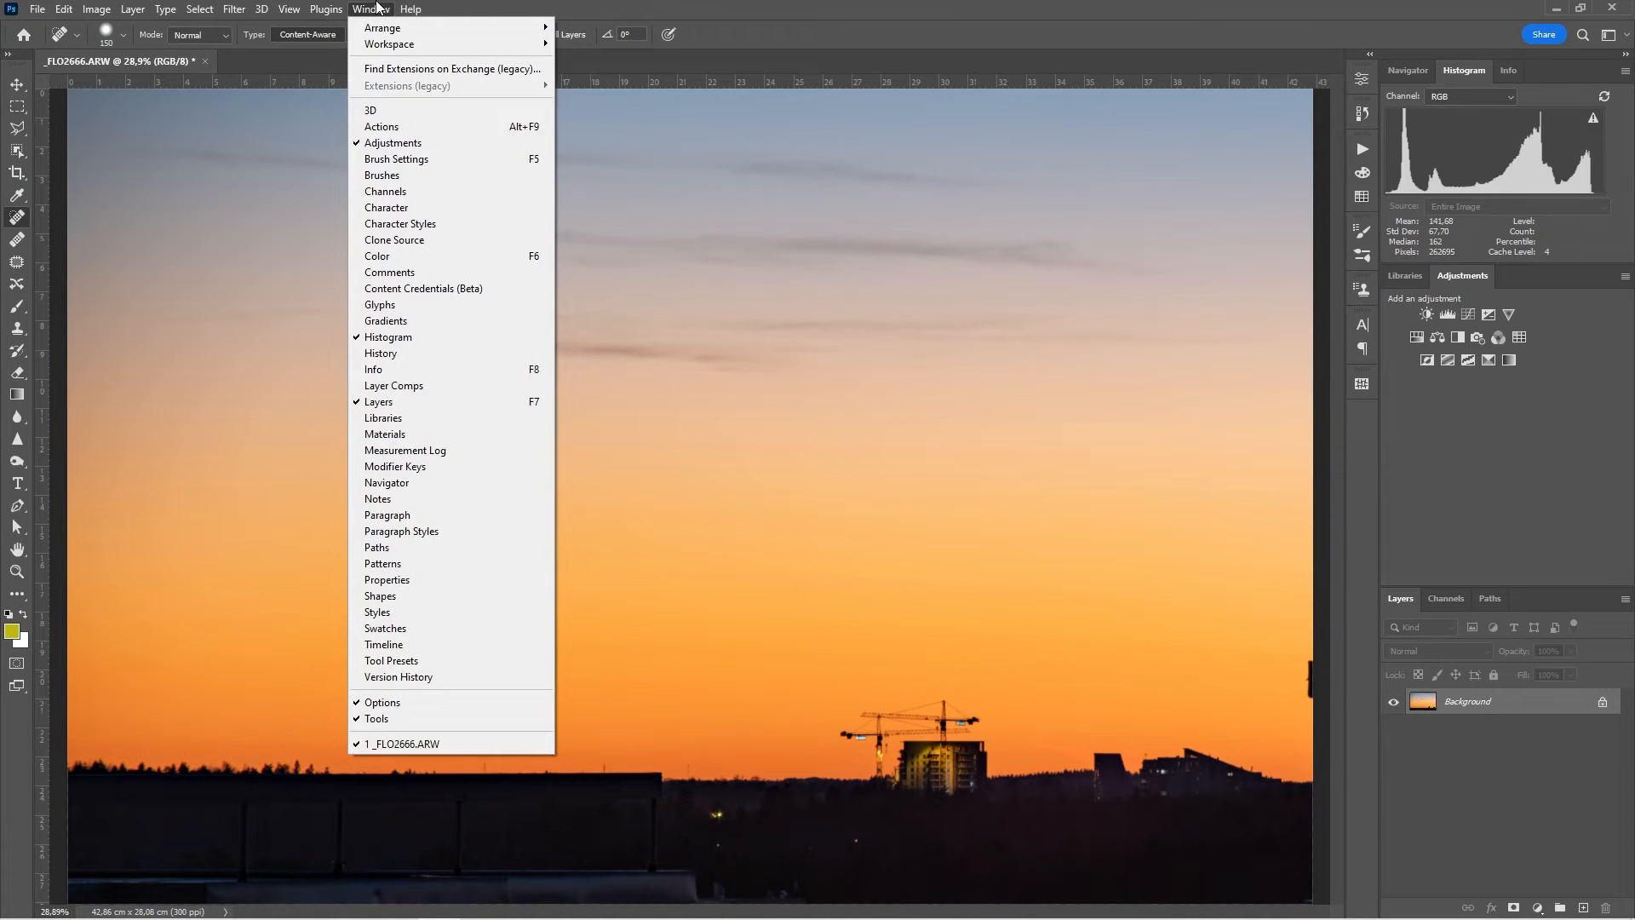
left_click(370, 9)
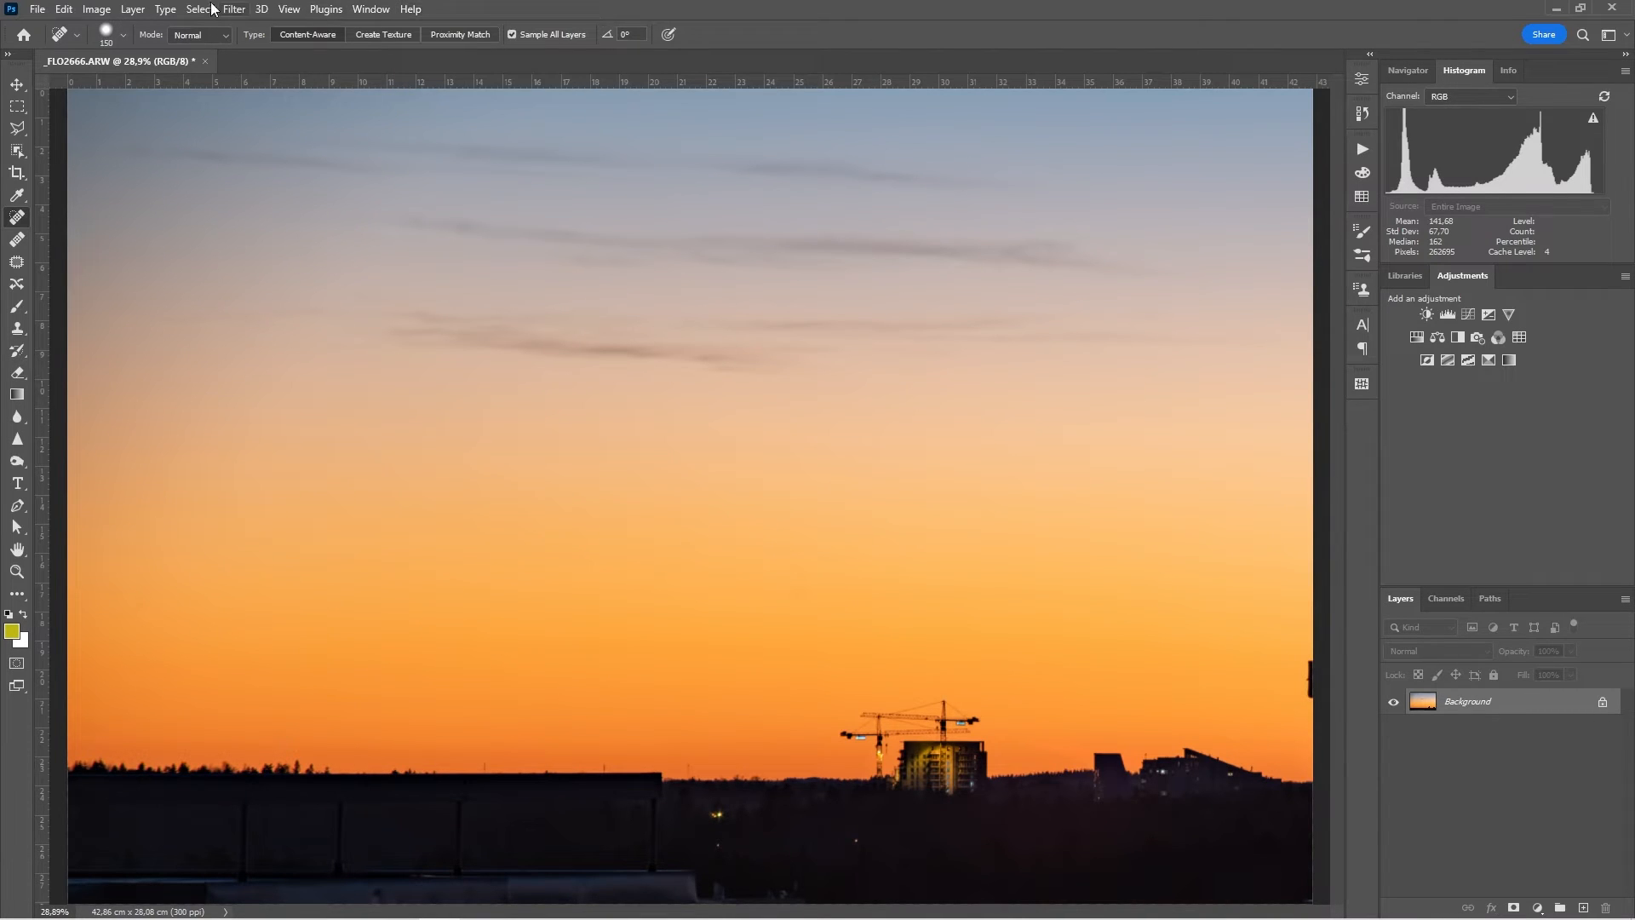
left_click(325, 8)
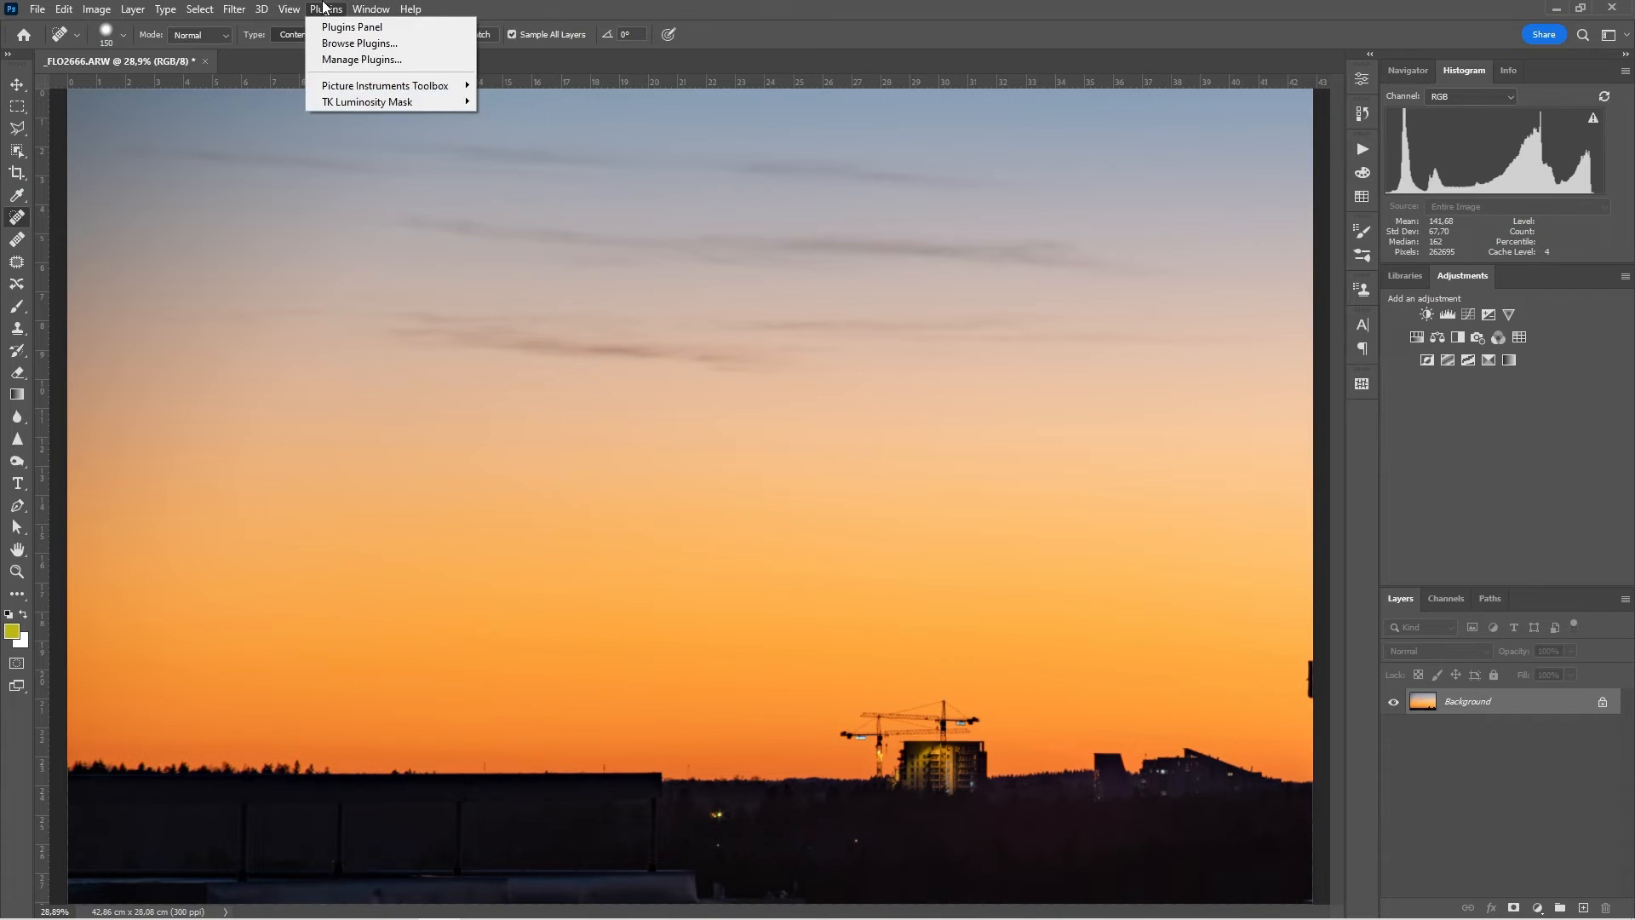
left_click(370, 9)
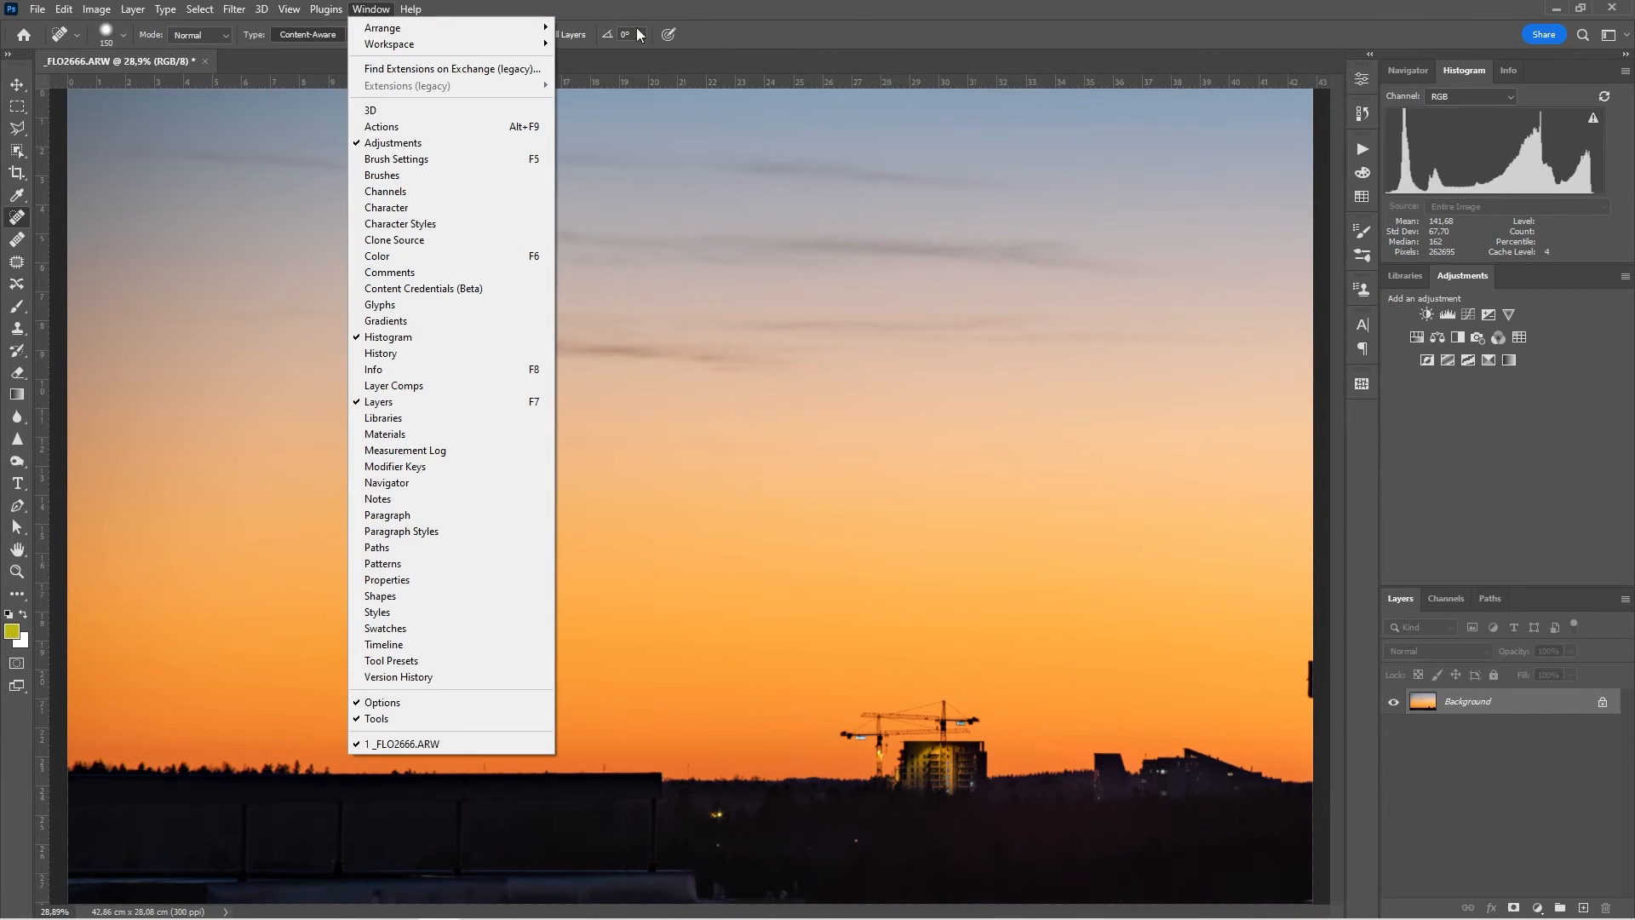
mouse_move(894, 579)
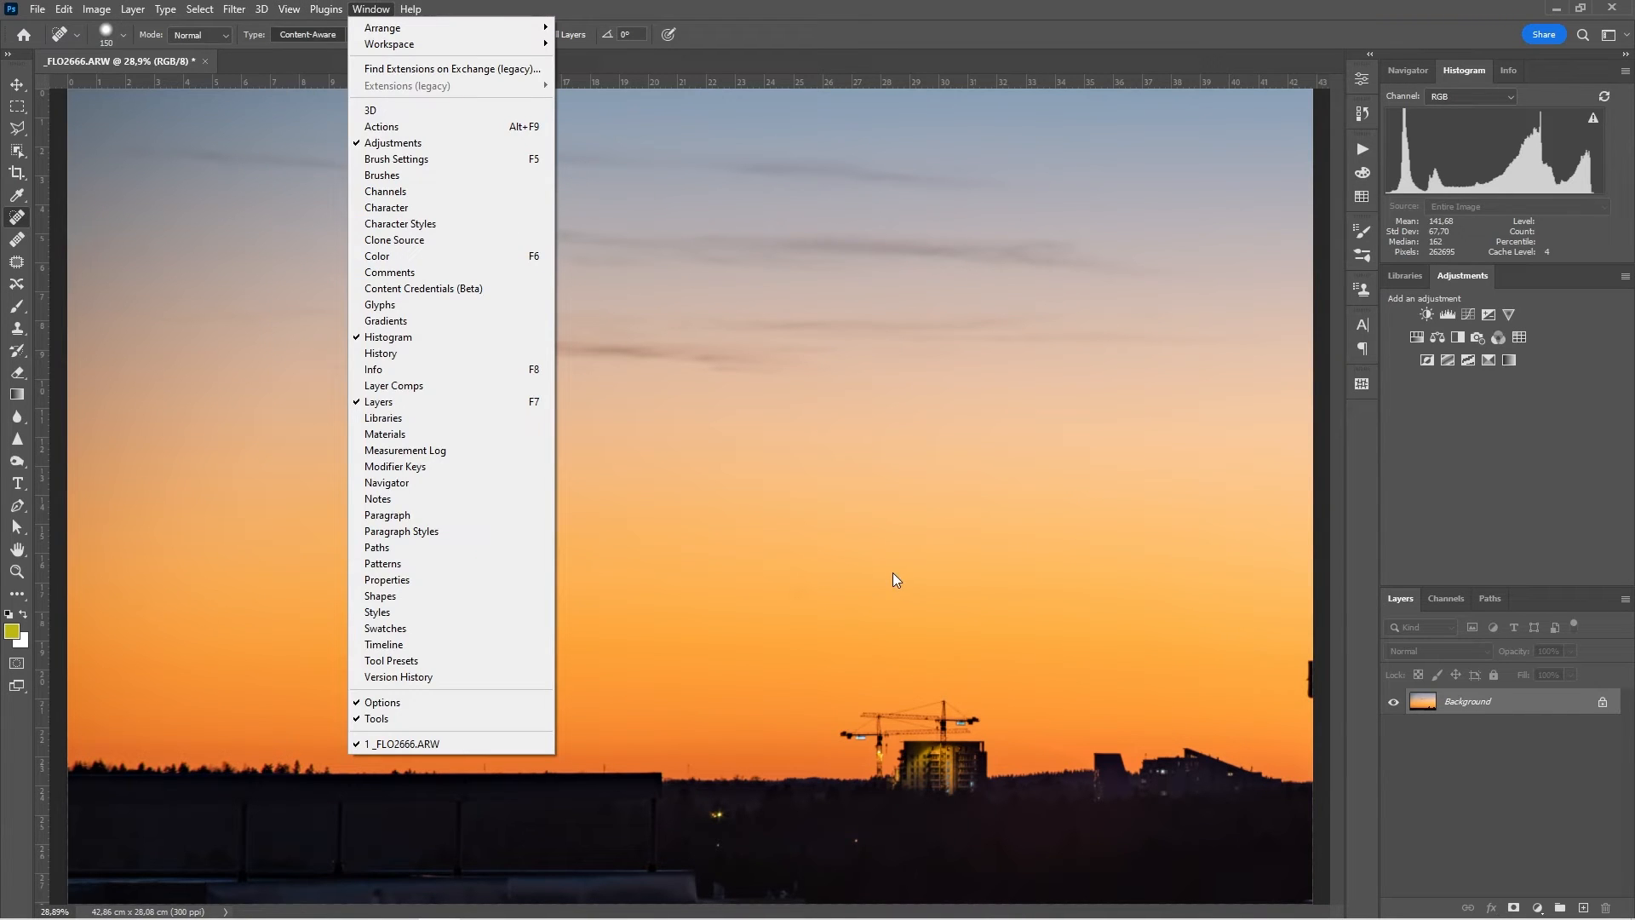
mouse_move(889, 574)
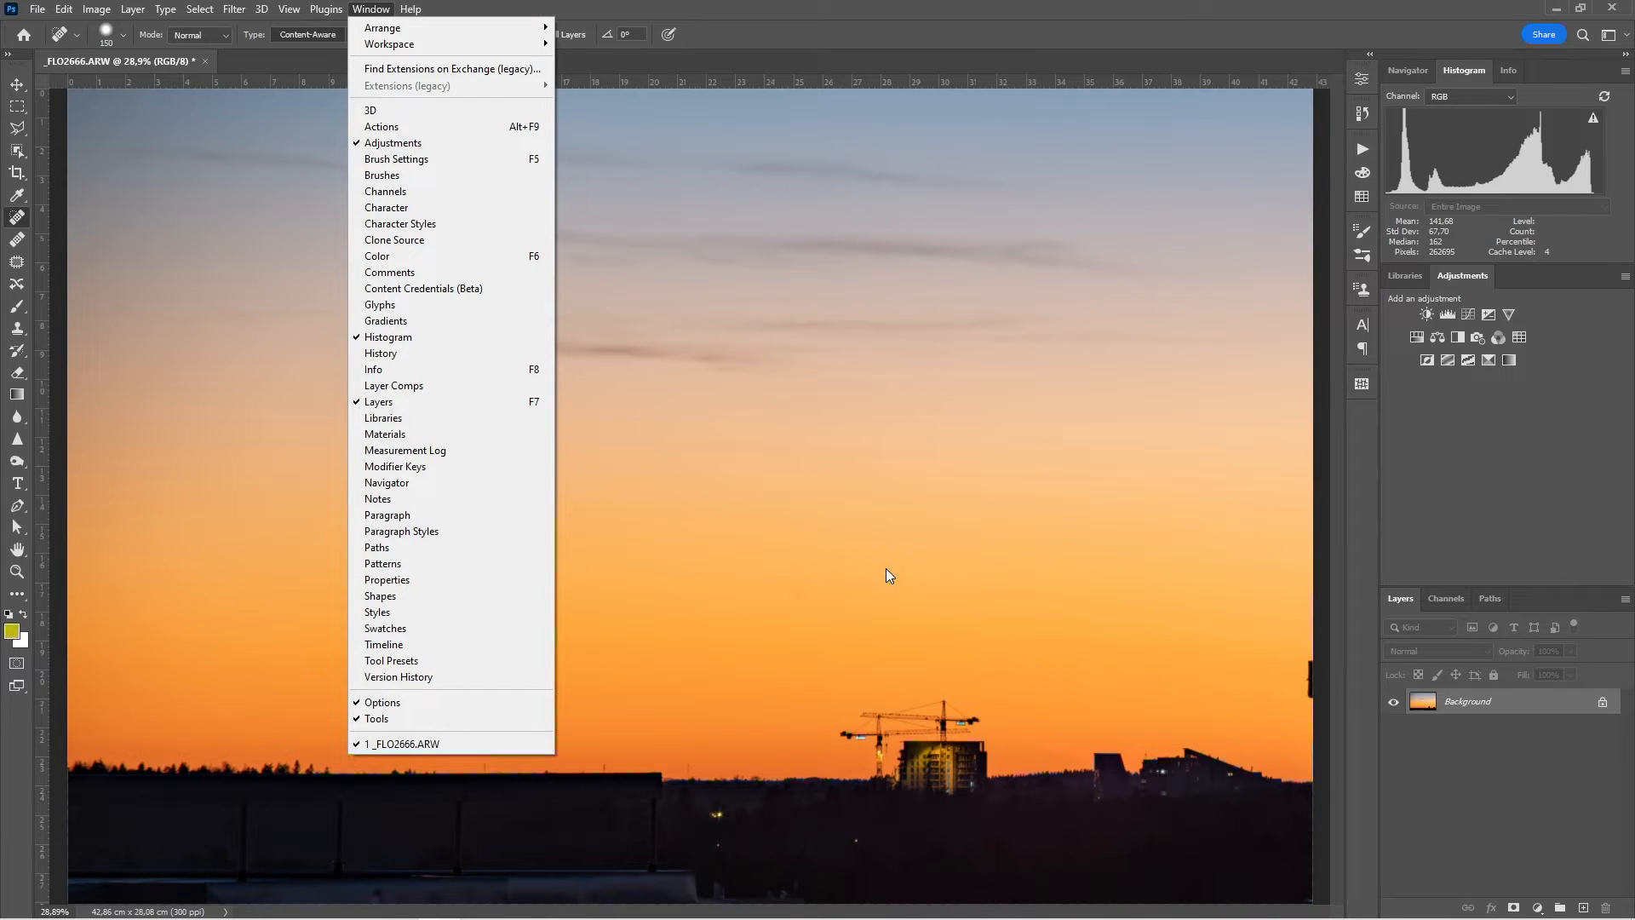
mouse_move(516, 194)
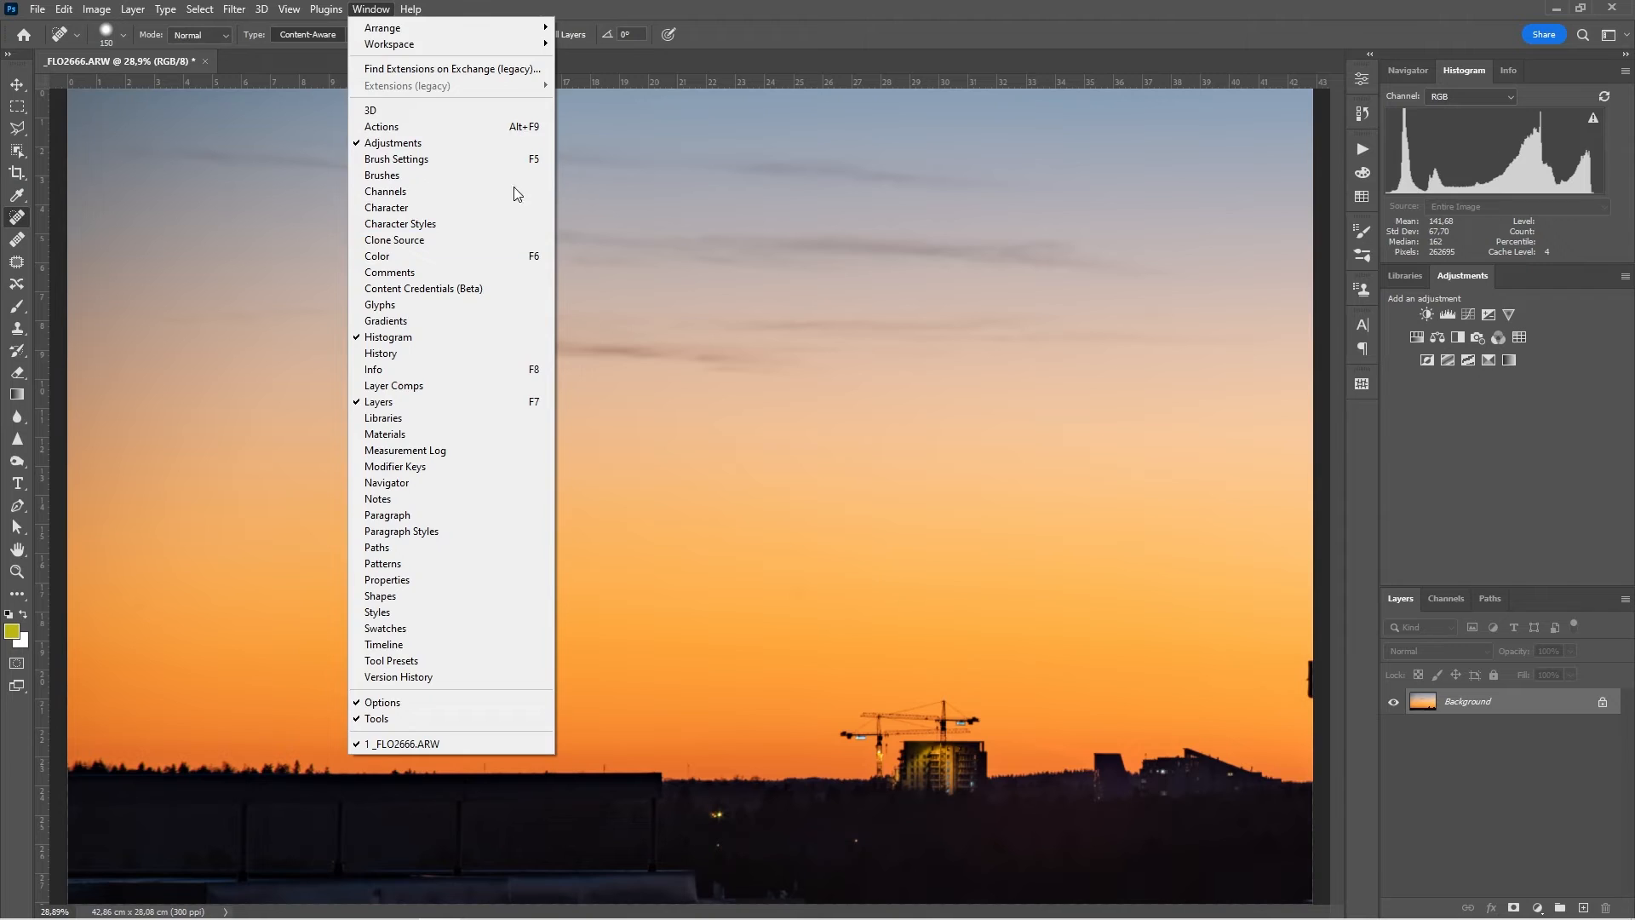
left_click(289, 9)
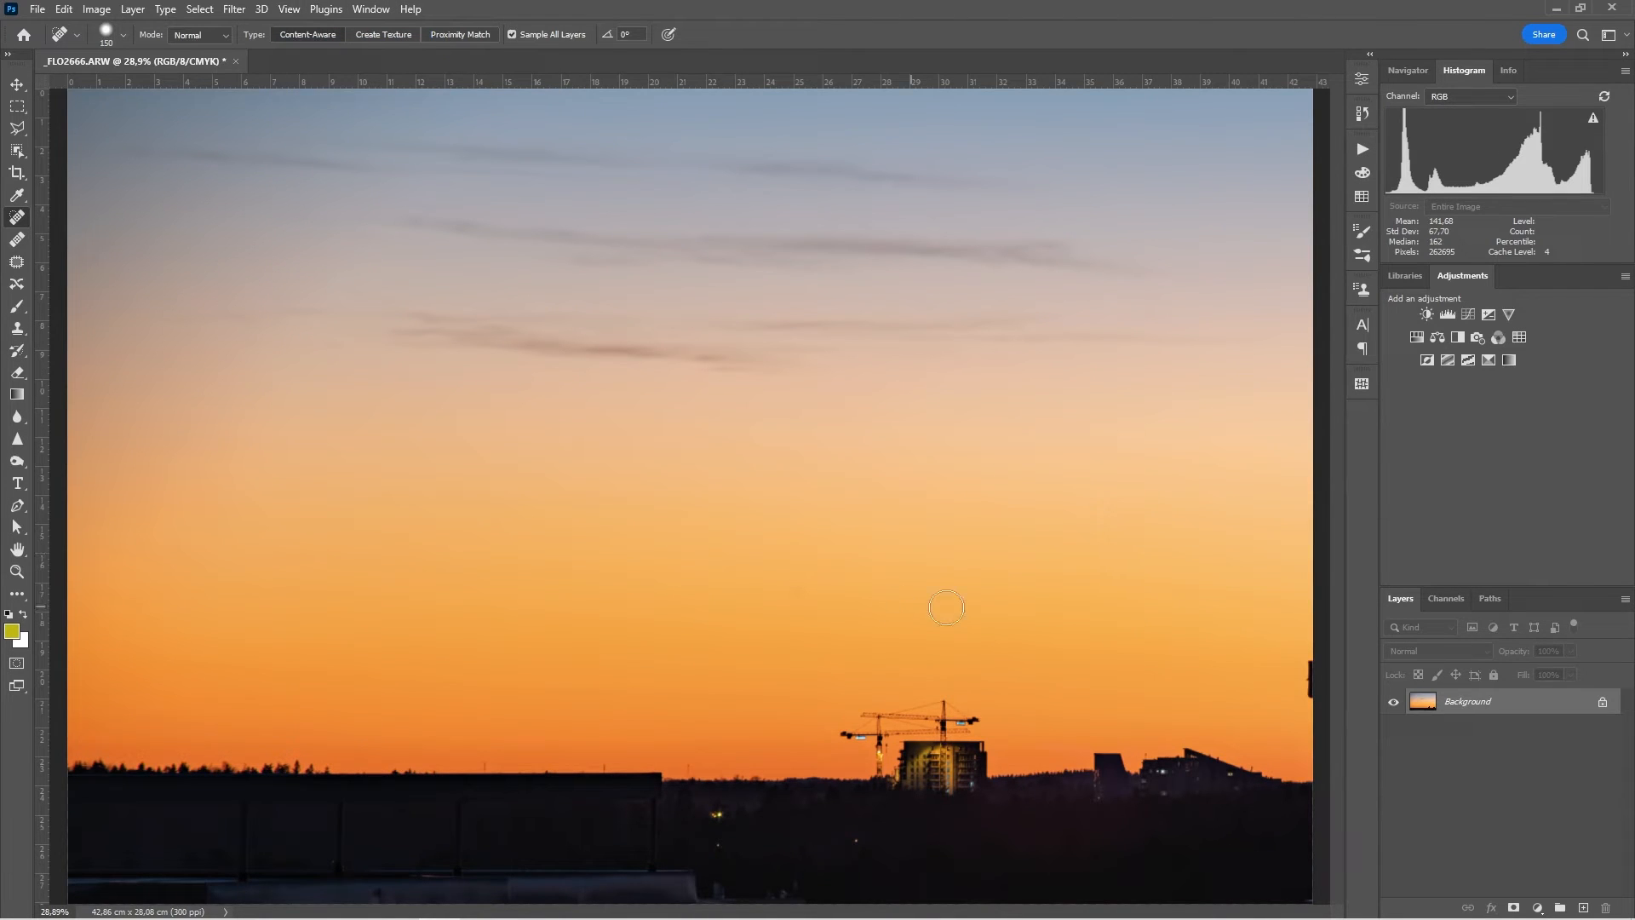
mouse_move(295, 577)
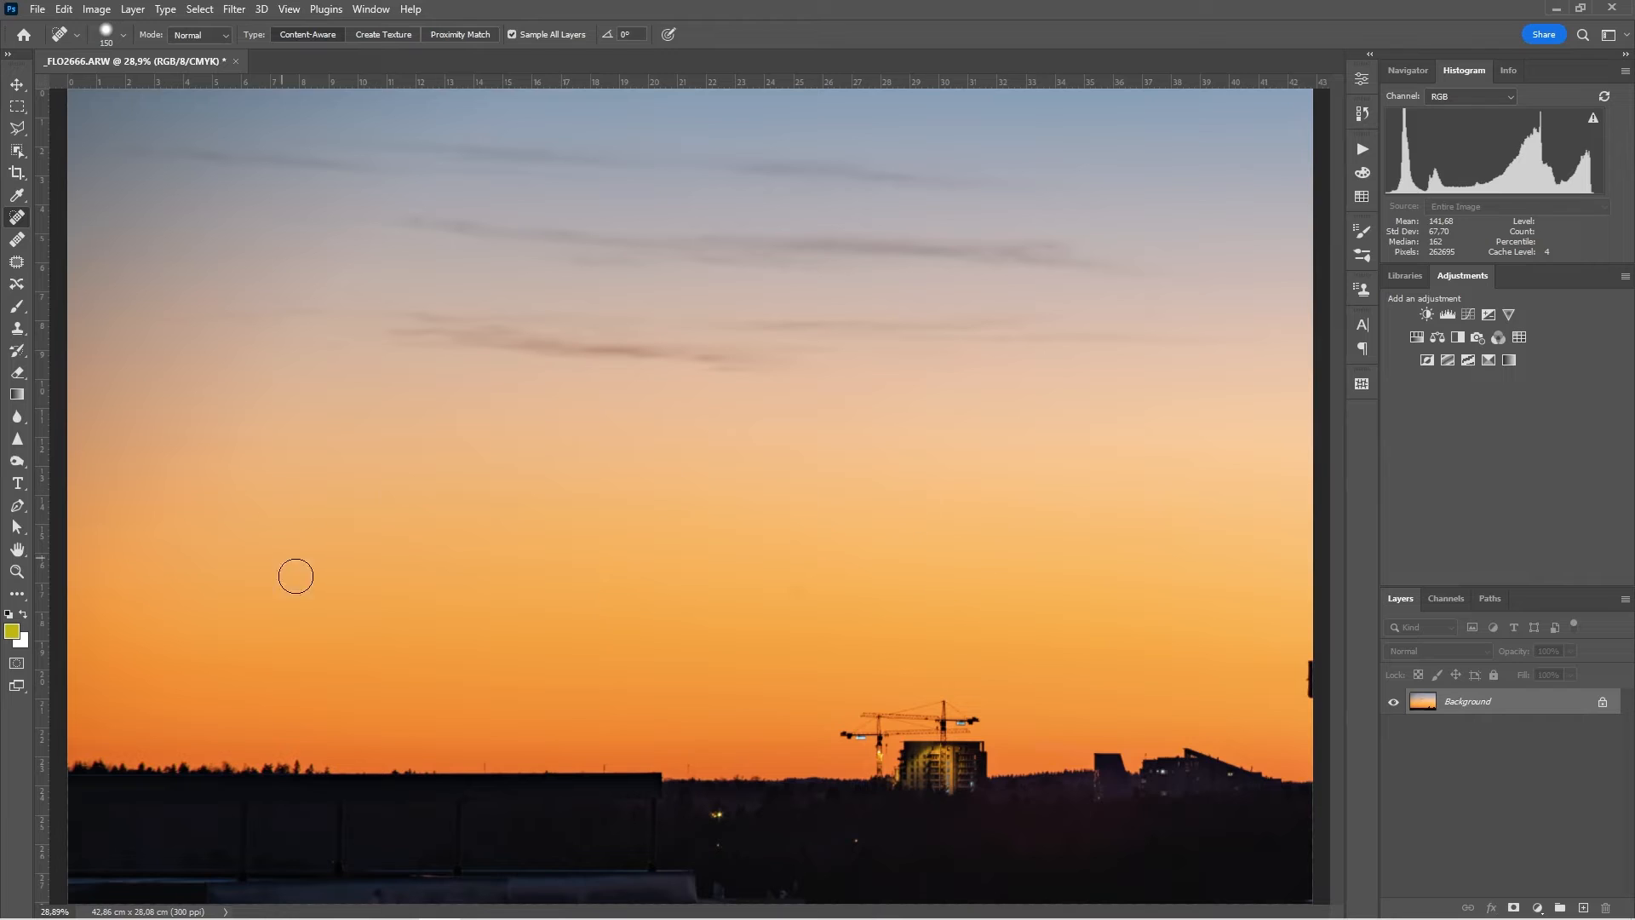
mouse_move(677, 636)
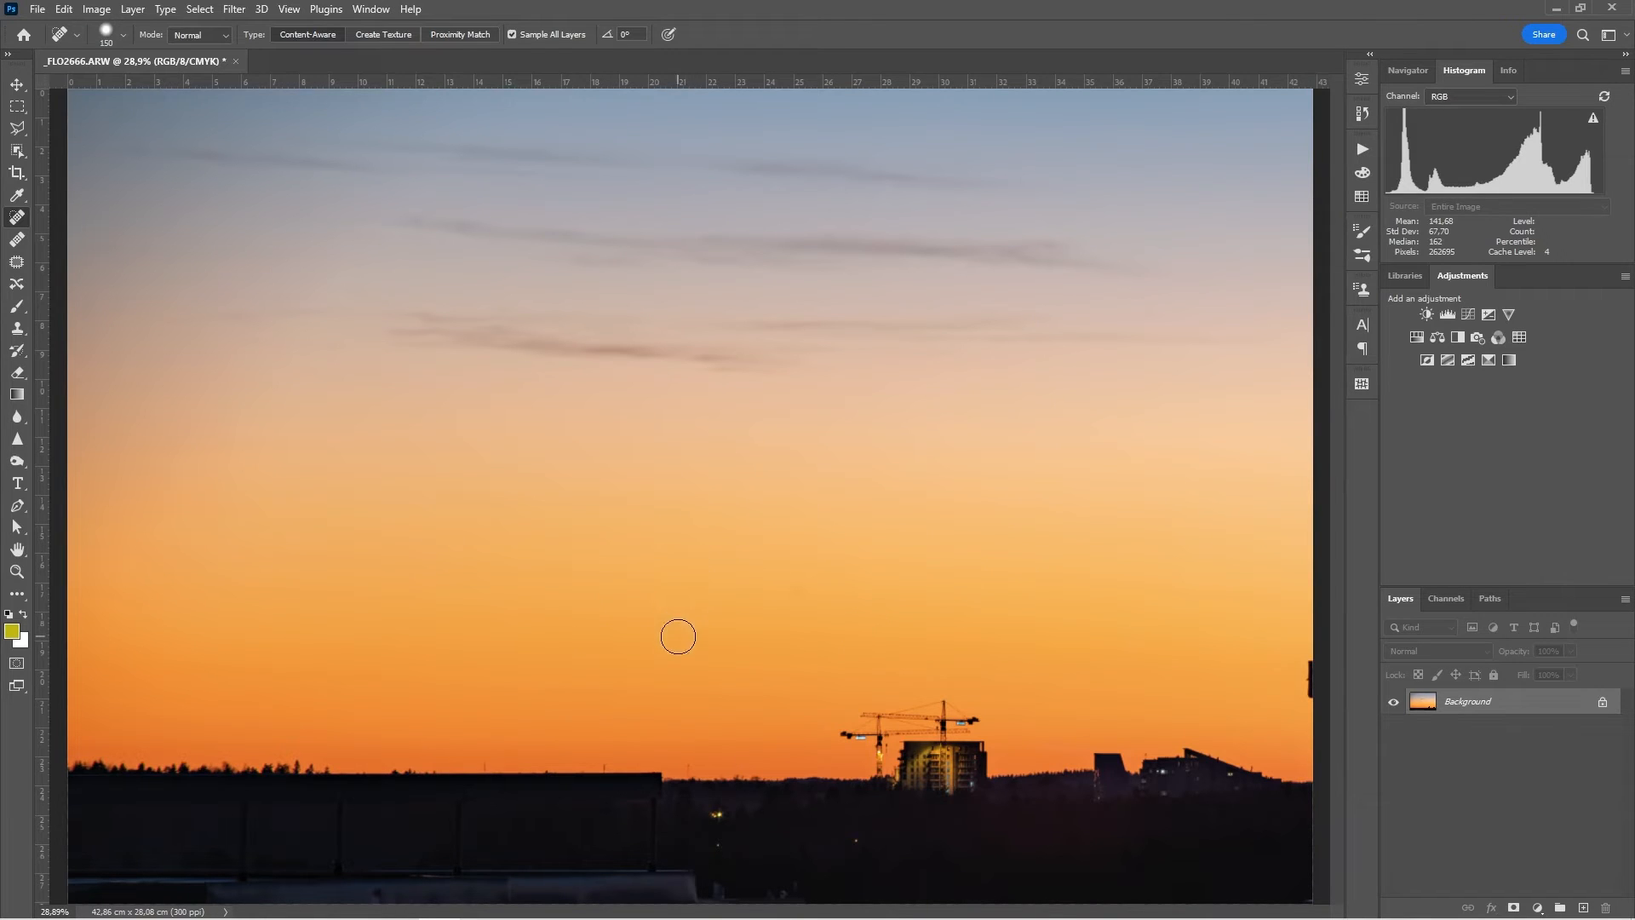
mouse_move(1541, 848)
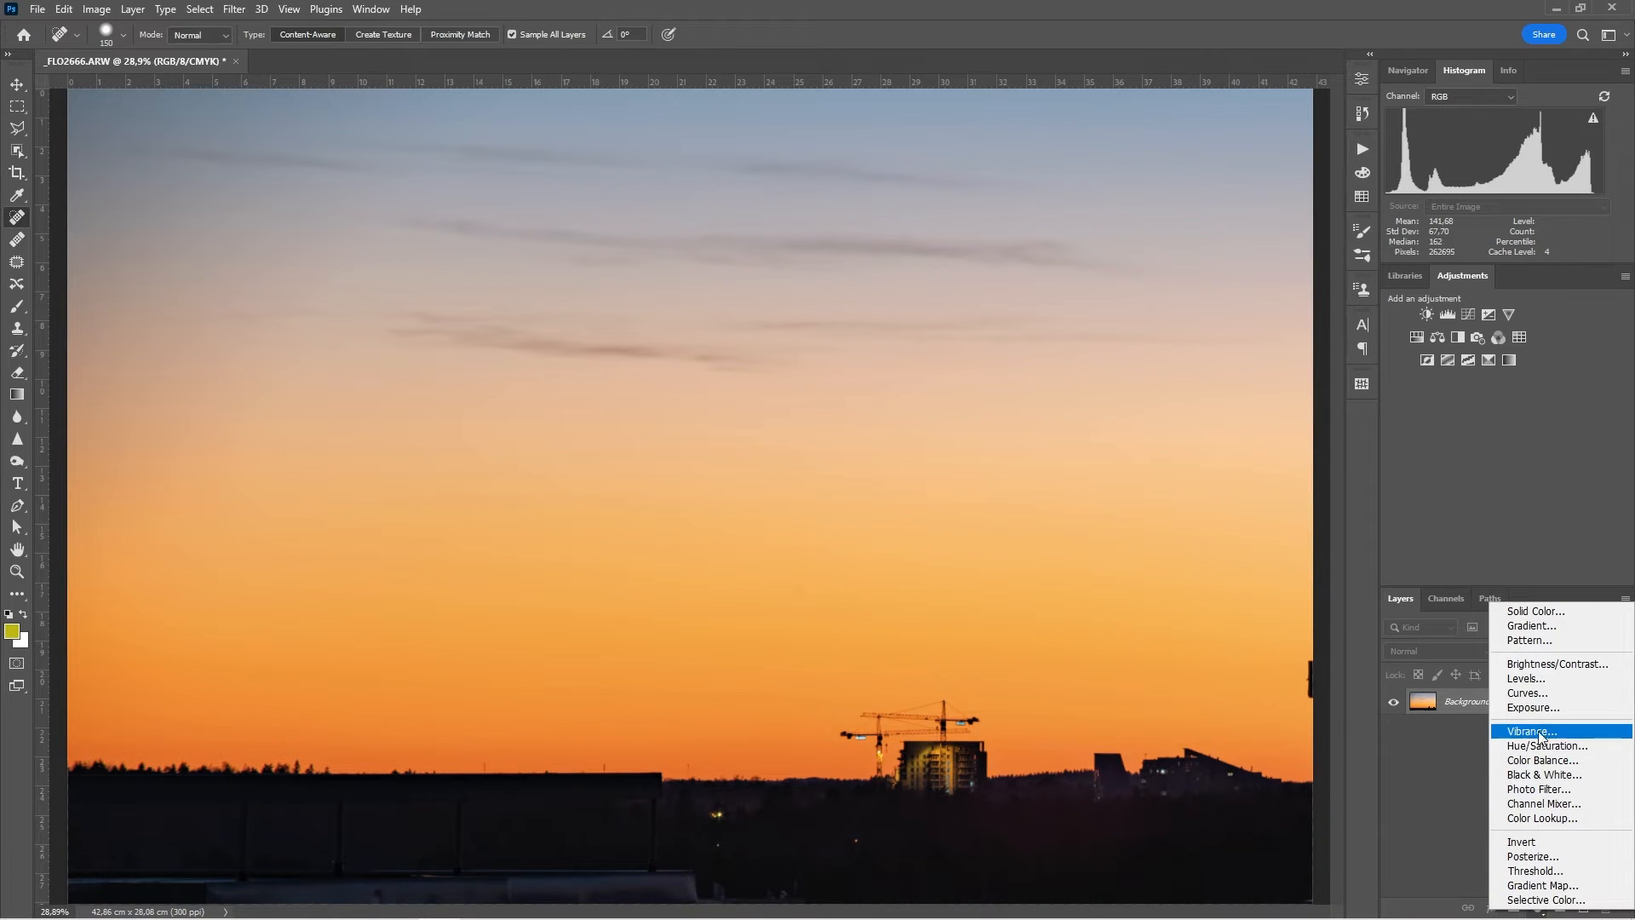
Step: Add a Vibrance adjustment layer set to Vibrance +4 and Saturation +19
left_click(1531, 731)
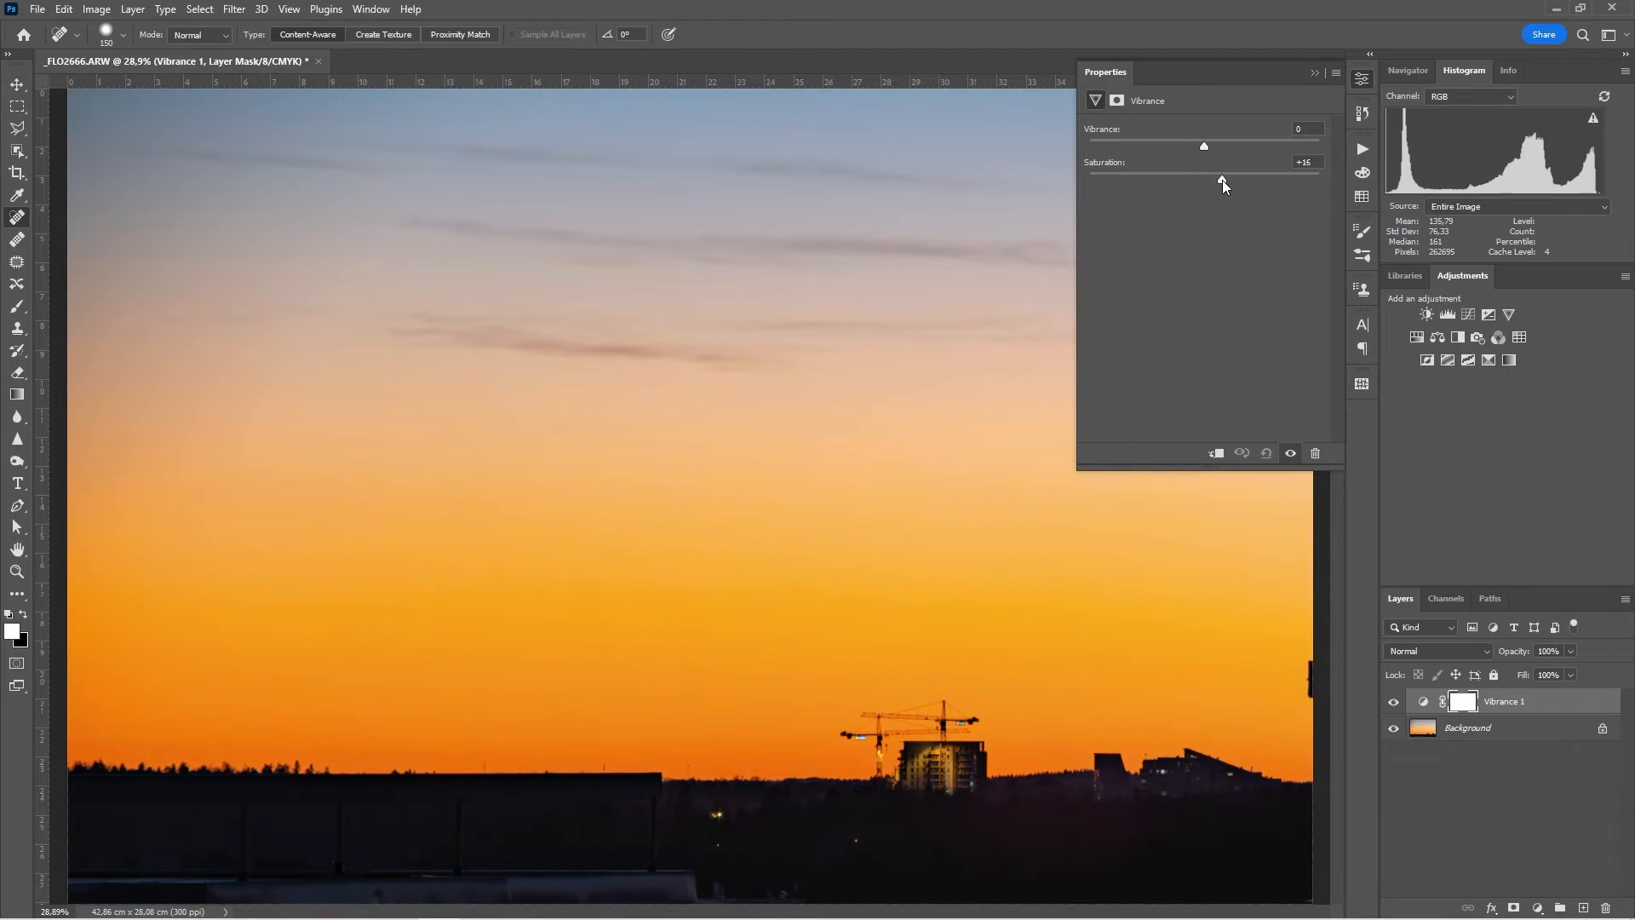
left_click_drag(1202, 179, 1228, 179)
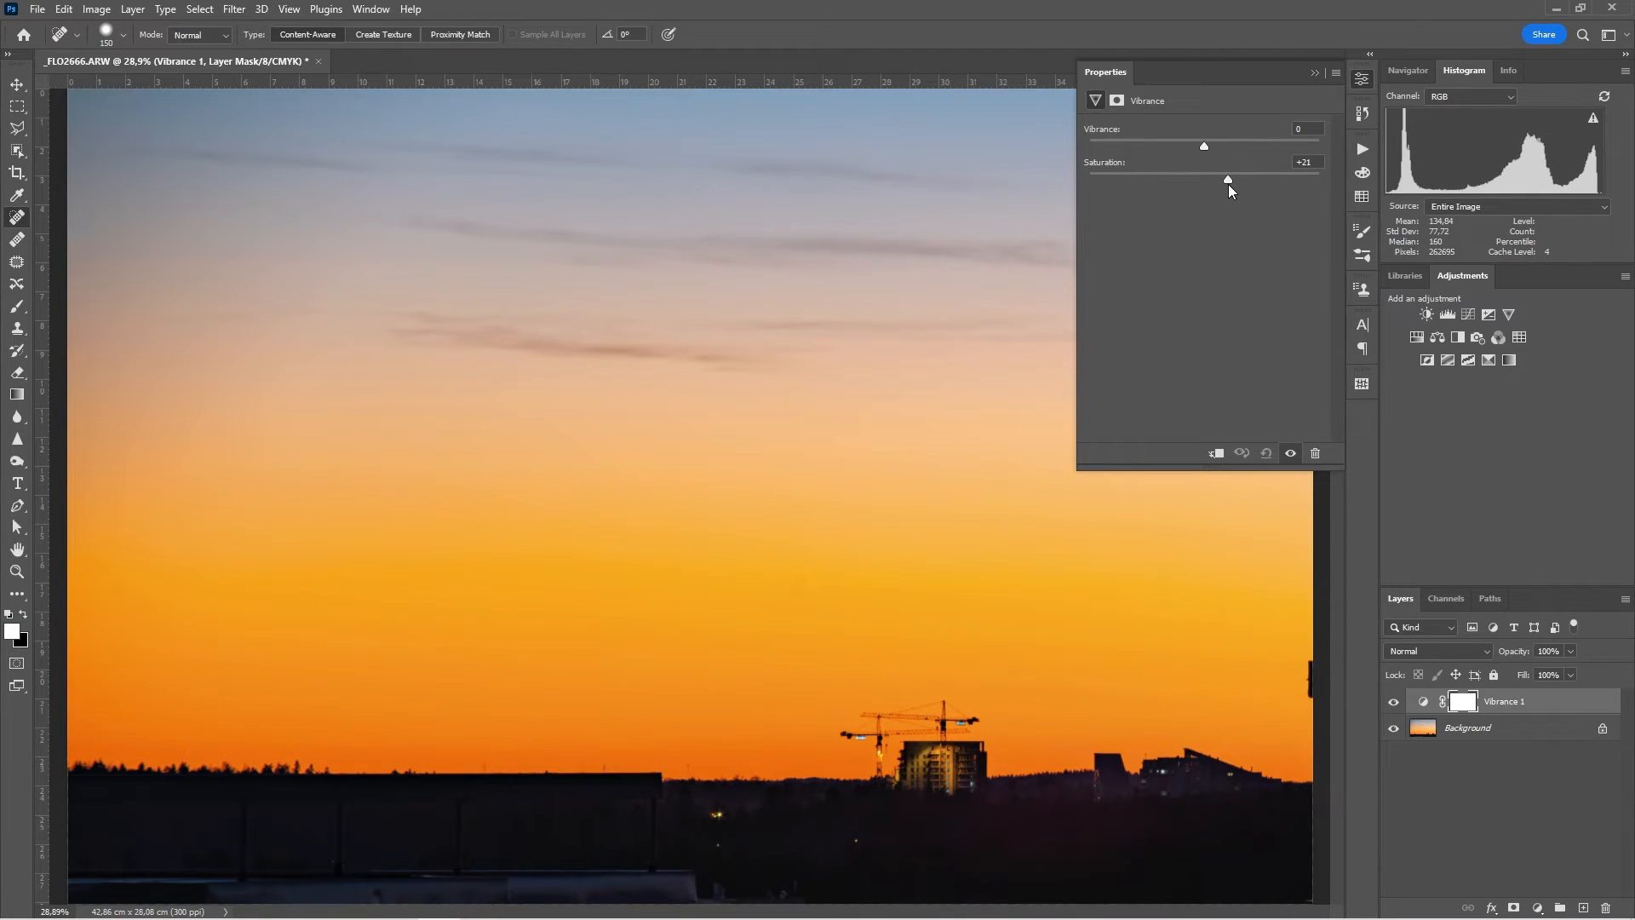
left_click_drag(1203, 145, 1211, 145)
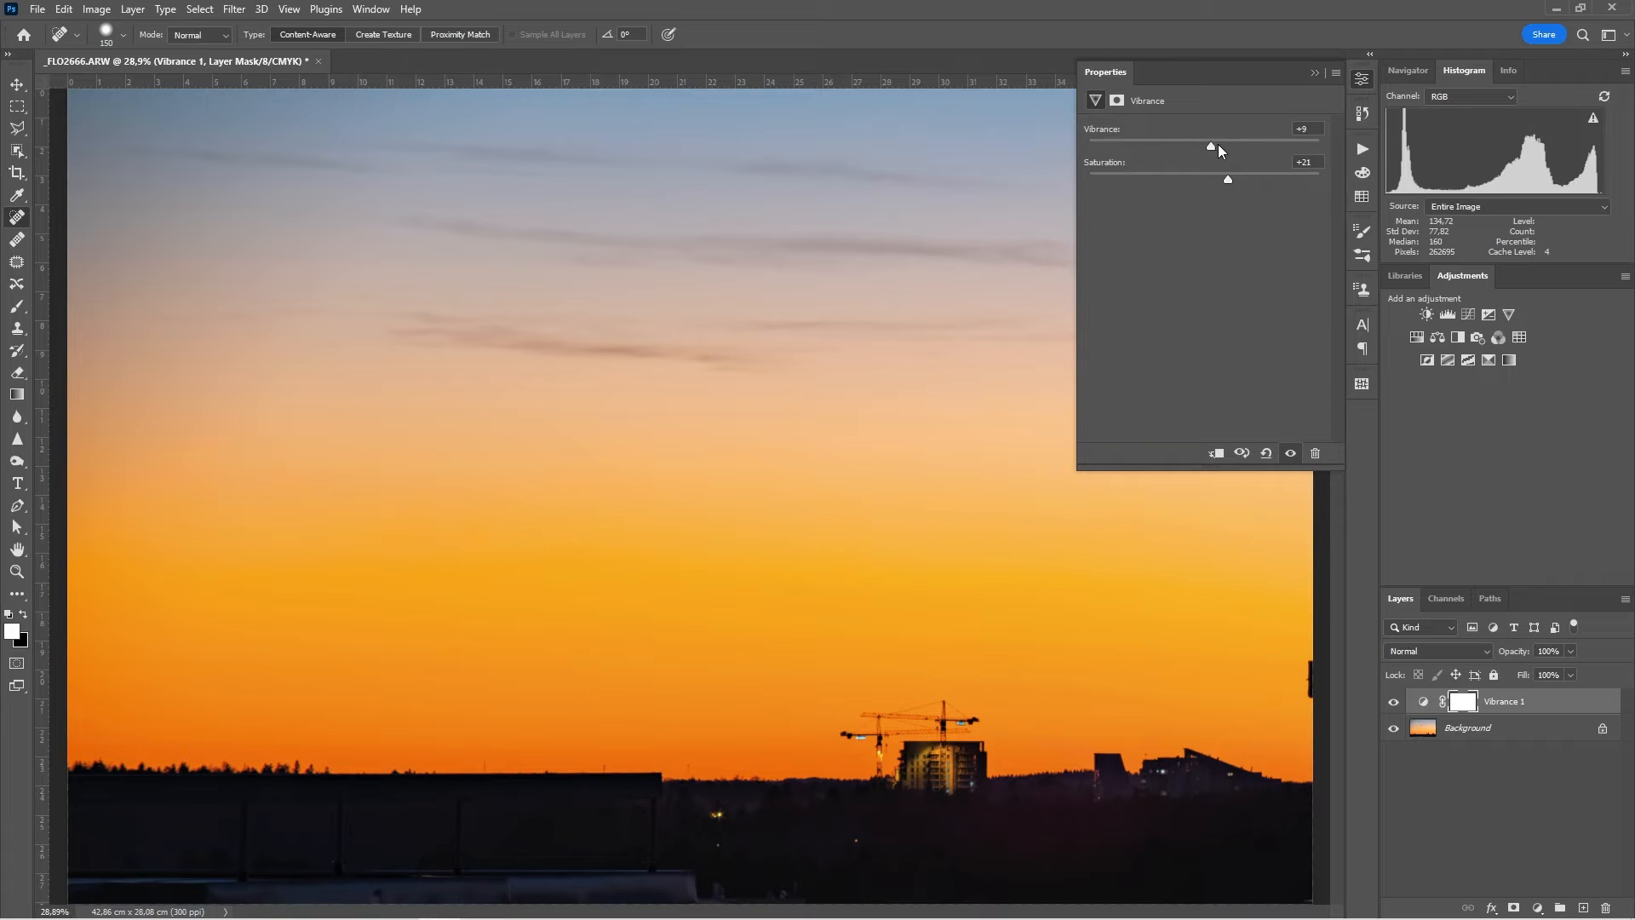
left_click_drag(1210, 147, 1196, 147)
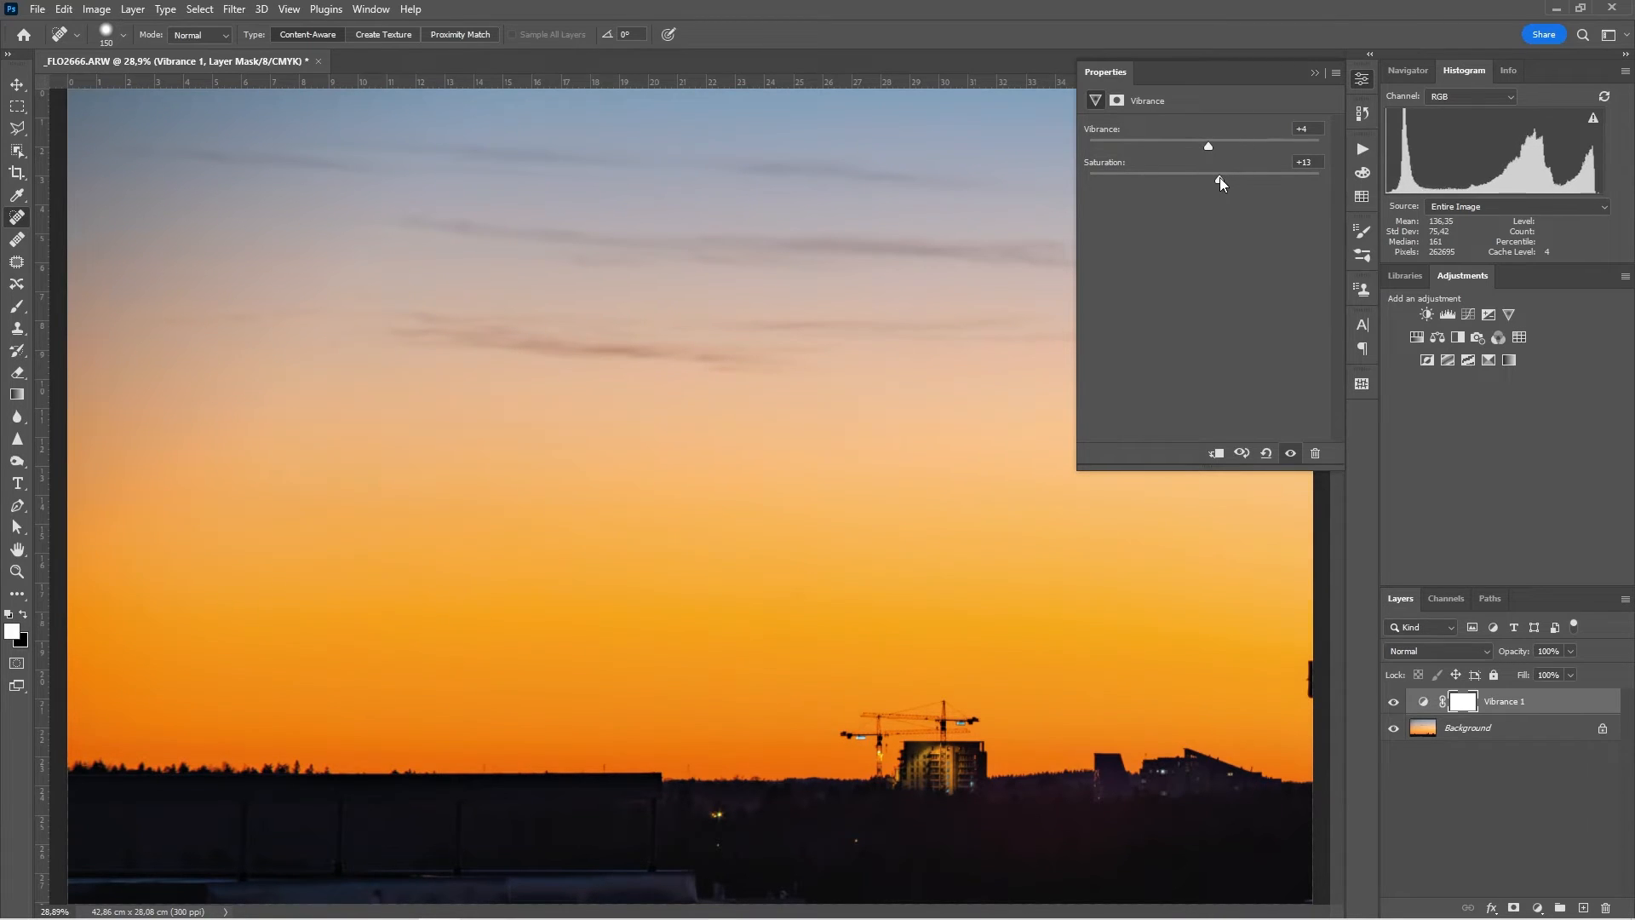
left_click_drag(1207, 179, 1227, 178)
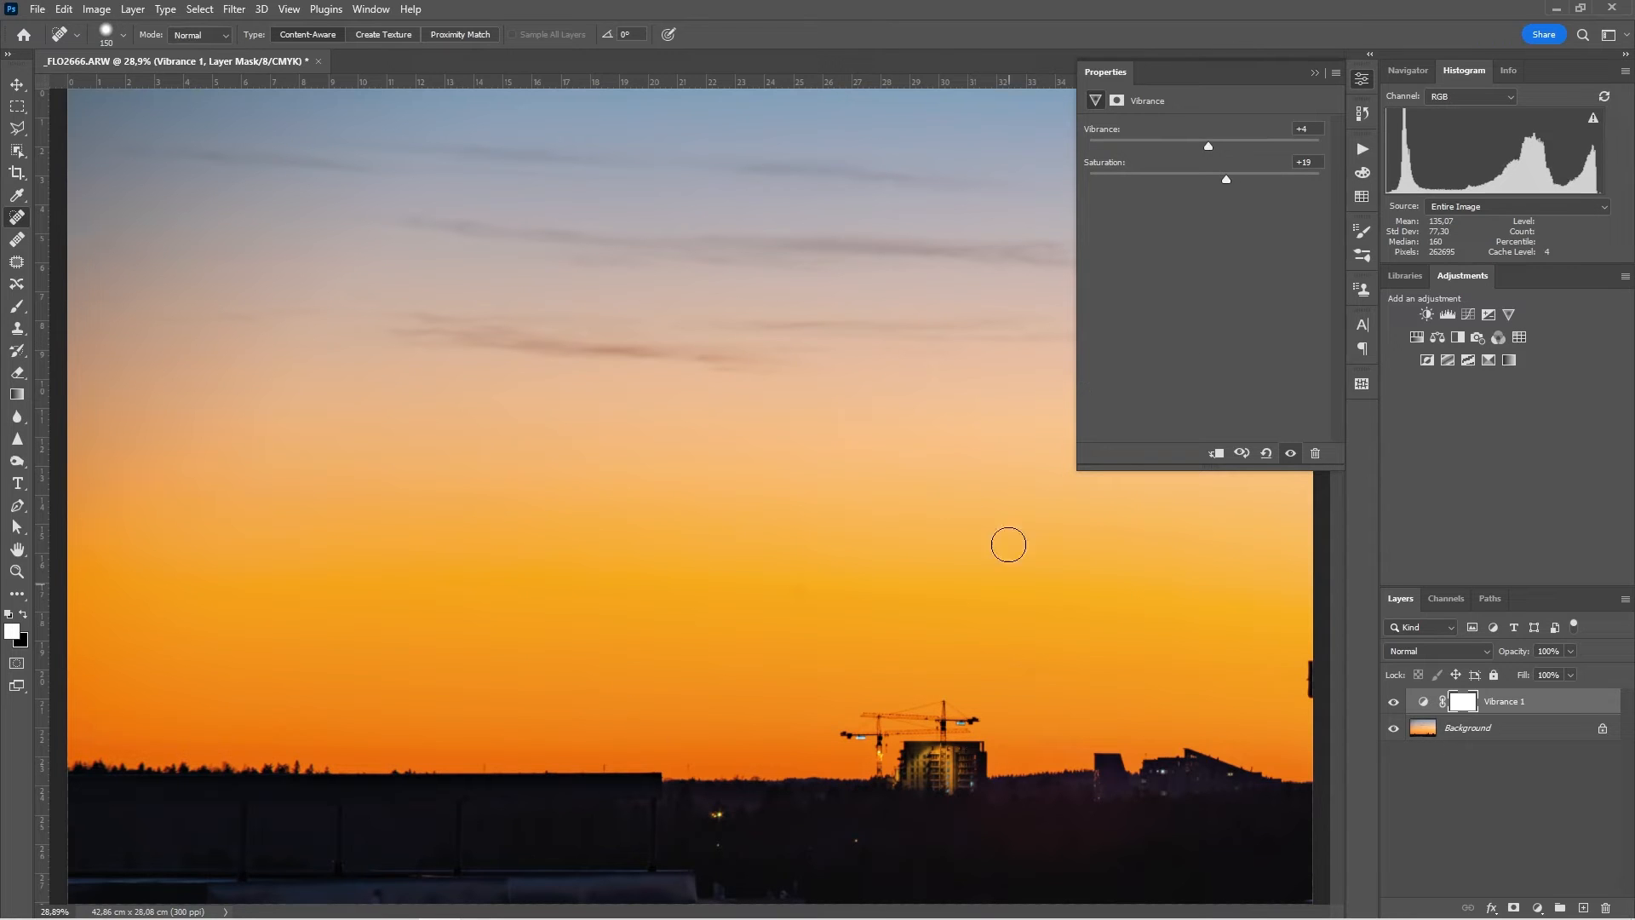
left_click_drag(1227, 179, 1218, 179)
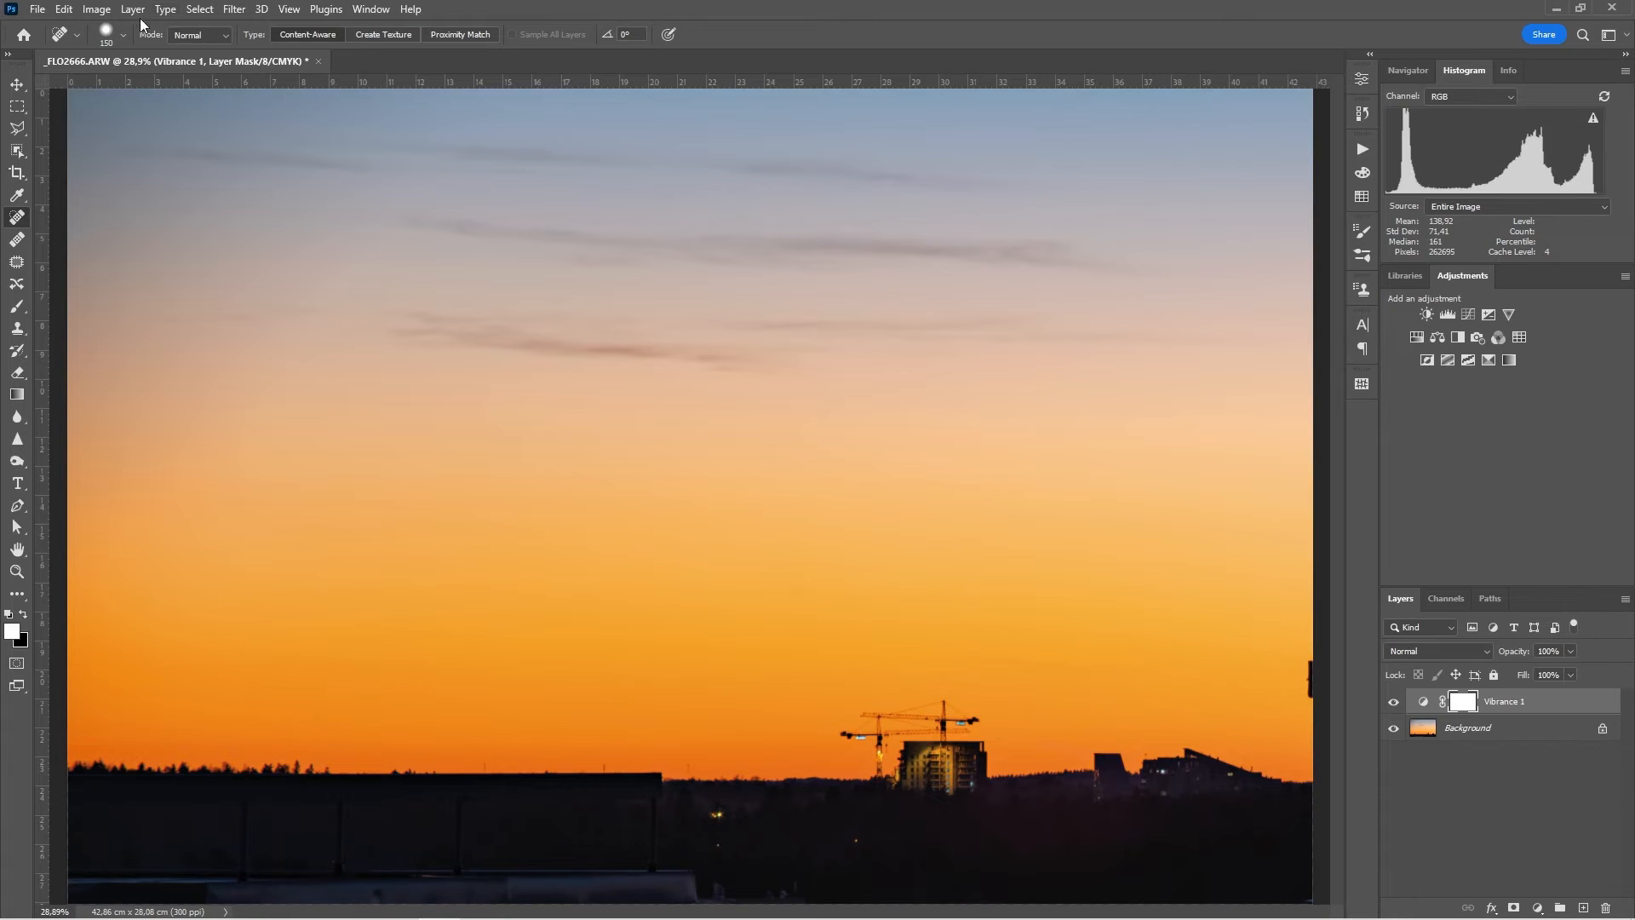
Step: Merge the Vibrance 1 layer down into the Background via Layer > Merge Down
left_click(133, 11)
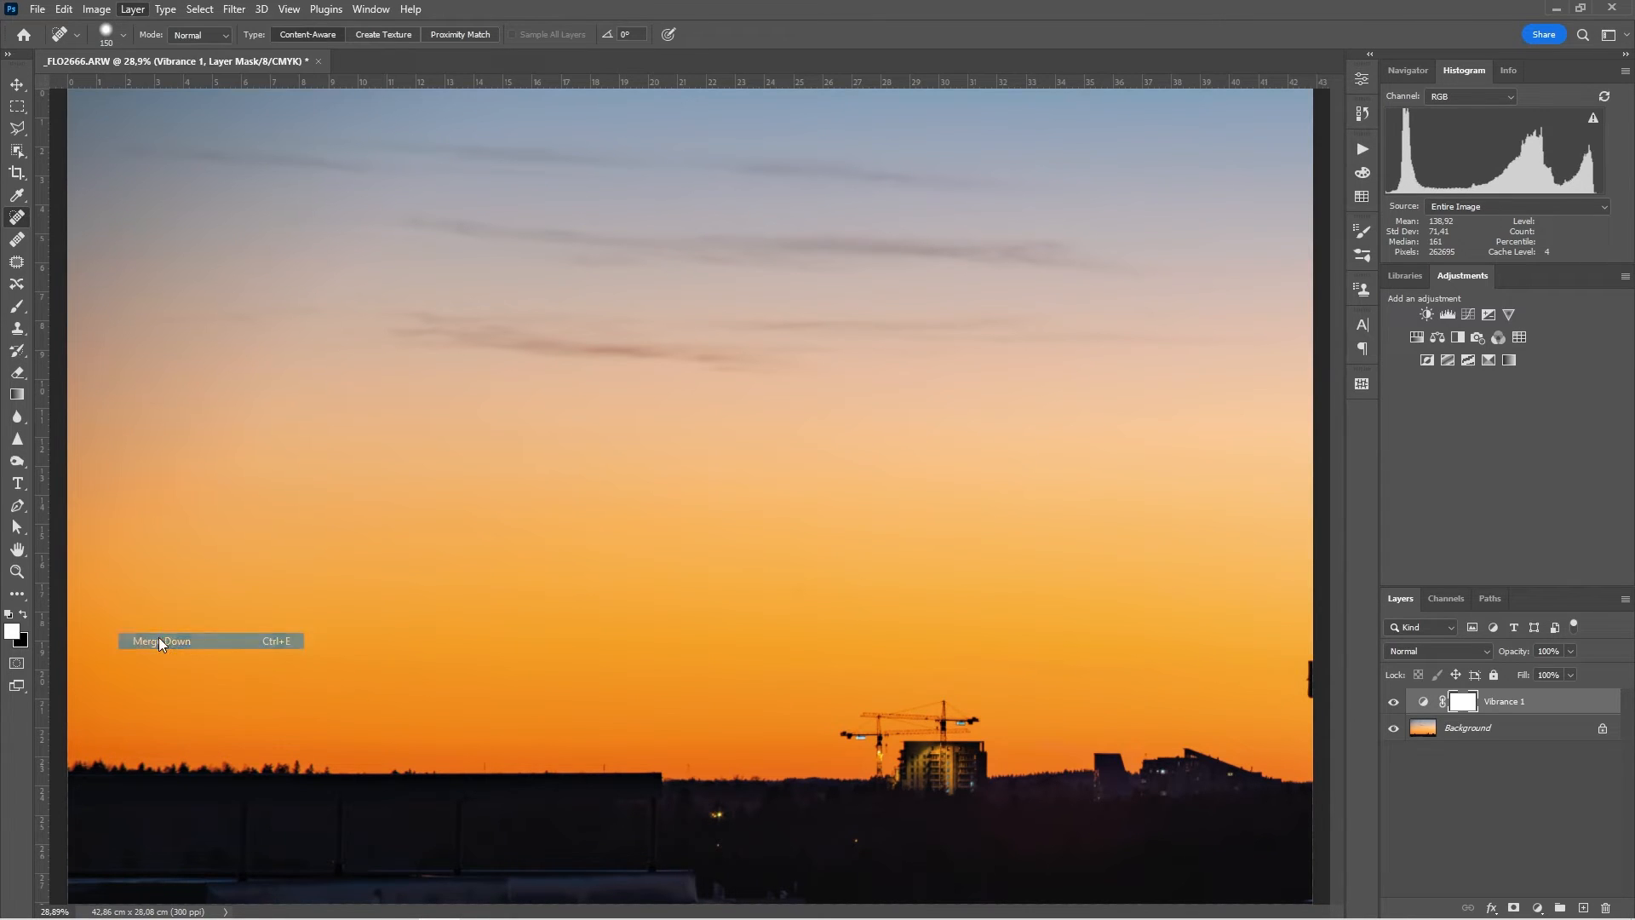
left_click(160, 640)
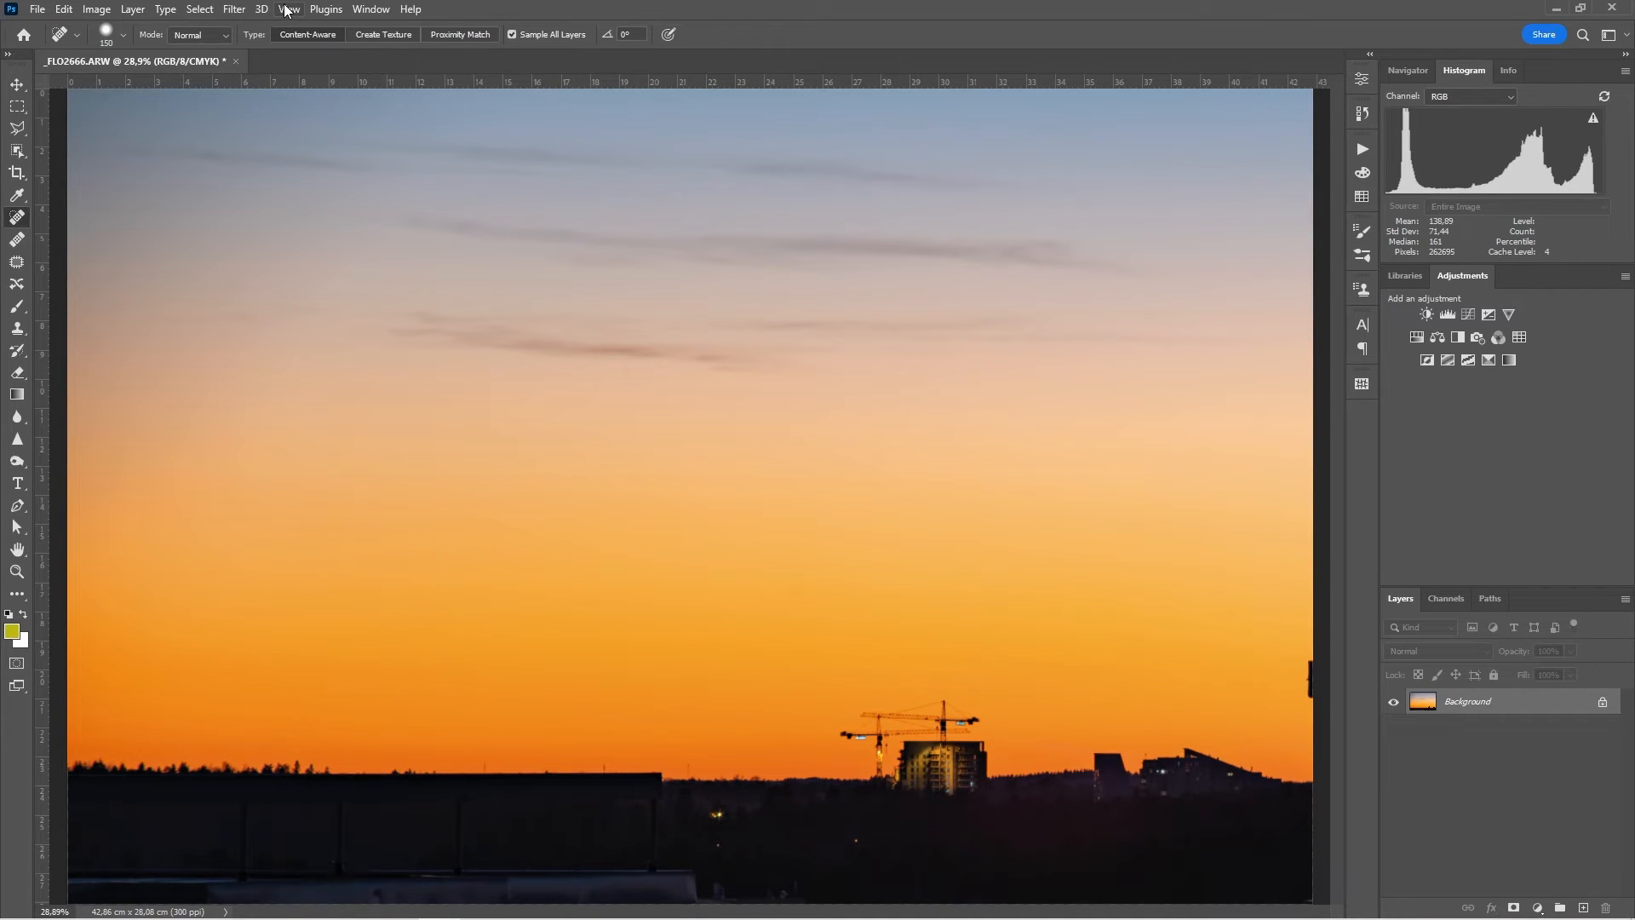
left_click(290, 8)
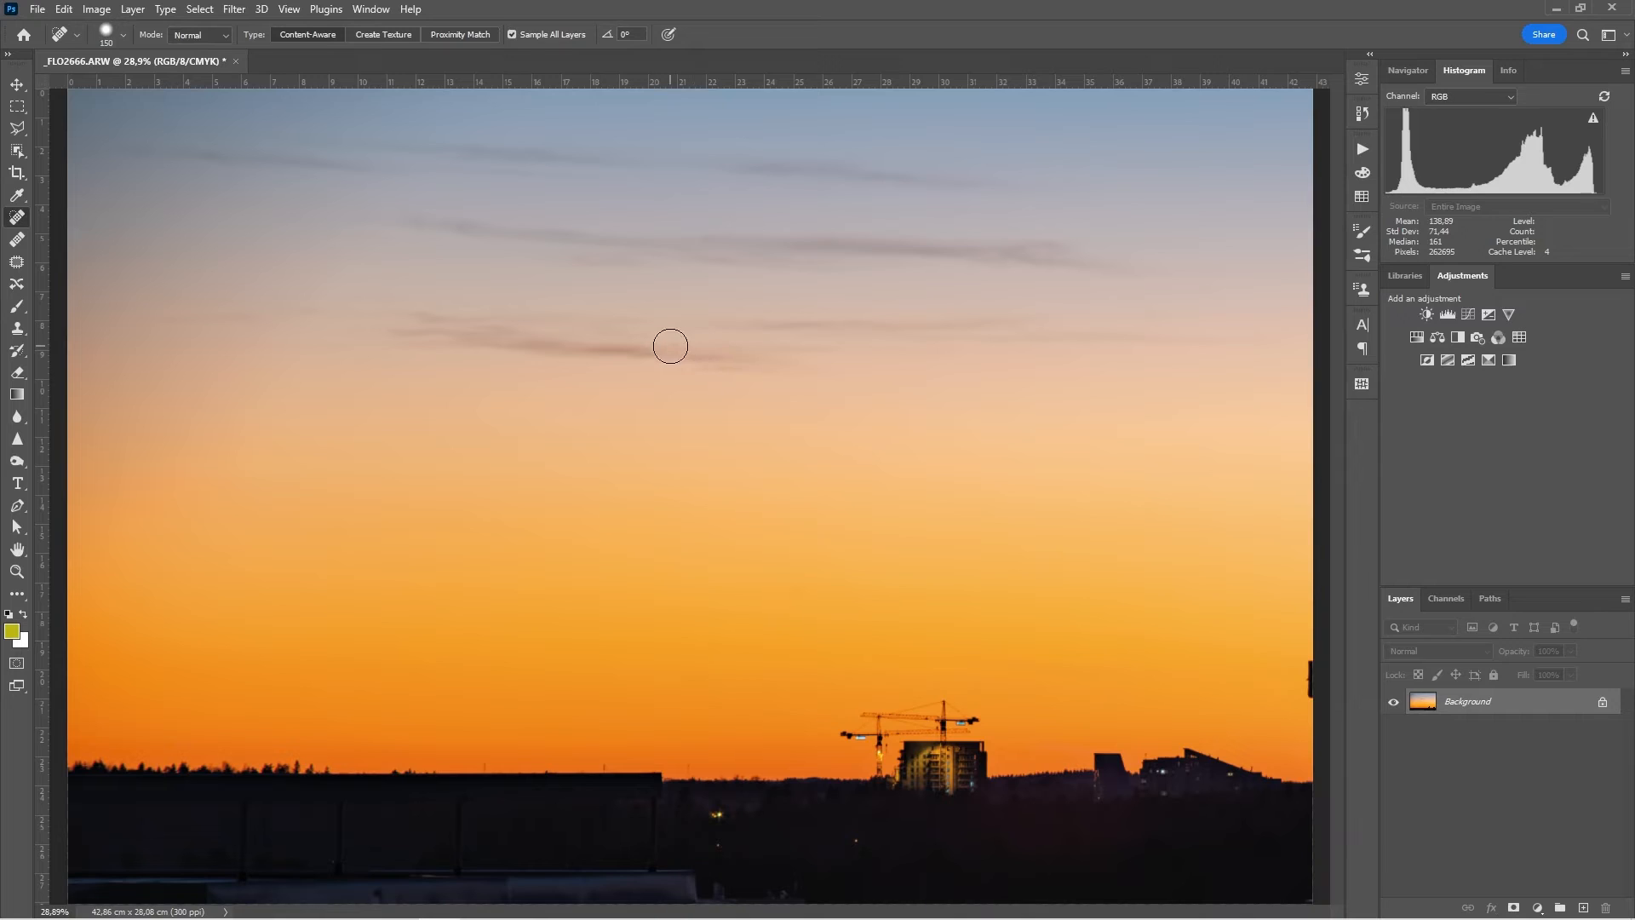
mouse_move(689, 373)
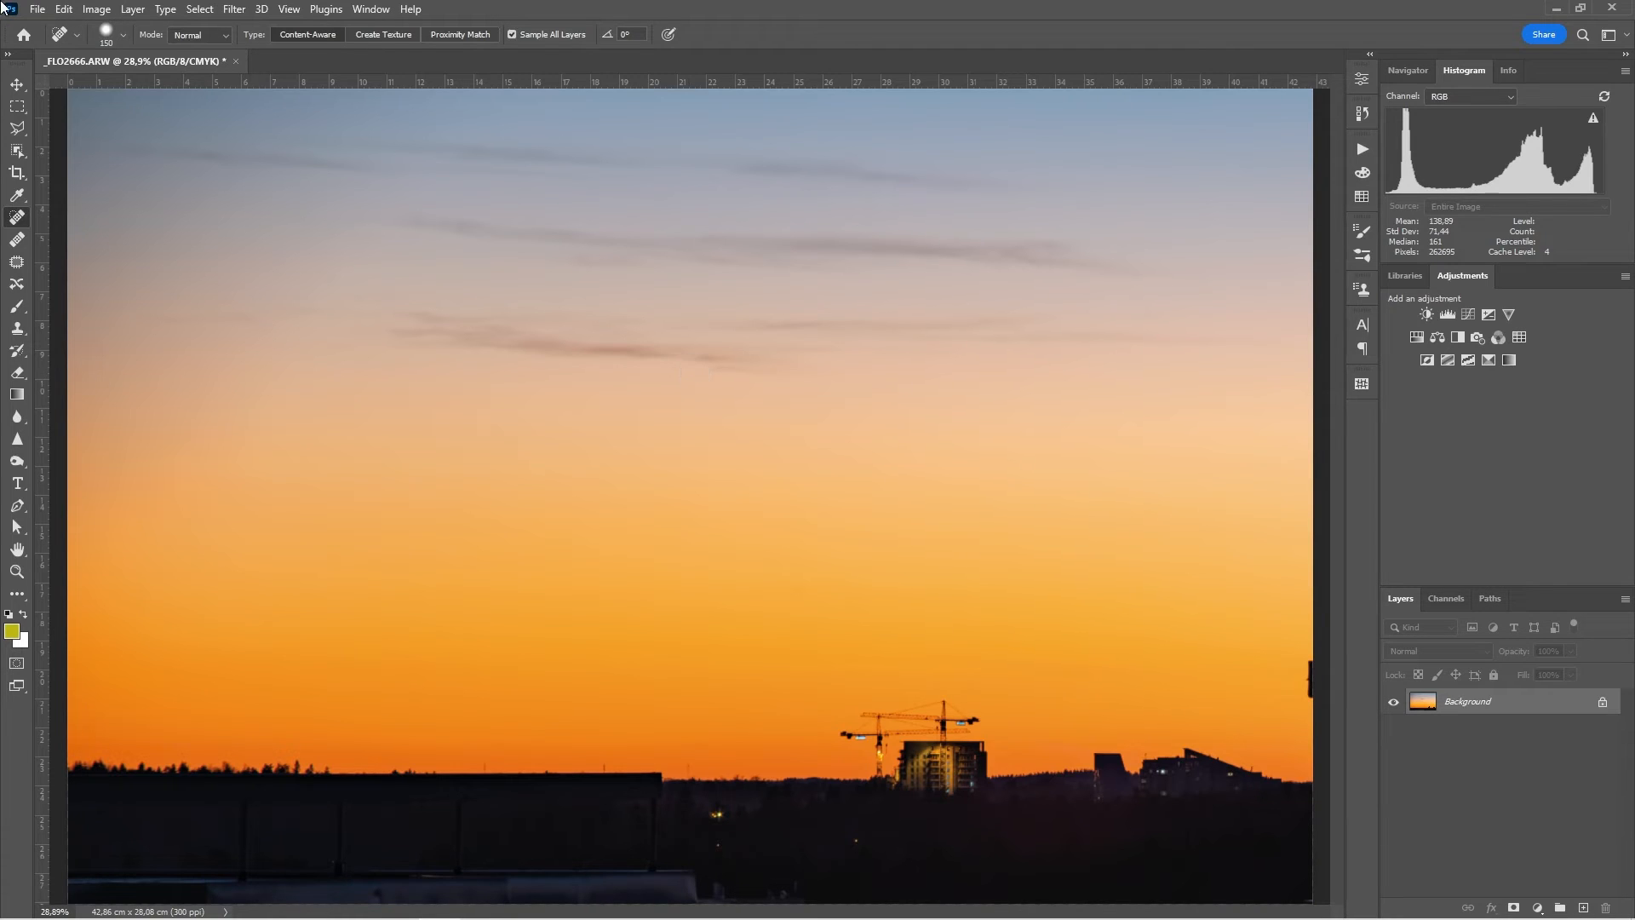
Step: Set the Crop tool to width 30.3 cm and height 21.6 cm, dismissing the invalid-number warning
left_click(95, 10)
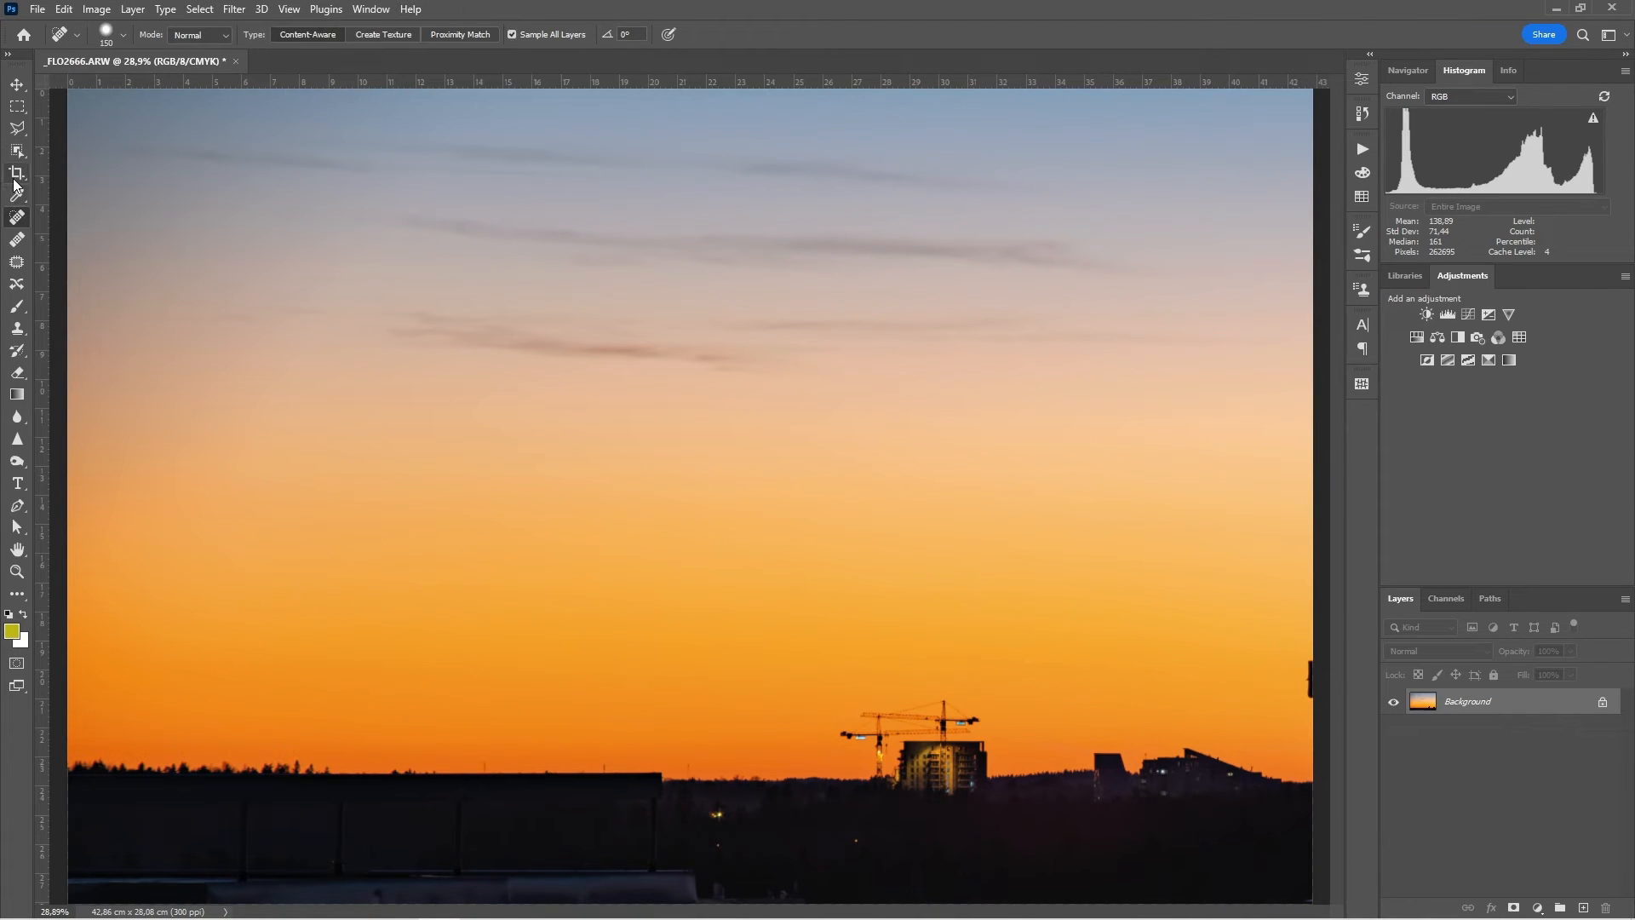
left_click(17, 151)
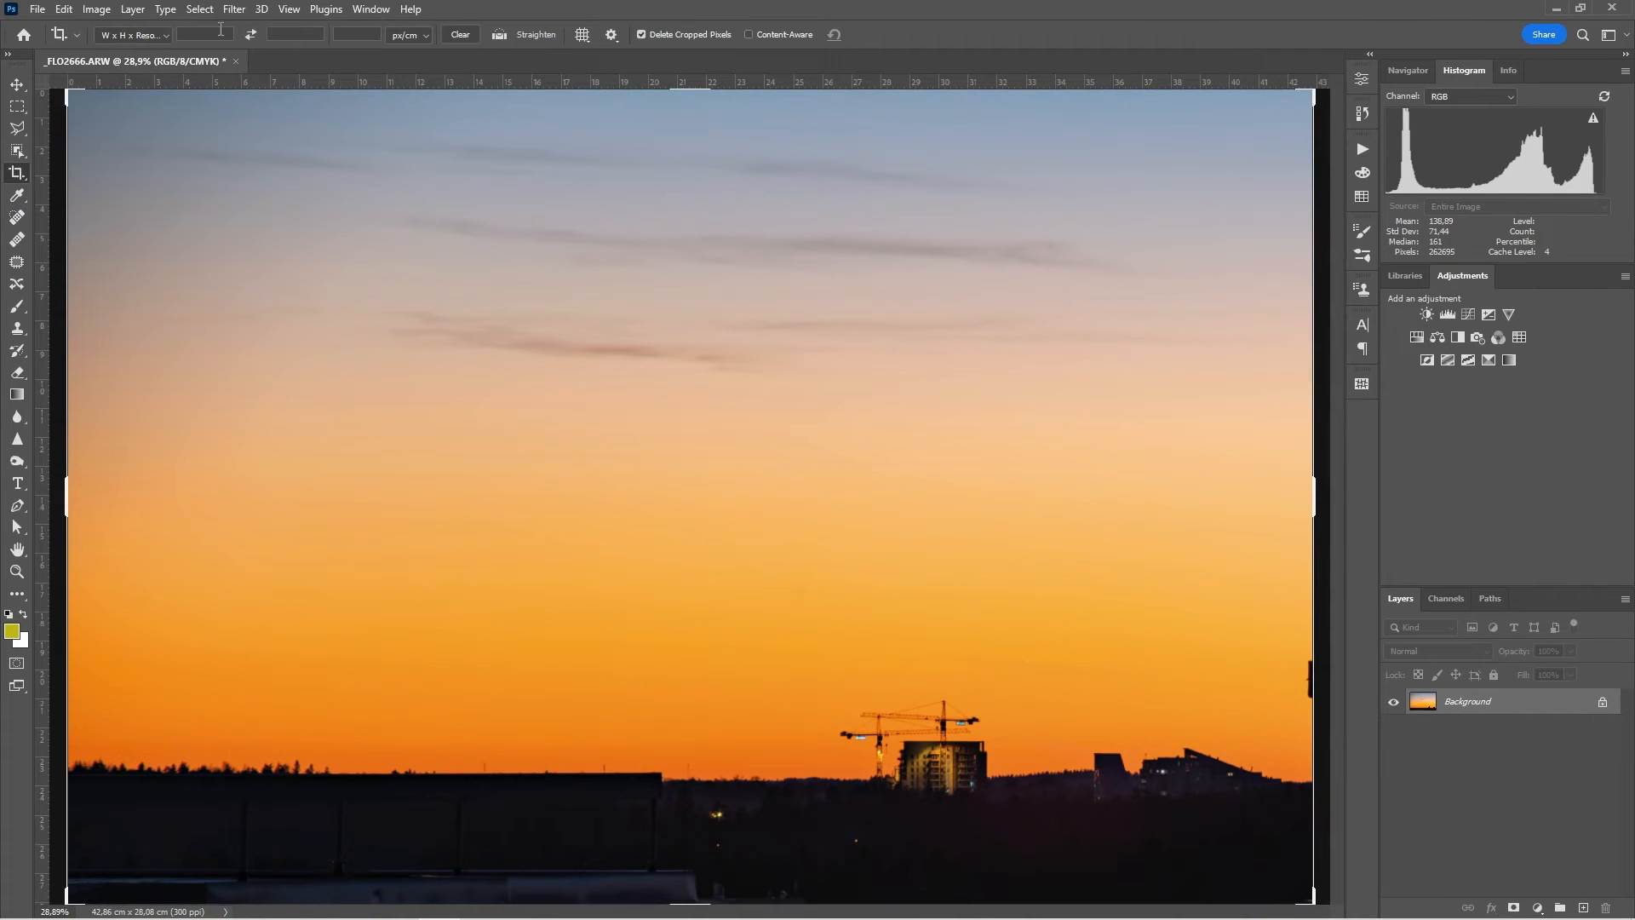
left_click(206, 34)
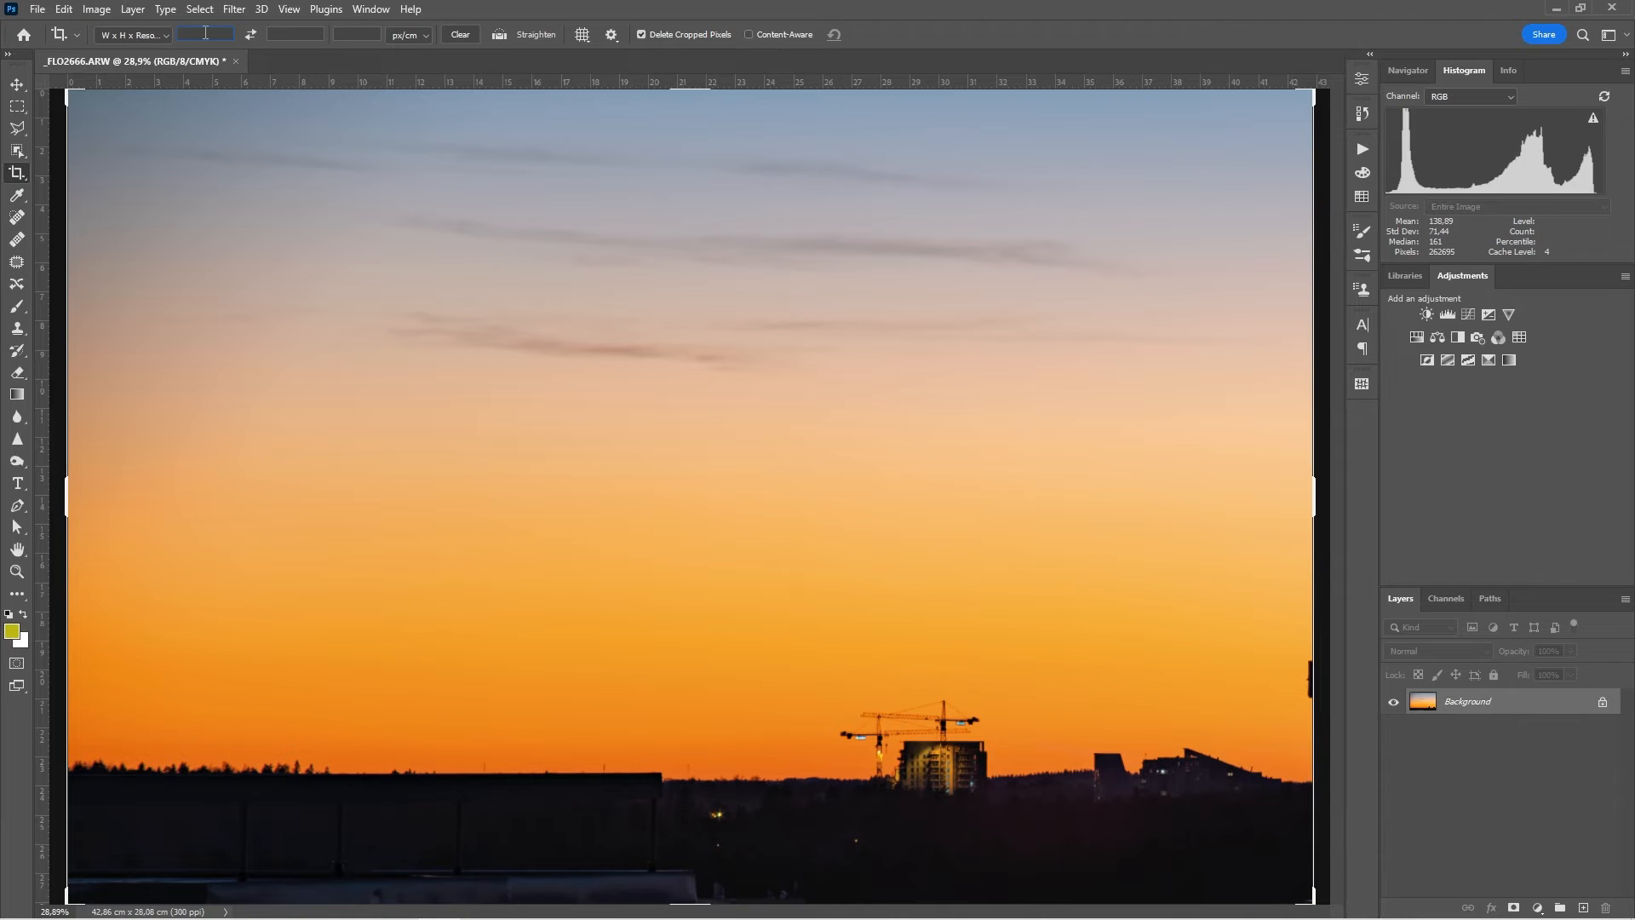
mouse_move(206, 35)
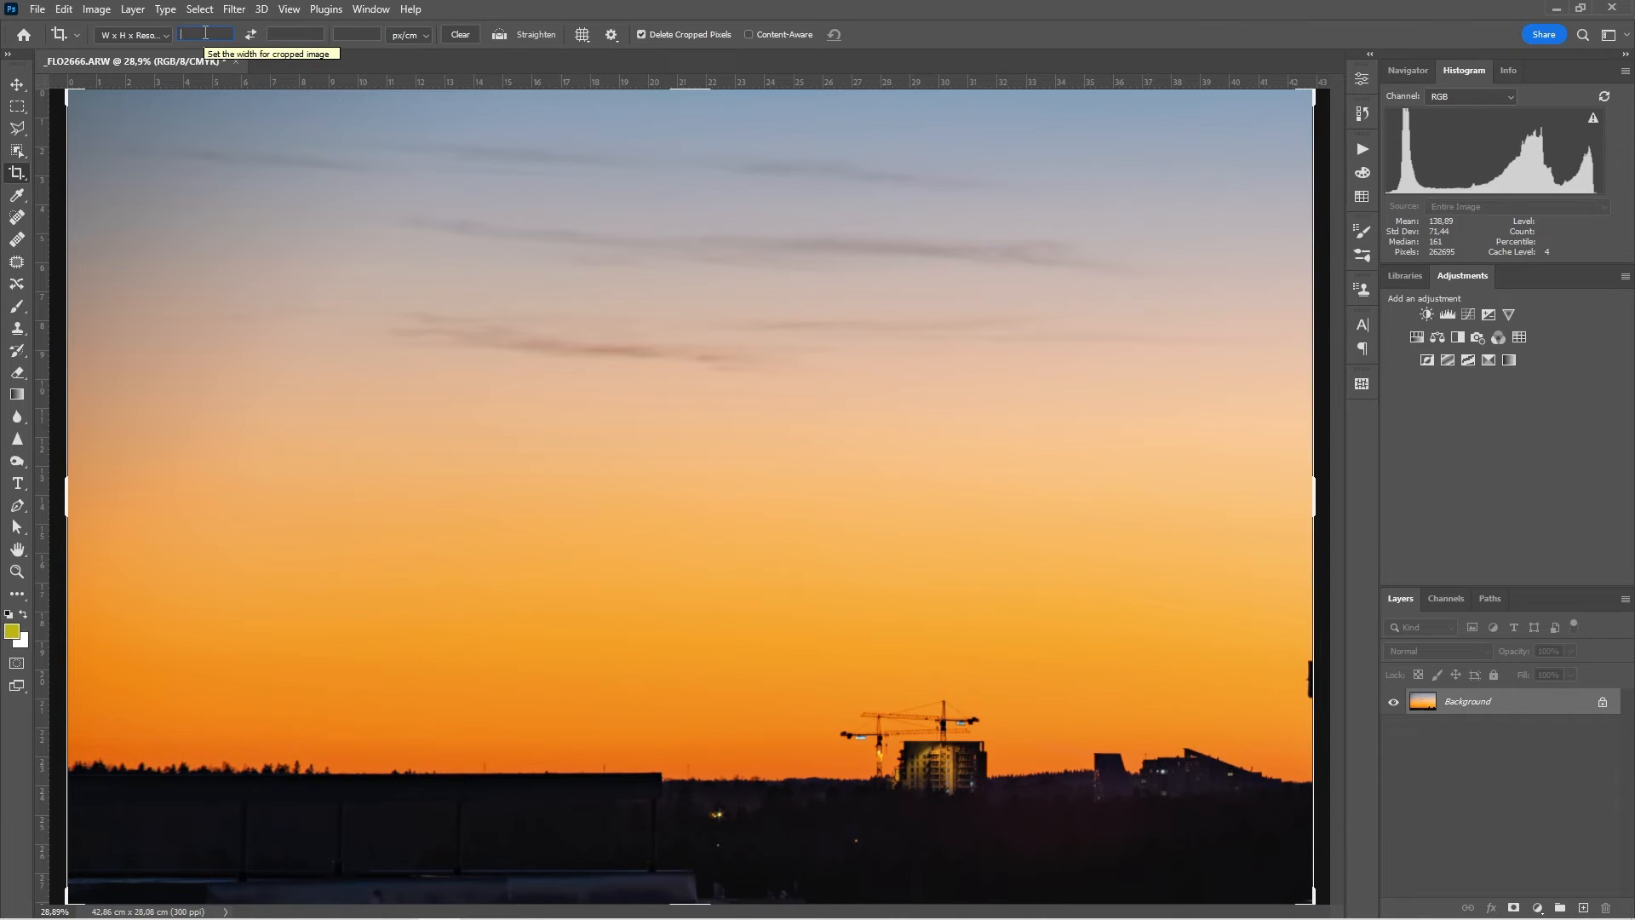
type("20")
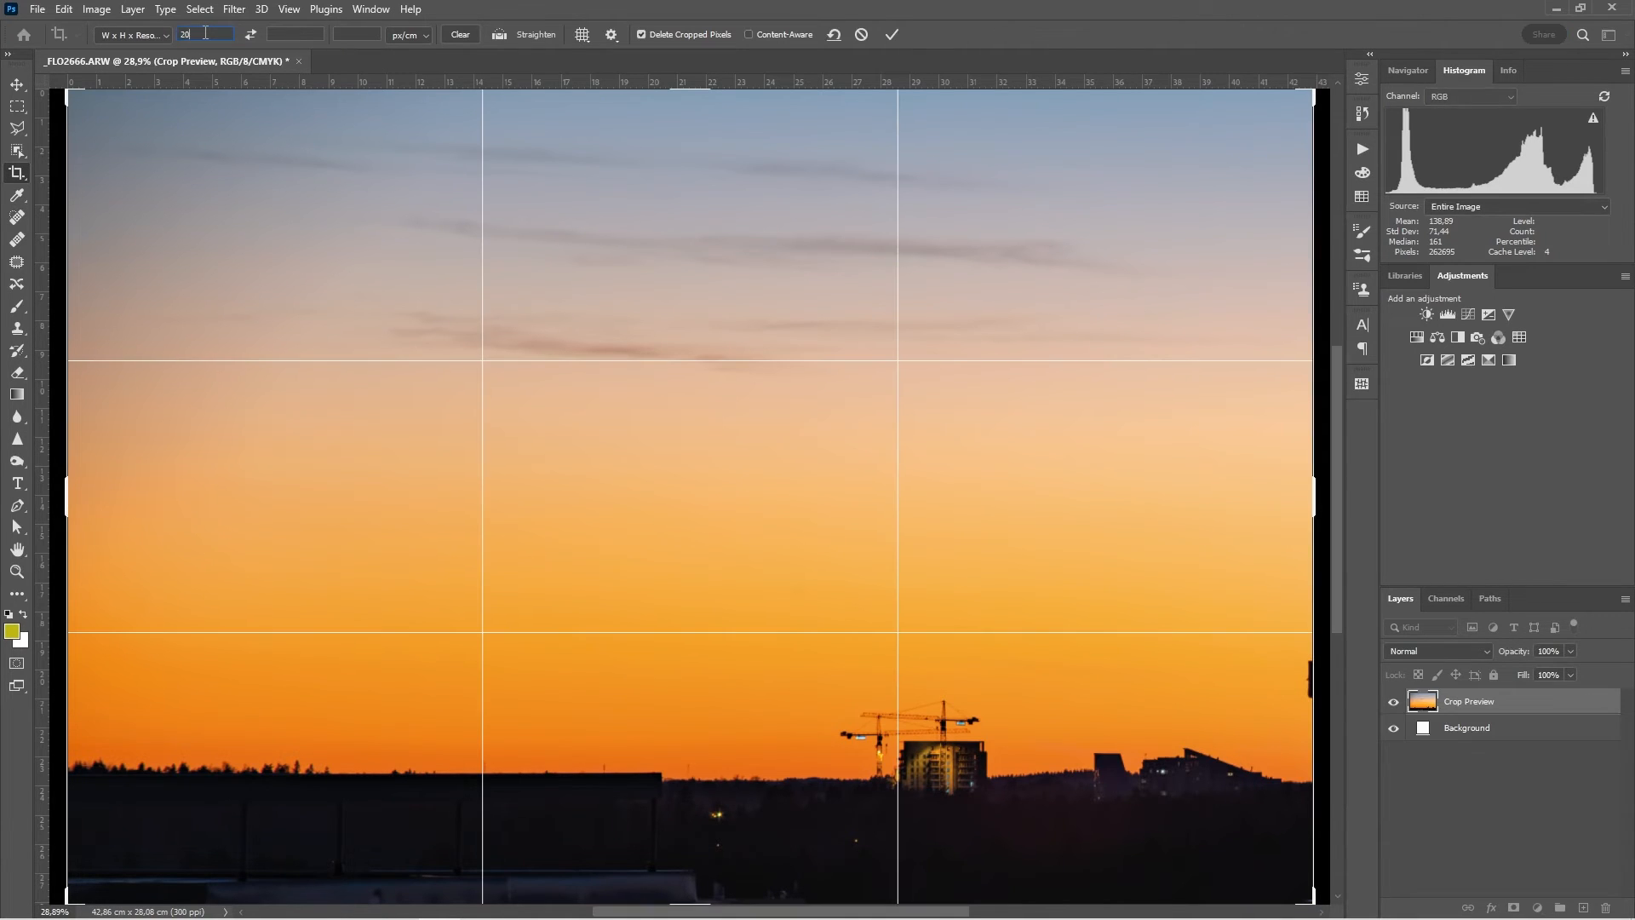
type("30")
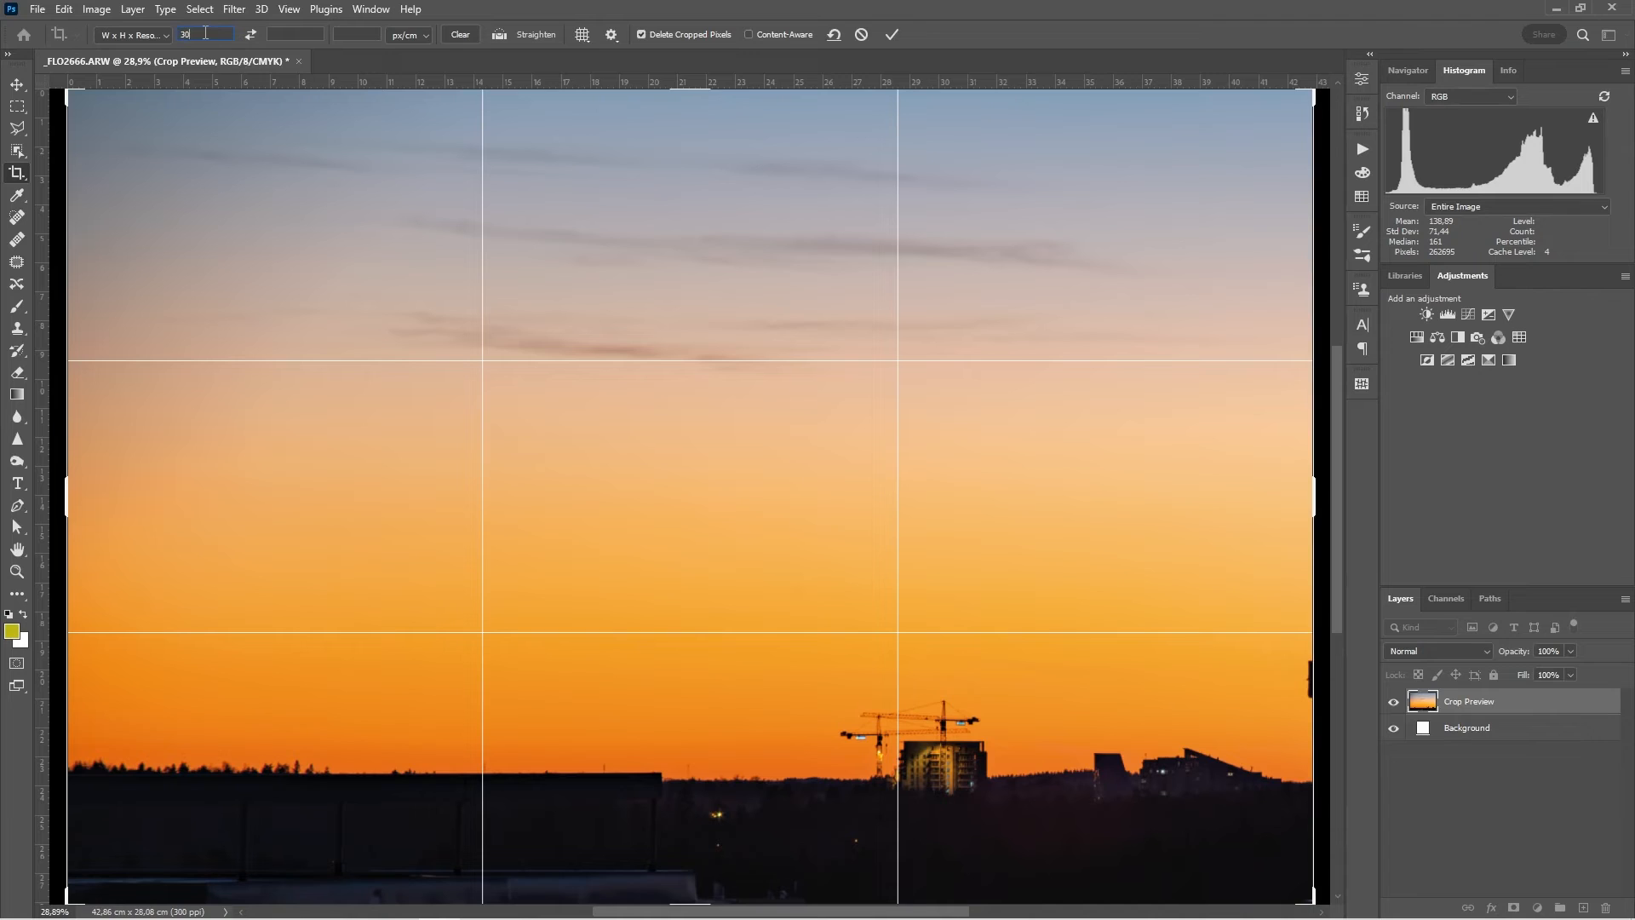
type("30.3")
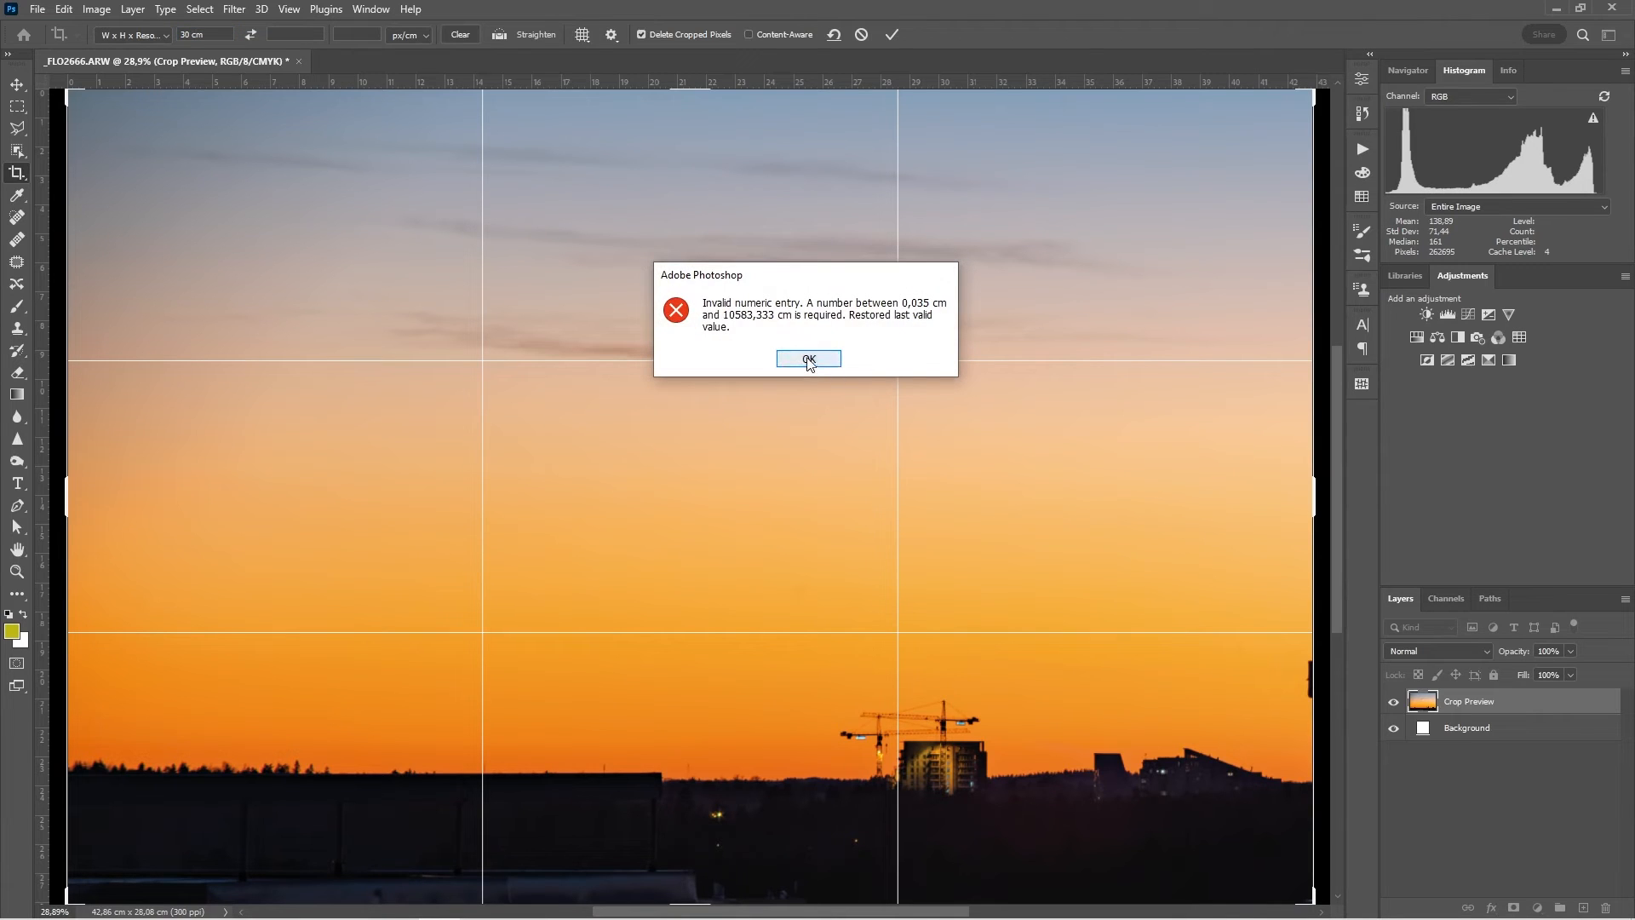
left_click(808, 359)
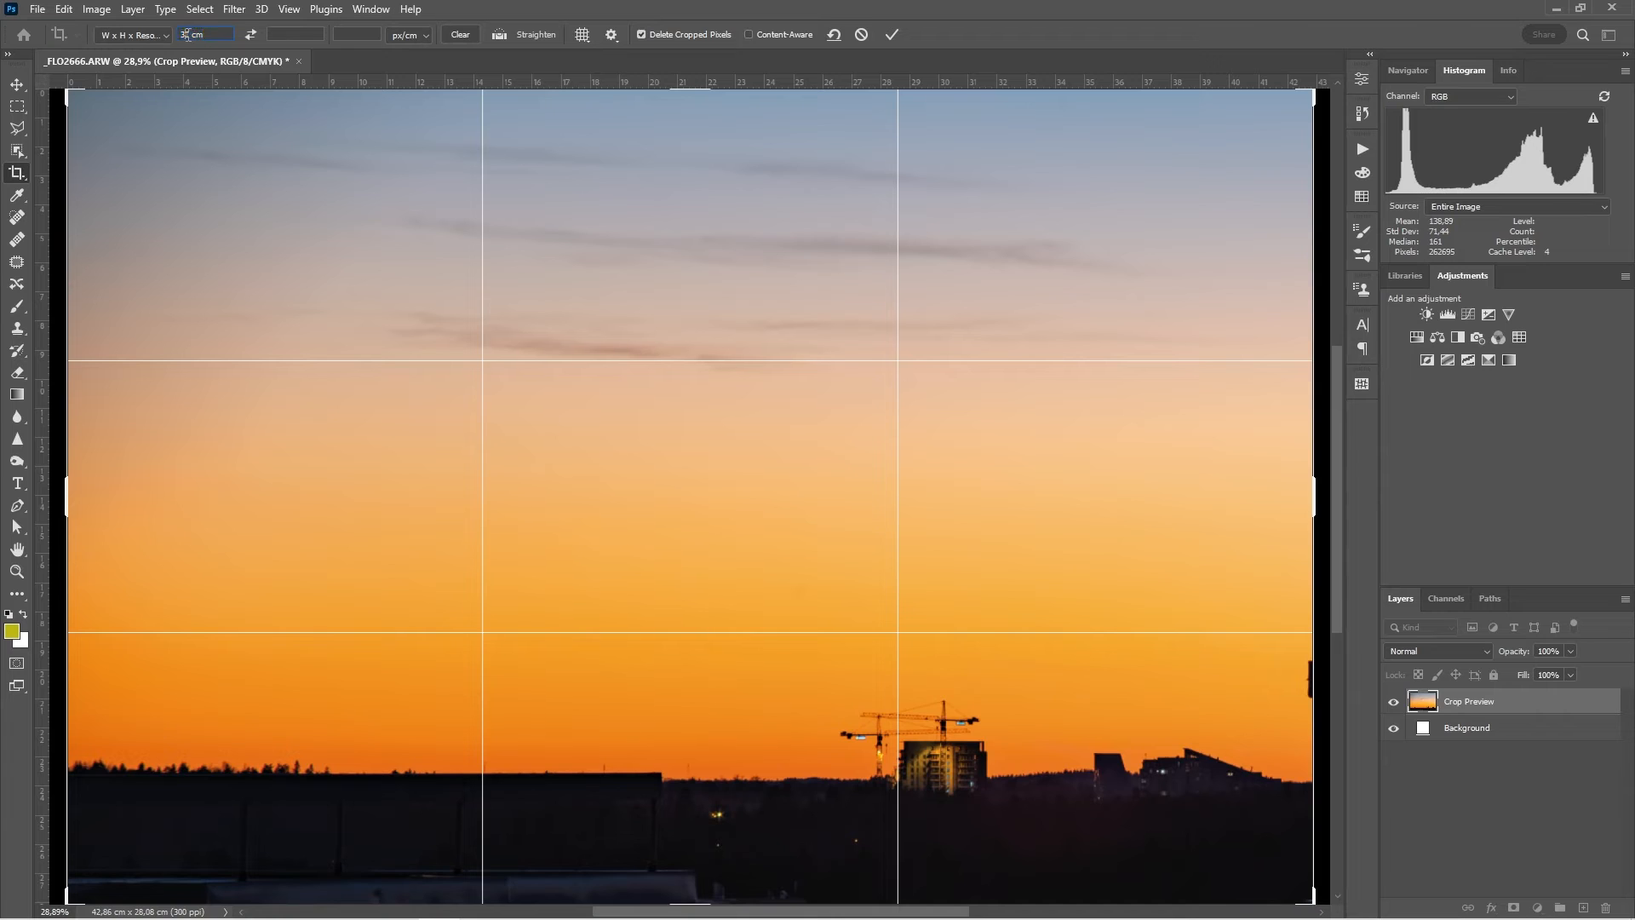
type("30")
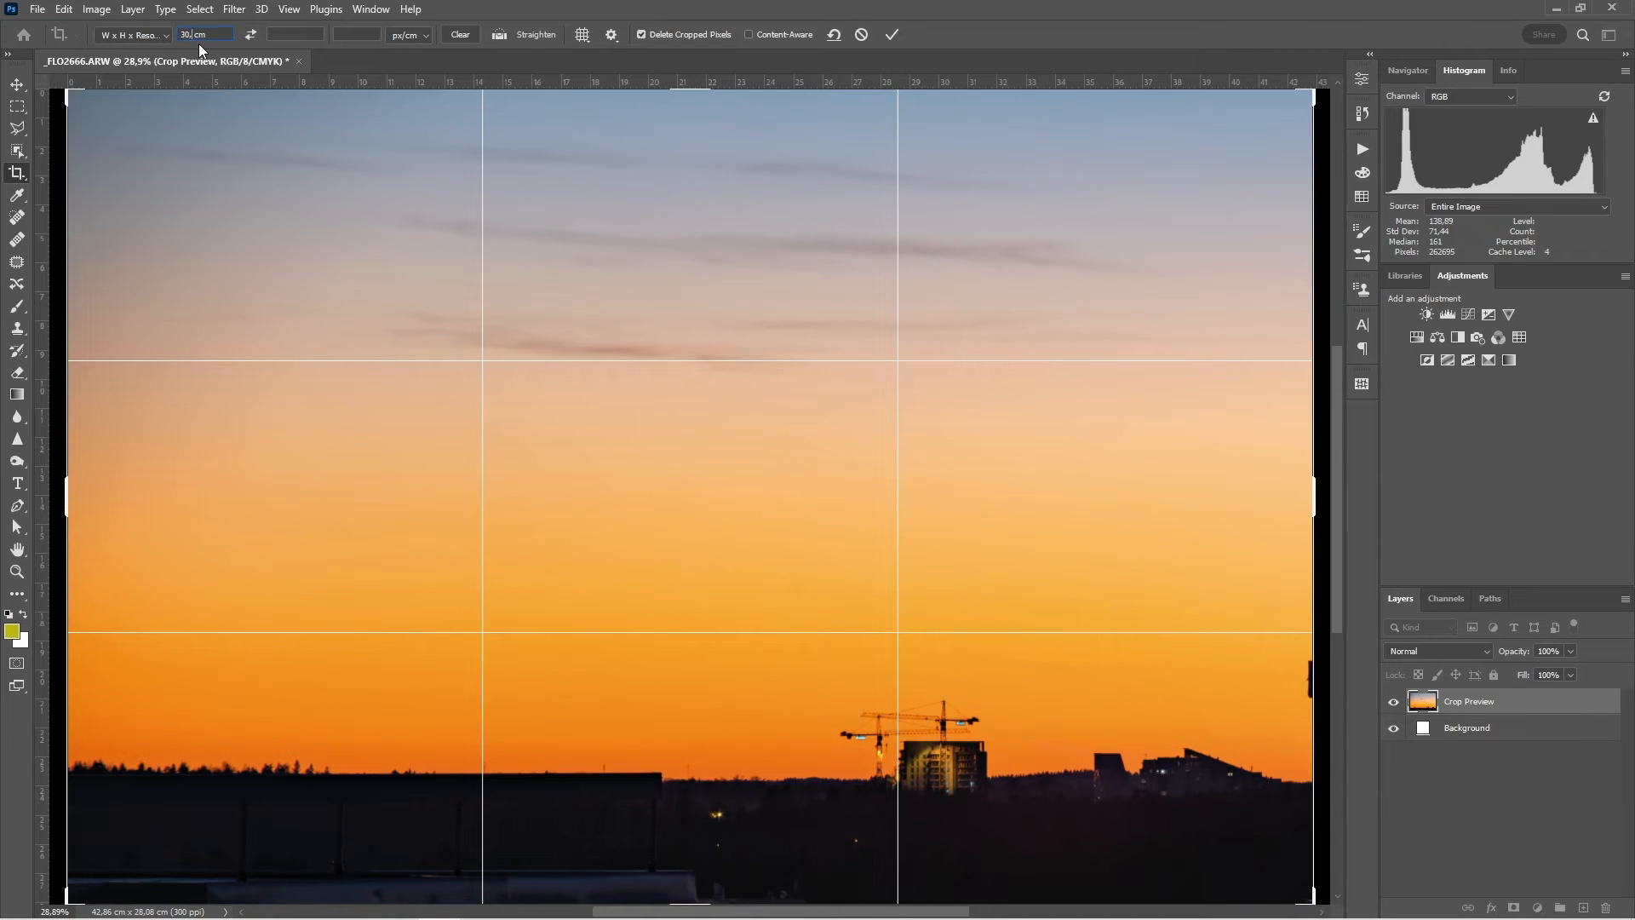
type("30.3")
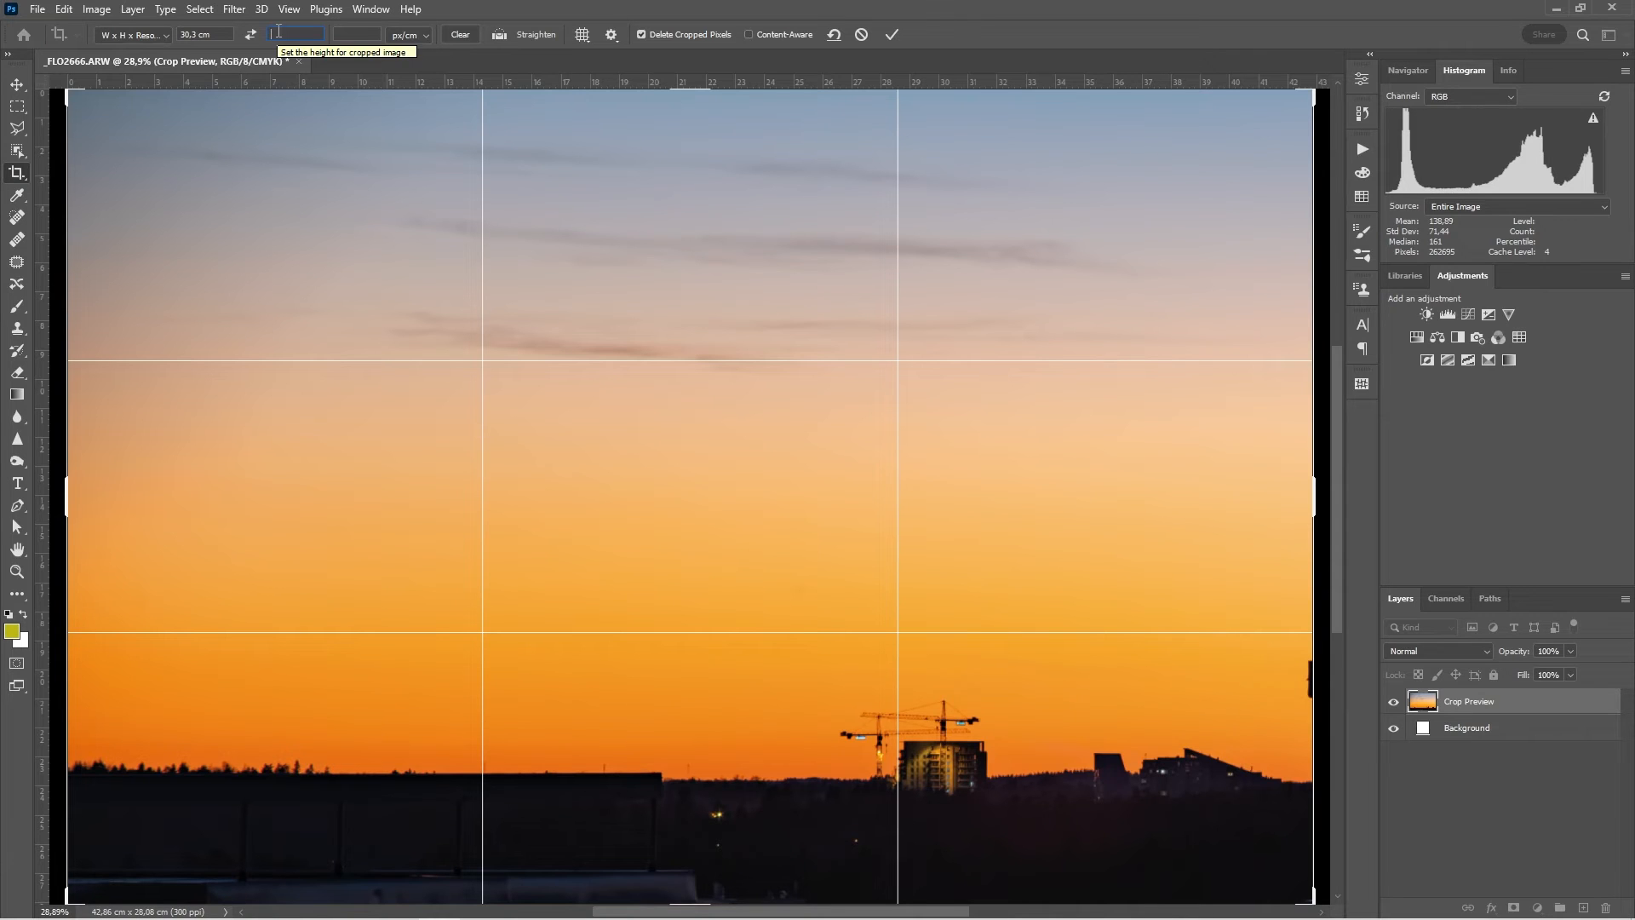
type("2")
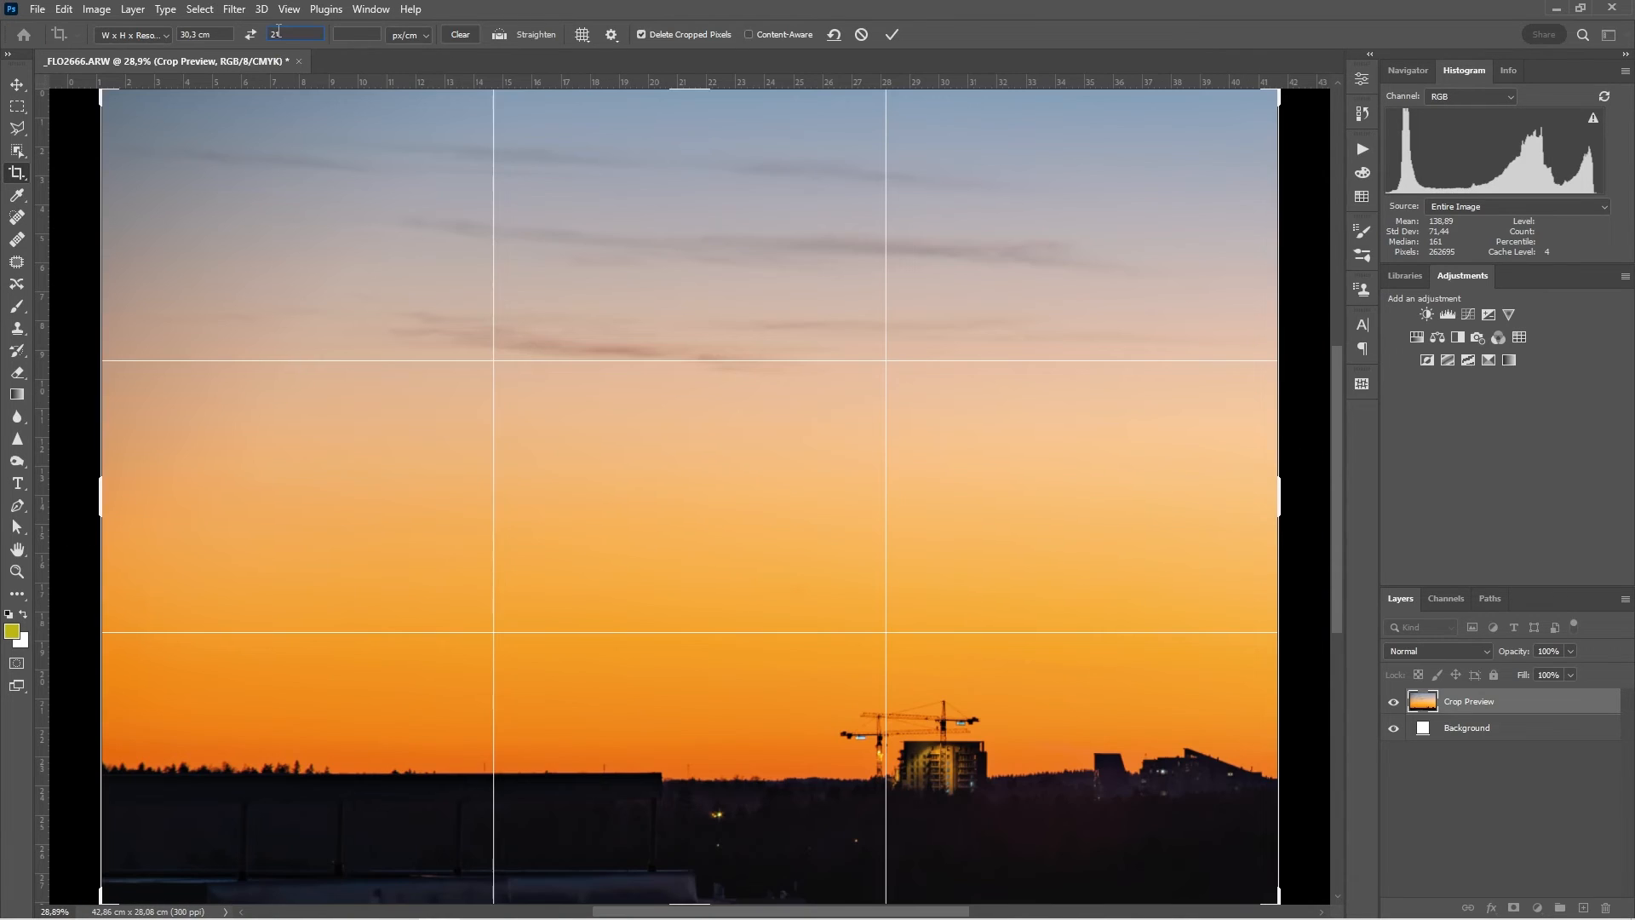
type("1")
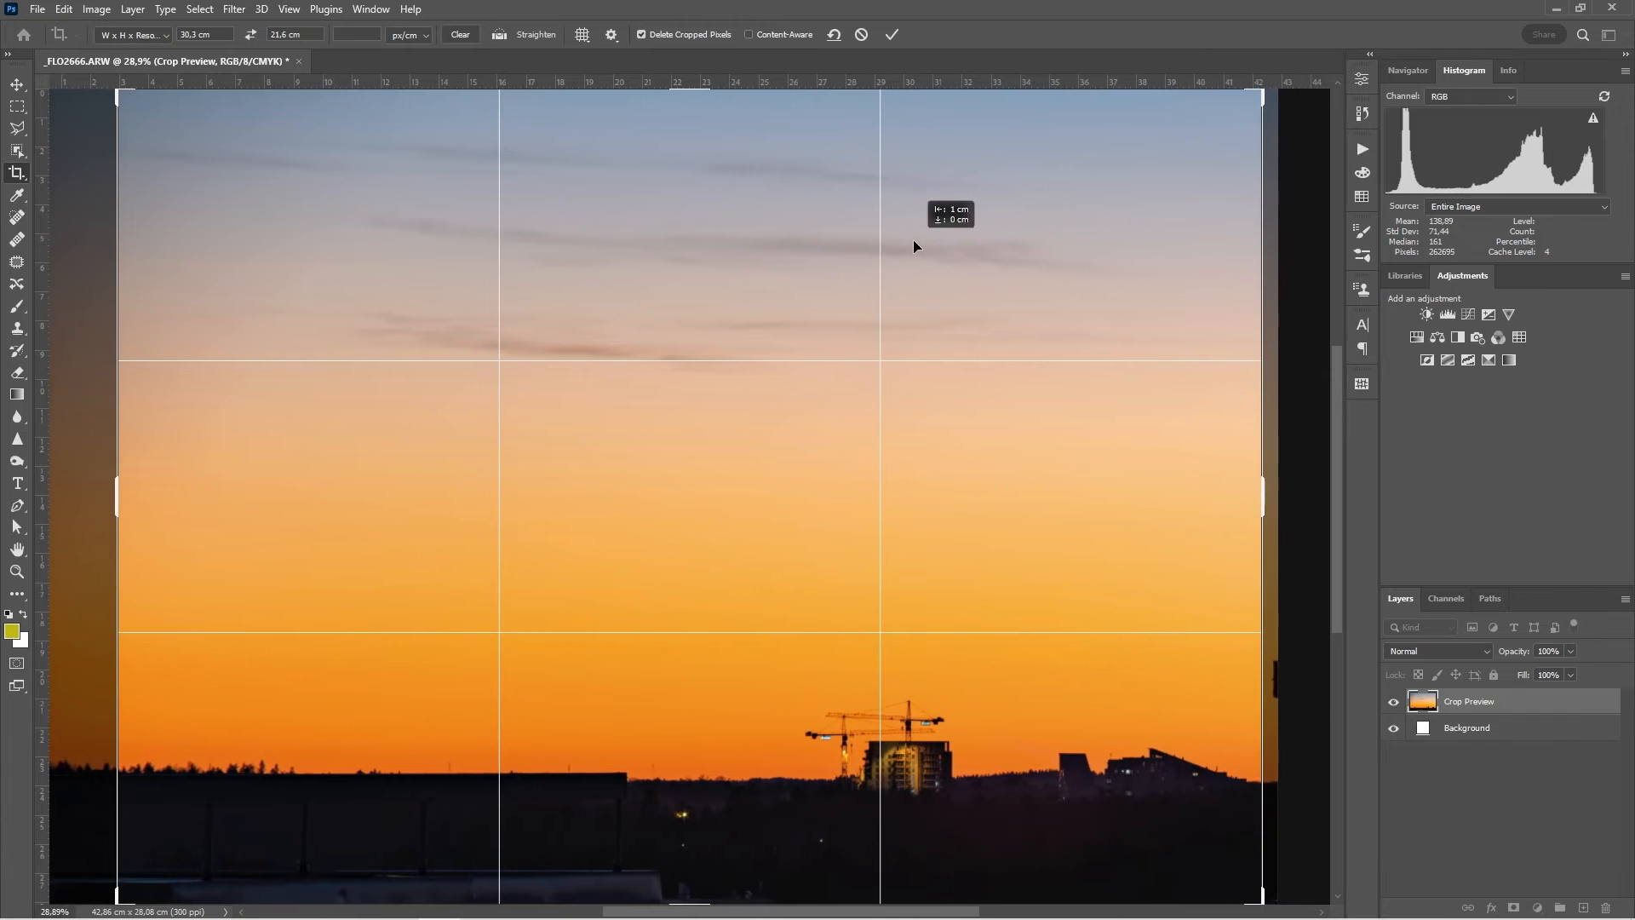
Step: Position the crop over the skyline at 300 px/in resolution and commit the crop
left_click_drag(913, 247, 902, 243)
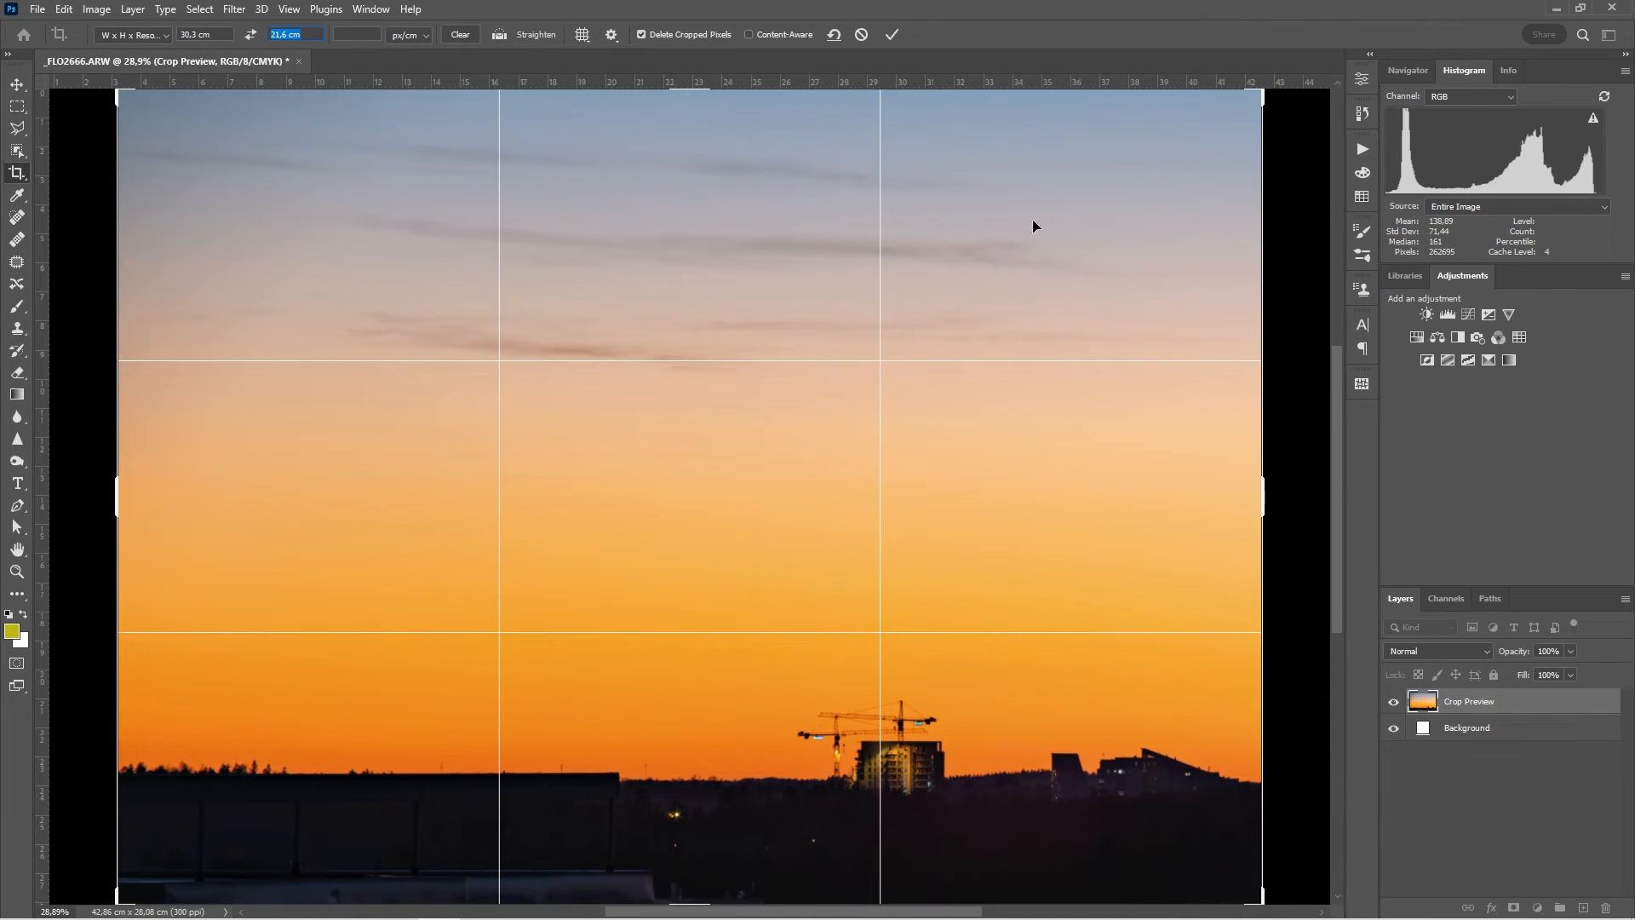
mouse_move(1209, 156)
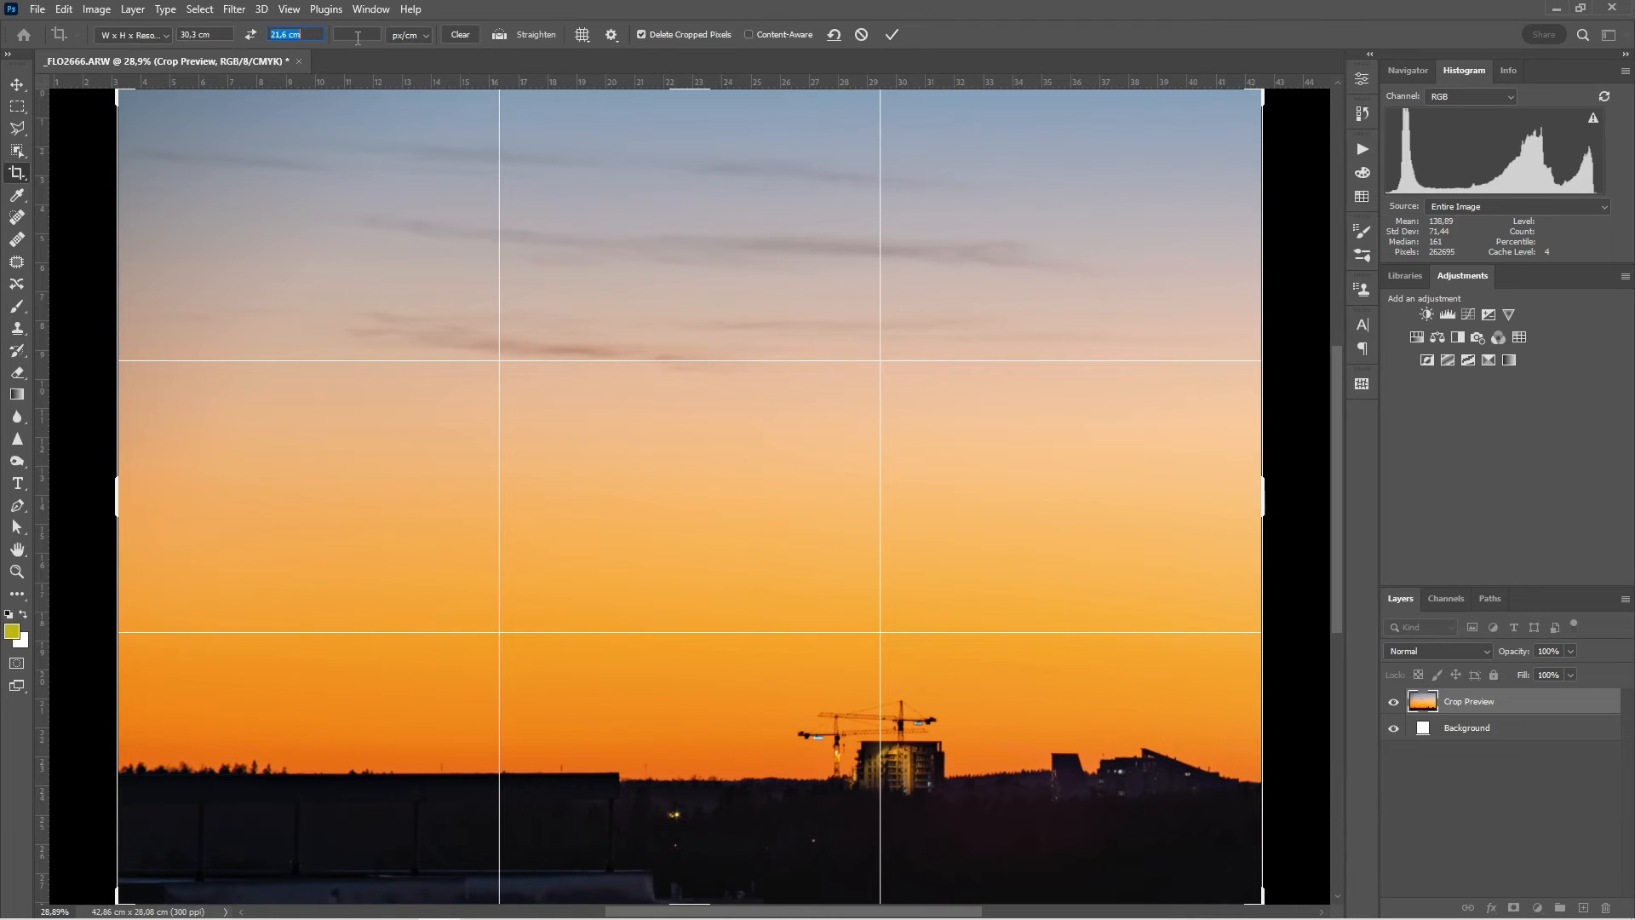
left_click(358, 34)
type("300")
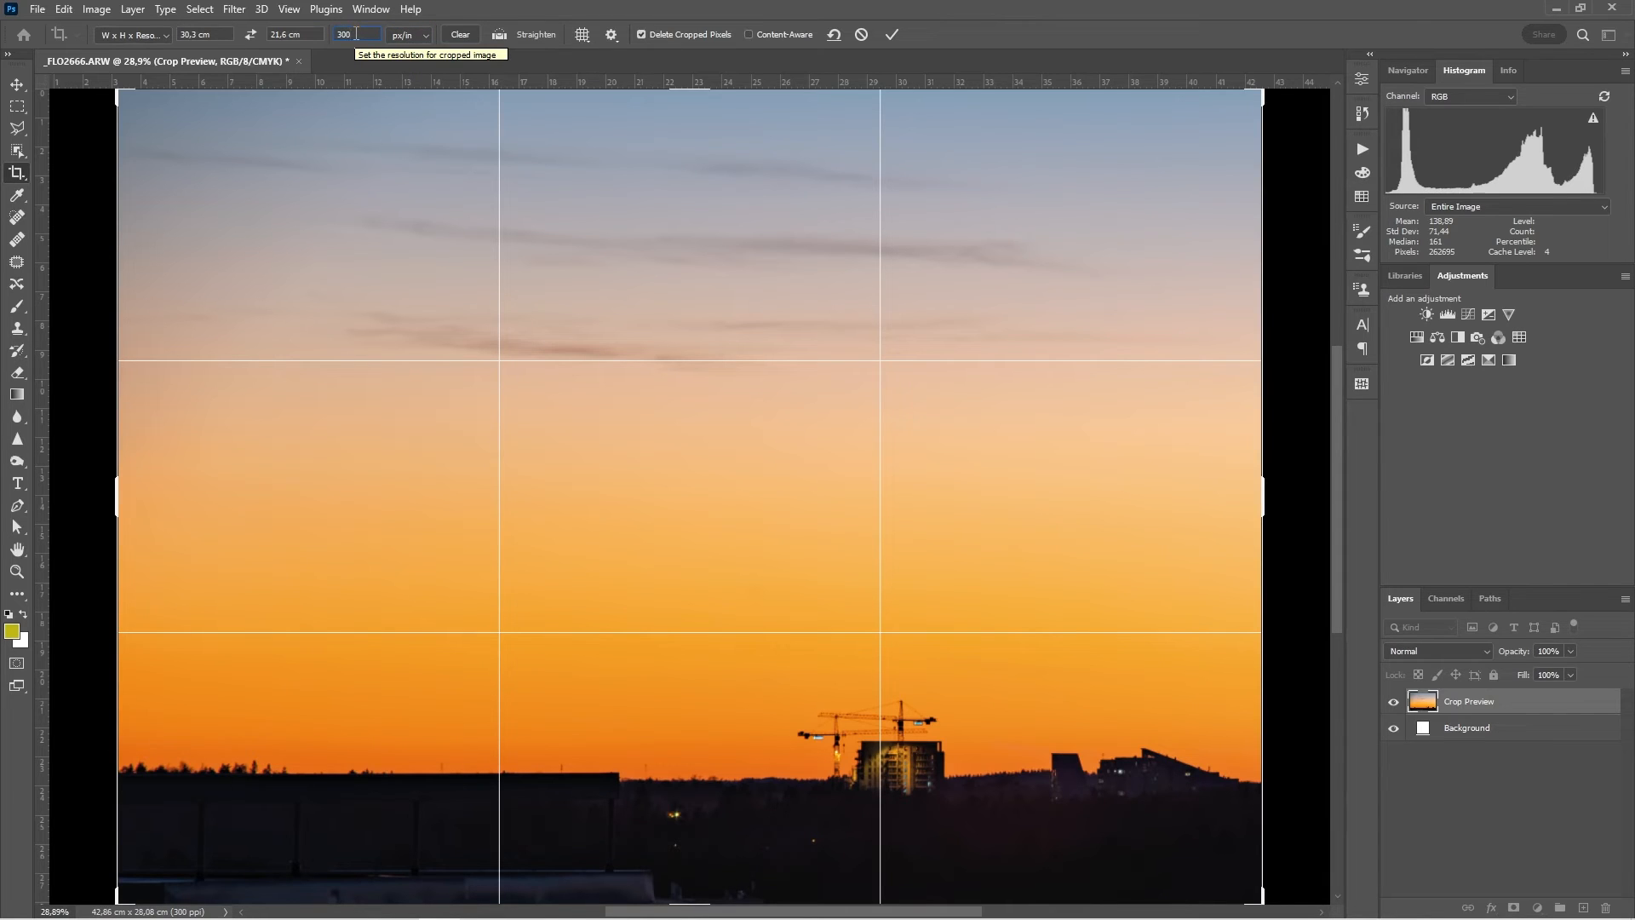
mouse_move(891, 34)
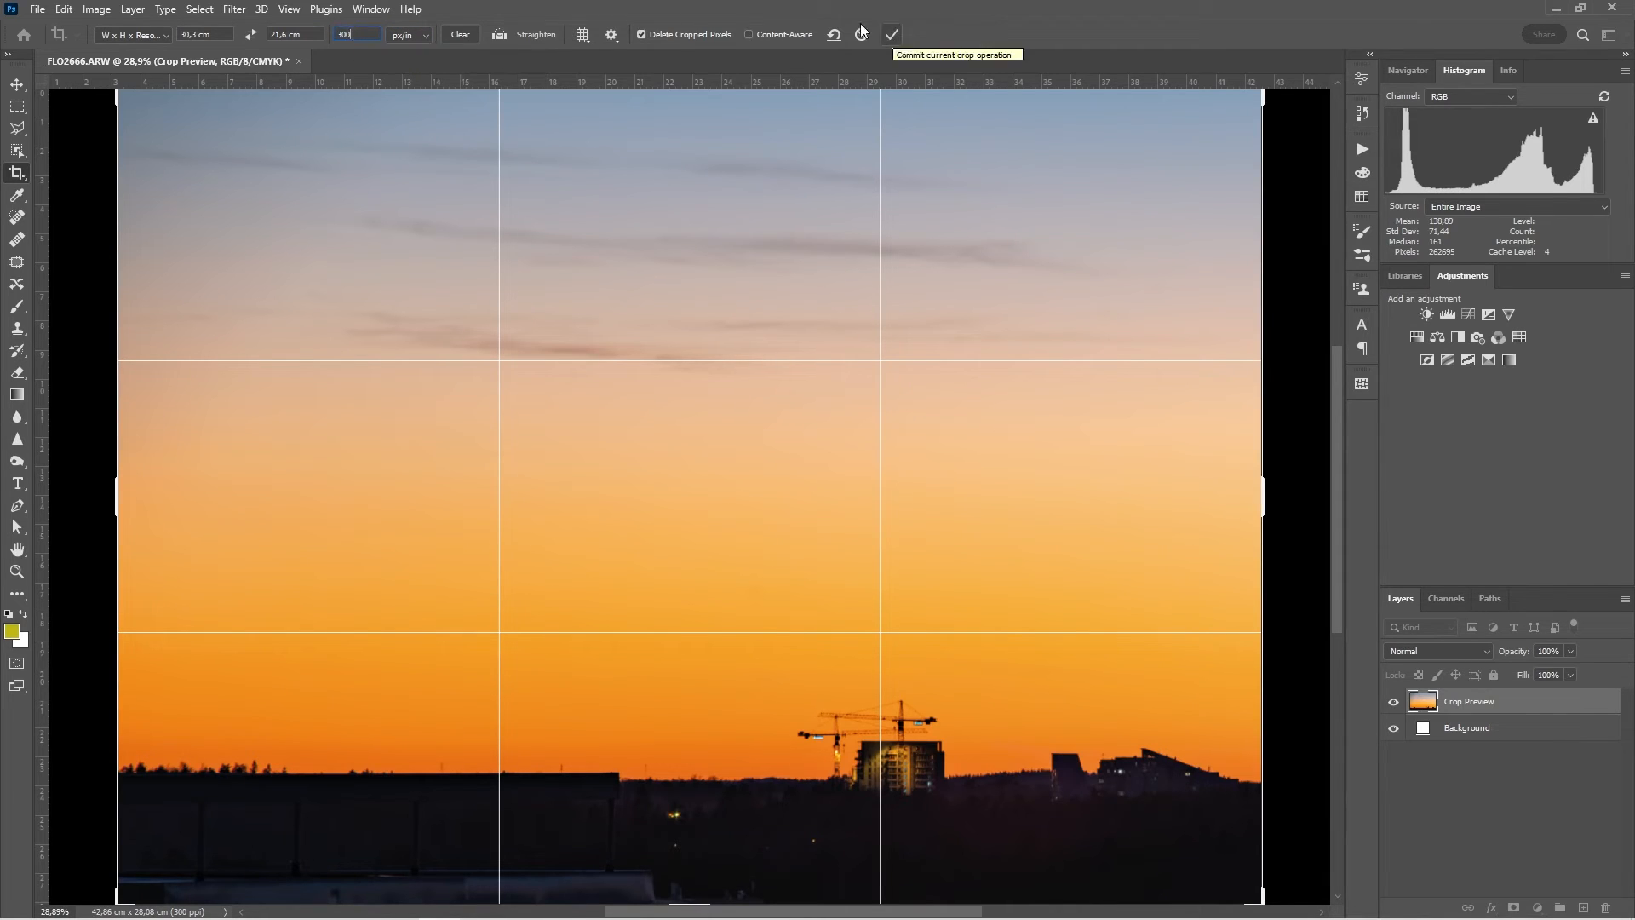
left_click(891, 34)
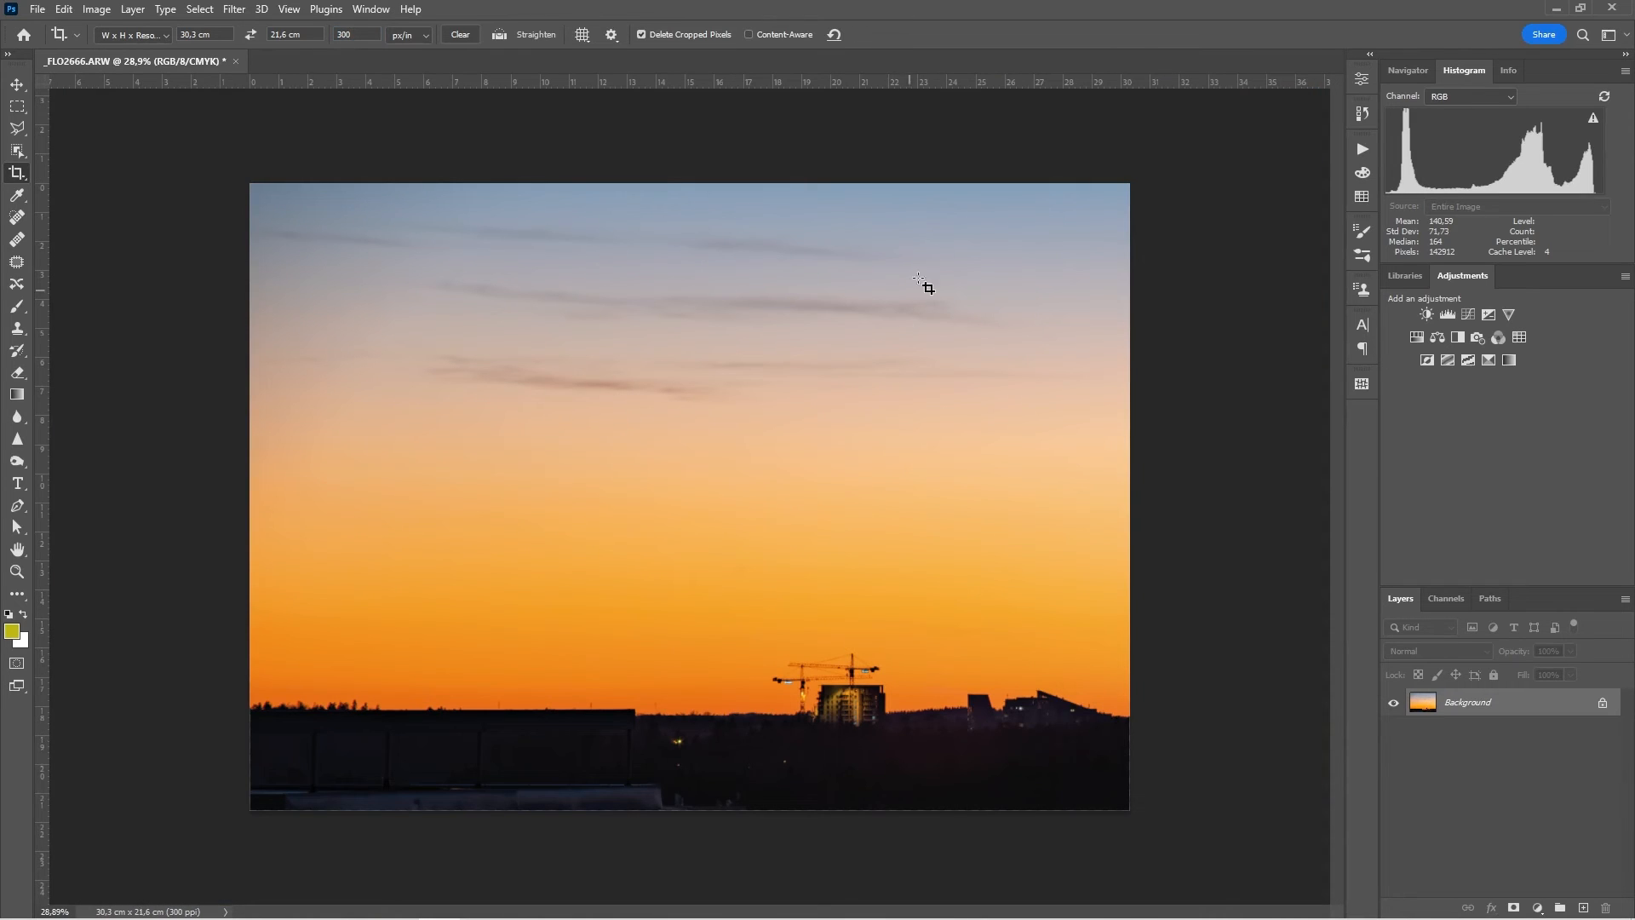
mouse_move(1100, 680)
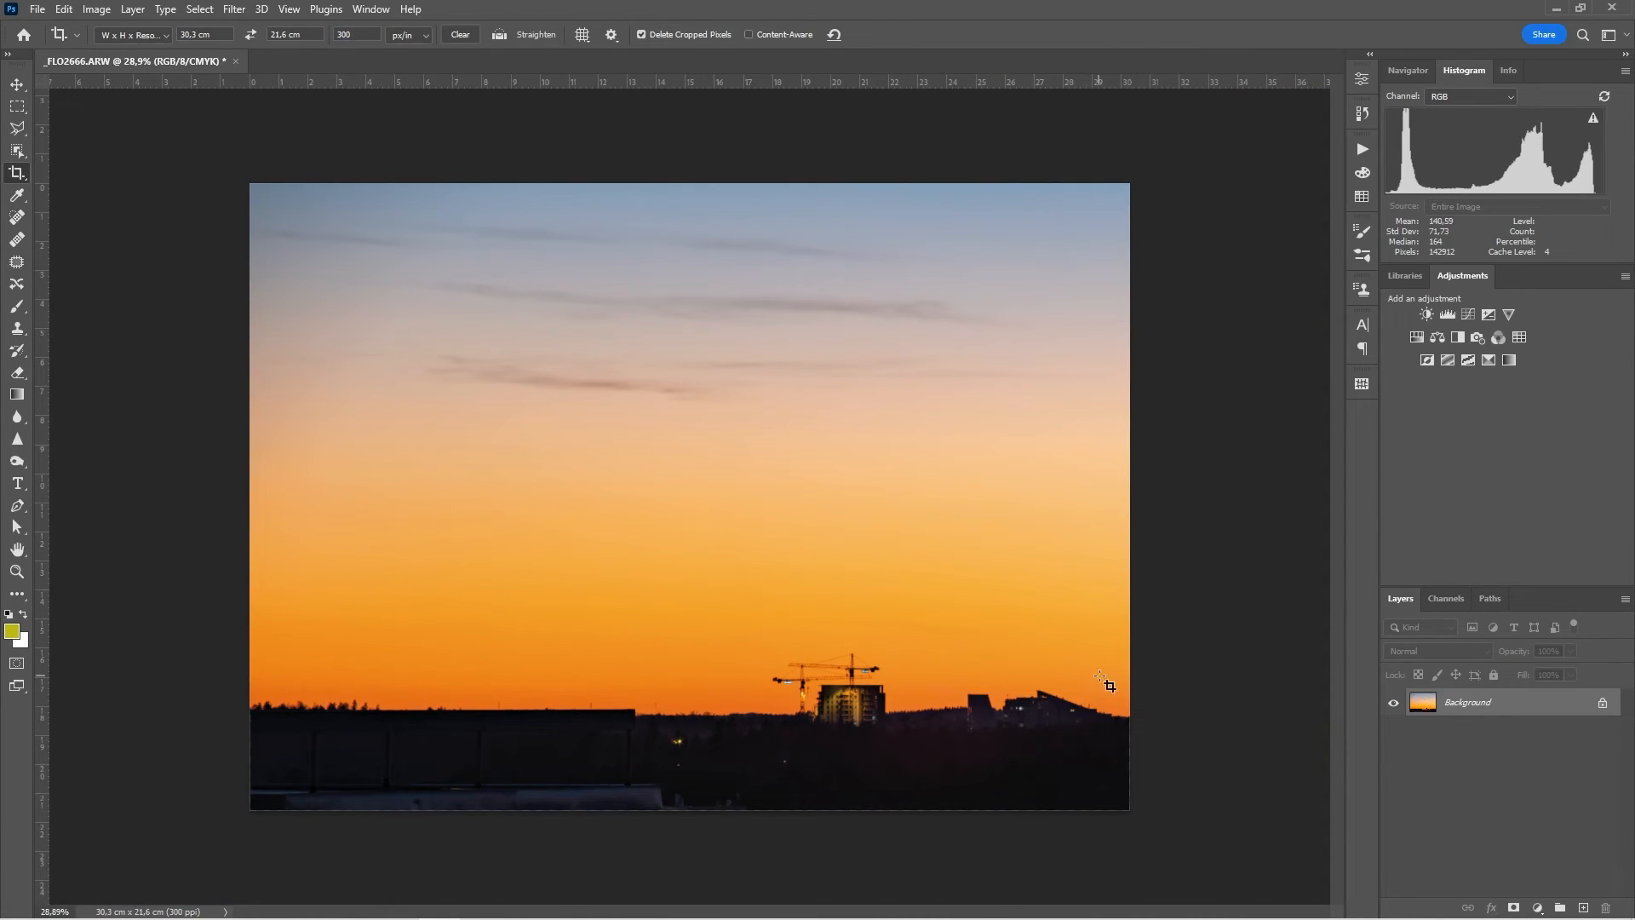
mouse_move(1233, 208)
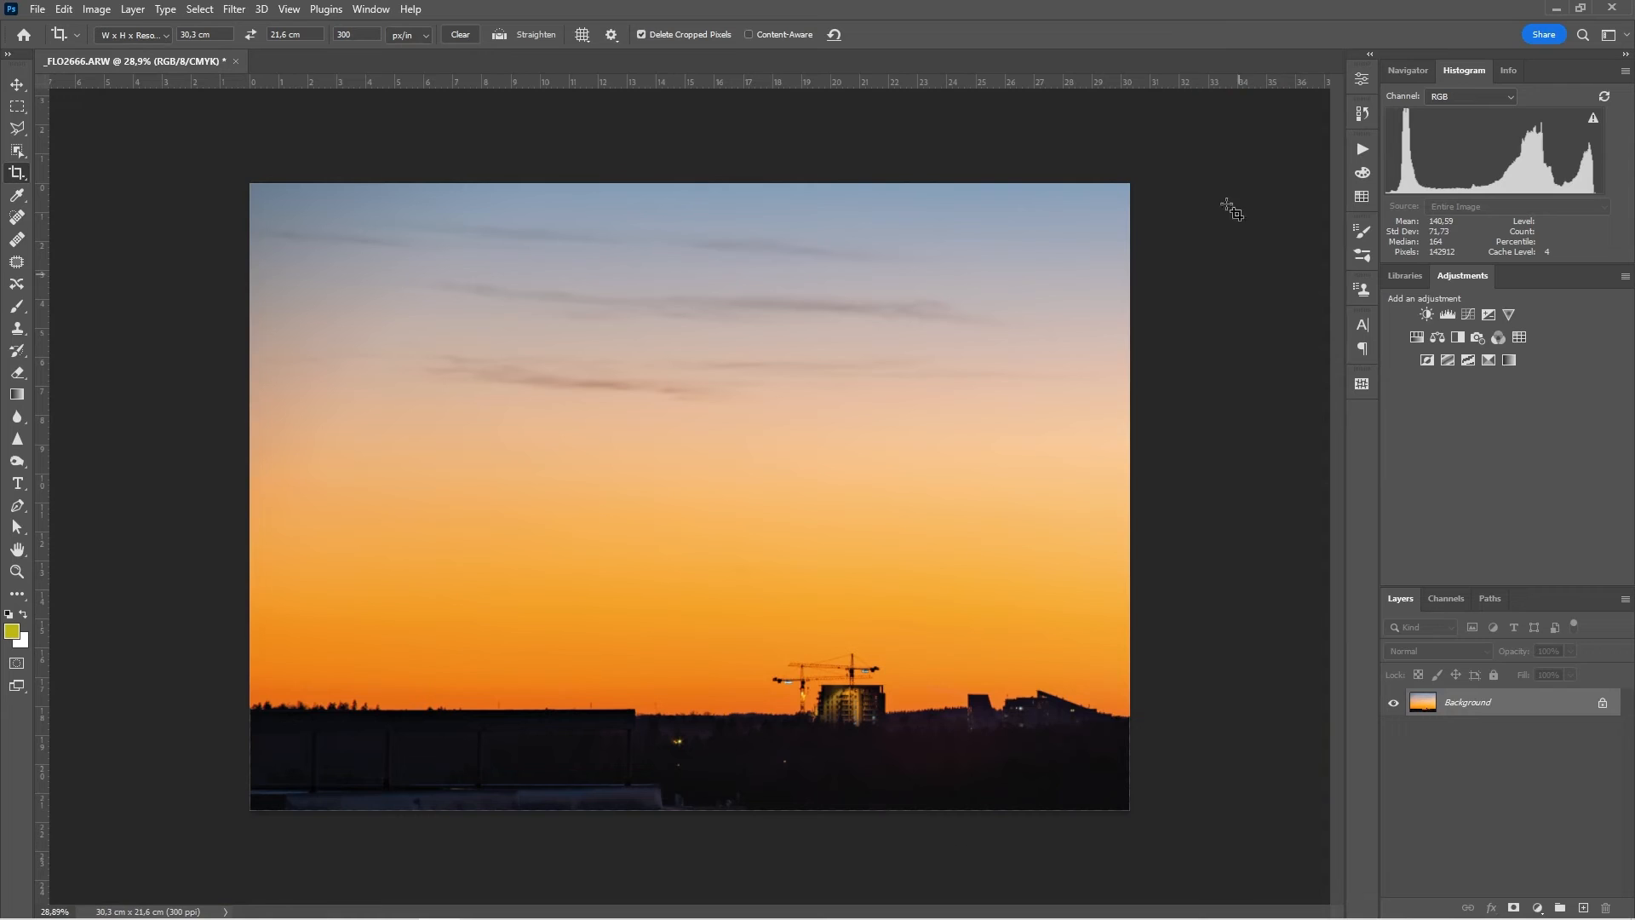
mouse_move(1153, 201)
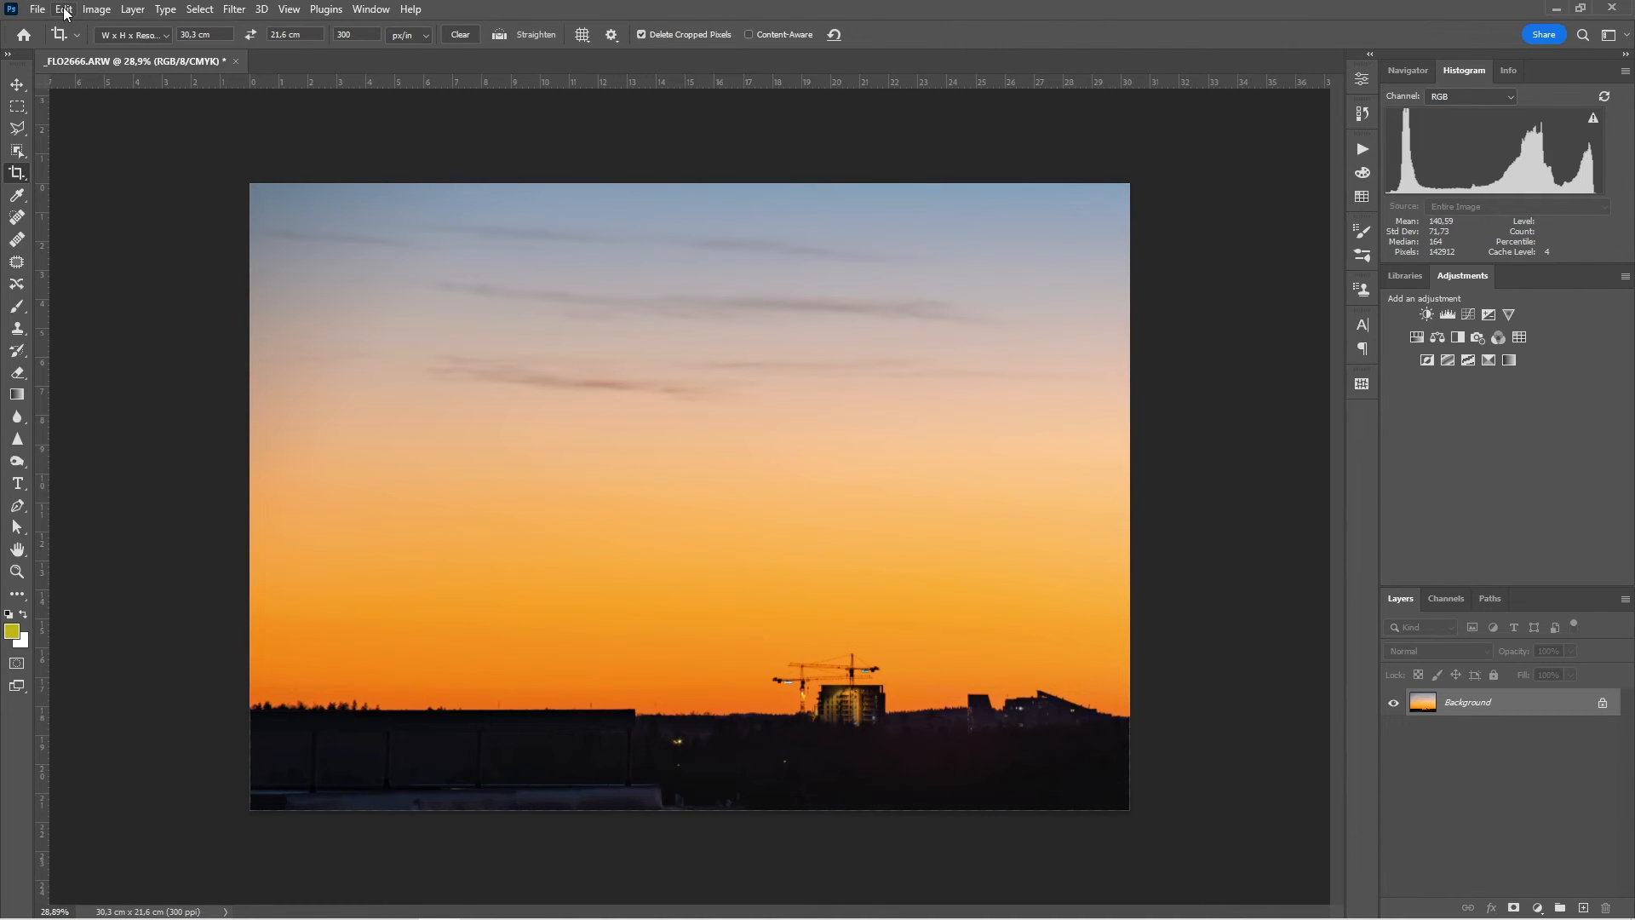
Step: Convert the photo to CMYK Coated FOGRA39 after previewing Gray and RGB destinations
left_click(63, 10)
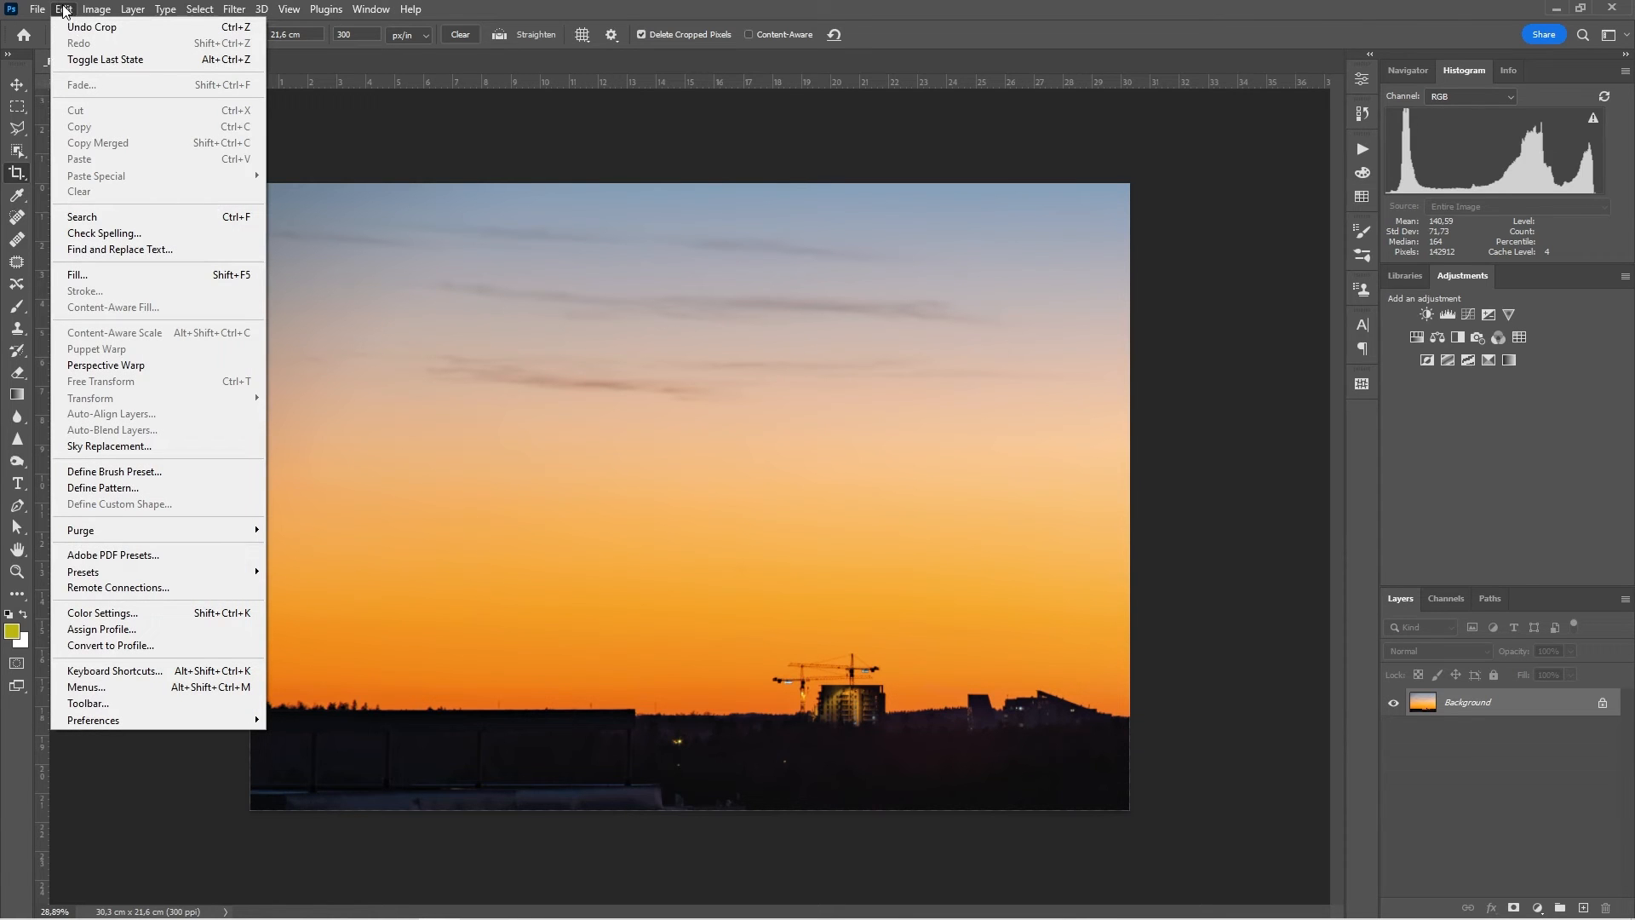
mouse_move(119, 248)
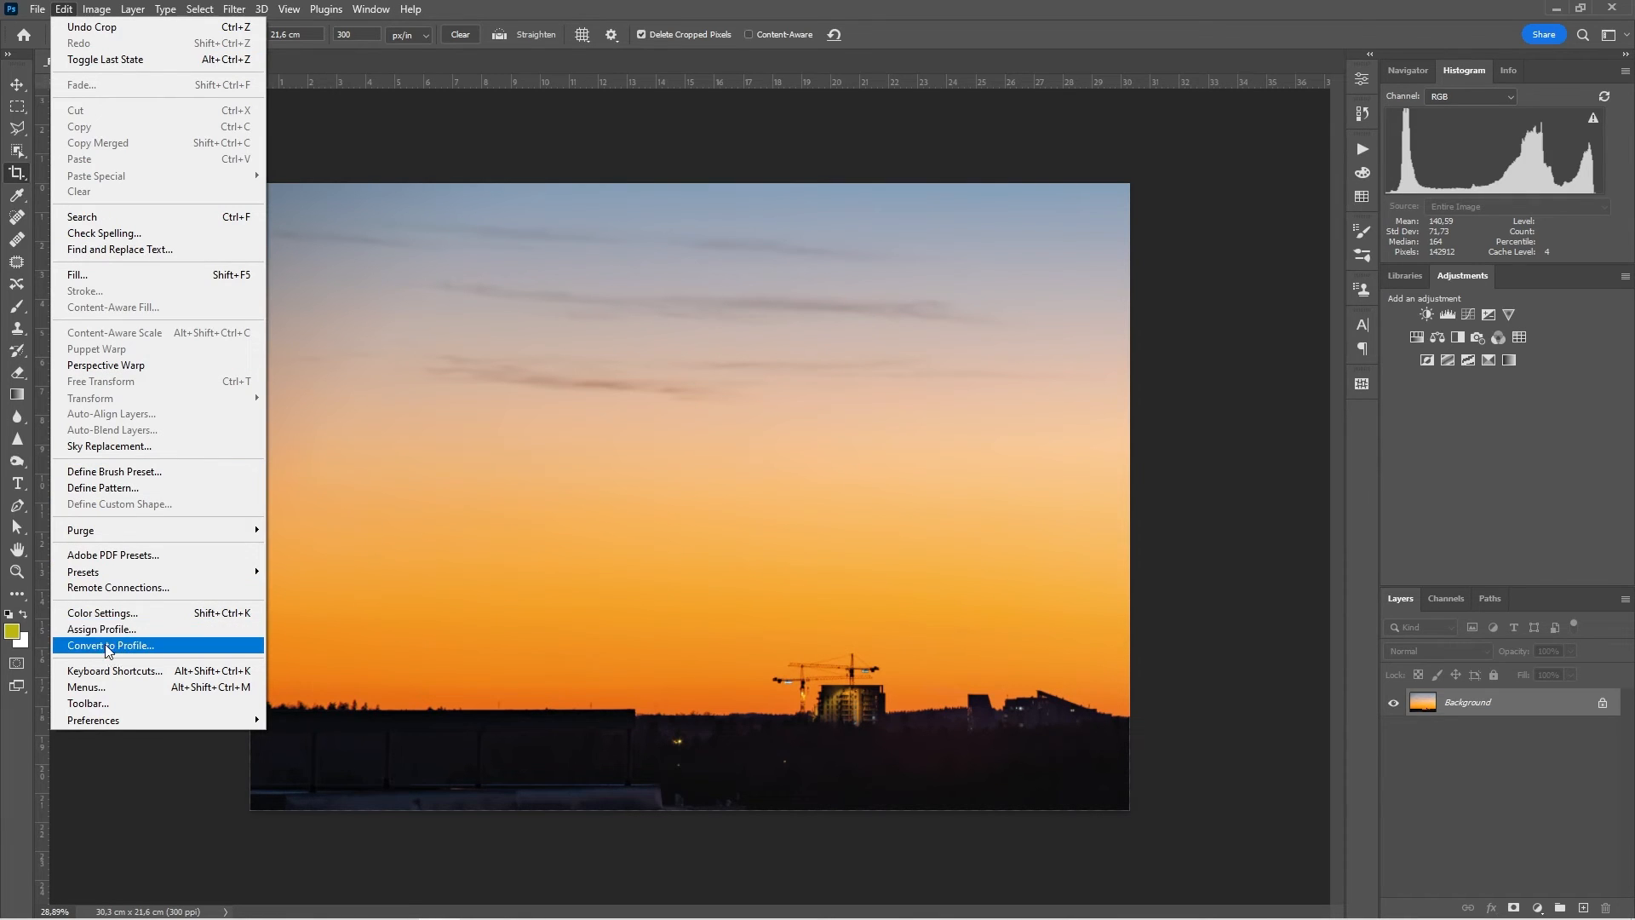
left_click(109, 645)
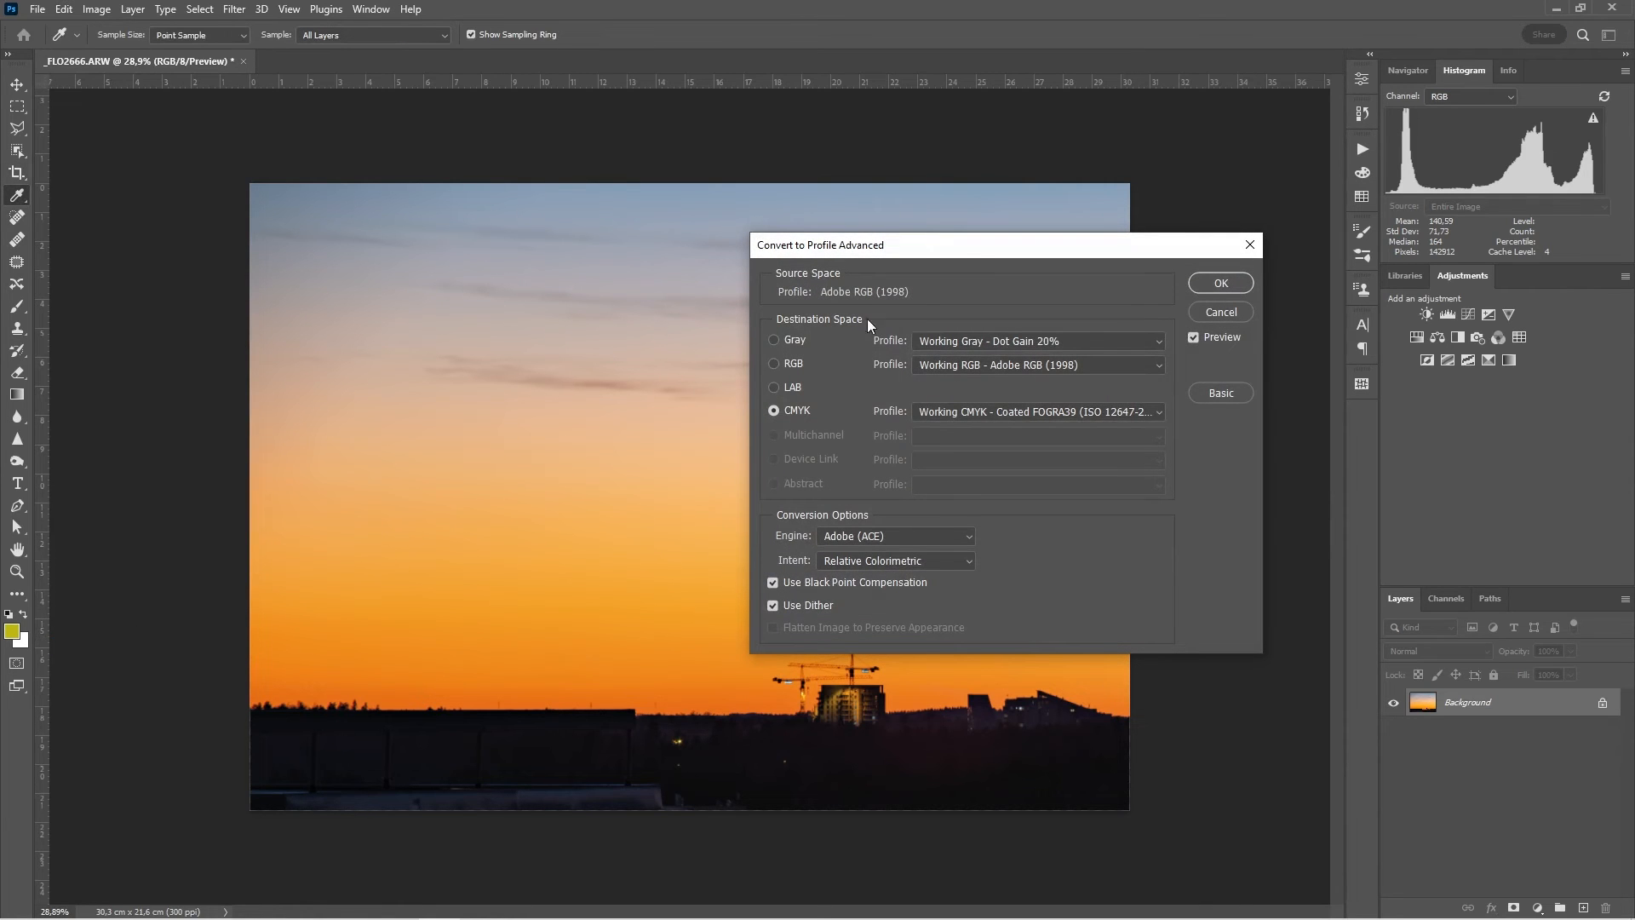
mouse_move(761, 390)
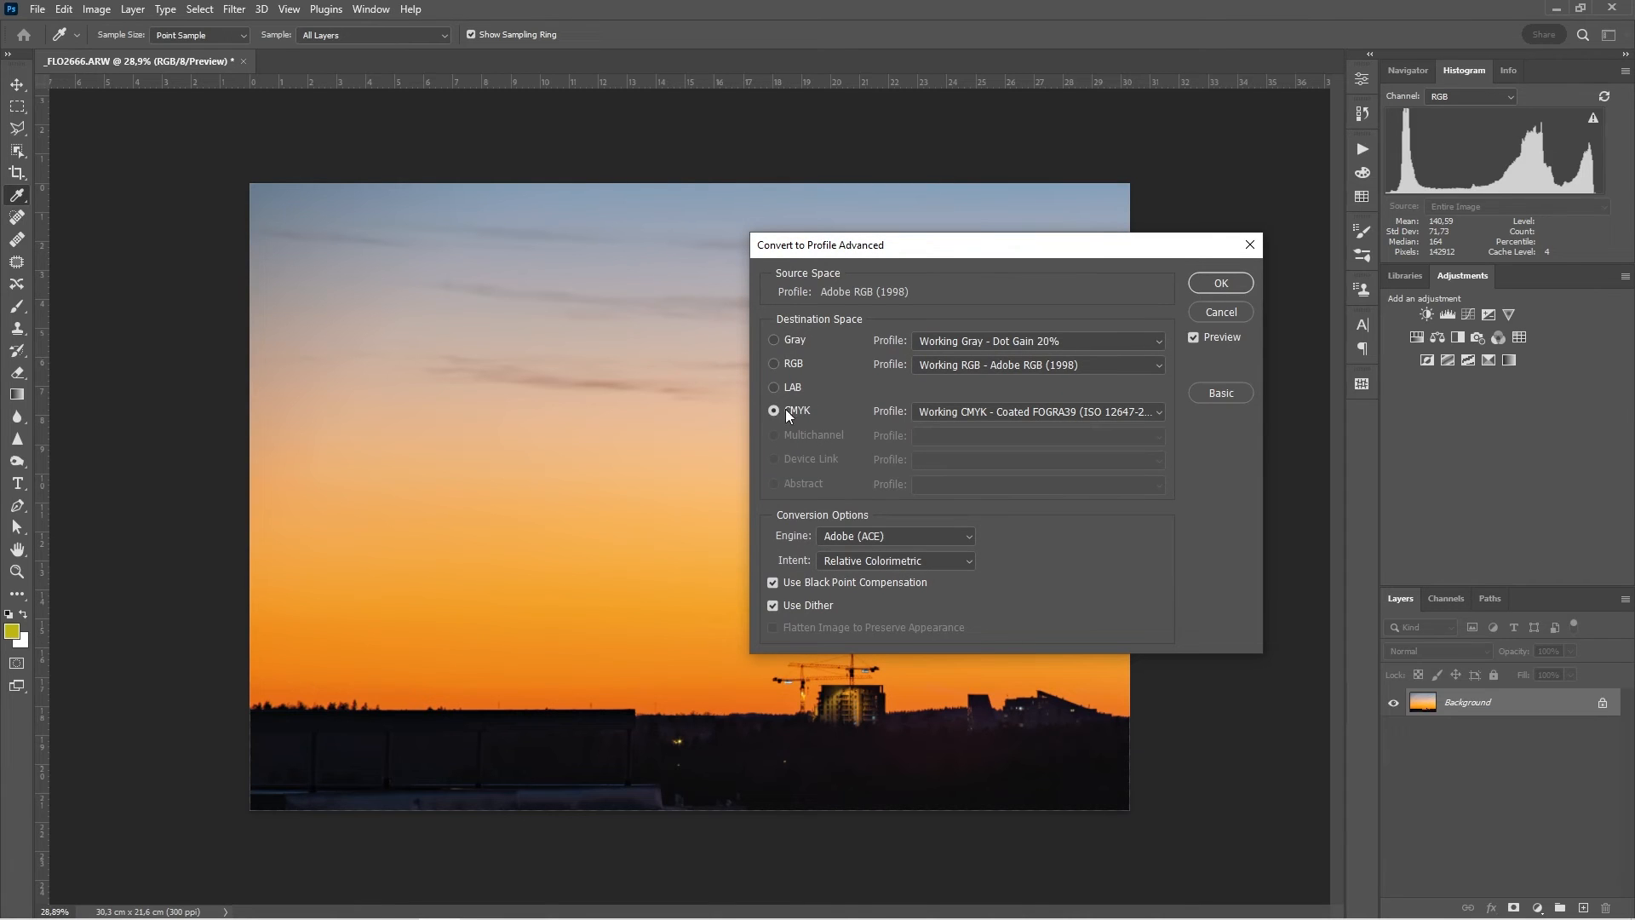
left_click(775, 341)
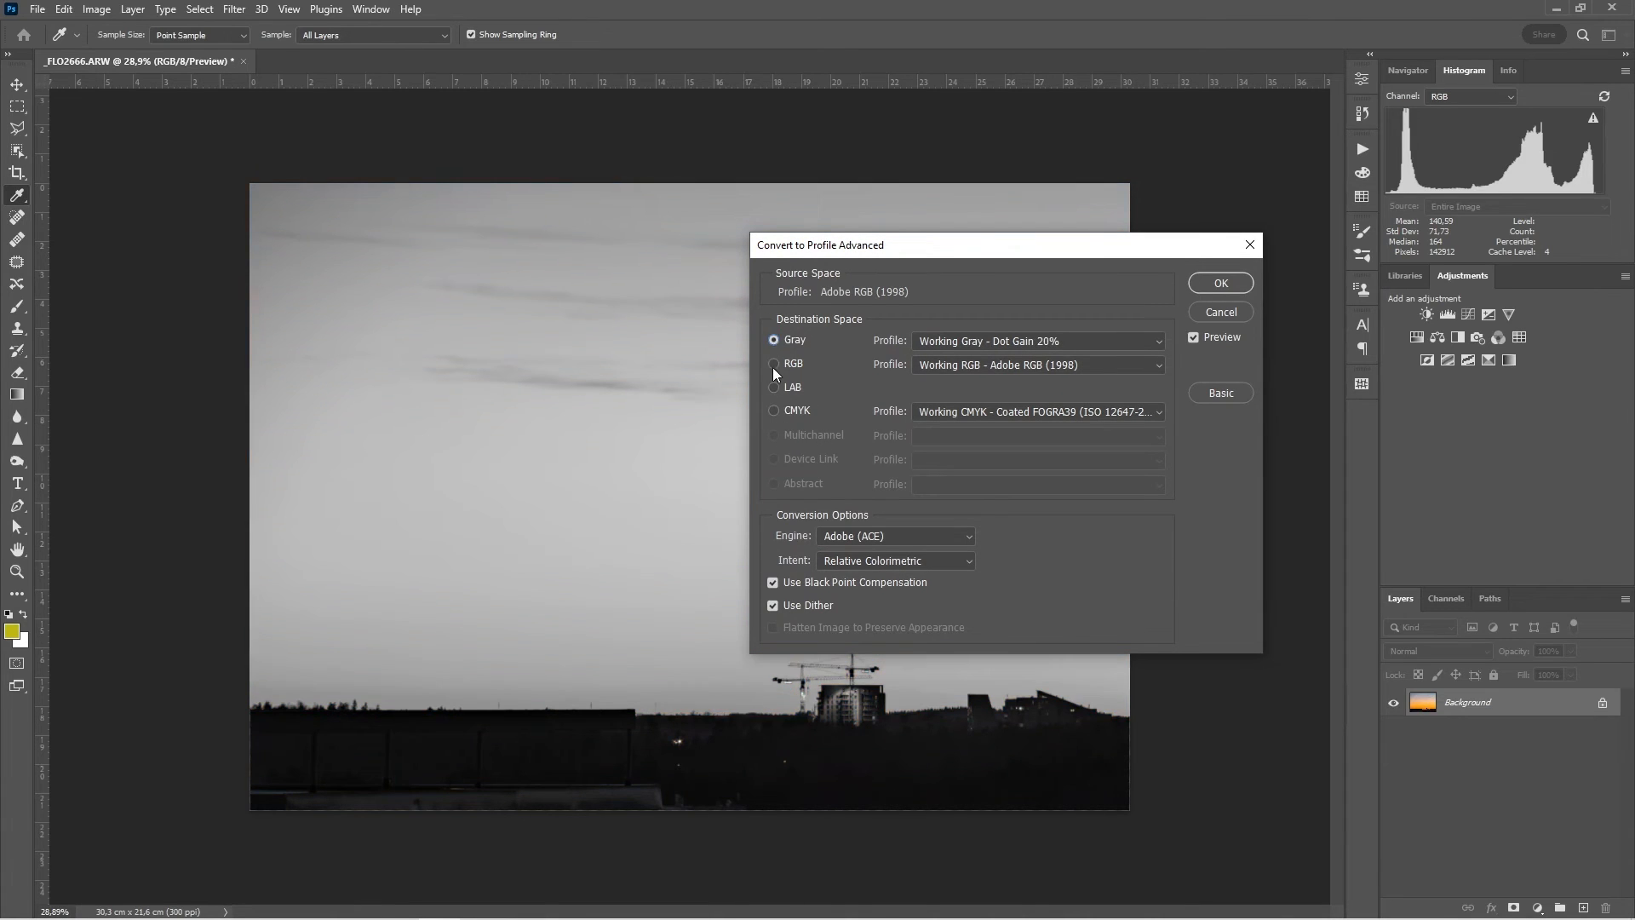
left_click(773, 411)
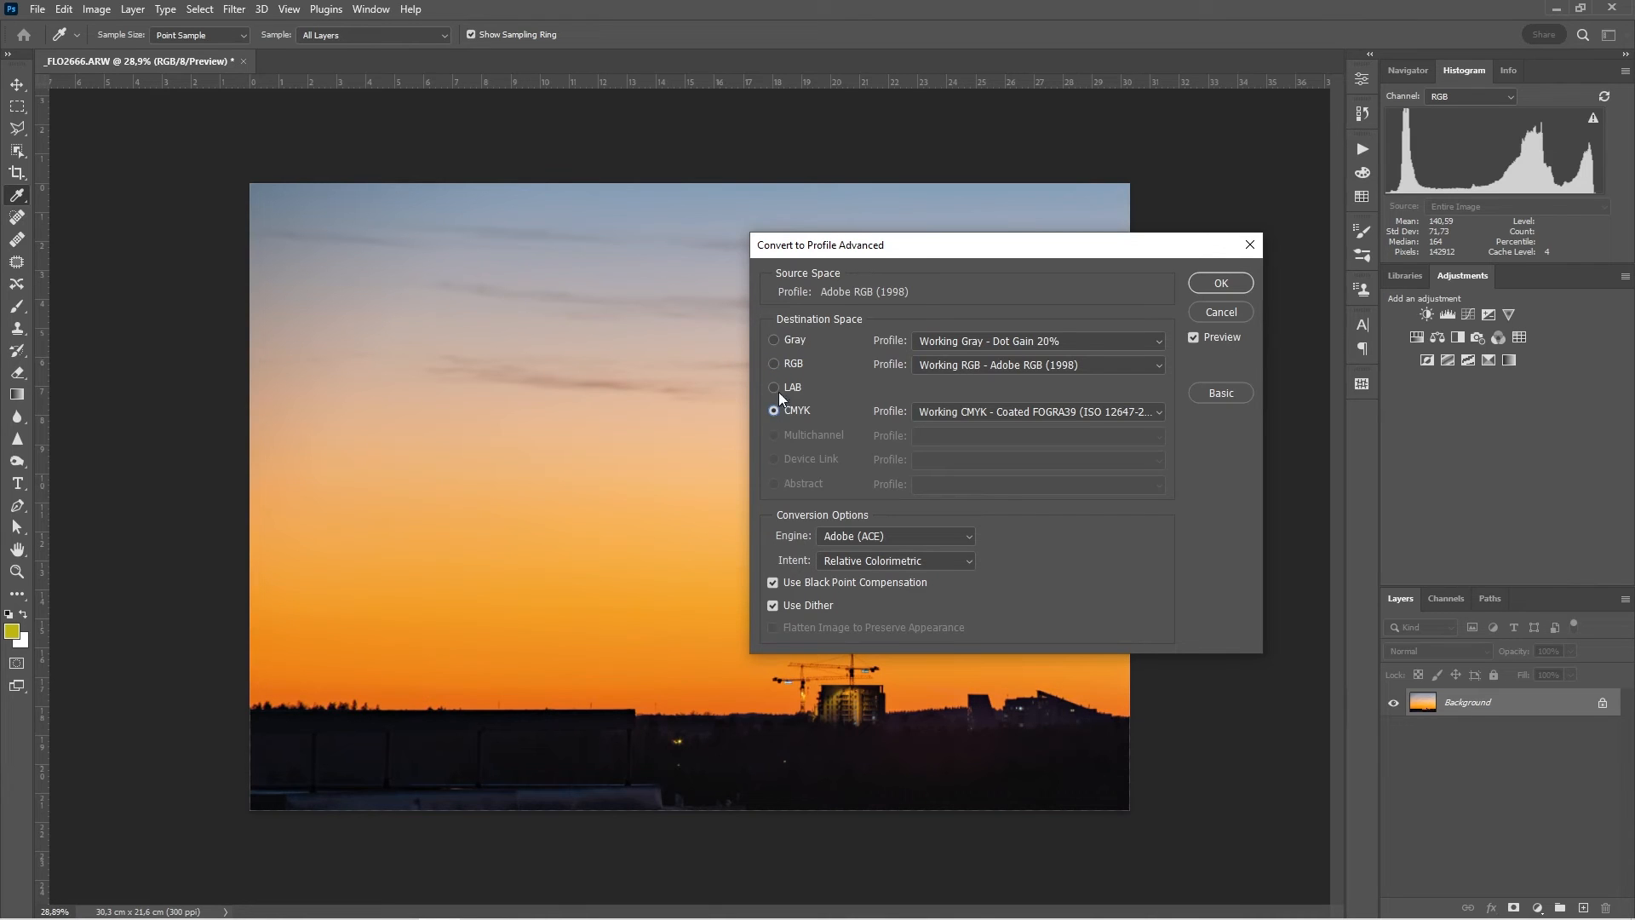
left_click(774, 362)
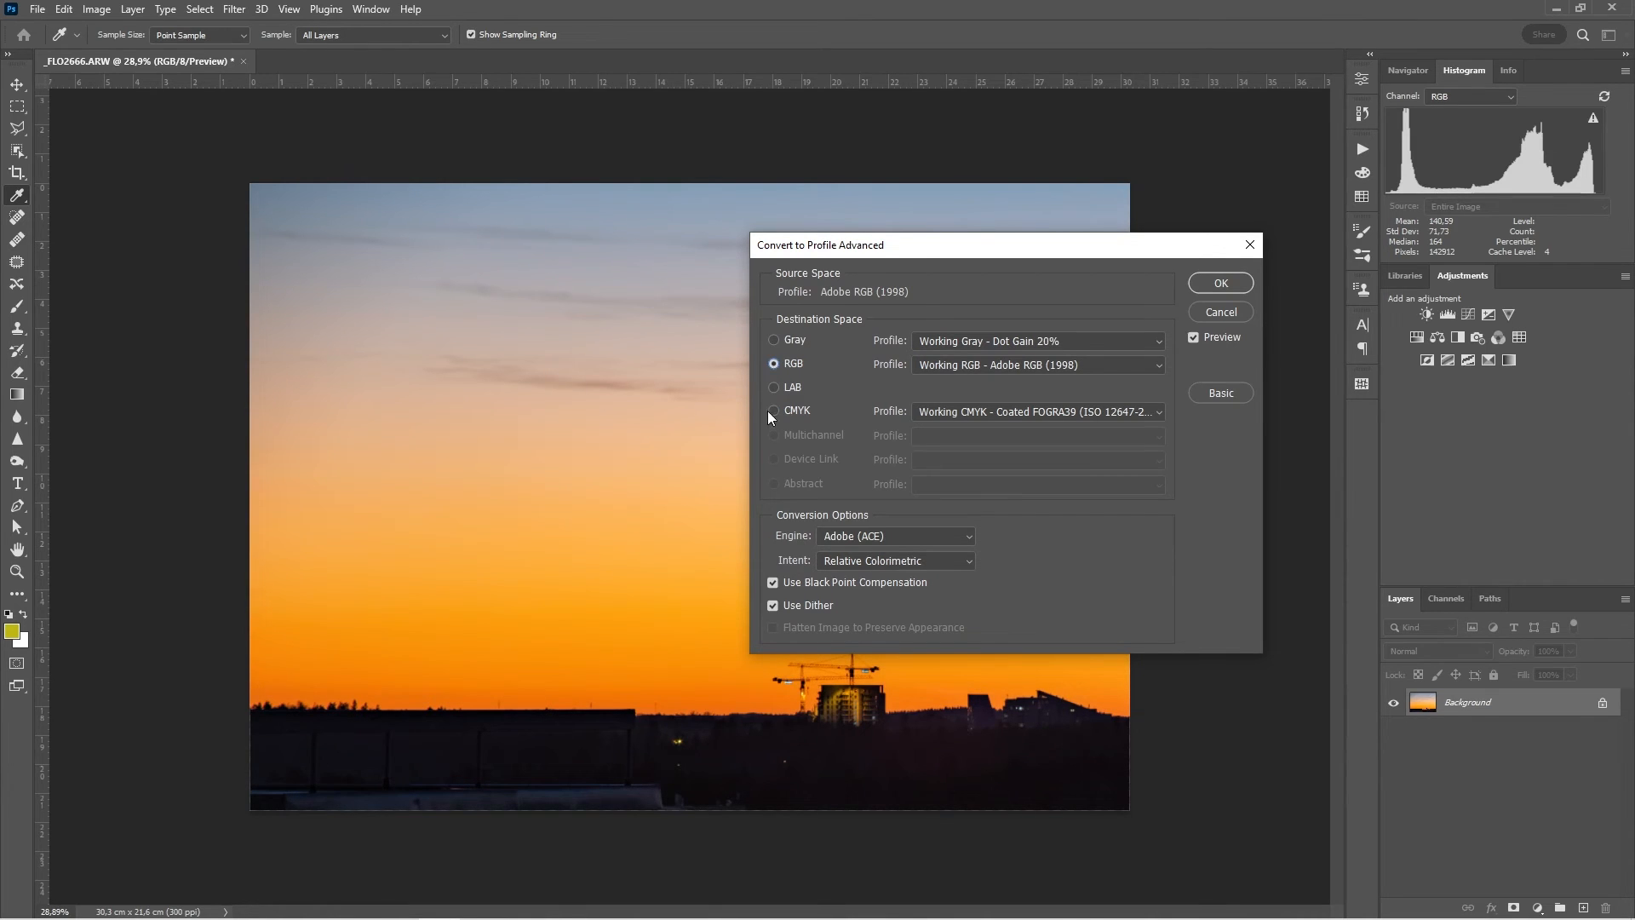
left_click(773, 410)
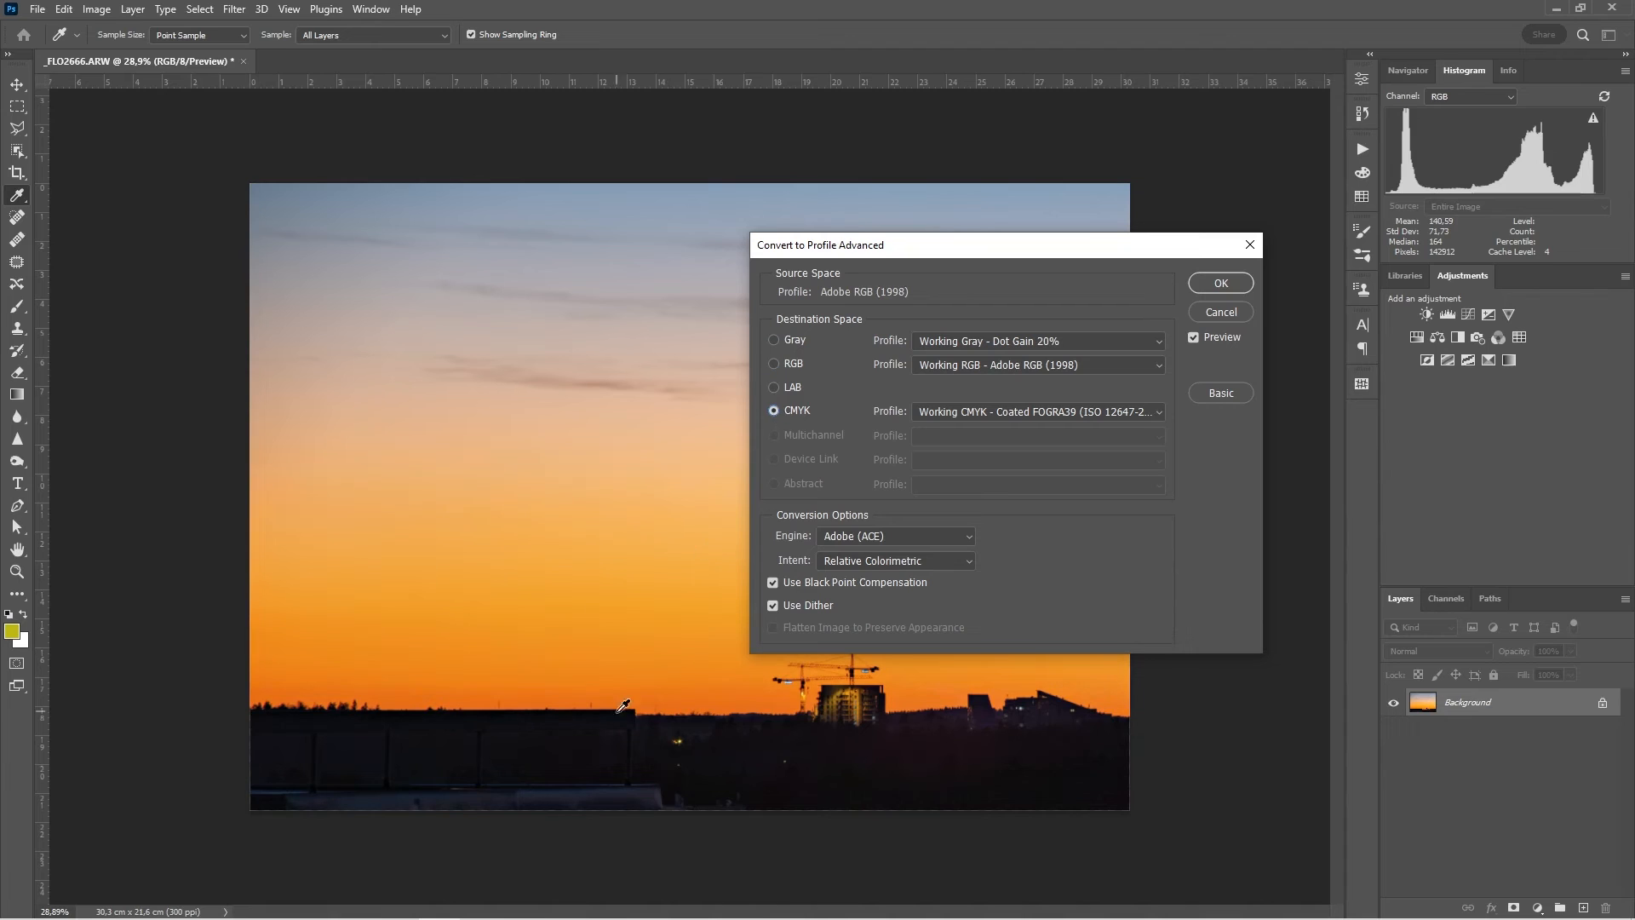
mouse_move(1046, 384)
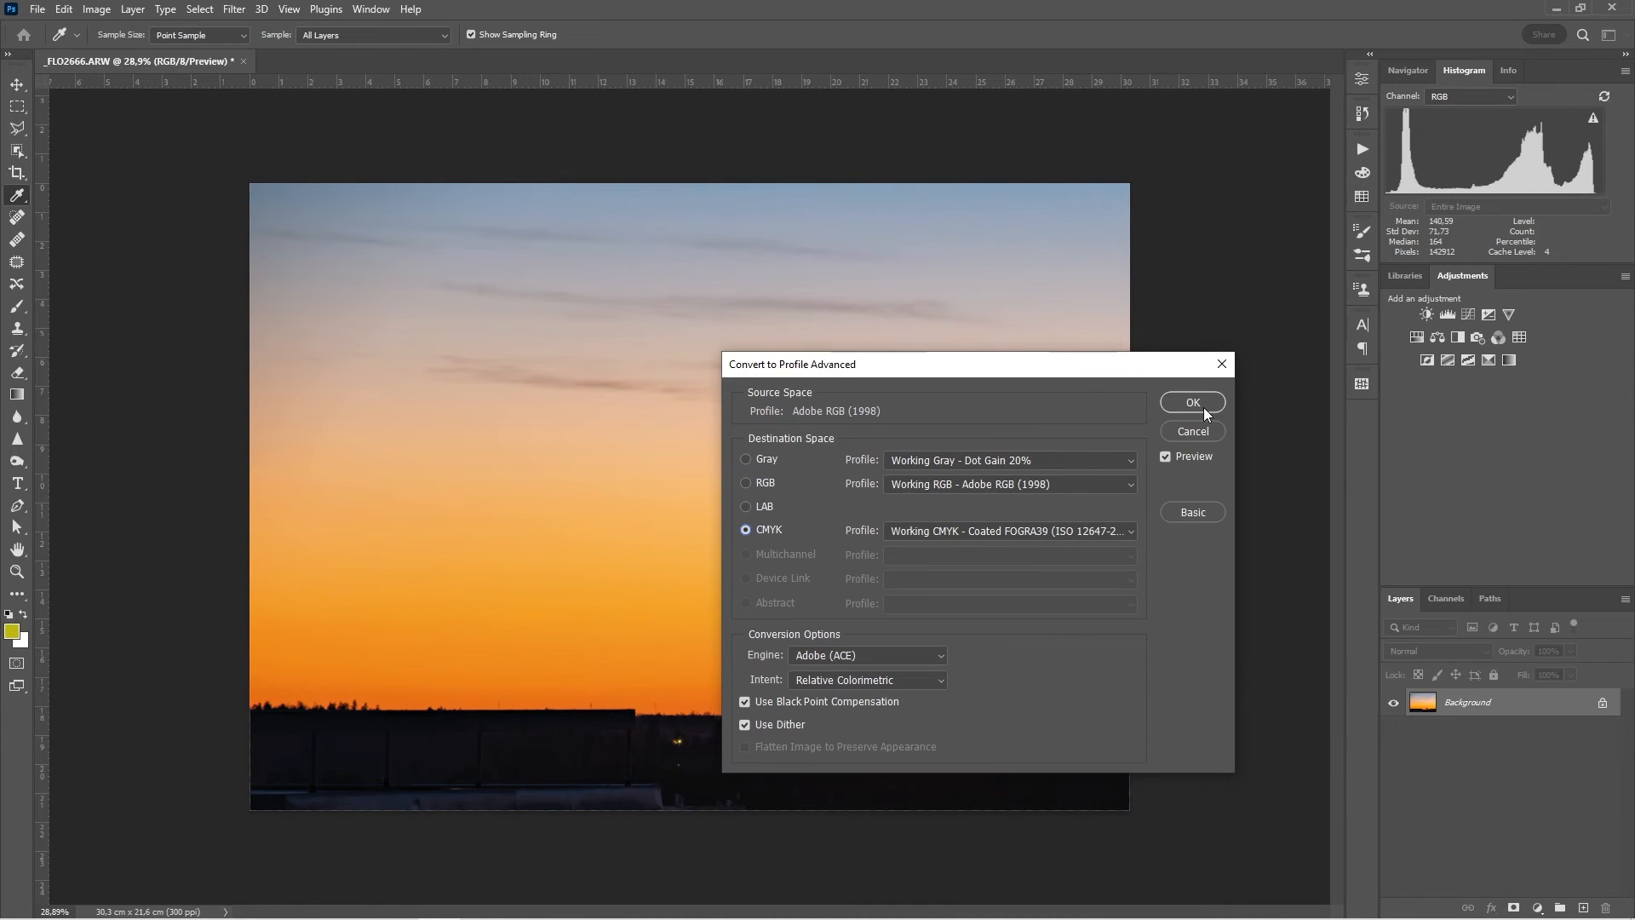
left_click(1191, 402)
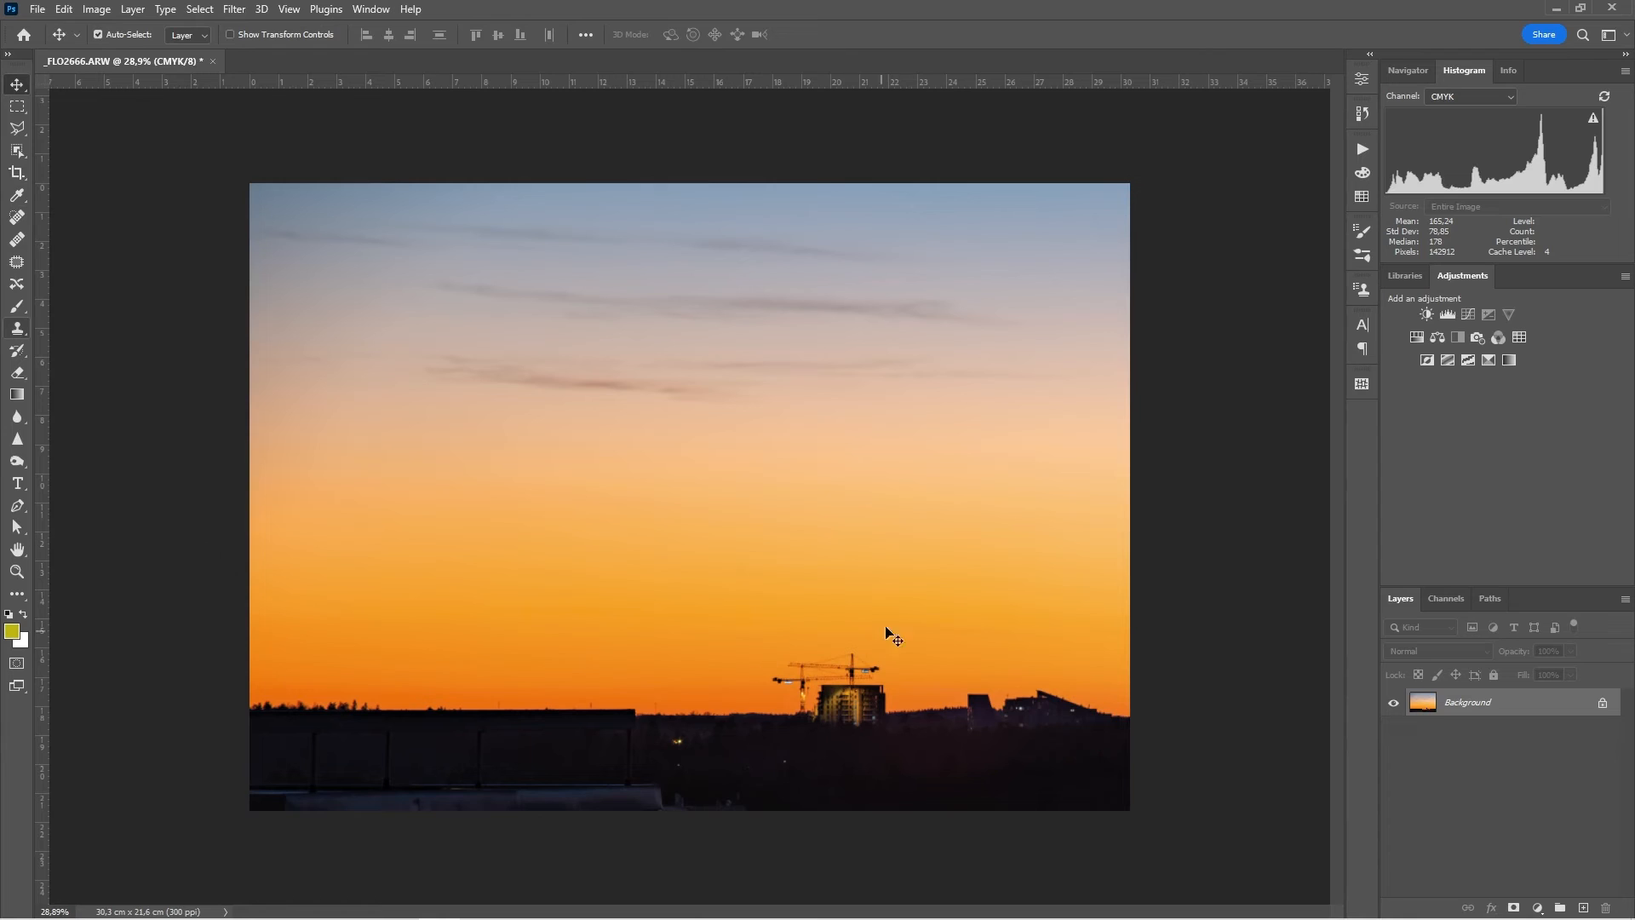
mouse_move(235, 101)
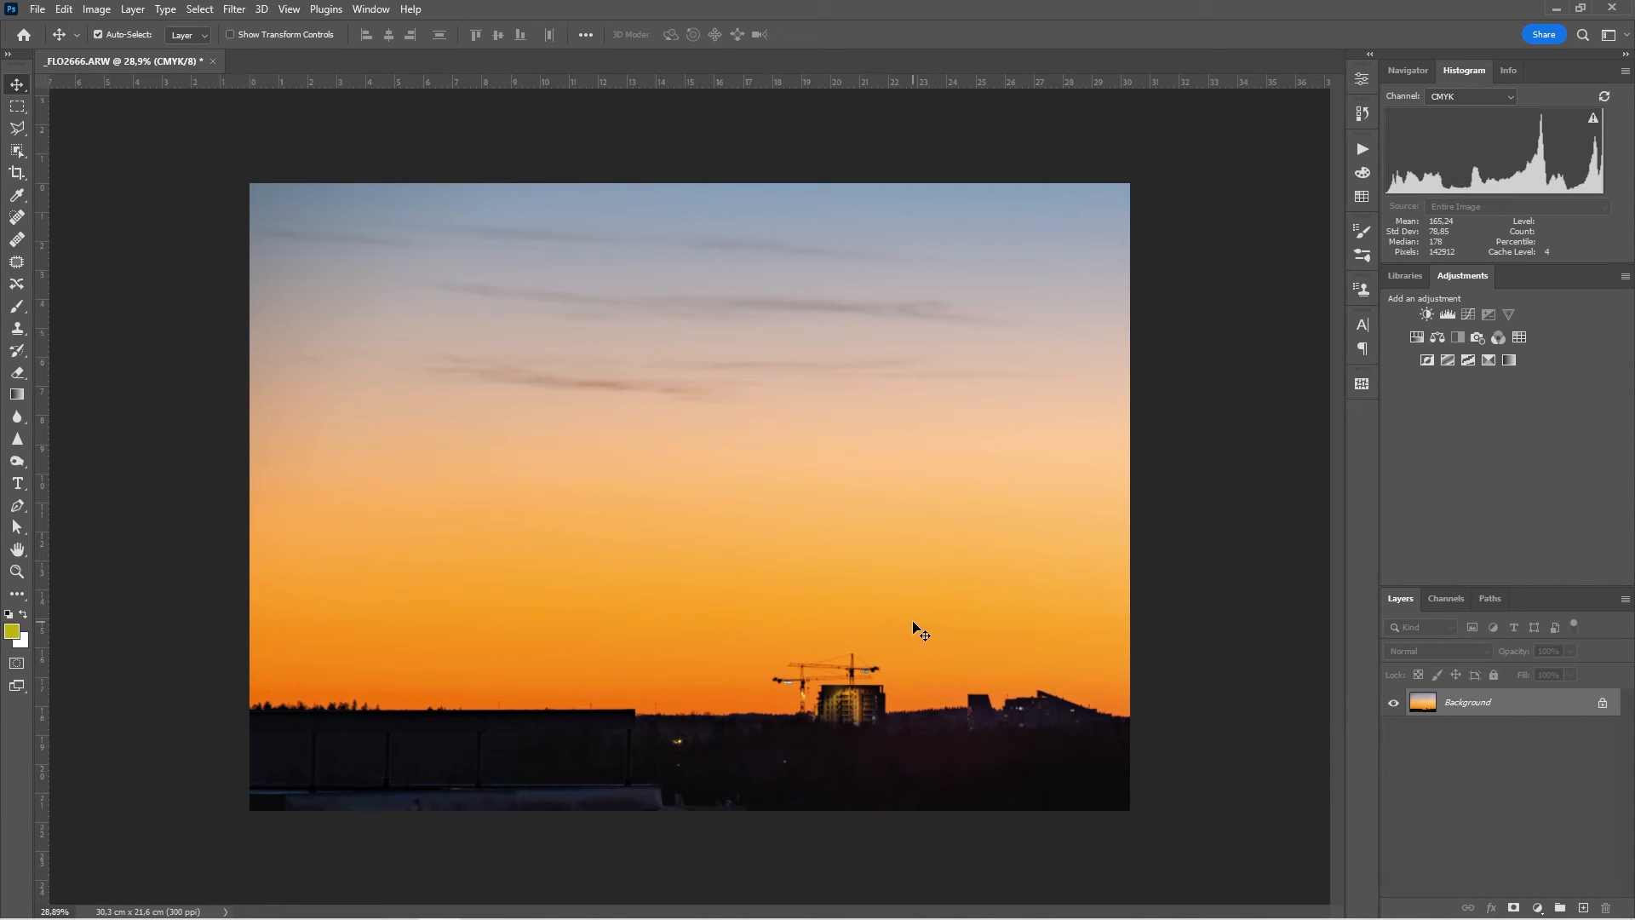
mouse_move(969, 757)
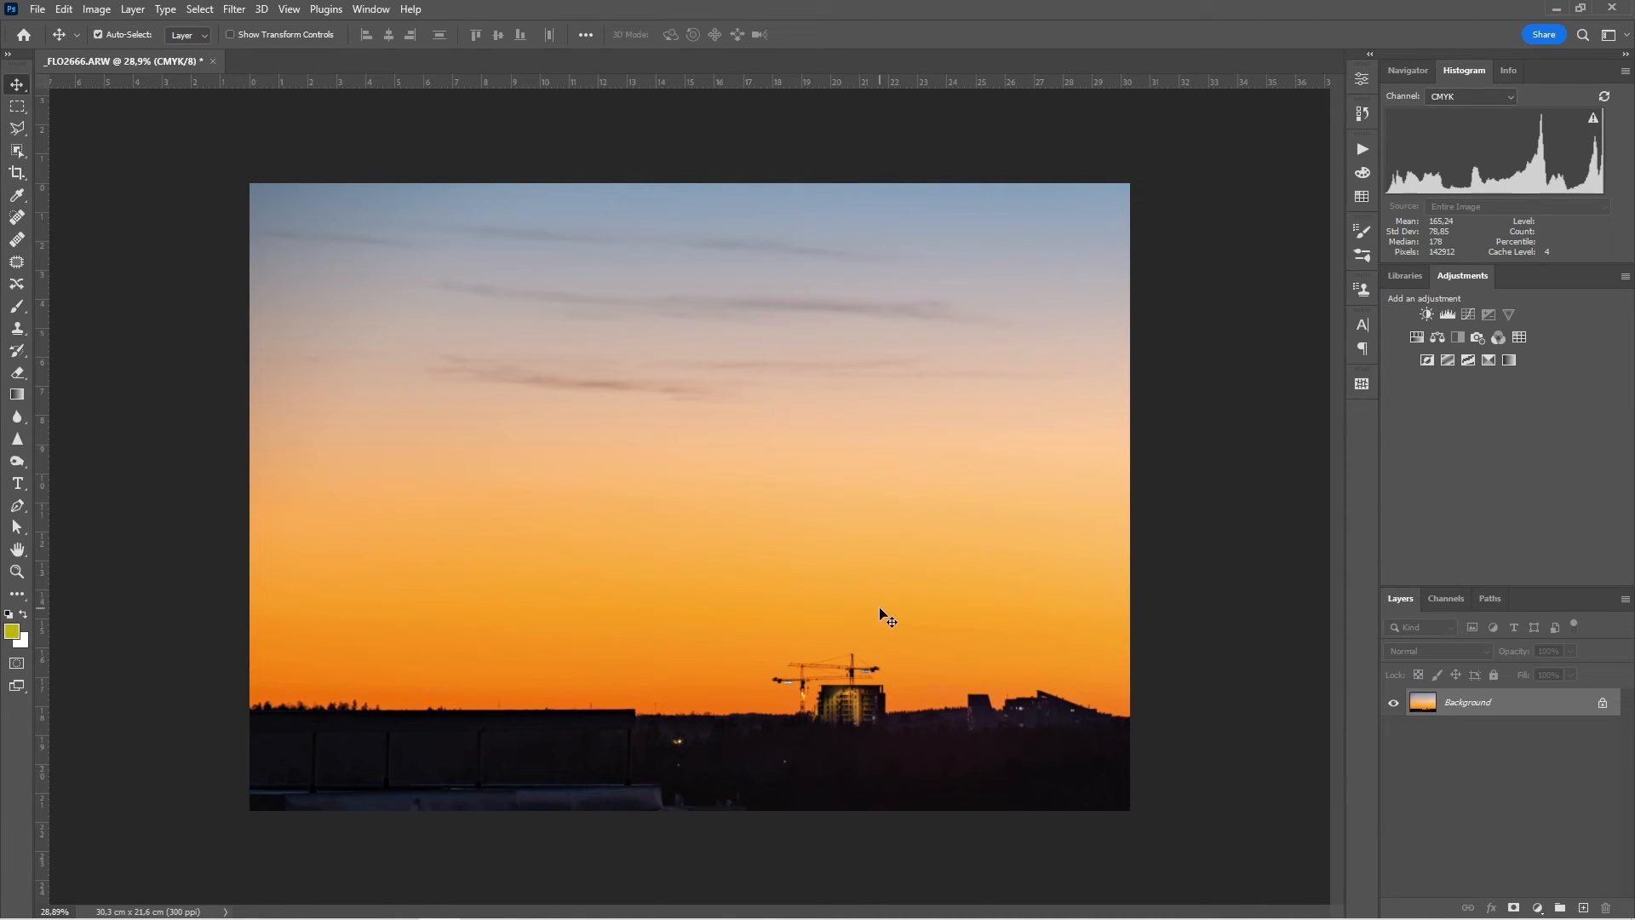
mouse_move(889, 625)
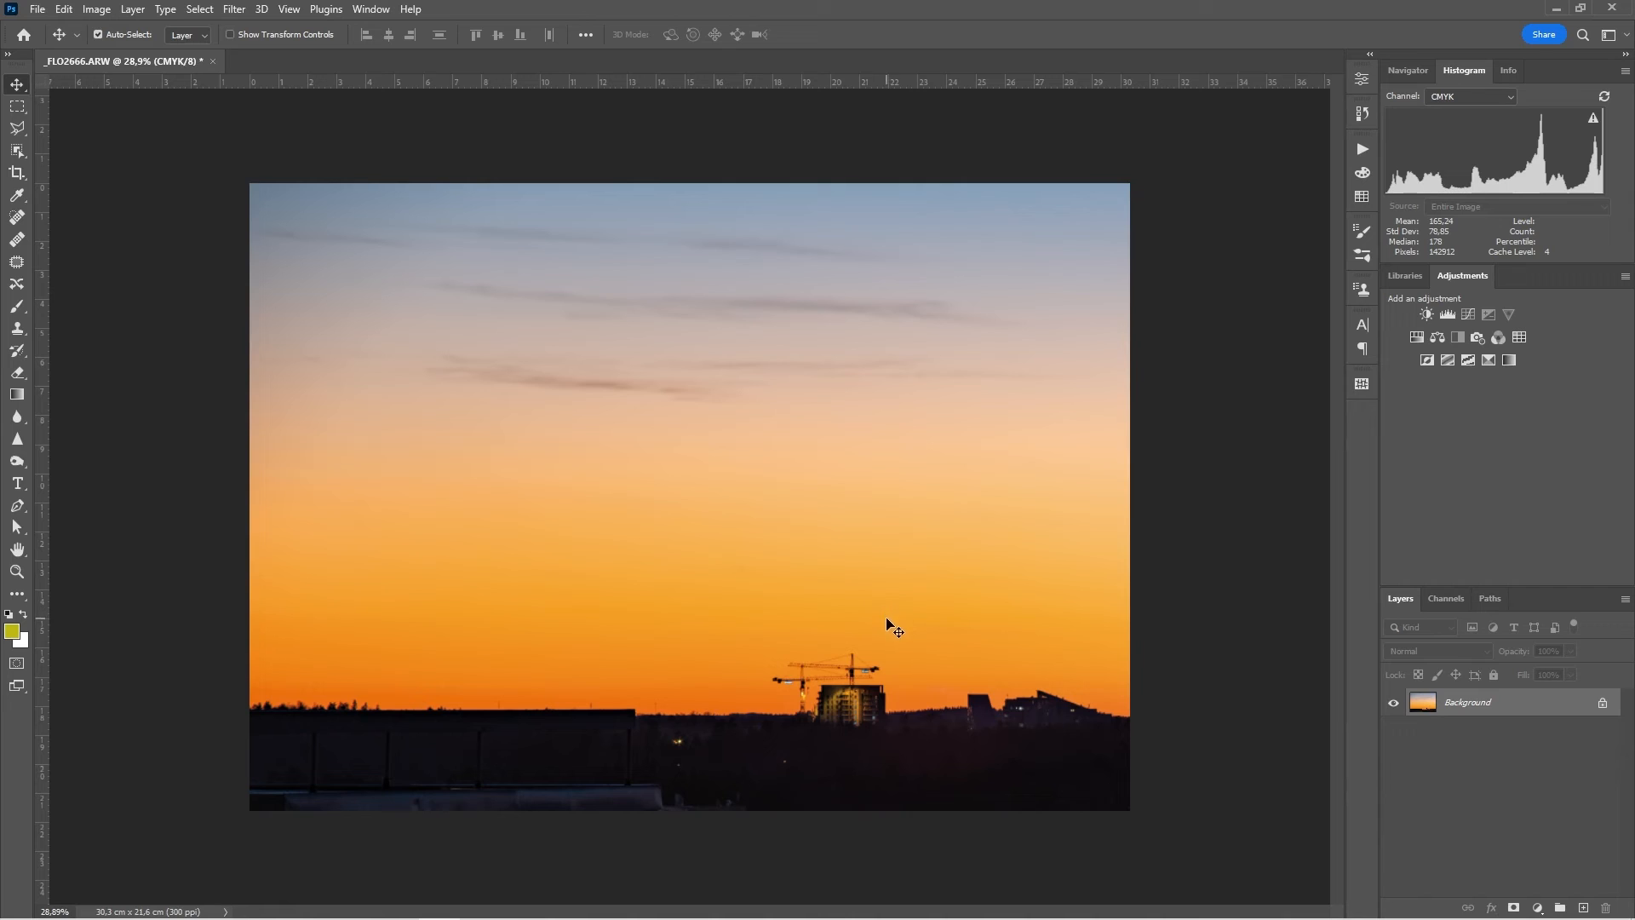
mouse_move(933, 770)
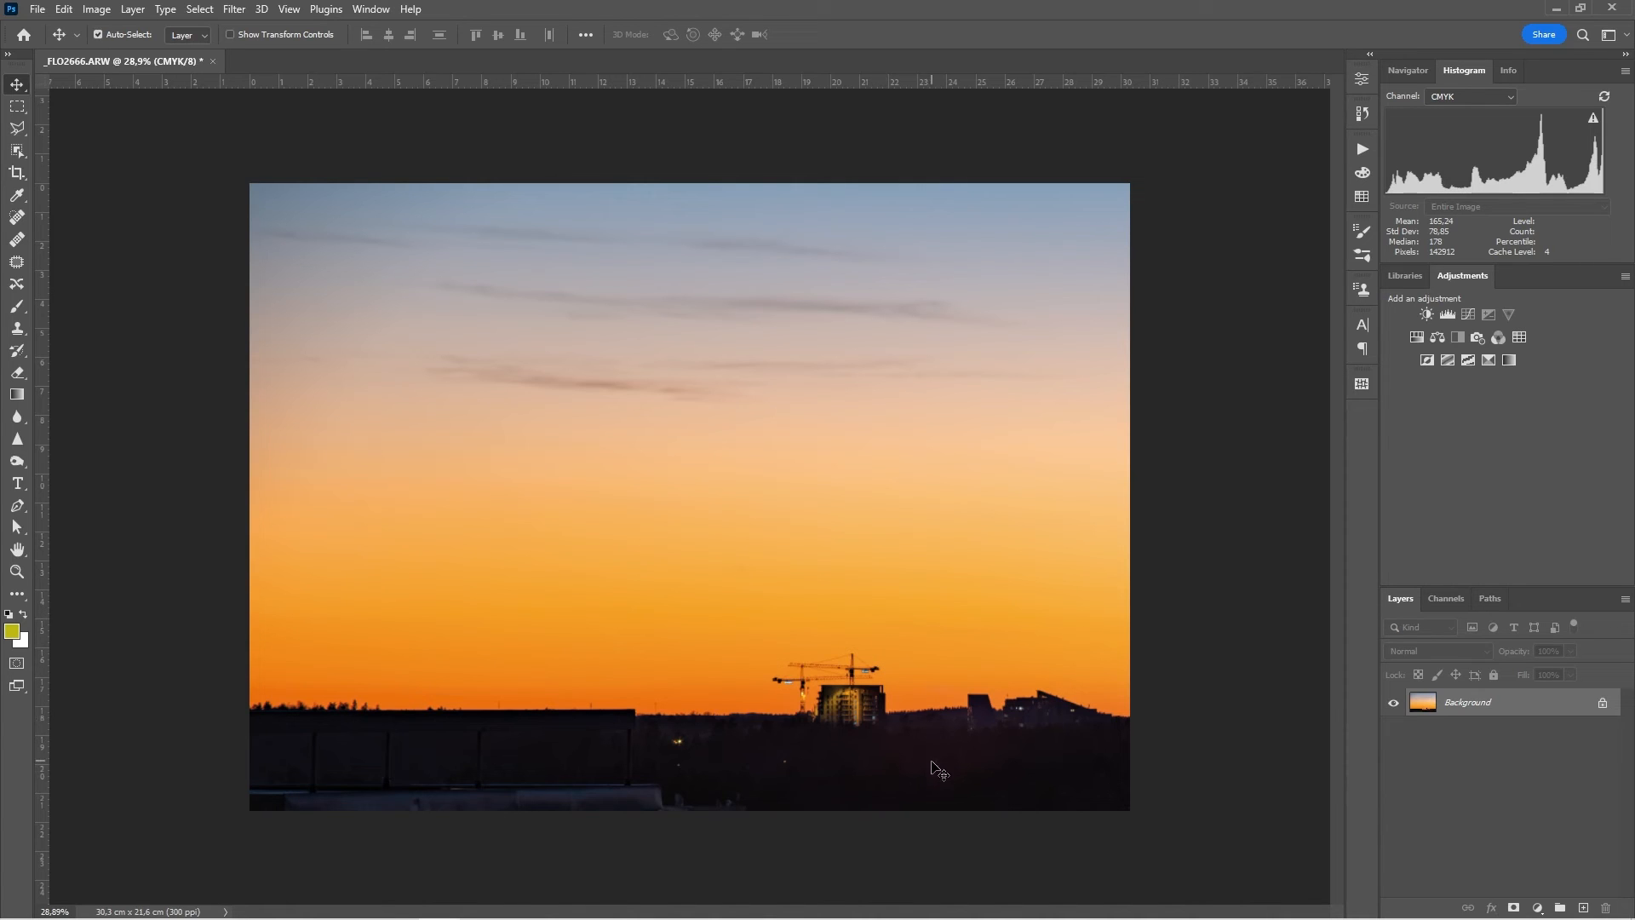
mouse_move(792, 603)
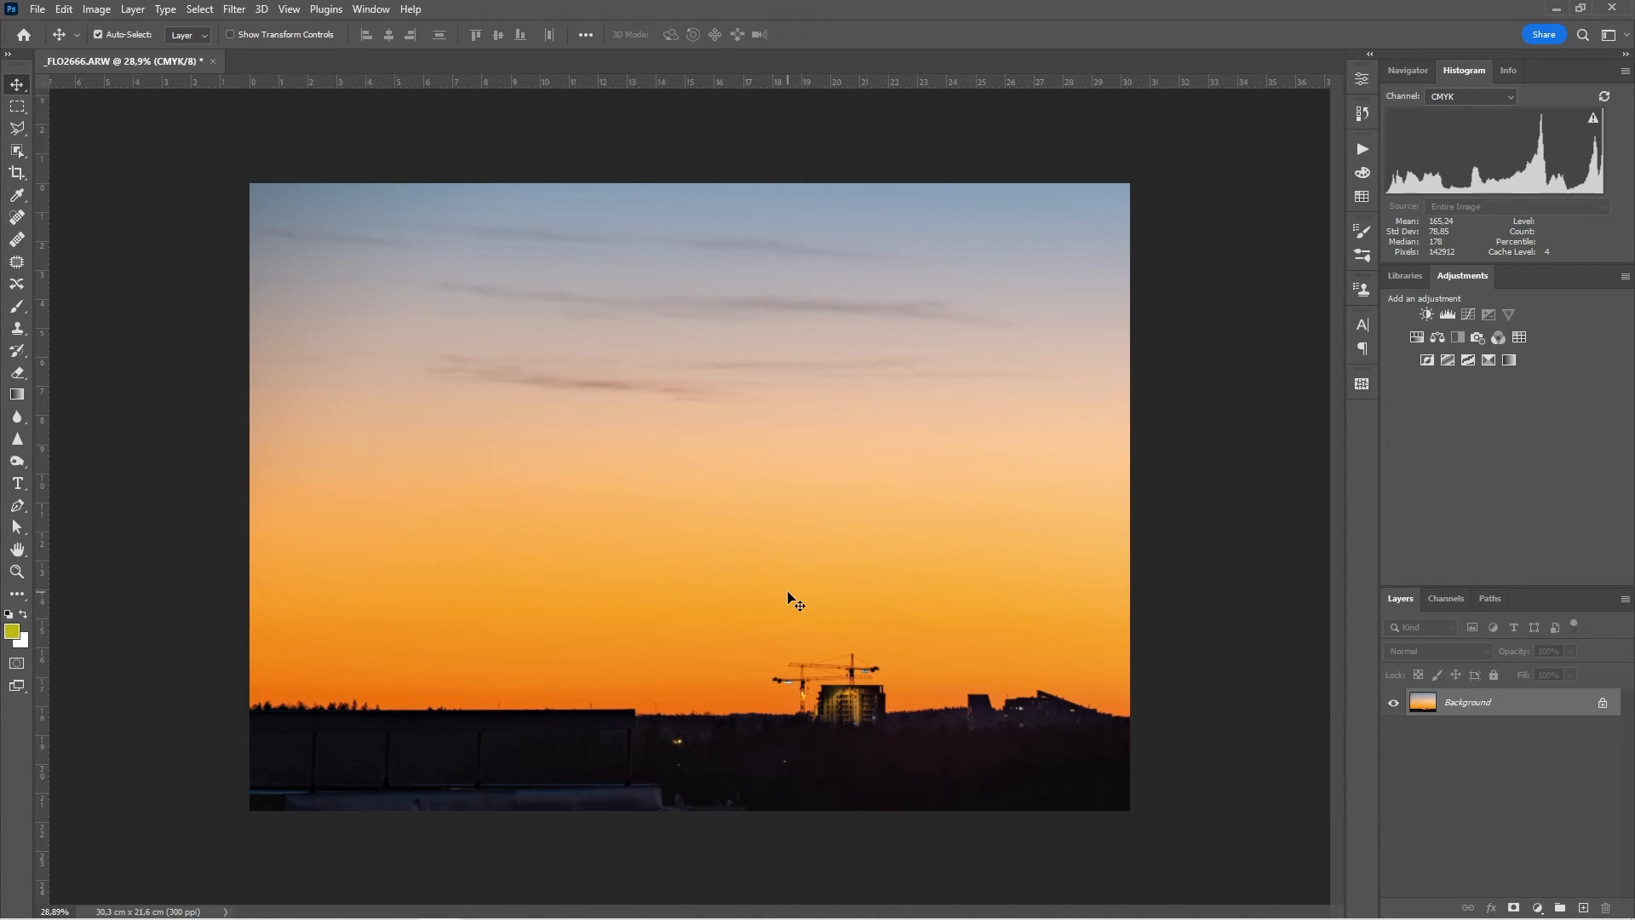
mouse_move(1357, 12)
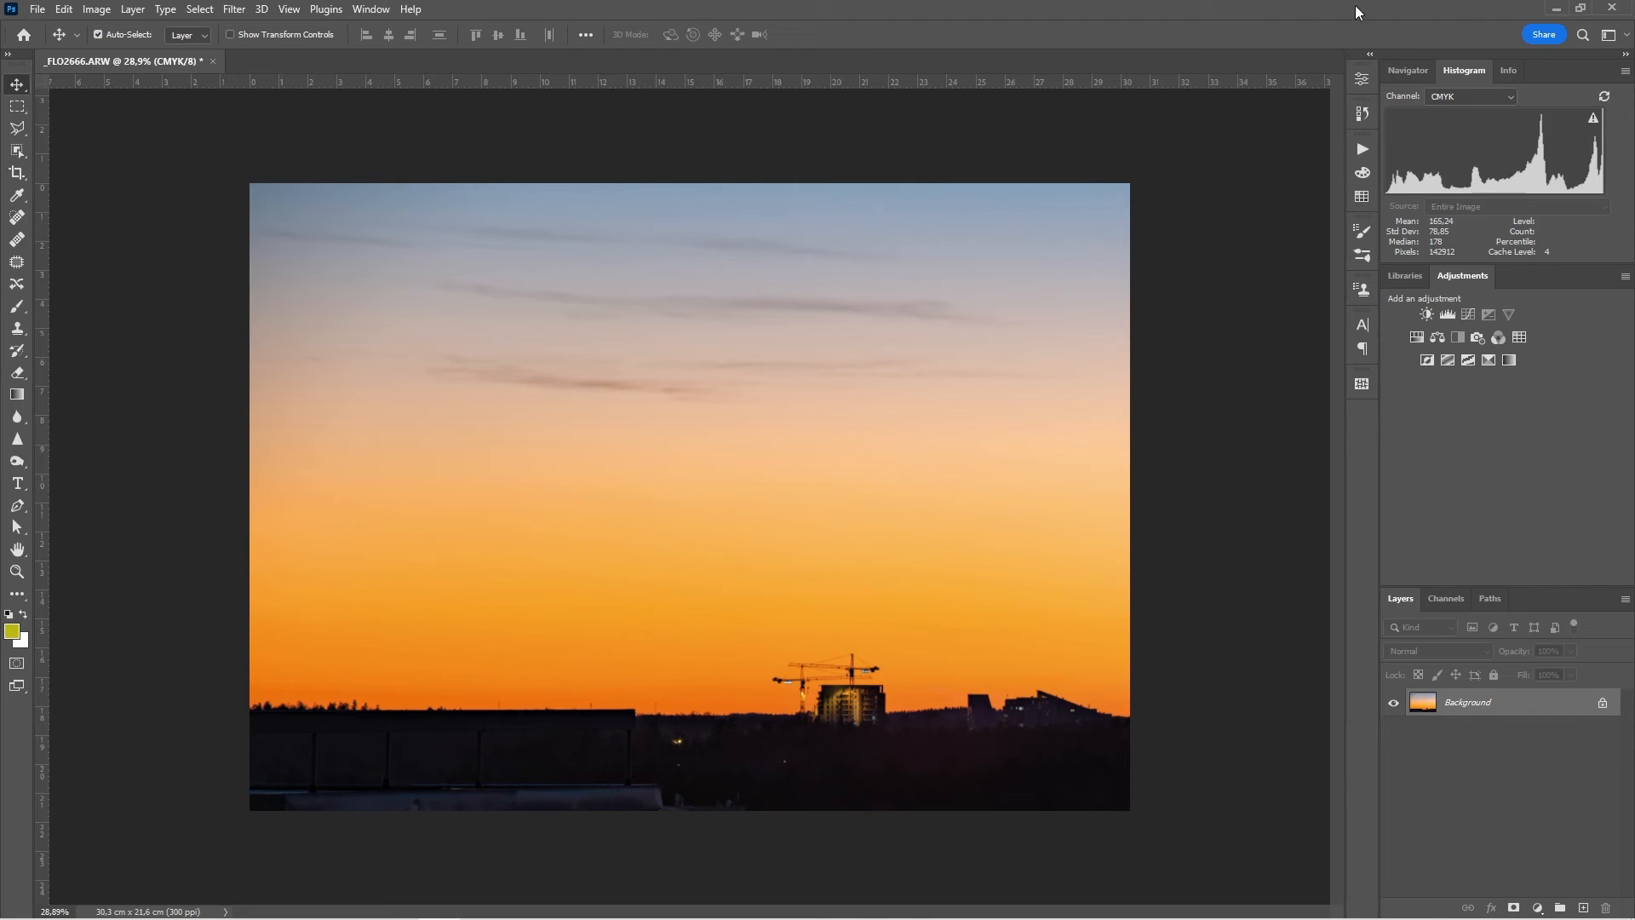
Step: Set the Info panel's first sampler readout to Total Ink
left_click(1507, 69)
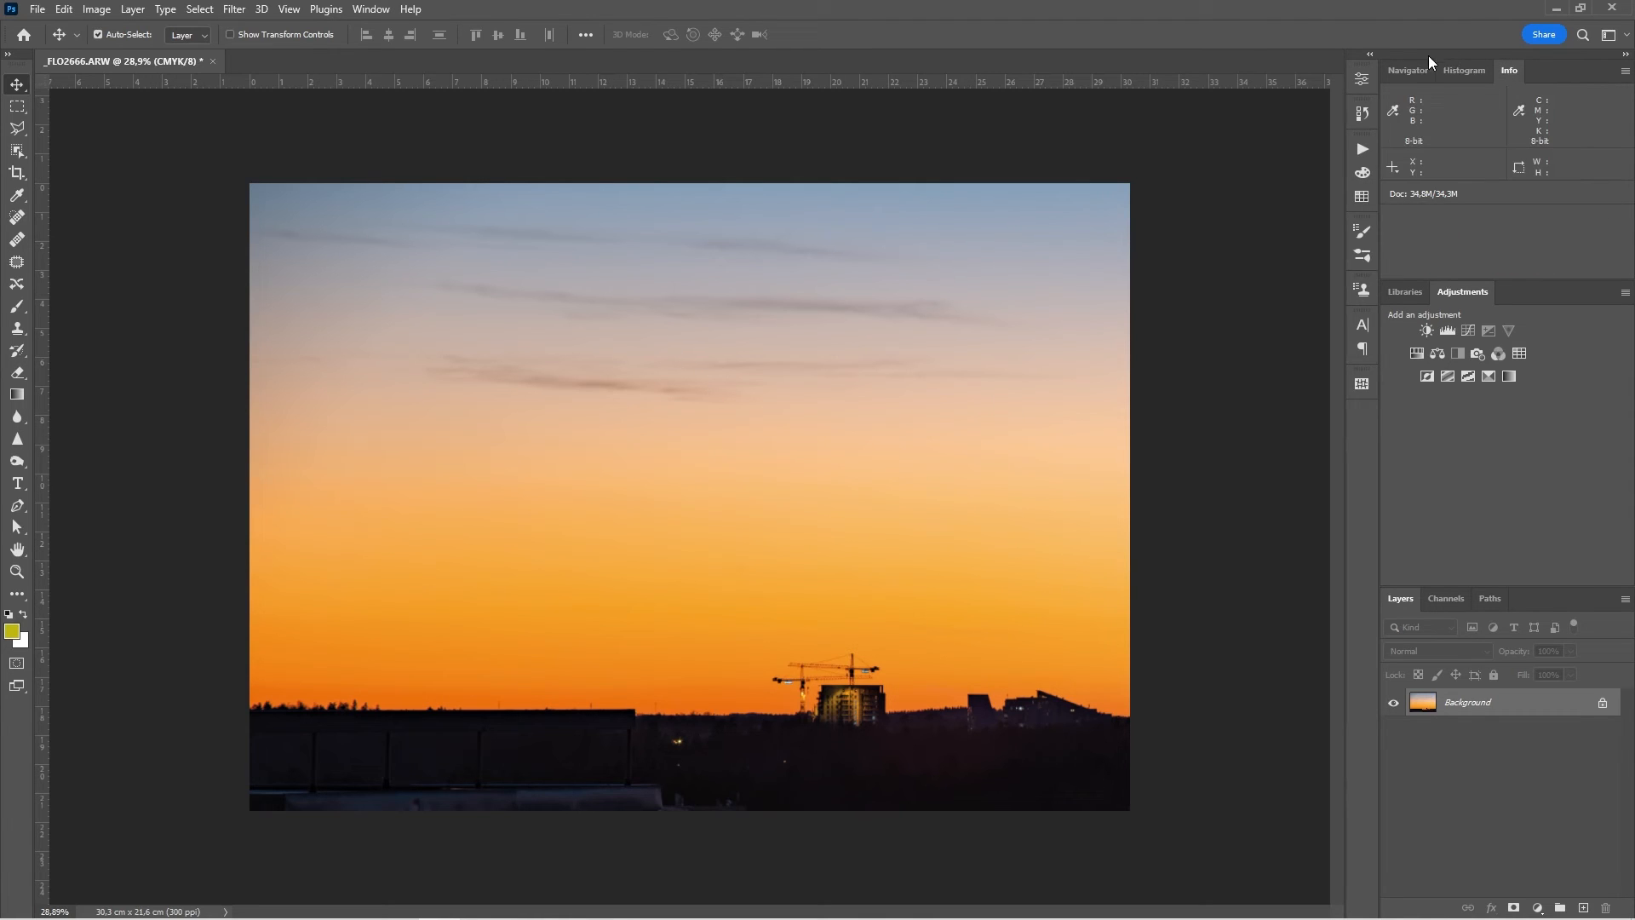
mouse_move(1400, 121)
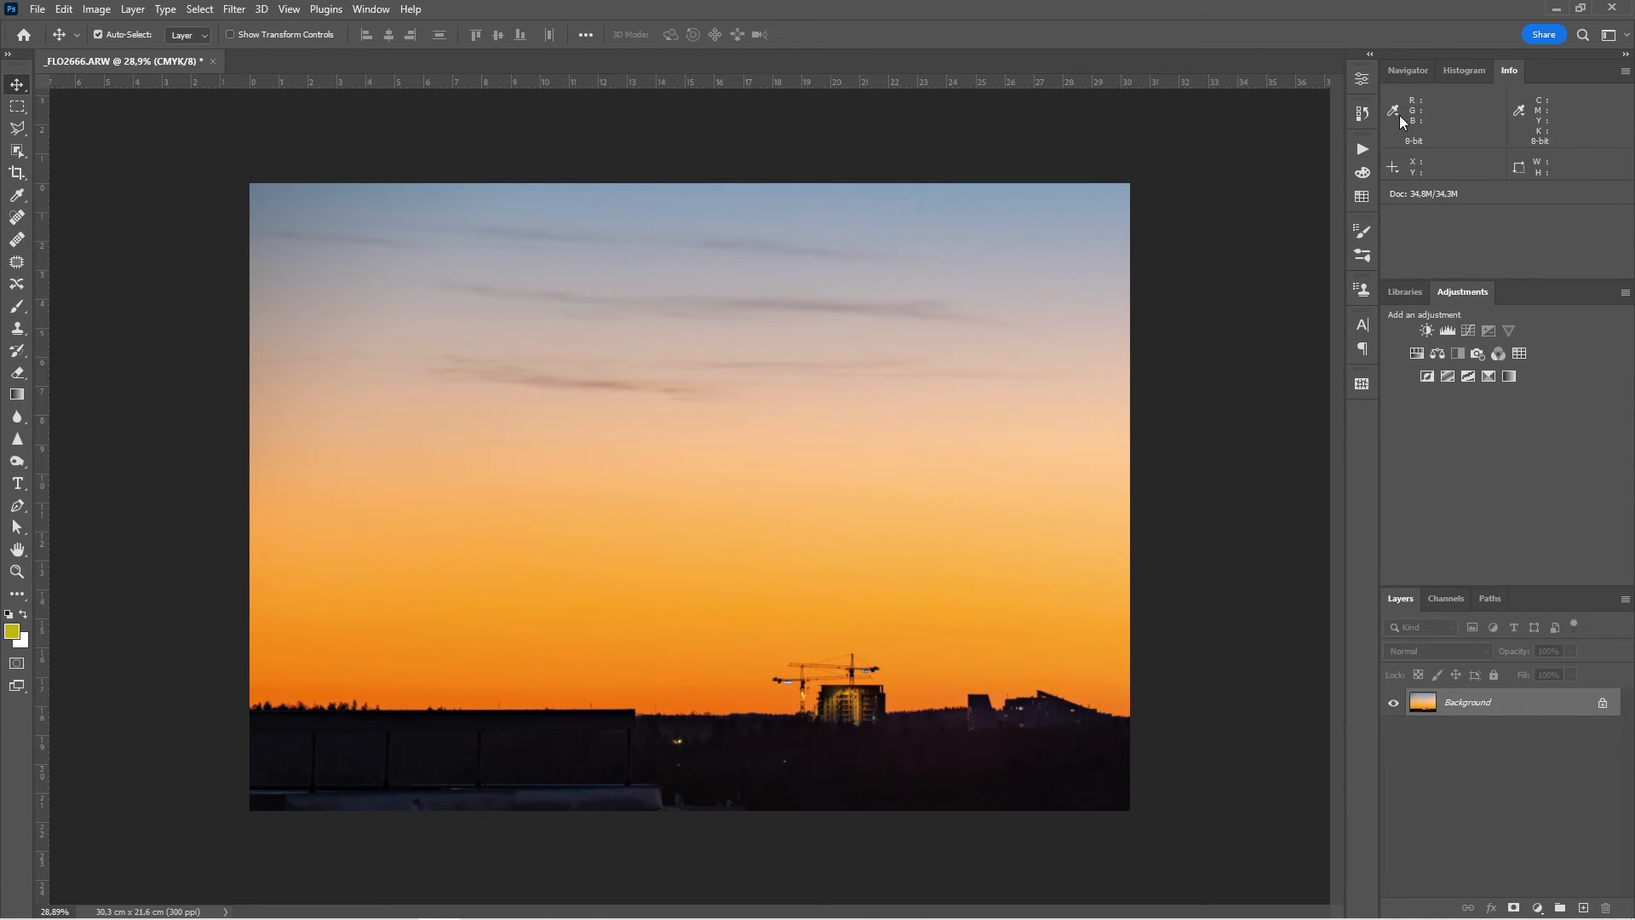
left_click(1395, 110)
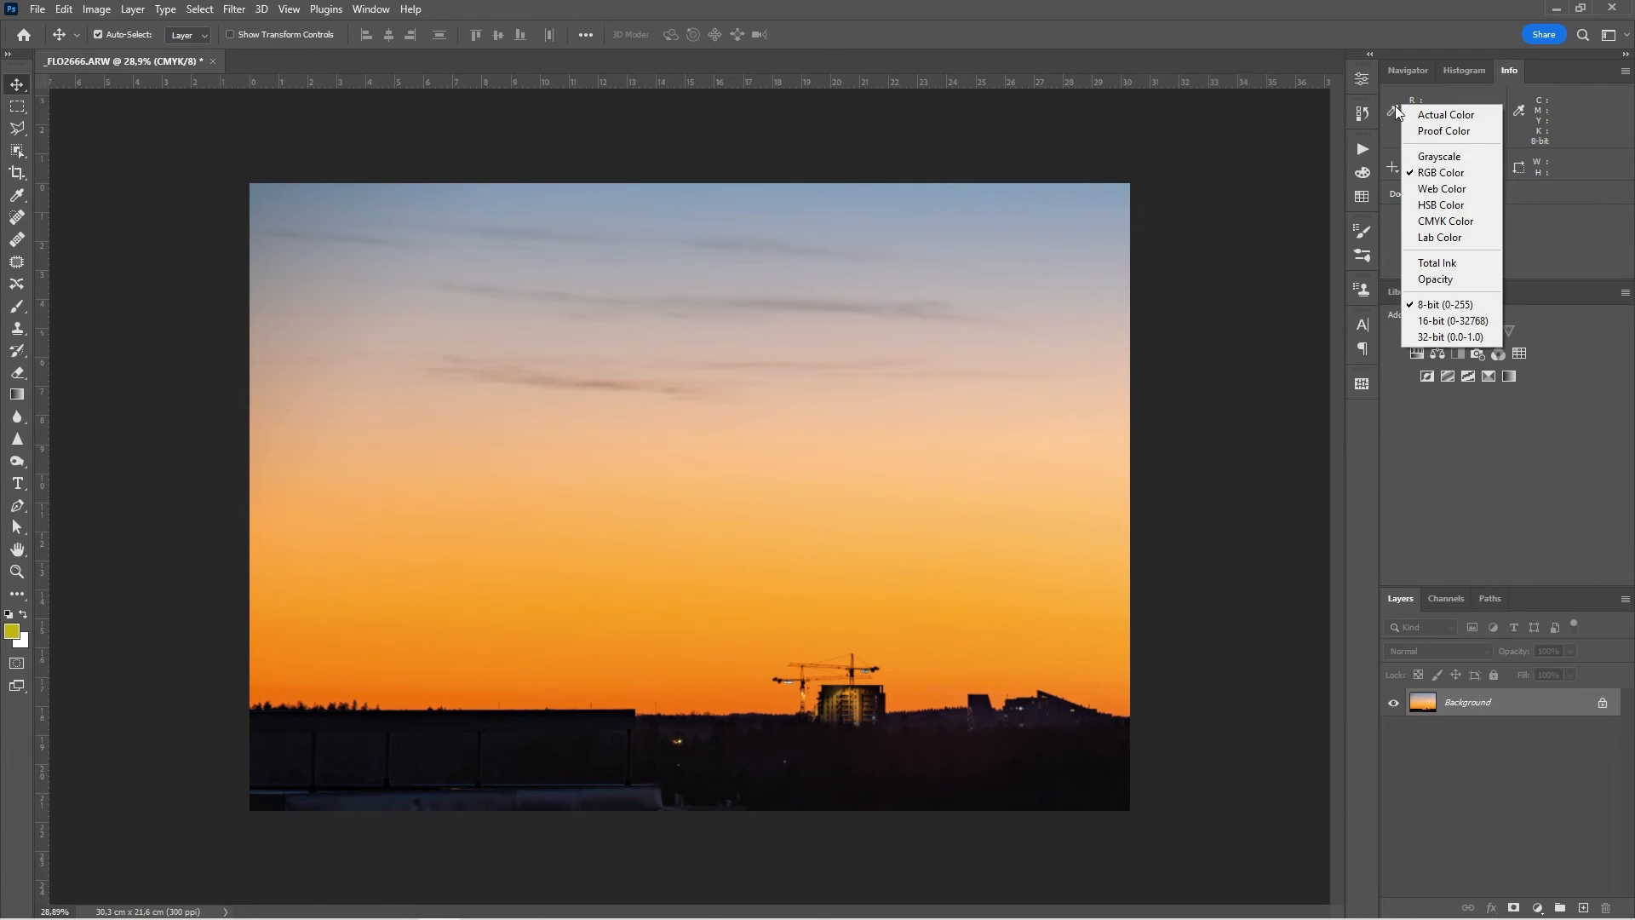
mouse_move(1450, 262)
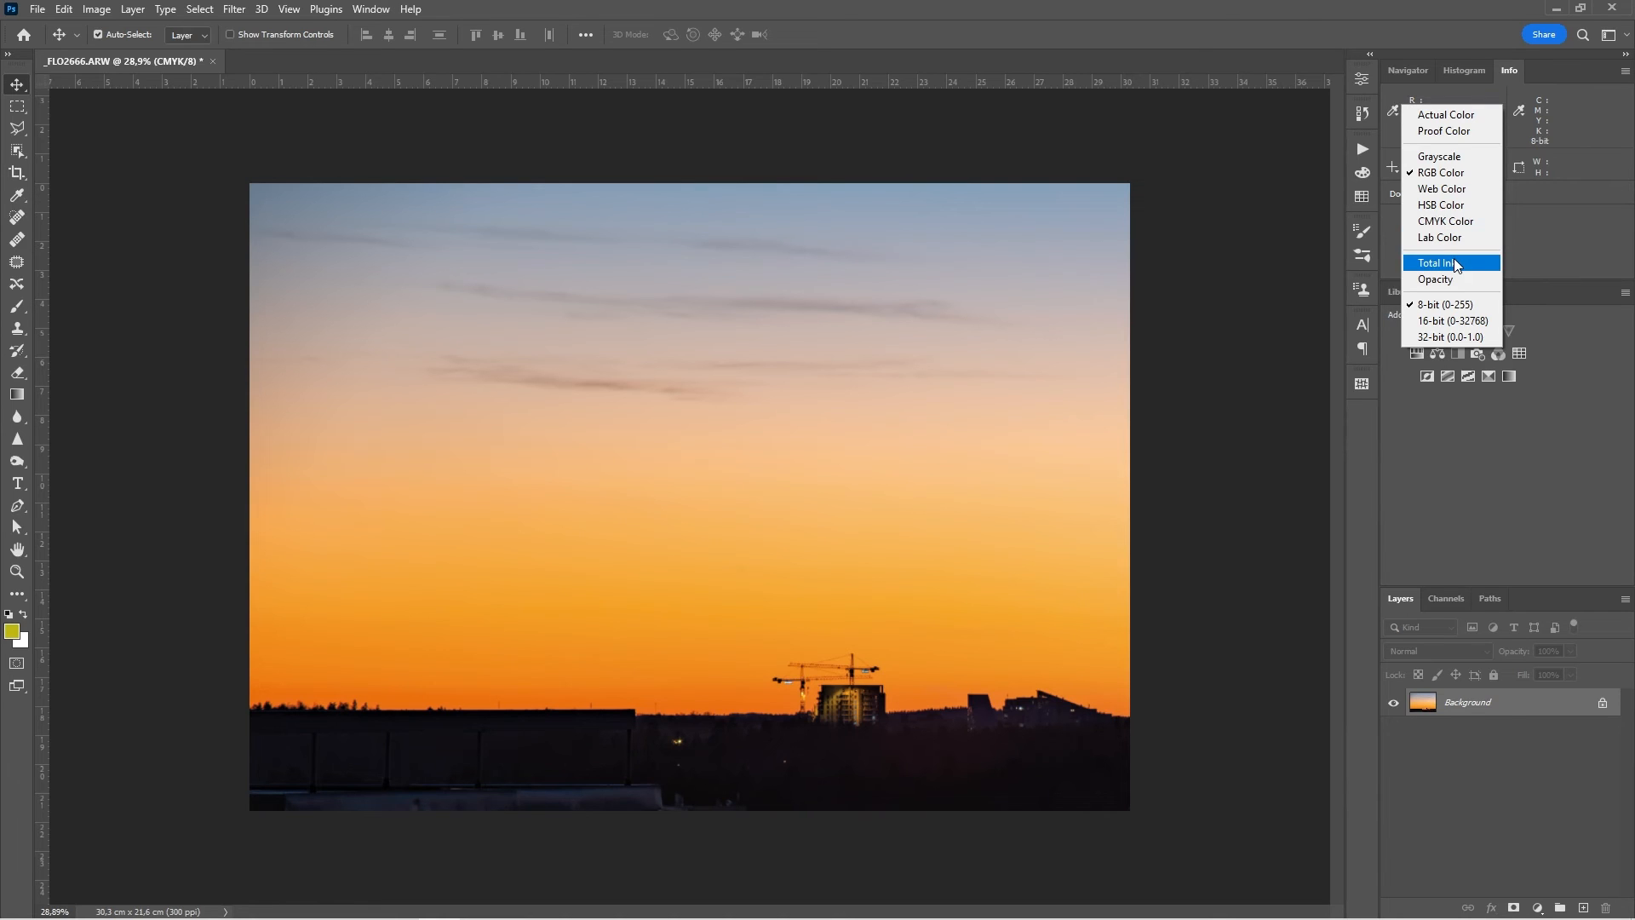
left_click(1438, 262)
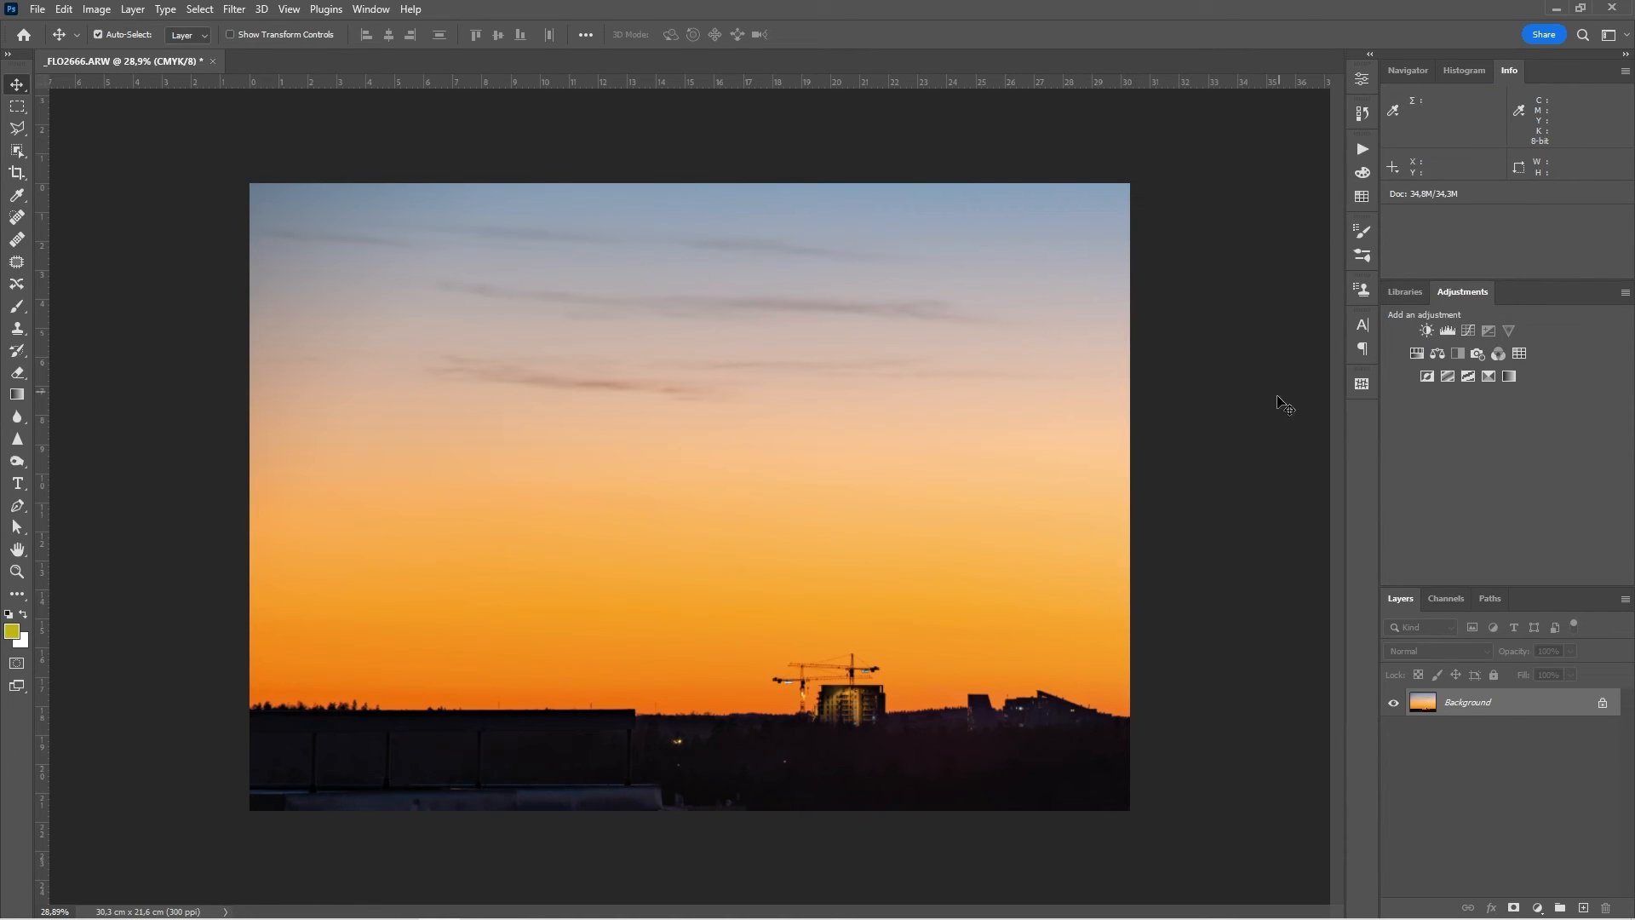
mouse_move(1215, 782)
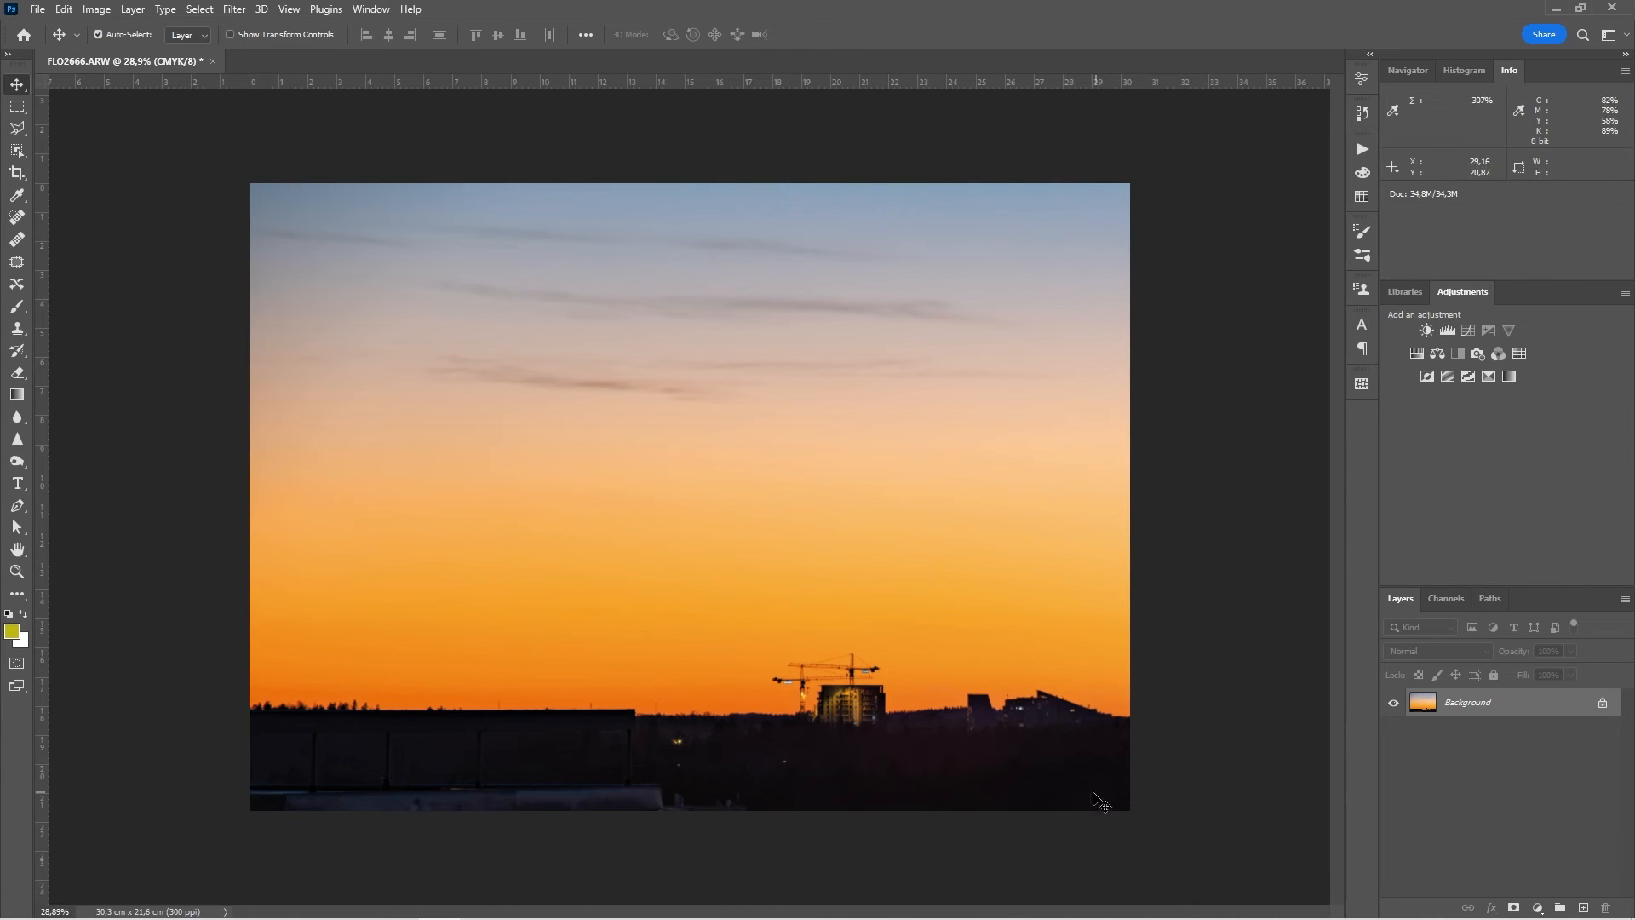
mouse_move(1075, 782)
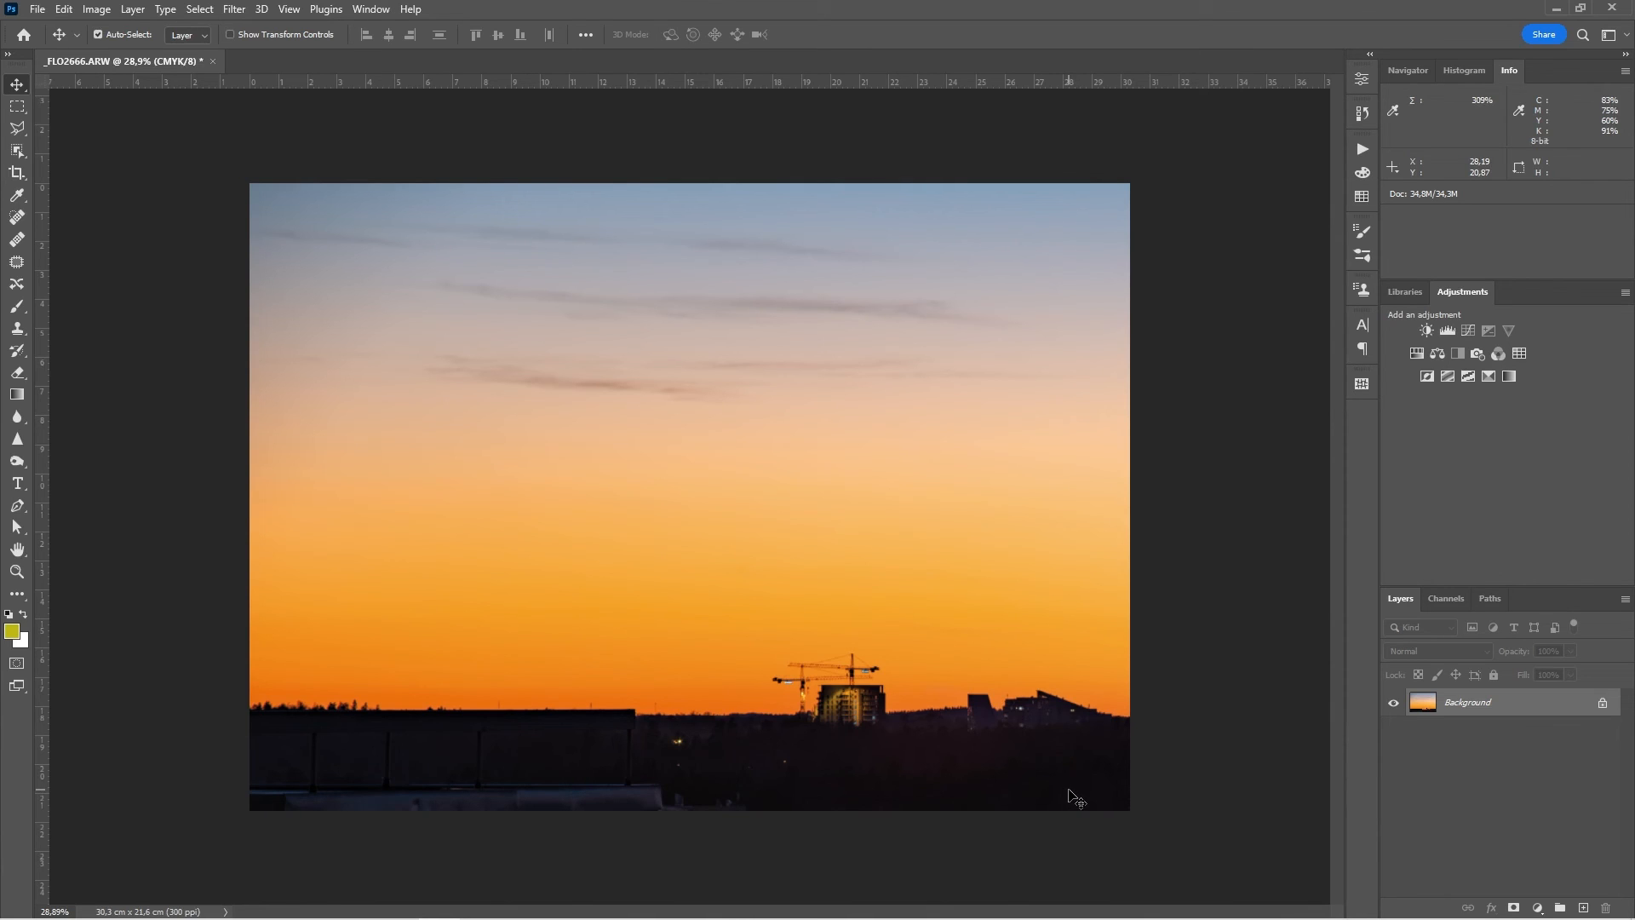
mouse_move(1031, 797)
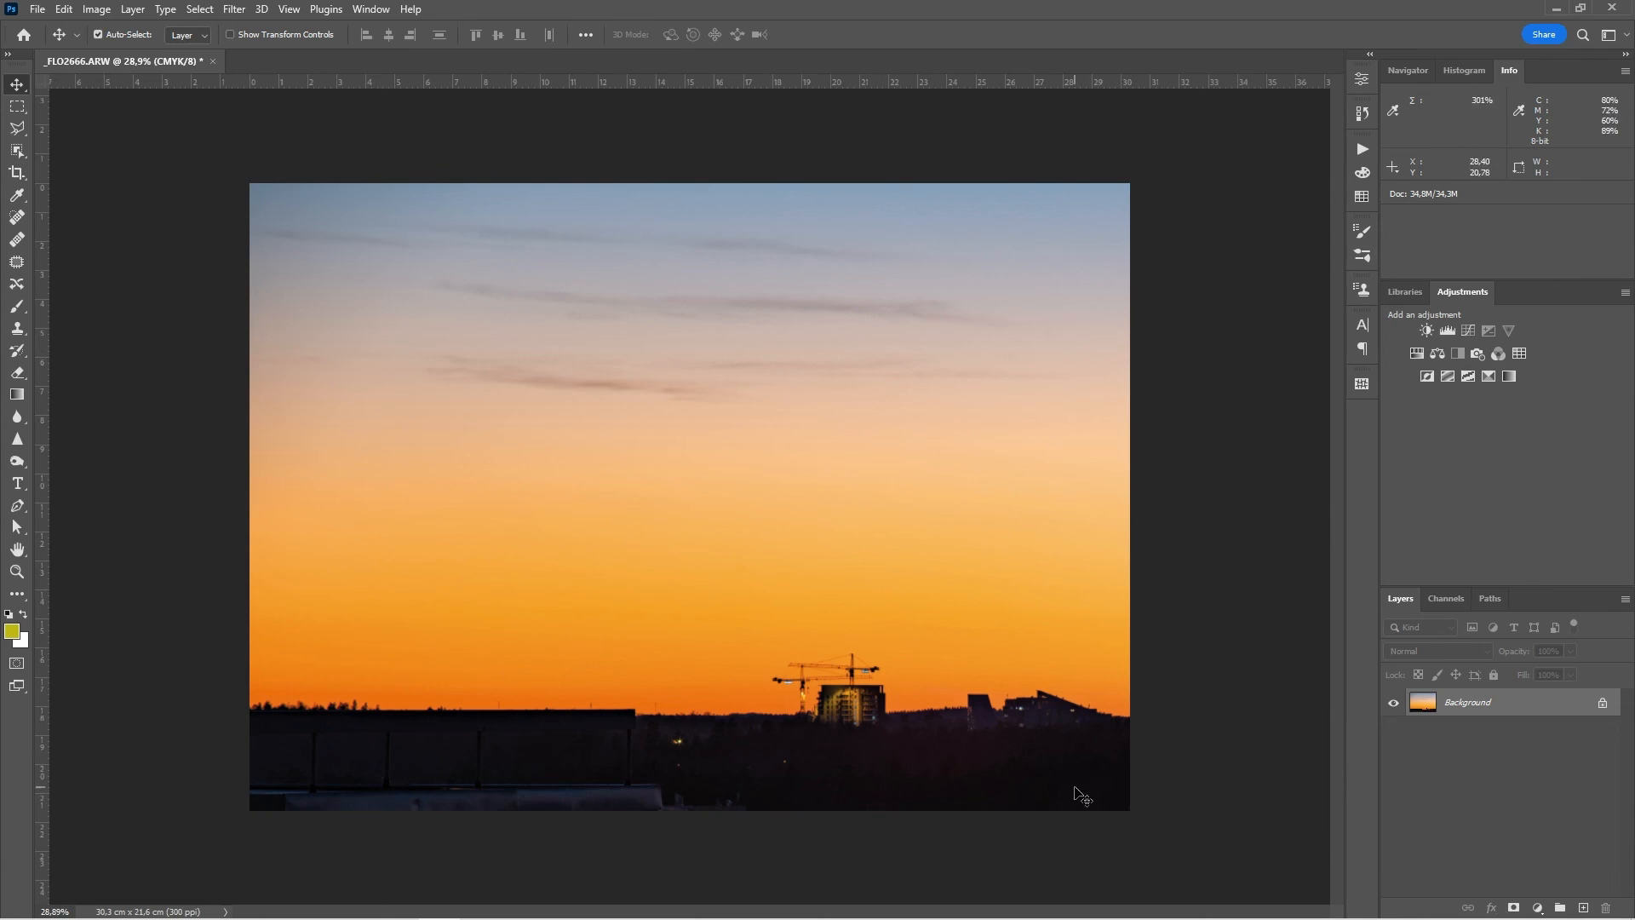
mouse_move(869, 511)
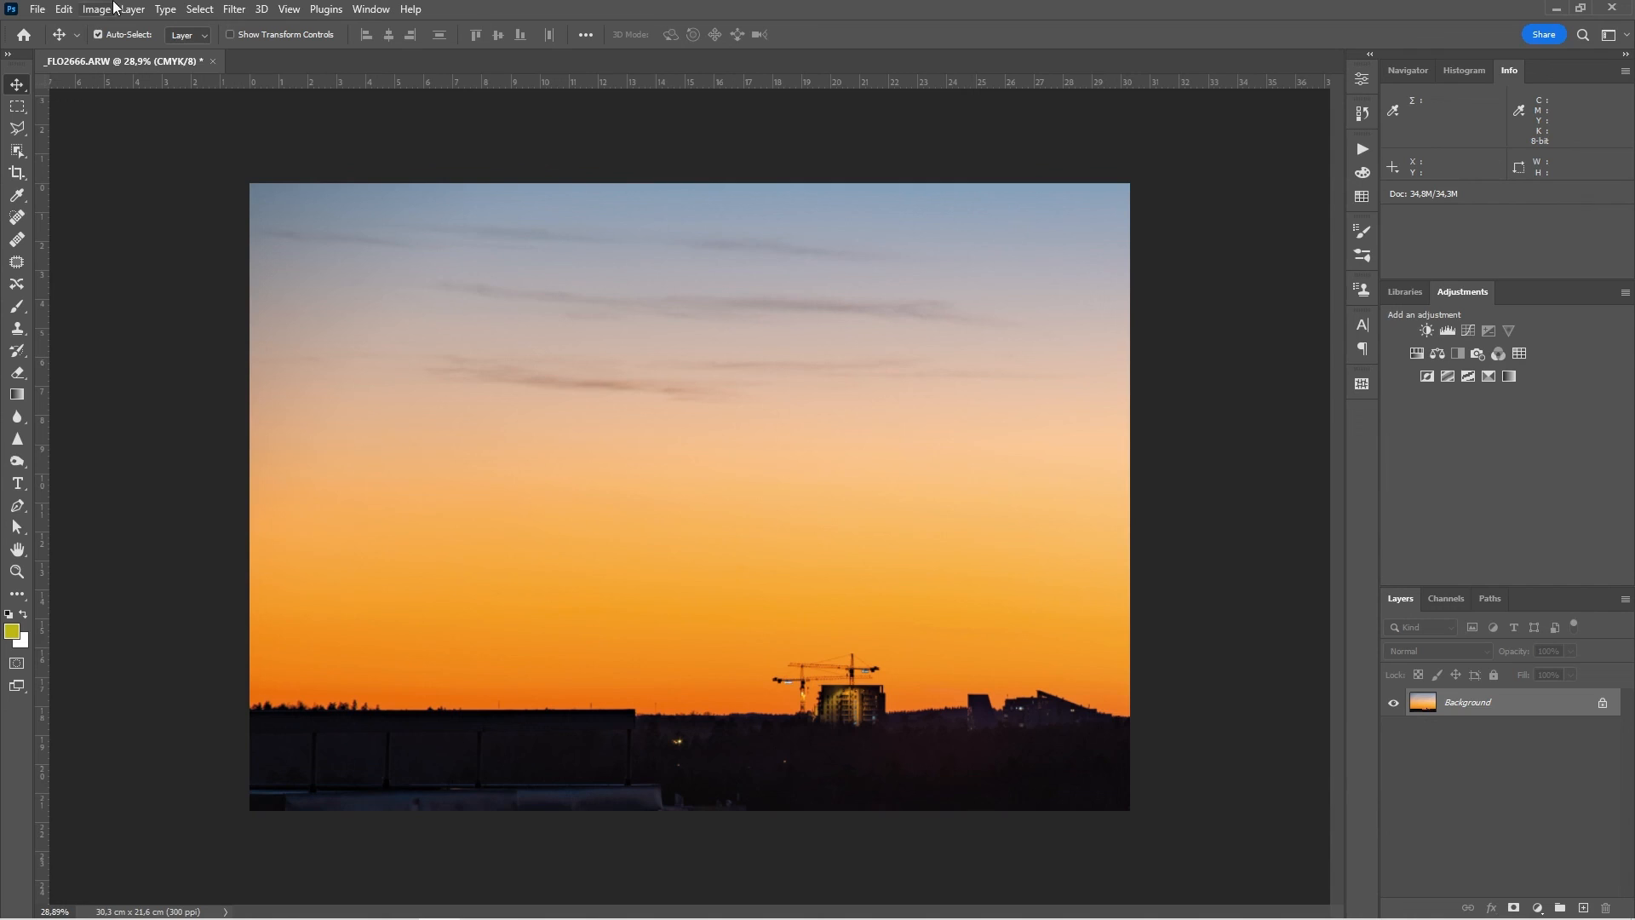
mouse_move(38, 10)
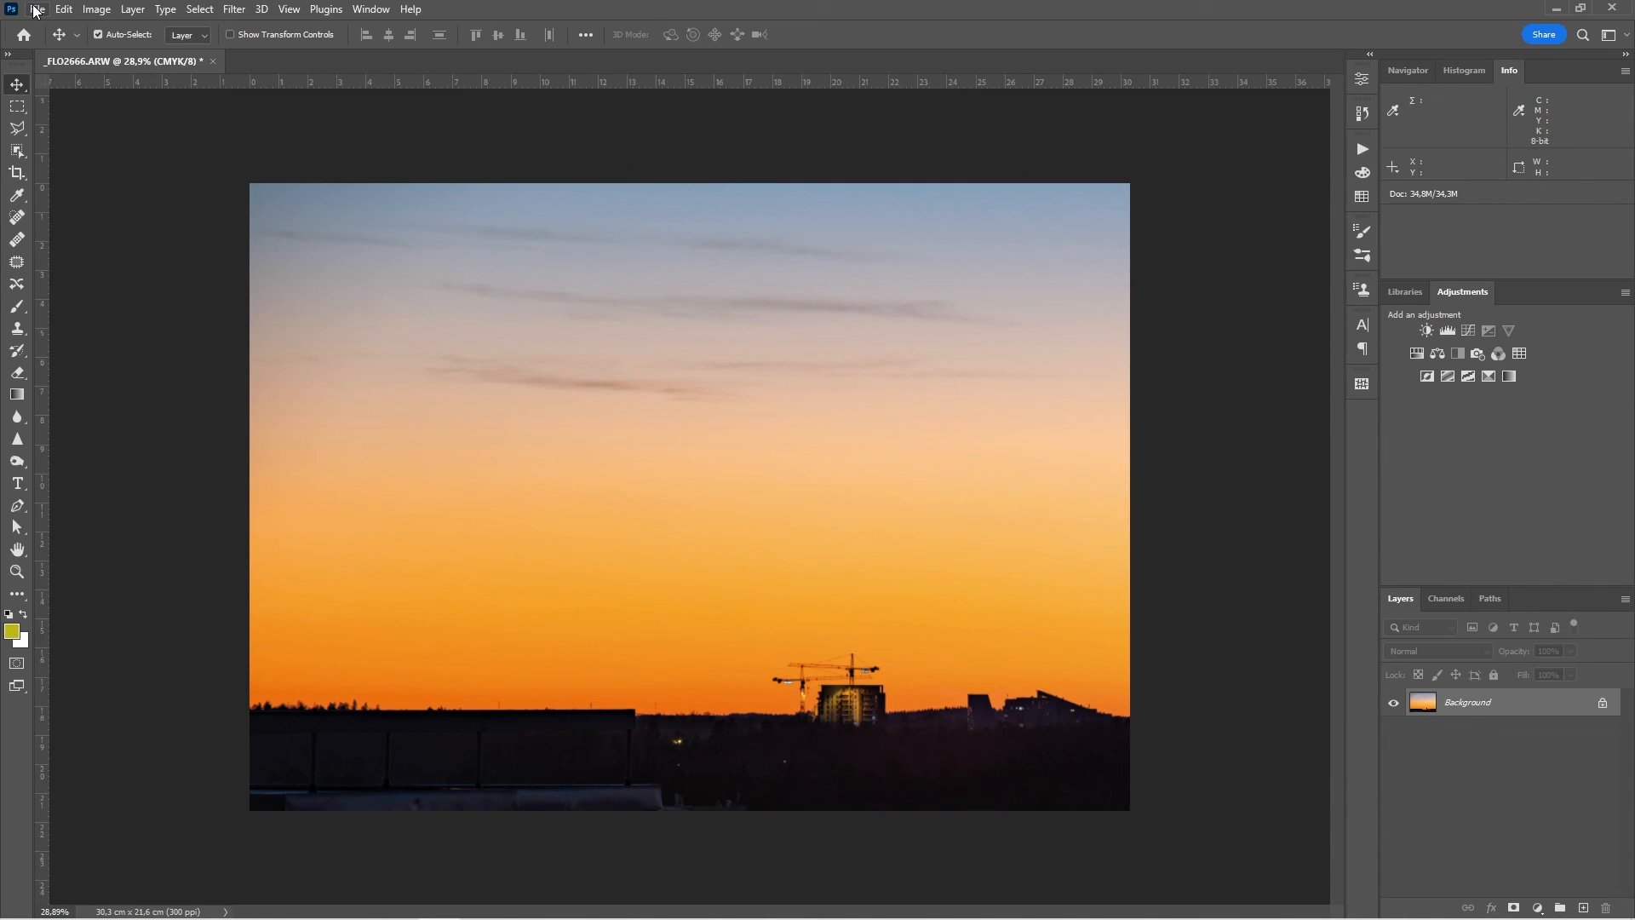
mouse_move(10, 18)
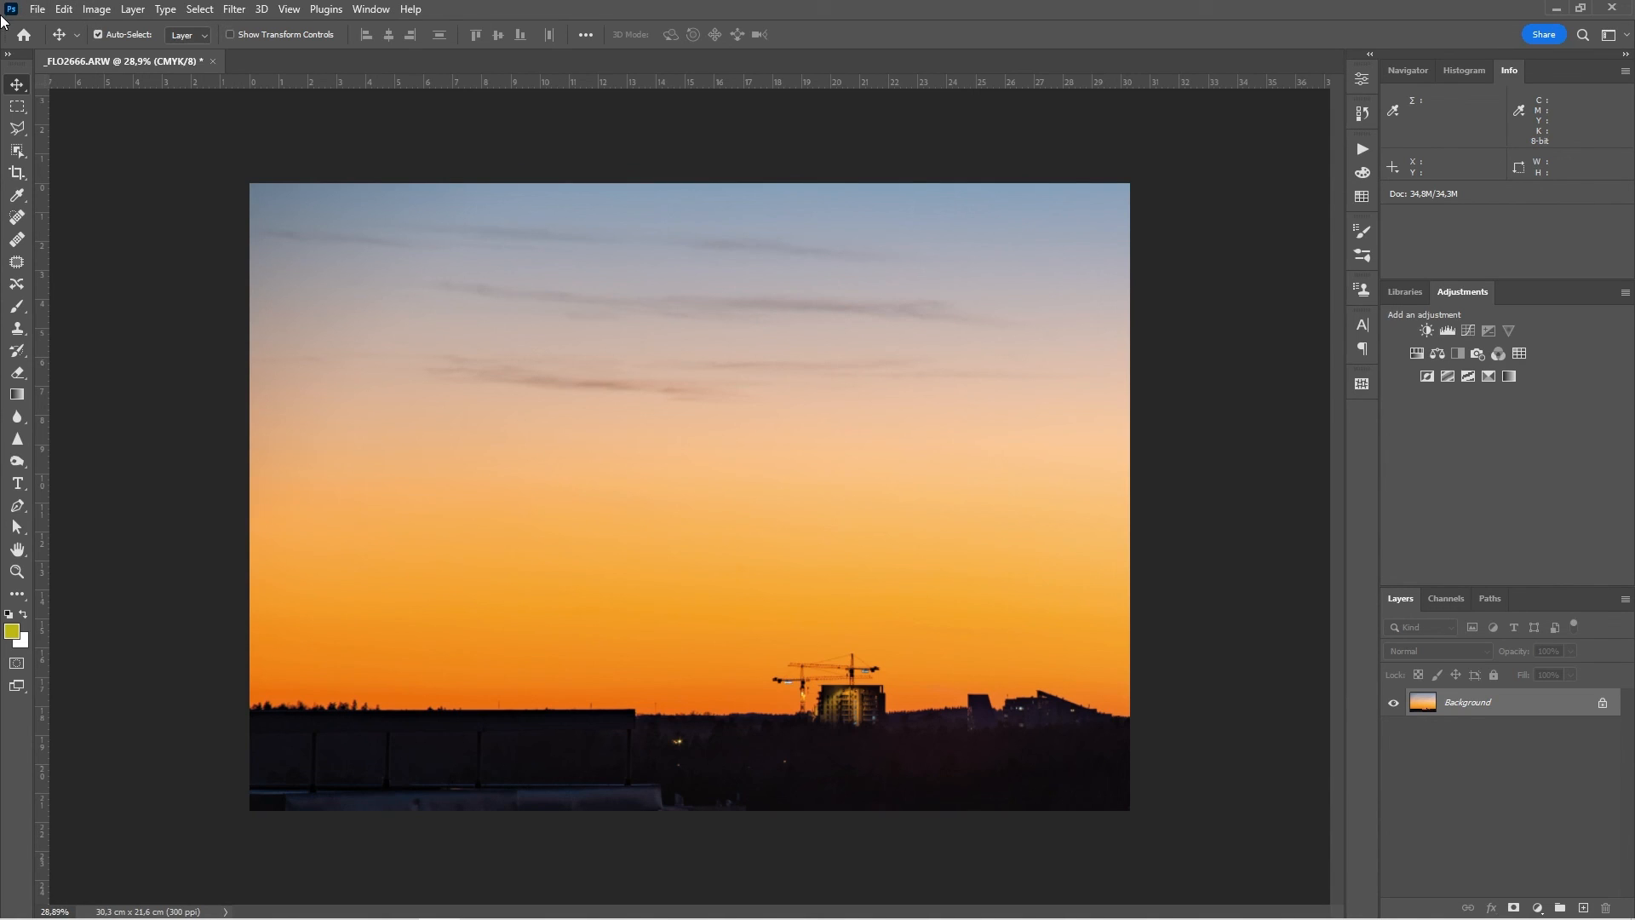